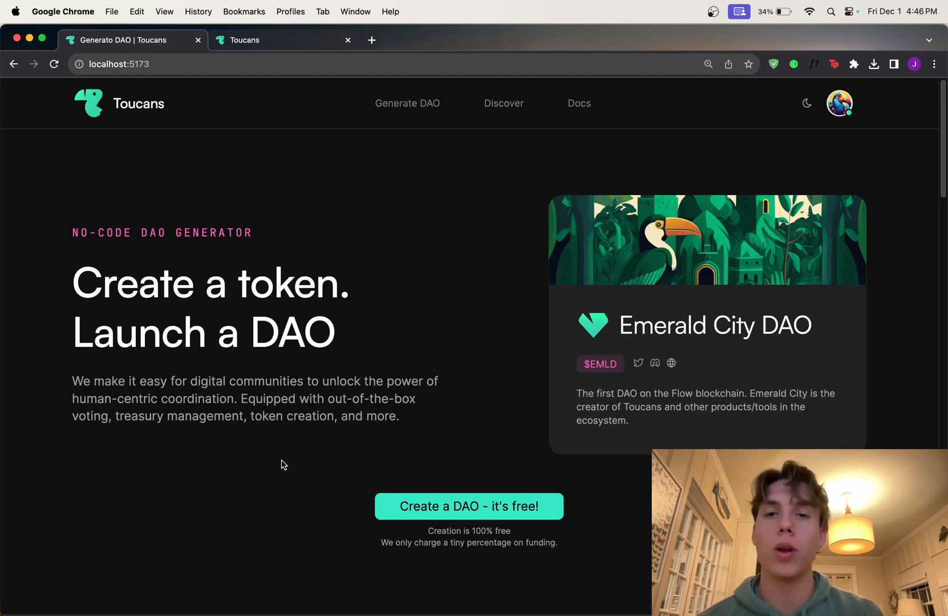
mouse_move(394, 296)
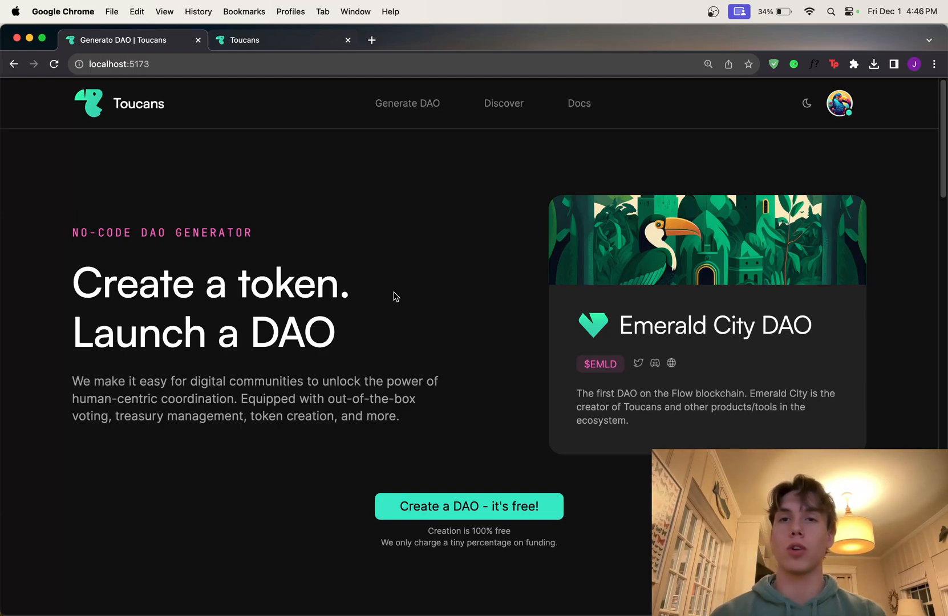
mouse_move(473, 387)
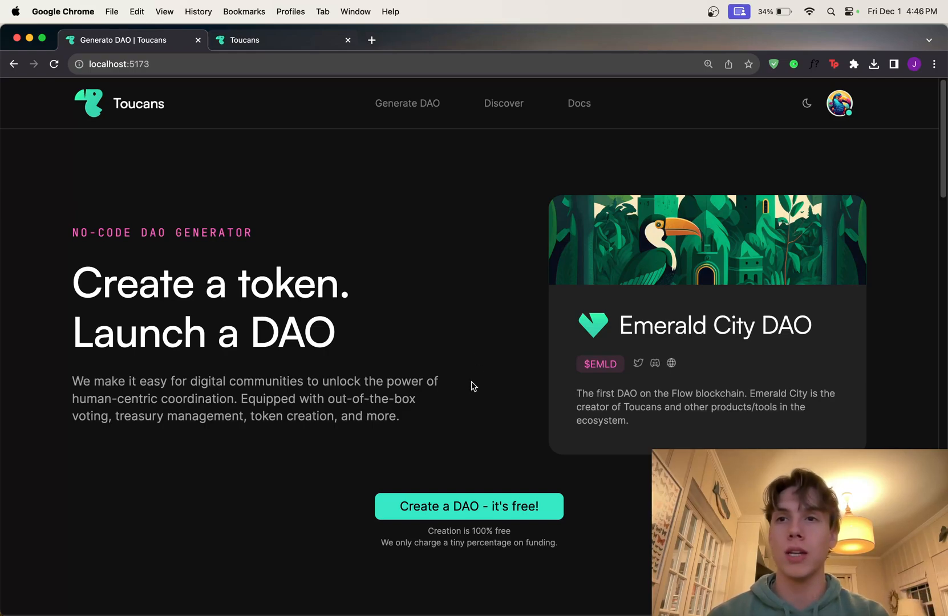
mouse_move(260, 92)
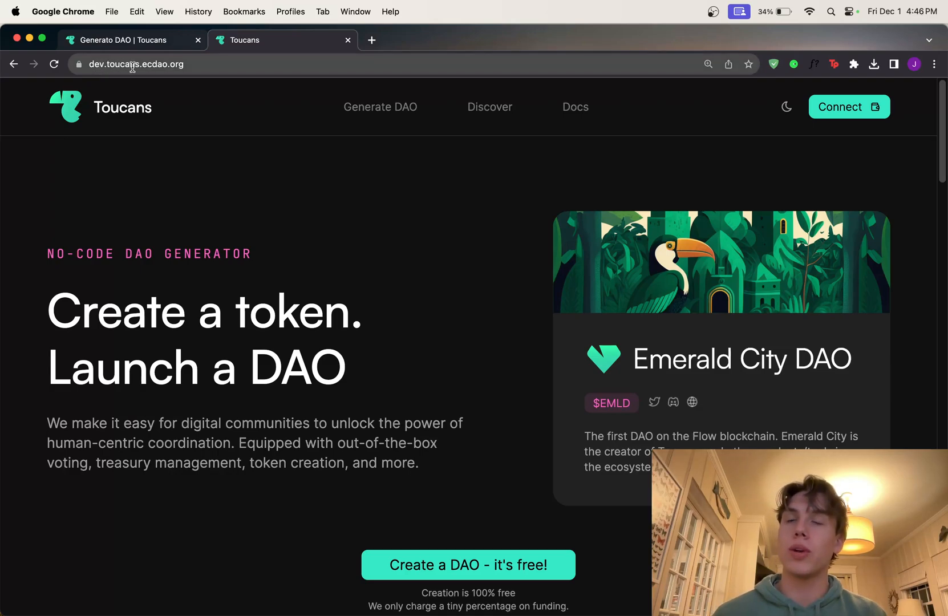
mouse_move(510, 406)
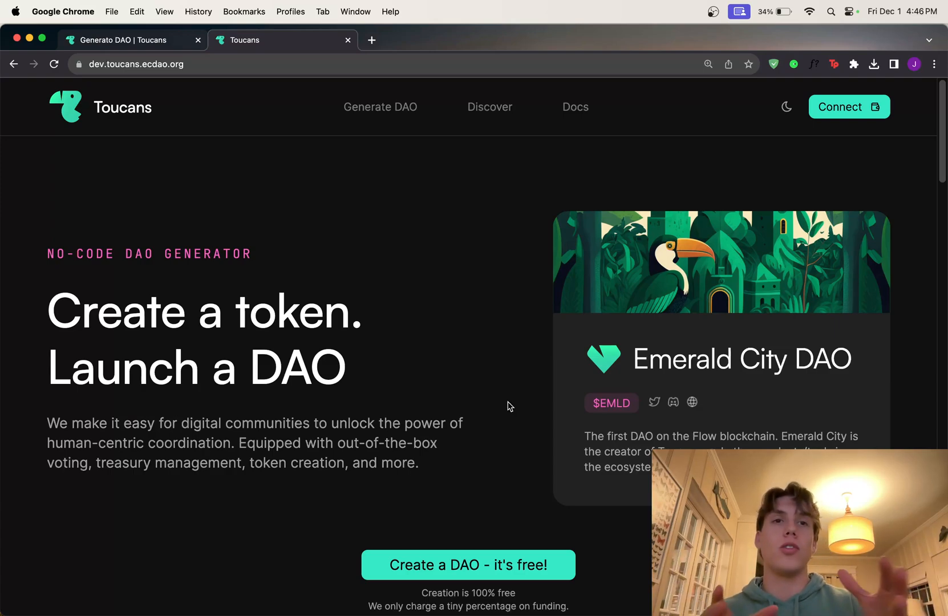
- Load toucans.ecdao.org in a new tab, then close that live-site tab
click(371, 40)
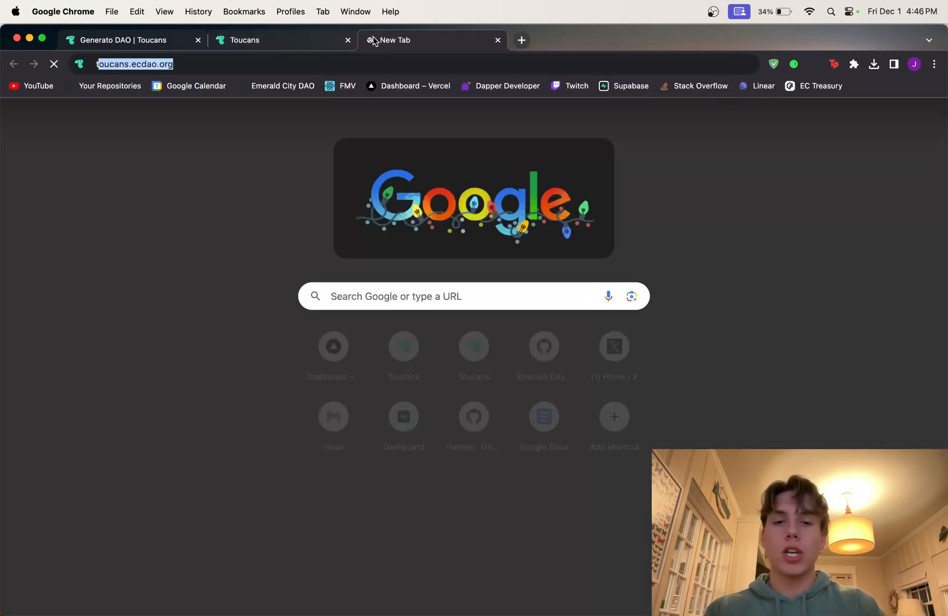
key(Return)
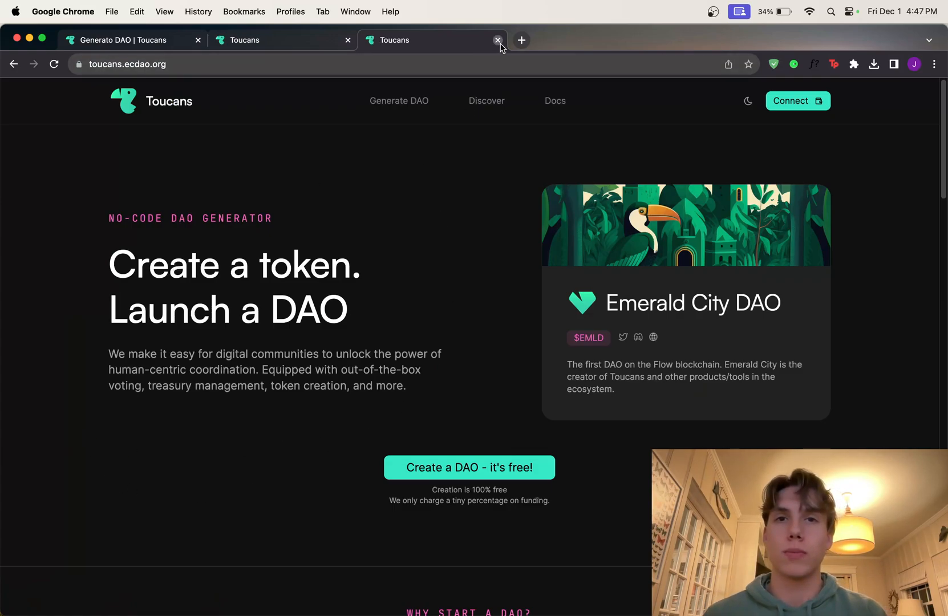
click(497, 40)
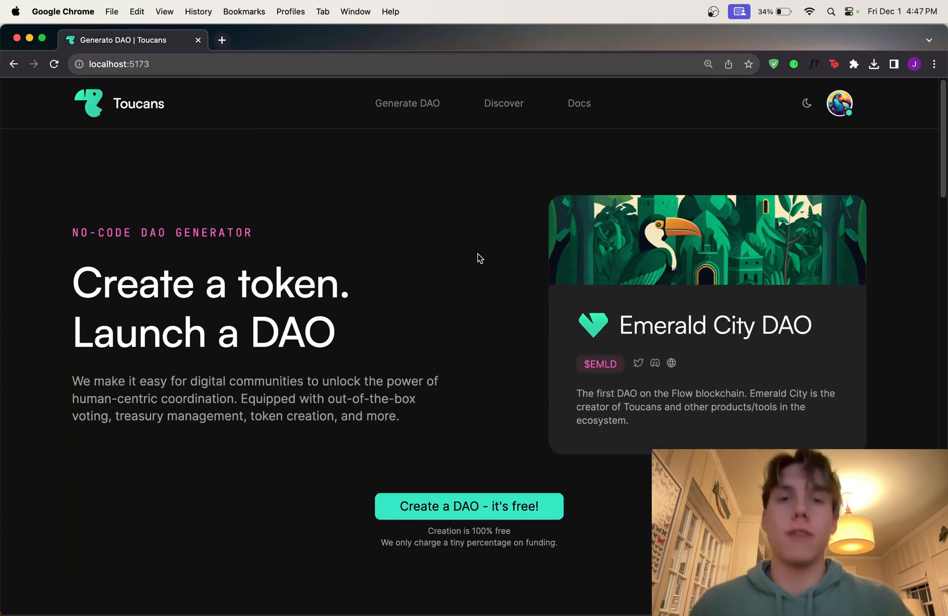
mouse_move(430, 220)
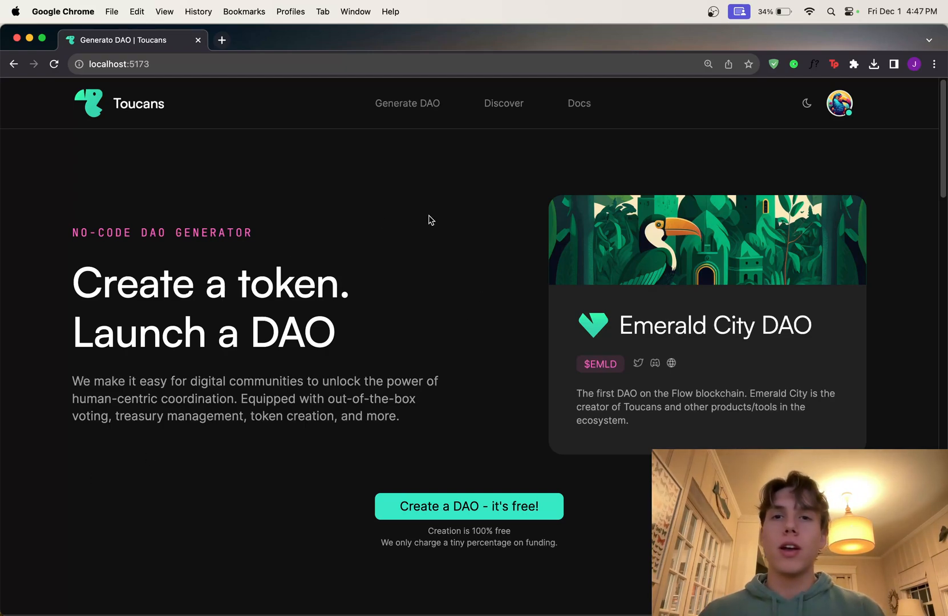
mouse_move(465, 314)
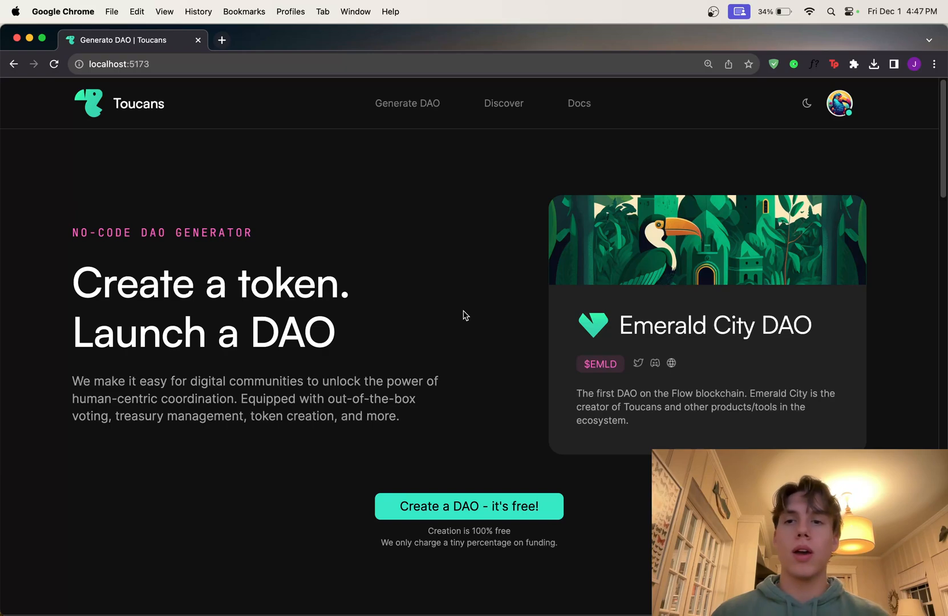
mouse_move(402, 119)
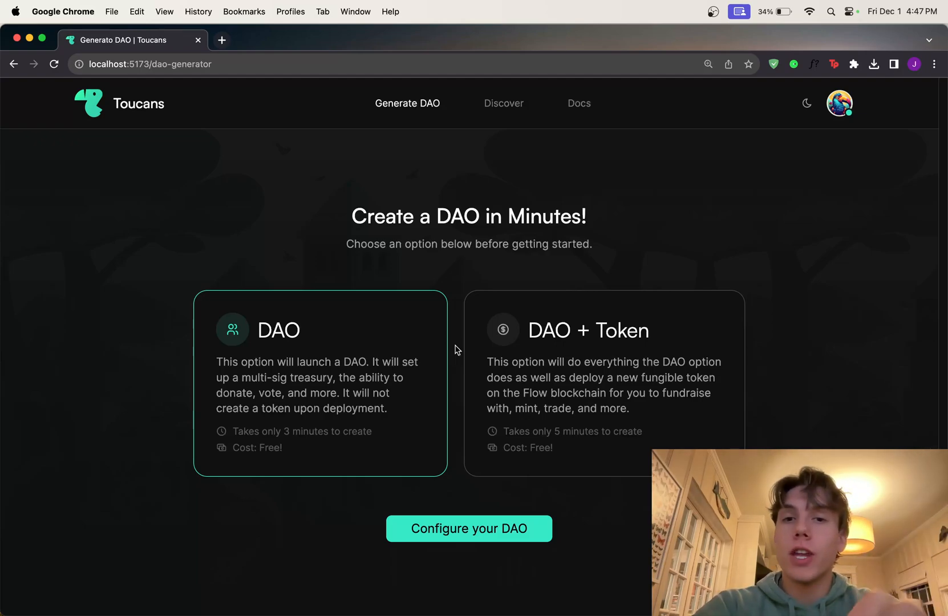
- Pick the DAO + Token option card in the DAO generator
click(604, 382)
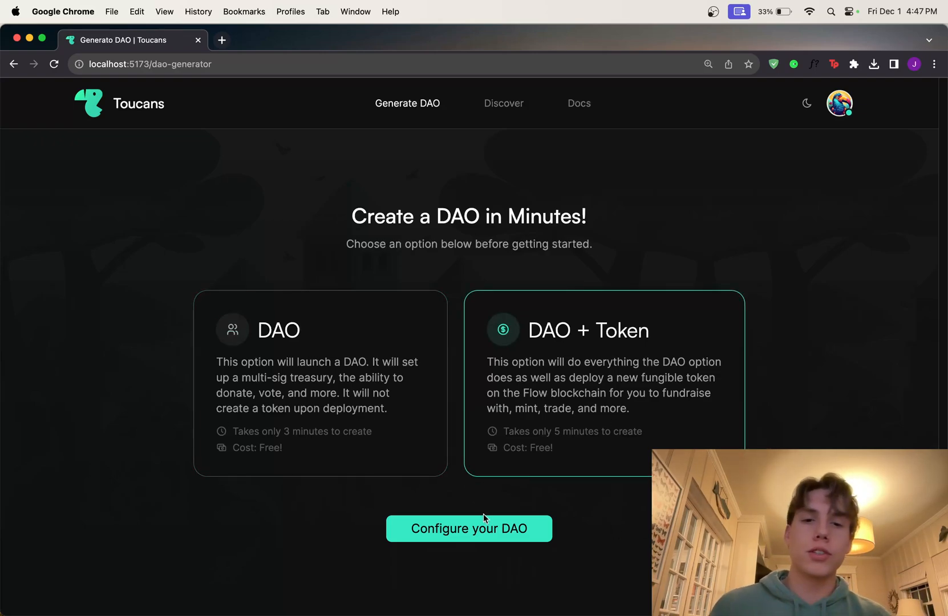
- Enter DAO name 'Youtube DAO', contract name YouTubeDAO and token name YOUT
click(467, 528)
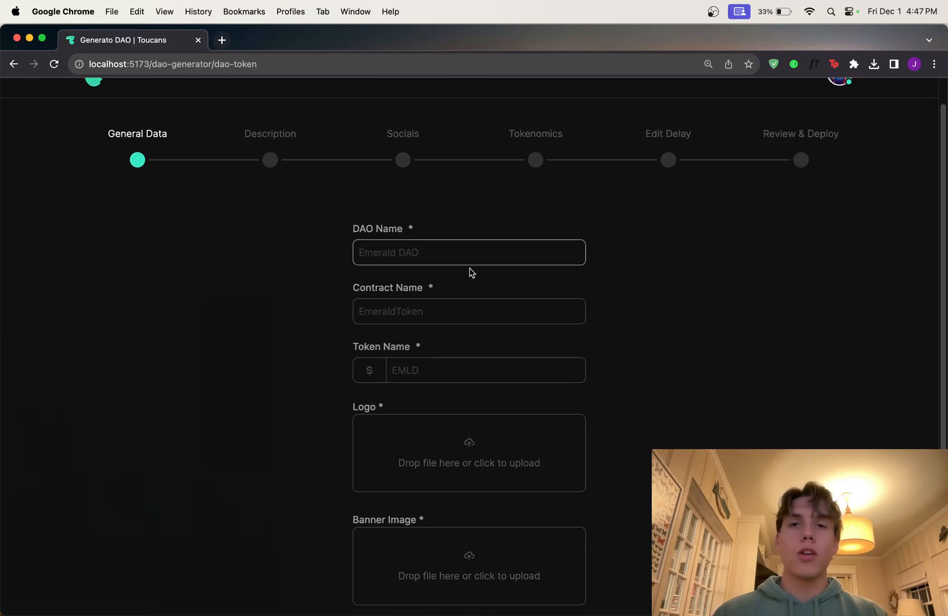
mouse_move(469, 213)
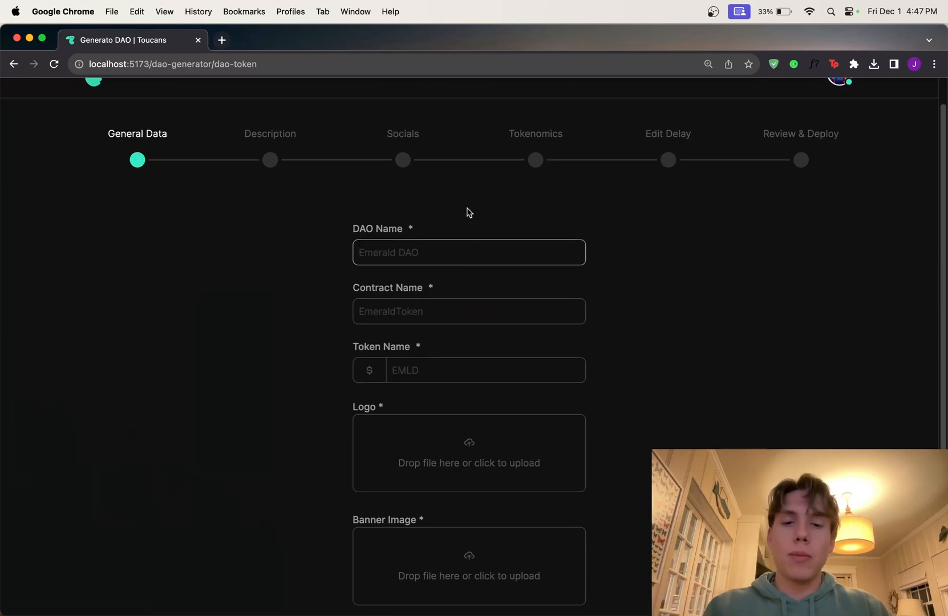
text(Youtube DAO)
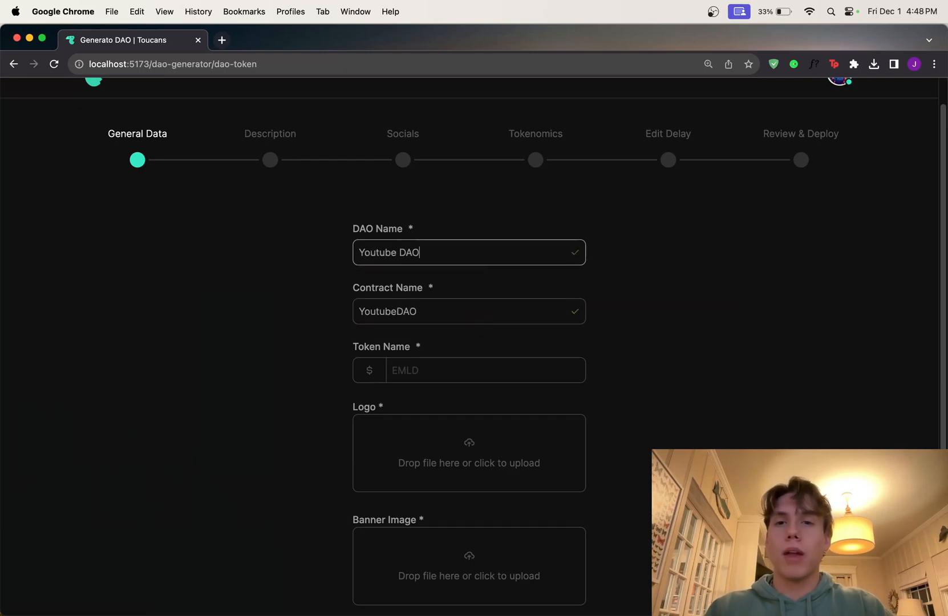
mouse_move(262, 384)
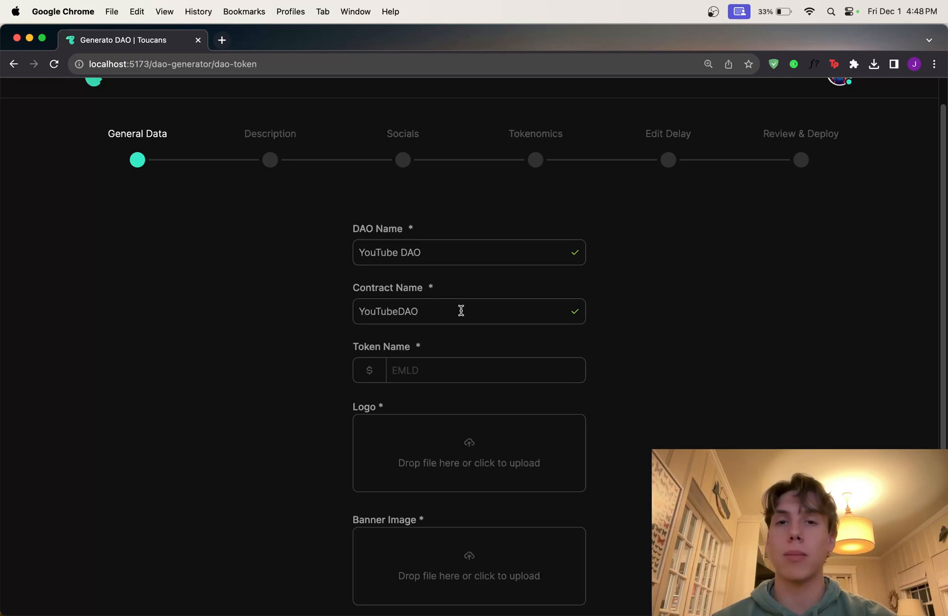
click(468, 312)
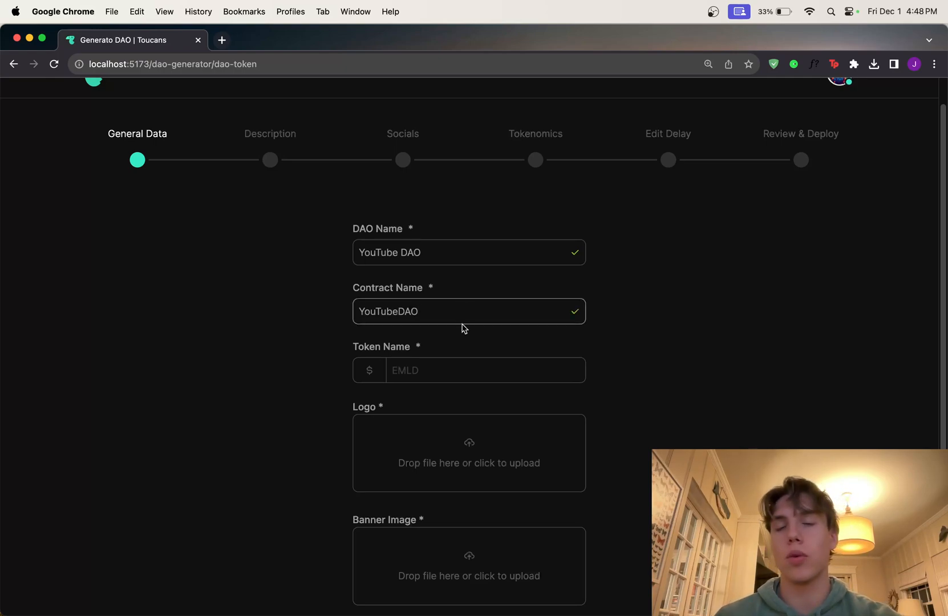
click(484, 370)
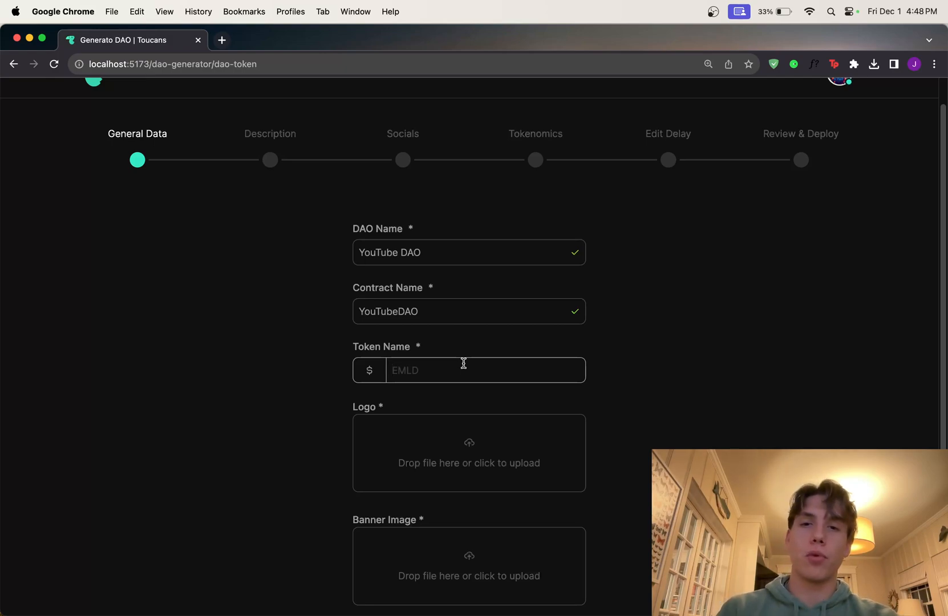
text(YOUT)
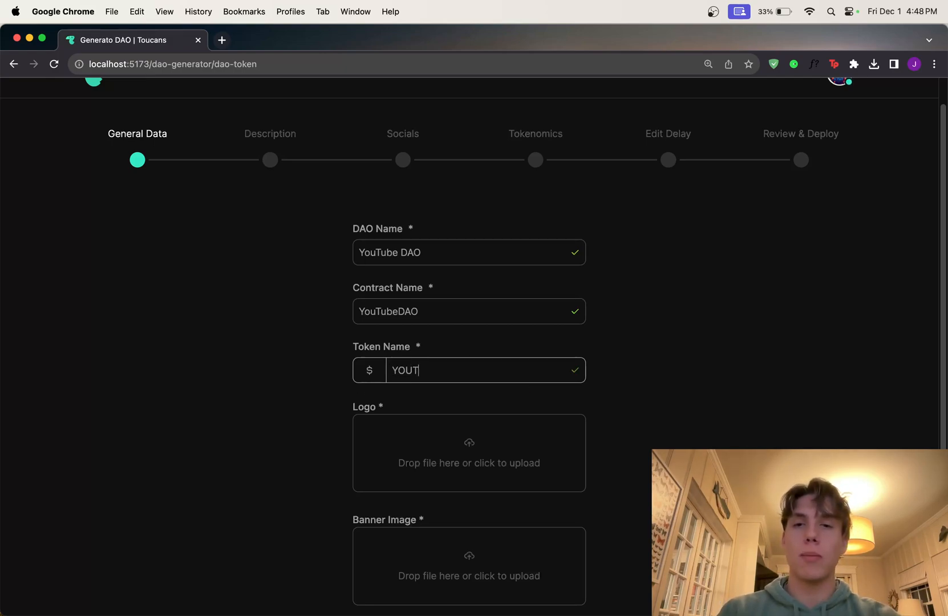
mouse_move(326, 437)
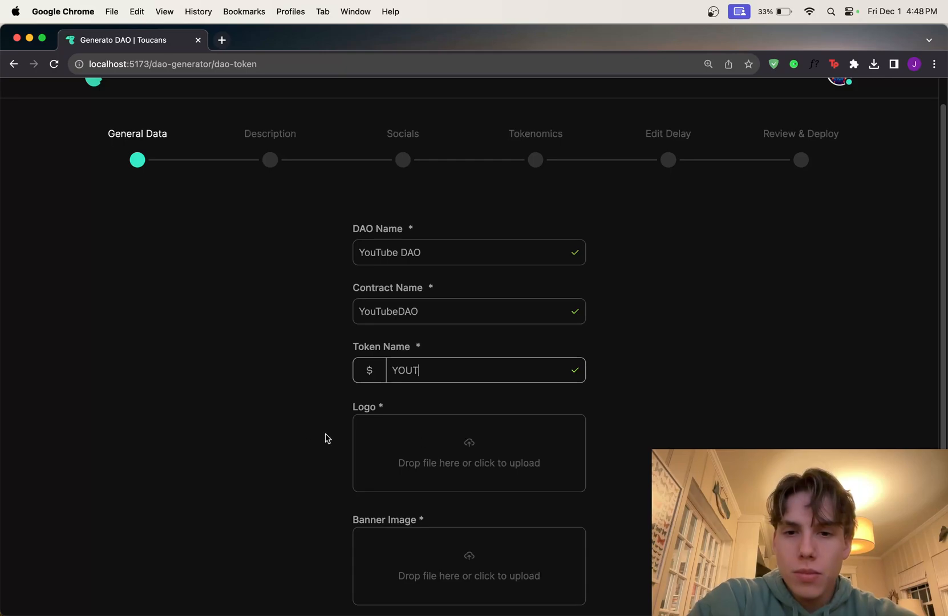
- Upload ec-logo.png as the DAO logo and ec-banner.jpeg as the banner
click(468, 453)
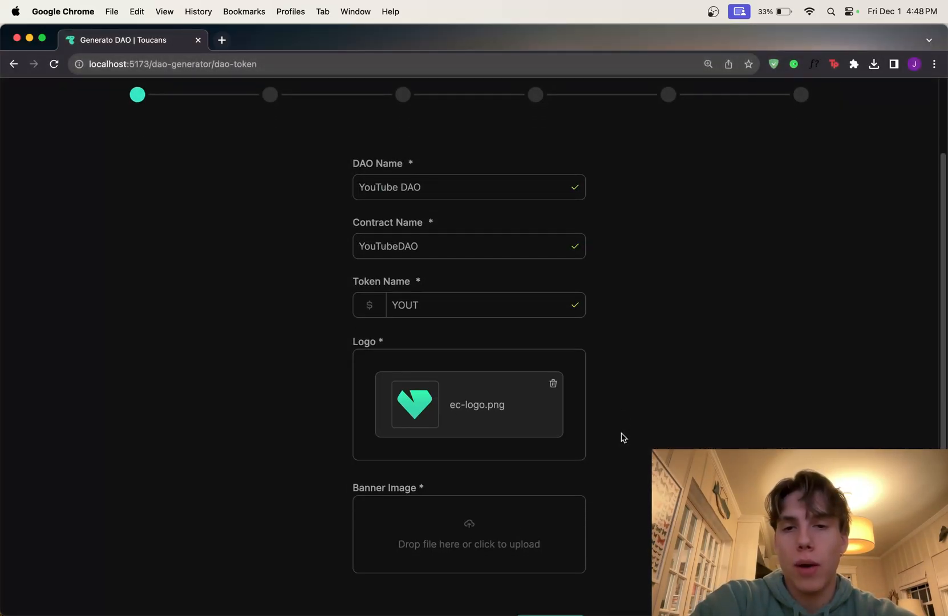
click(468, 533)
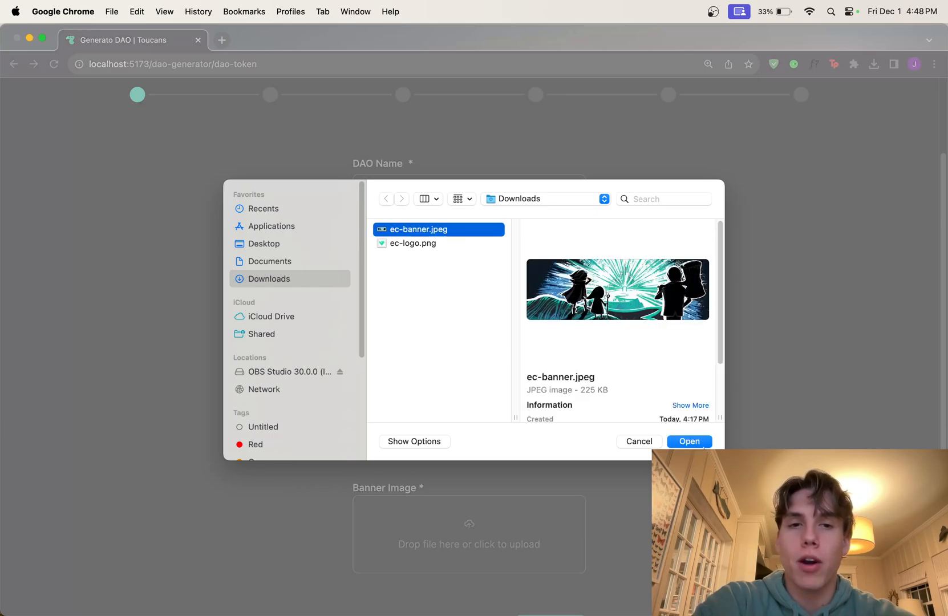
click(688, 441)
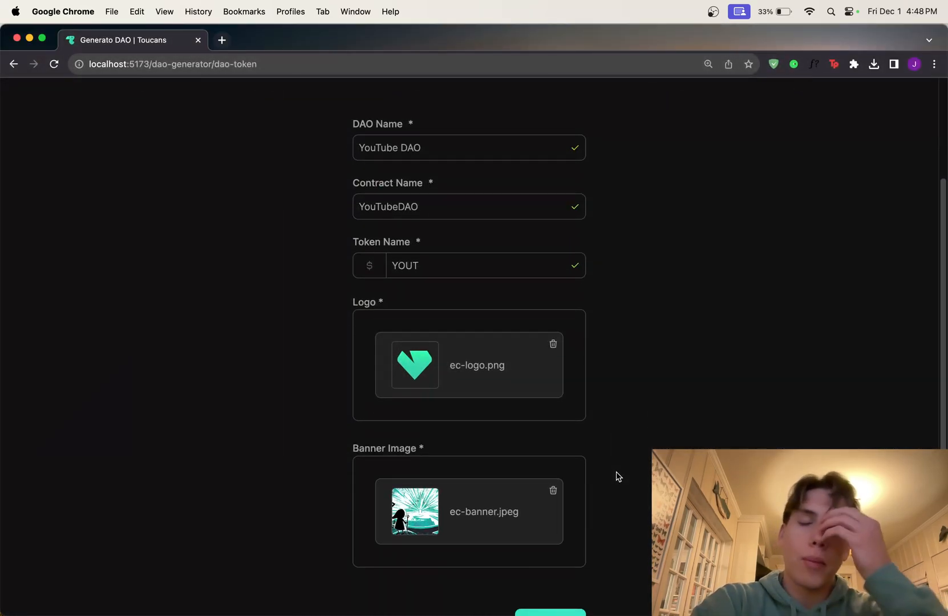
mouse_move(495, 435)
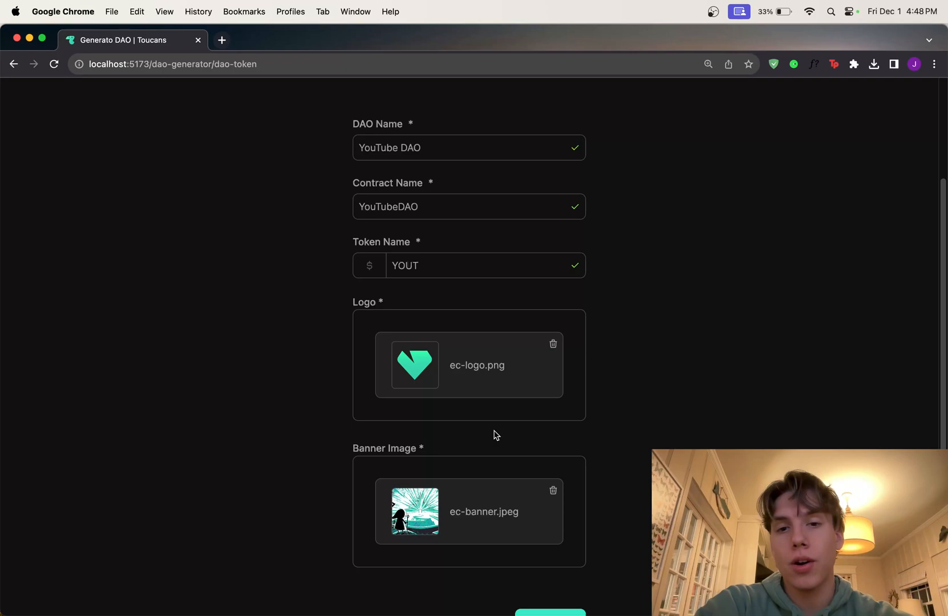
mouse_move(461, 435)
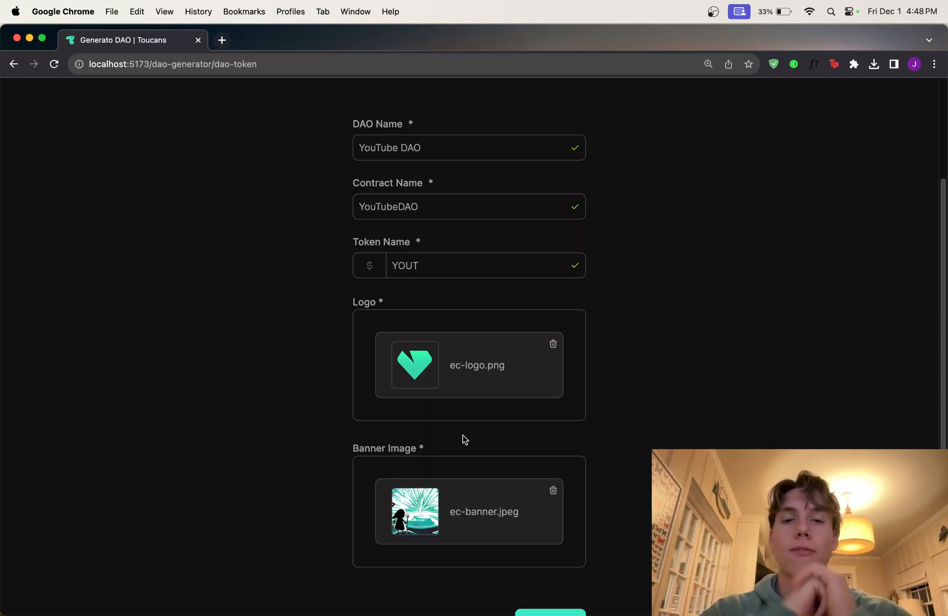
scroll(down, 3)
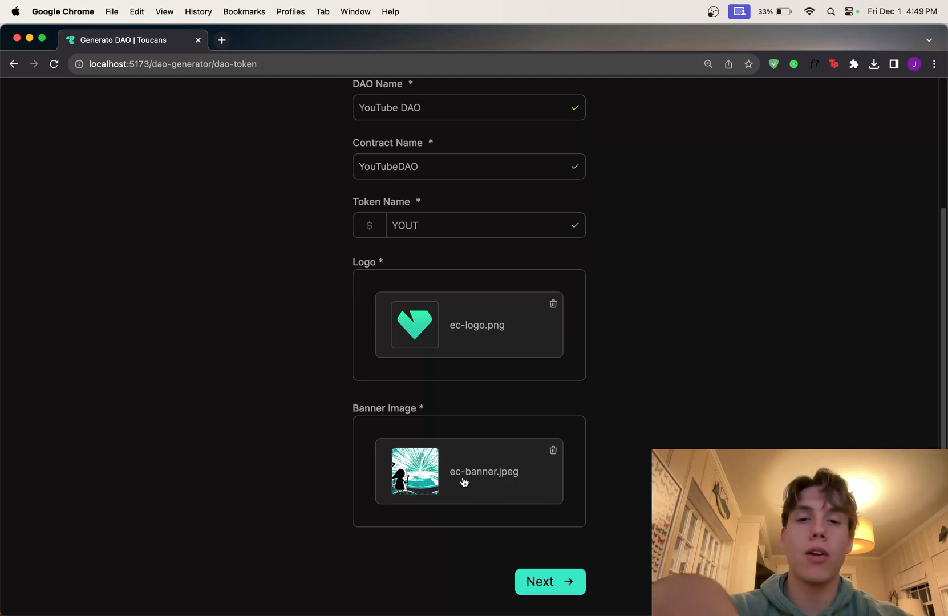
mouse_move(462, 556)
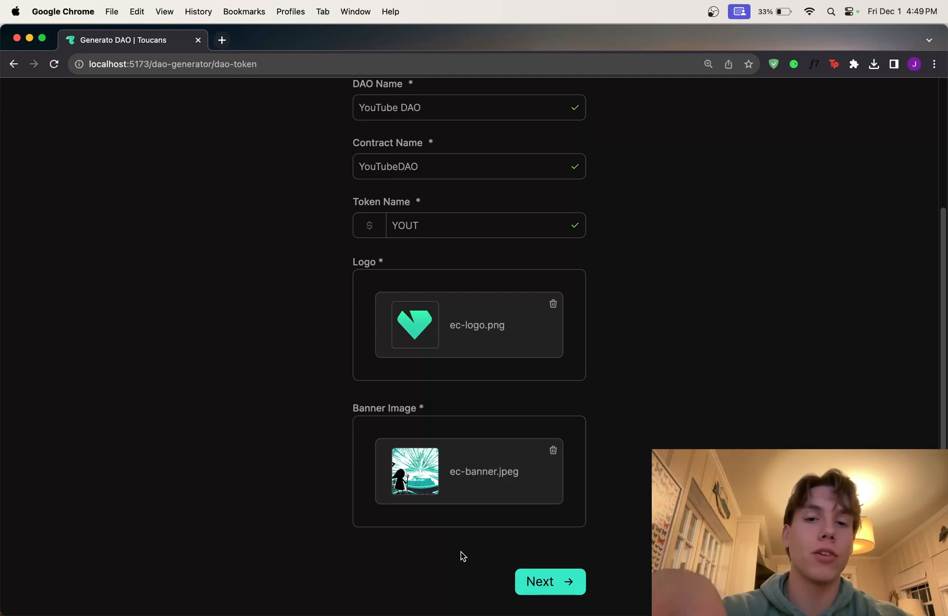
mouse_move(495, 572)
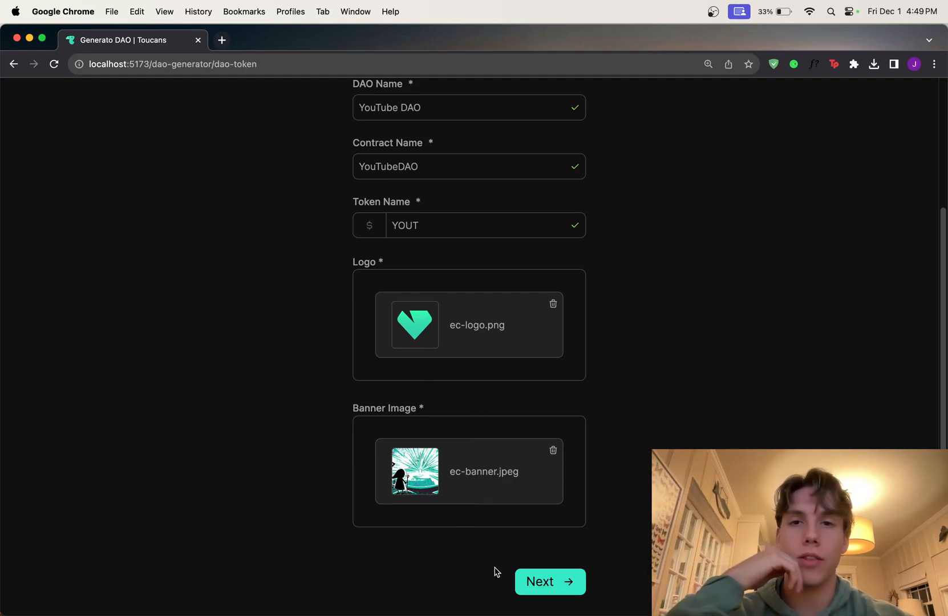
- Enter 'A DAO for people who like YouTube.' and repeat it as the long description
click(548, 581)
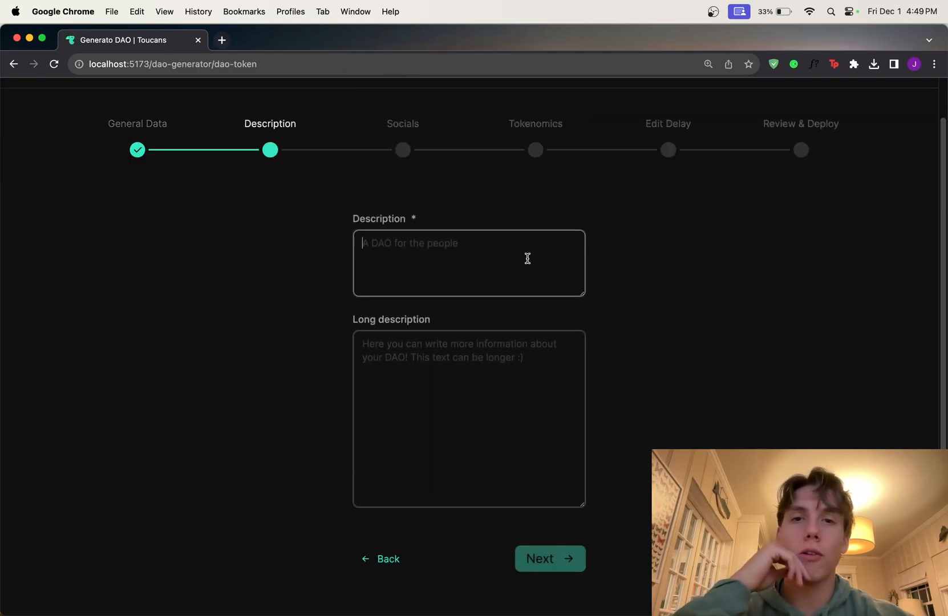
text(A AD)
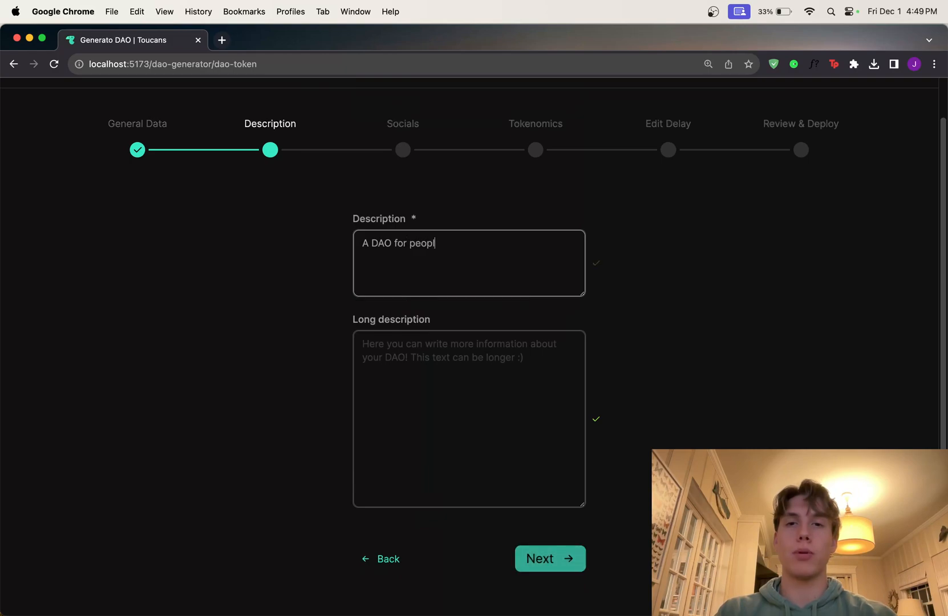
text(le who like YouTube.)
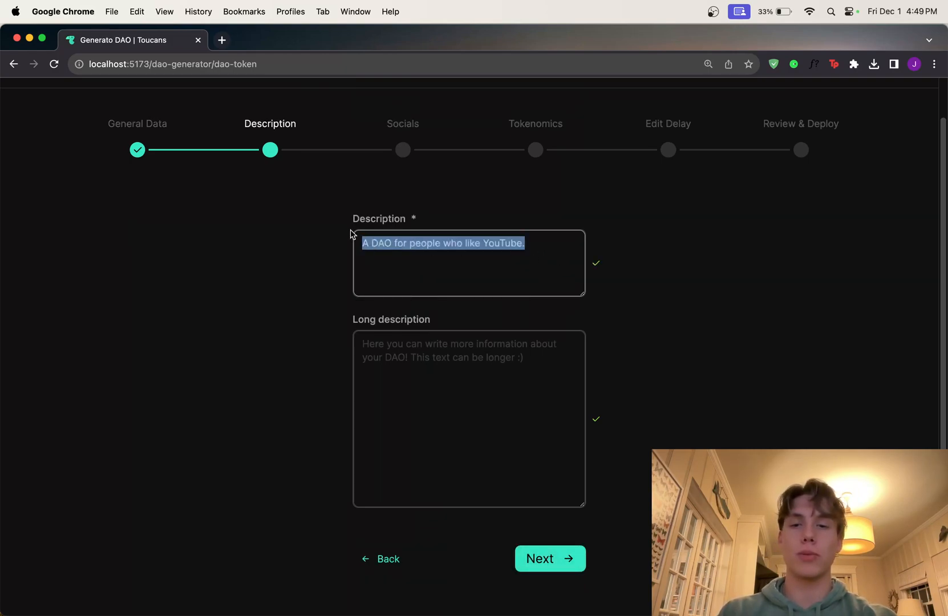
text(A DAO for people who like YouTube.A DAO for people who like YouTube.A DAO for people who like YouTube.A DAO for people who like YouTube.A DAO for people who like YouTube.)
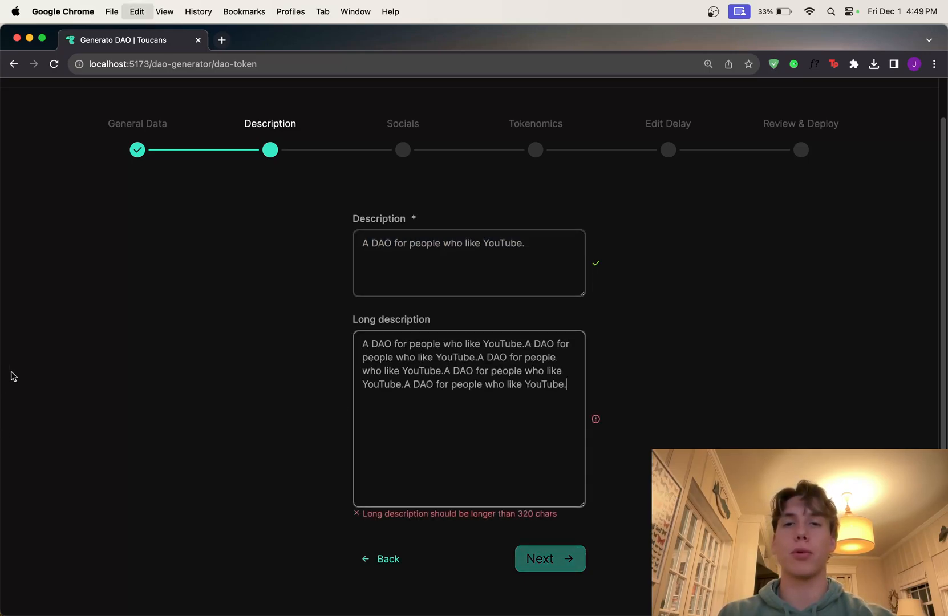
text(A DAO for people who like YouTube.A DAO for people who like YouTube.A DAO for people who like YouTube.A DAO for people who like YouTube.)
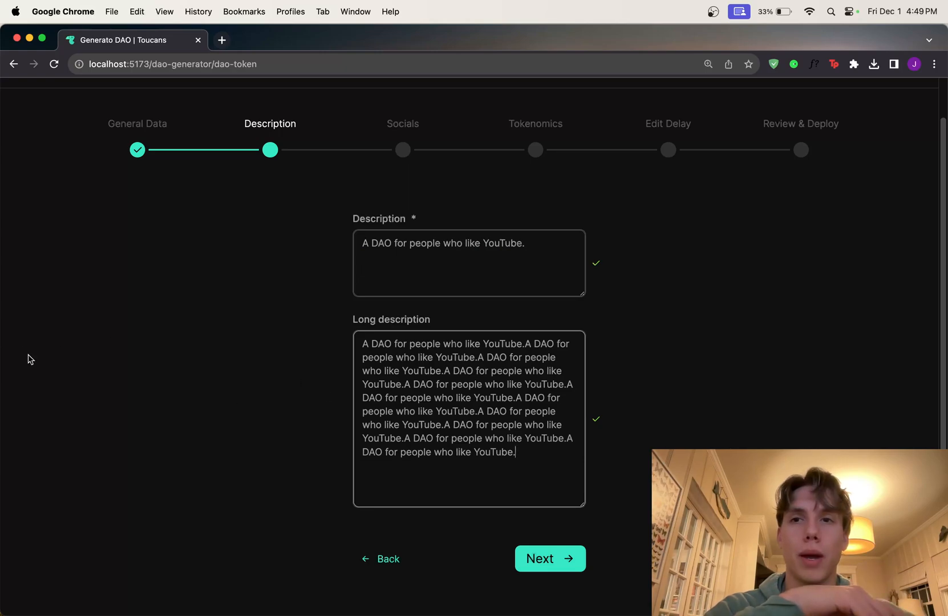
- Fill Socials with website ecdao.org, Twitter emerald_dao and Discord invite emeraldcity
click(548, 558)
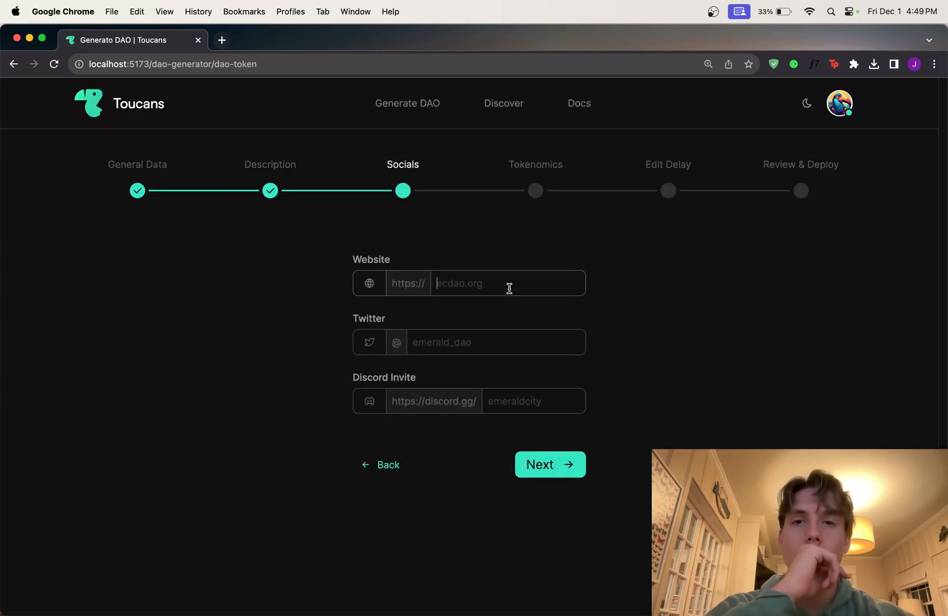
text(ecdao.org)
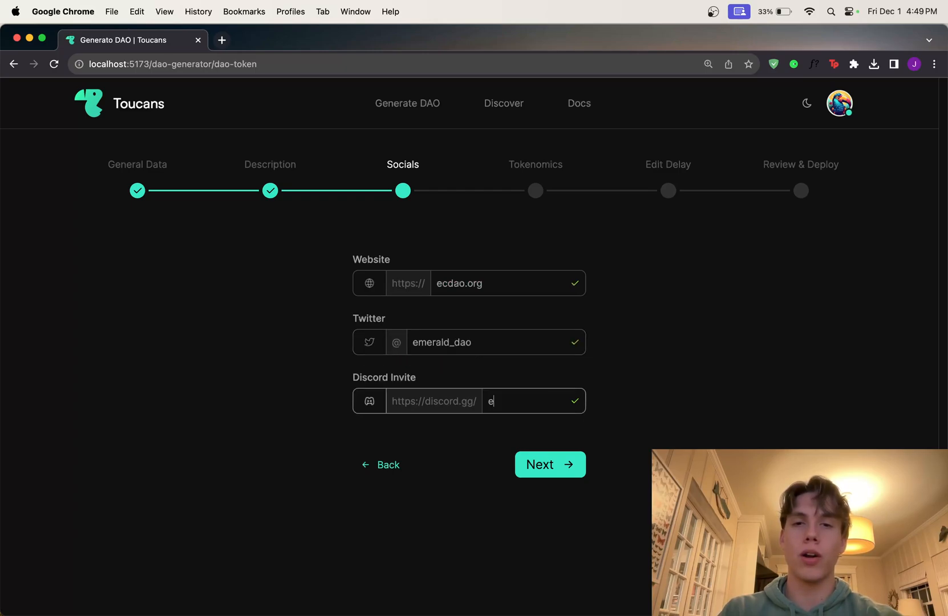
text(meraldcity)
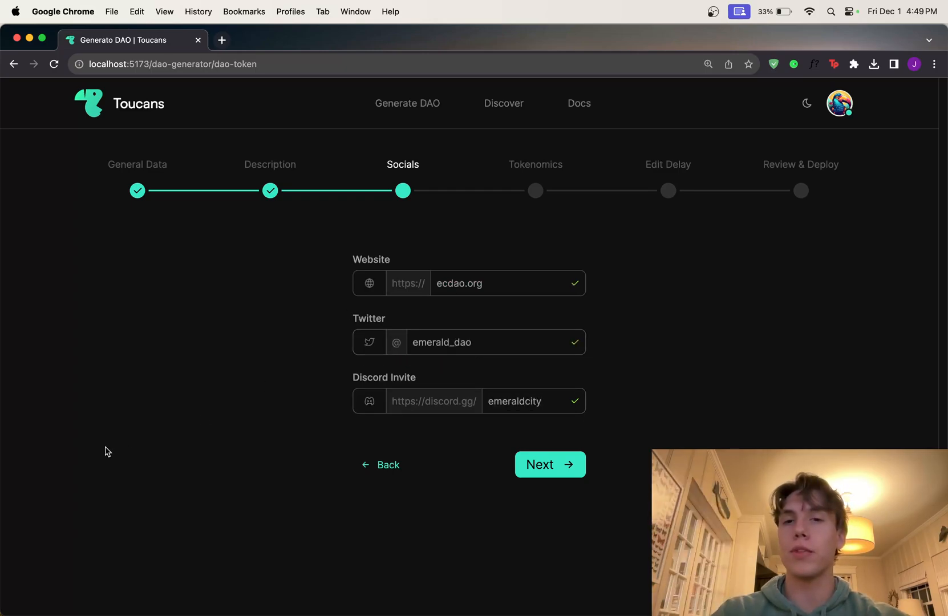
mouse_move(474, 500)
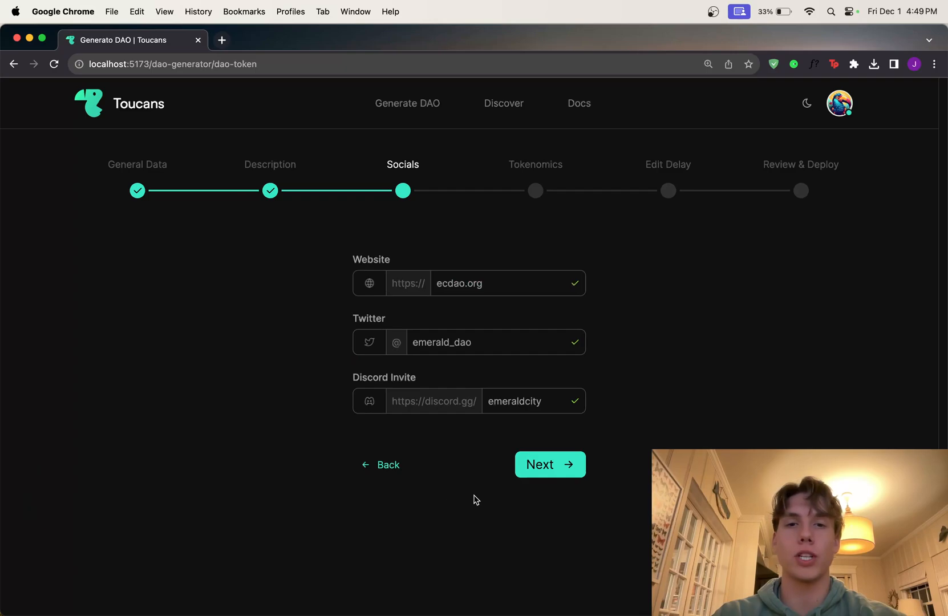
- Reach Tokenomics and keep $FLOW as payment currency after trying $USDC
click(549, 464)
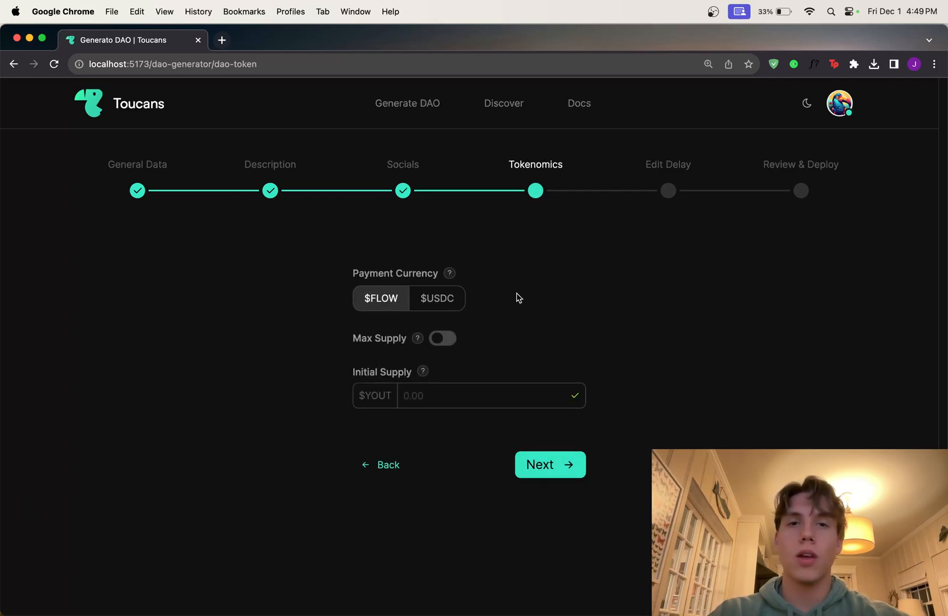
mouse_move(518, 313)
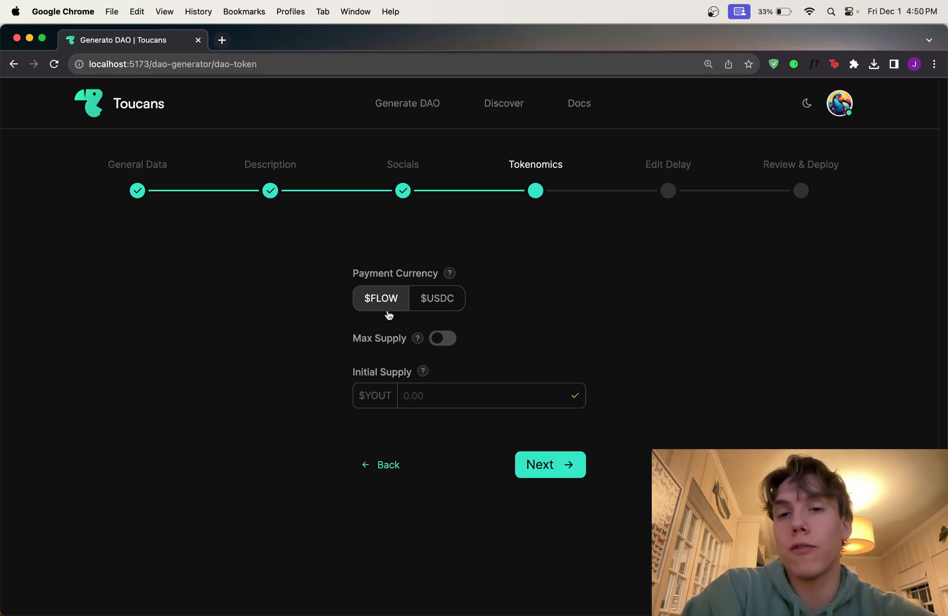
click(436, 298)
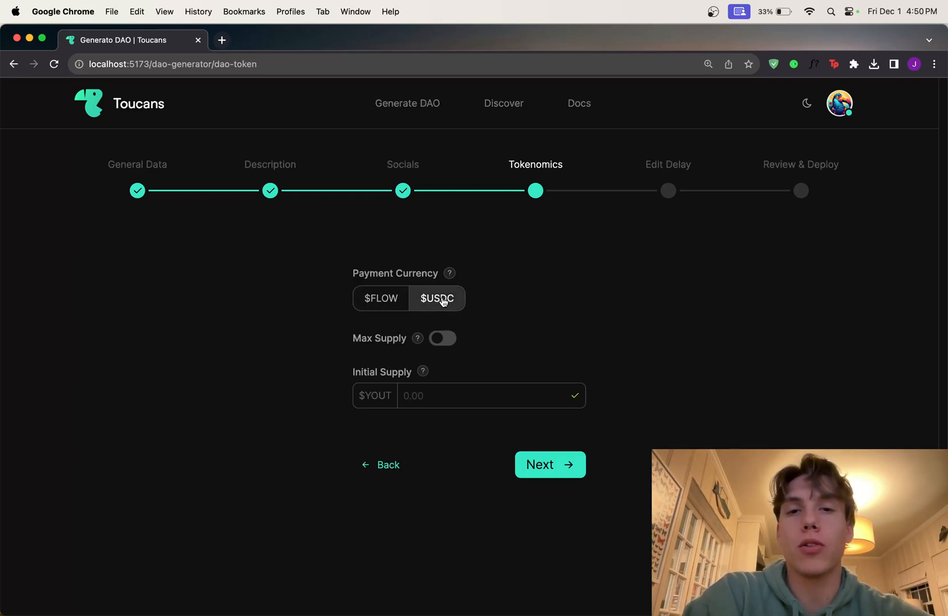
click(380, 297)
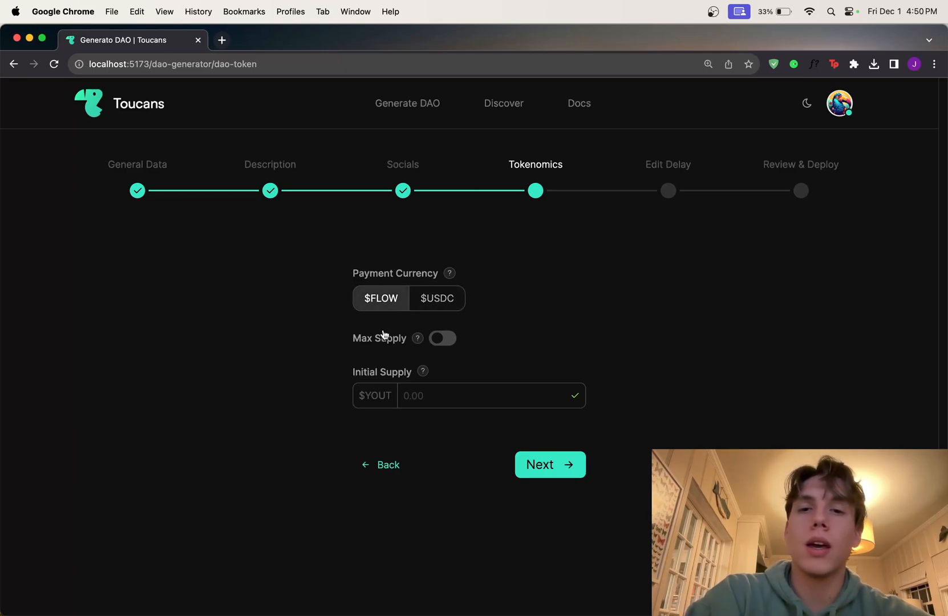
mouse_move(405, 361)
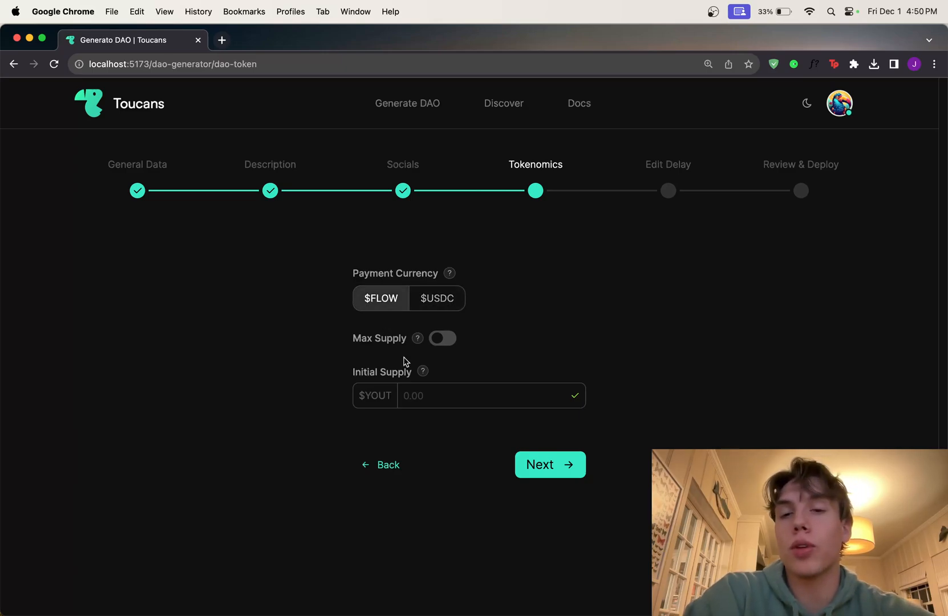
mouse_move(384, 325)
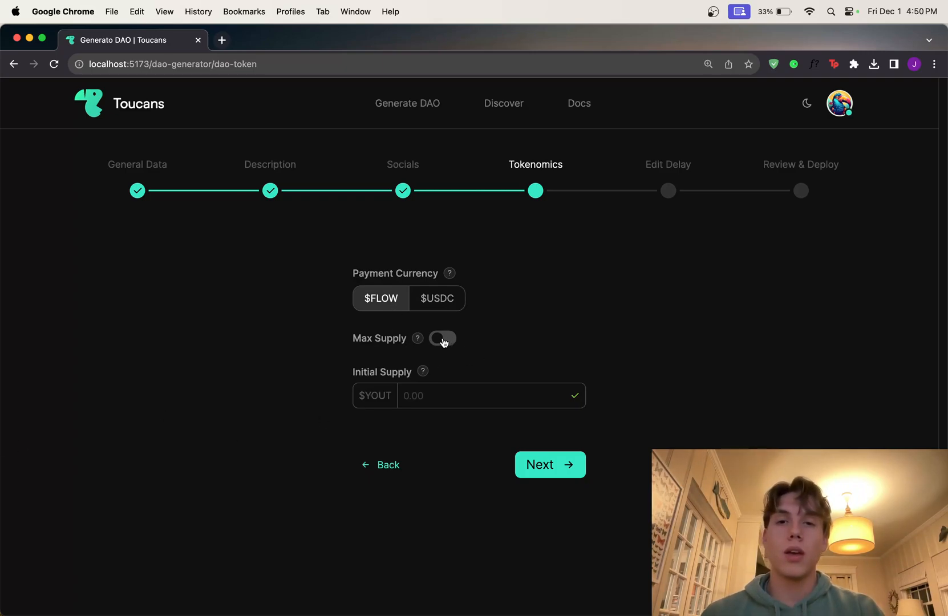
- Enable a 1,000,000 YOUT max supply and set initial supply to 100
click(442, 338)
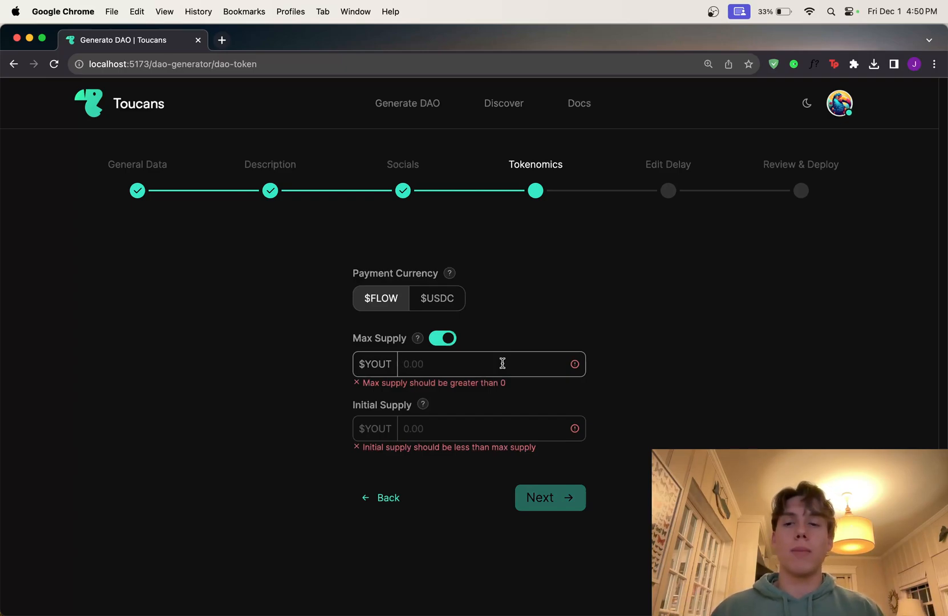
text(1,000,000)
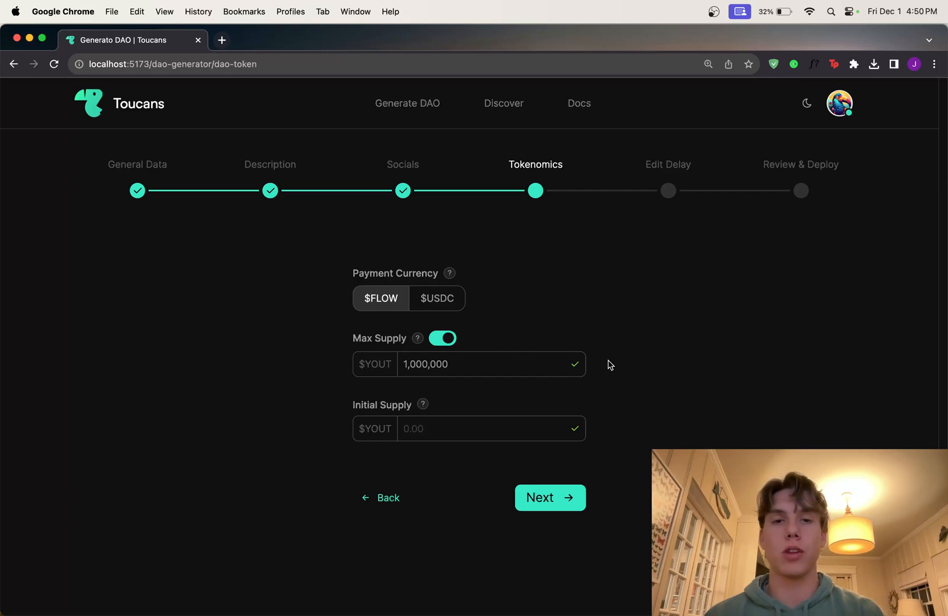
click(490, 427)
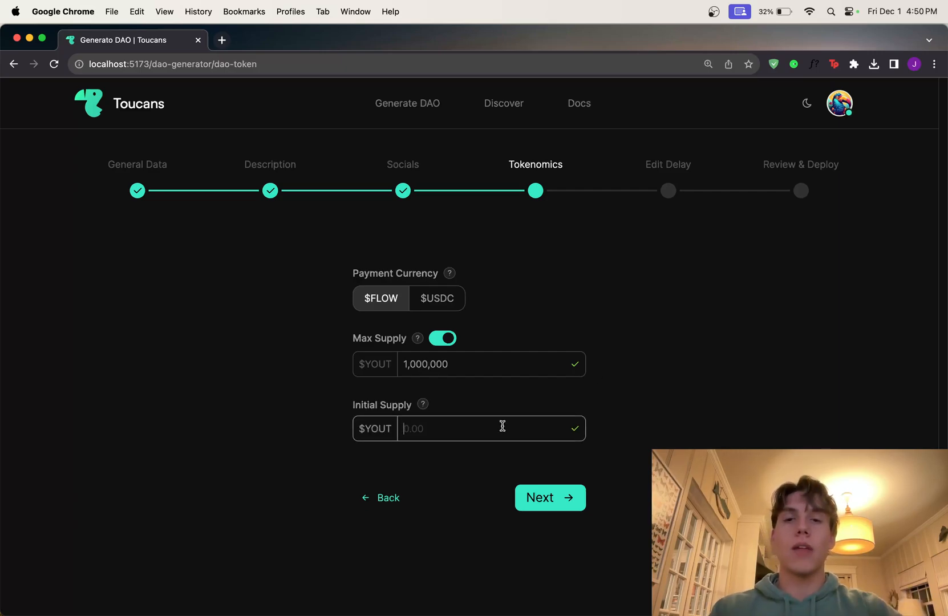
text(100)
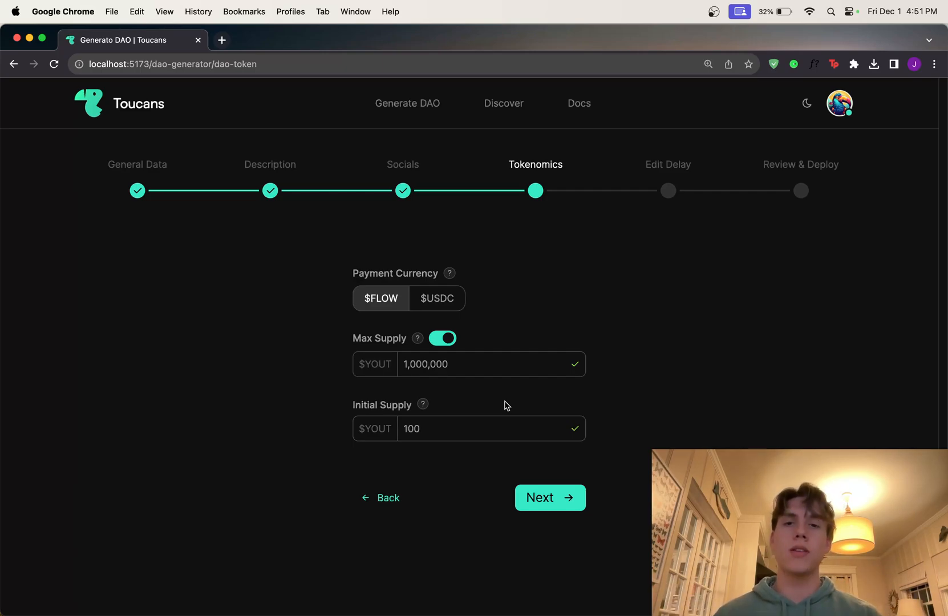
mouse_move(475, 463)
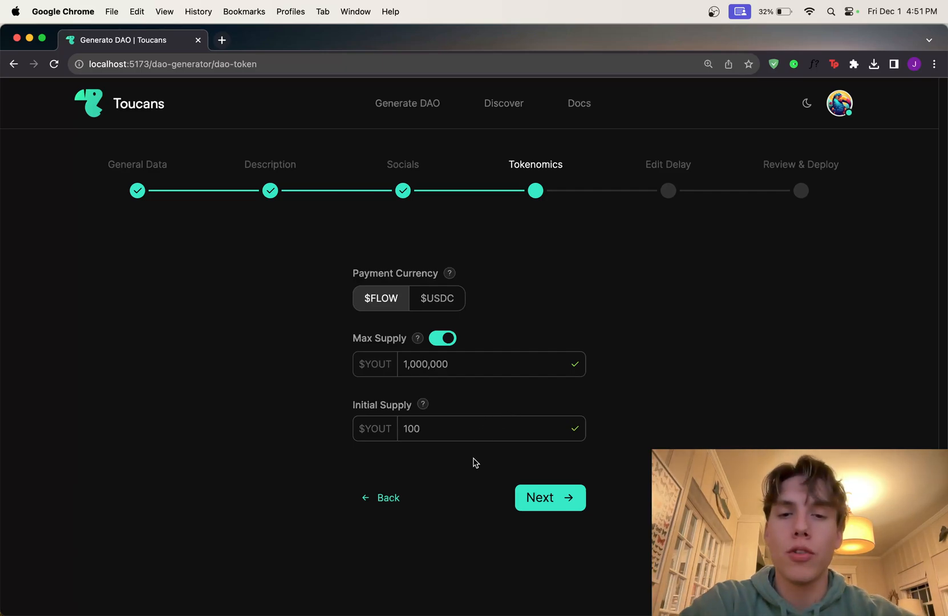
mouse_move(471, 476)
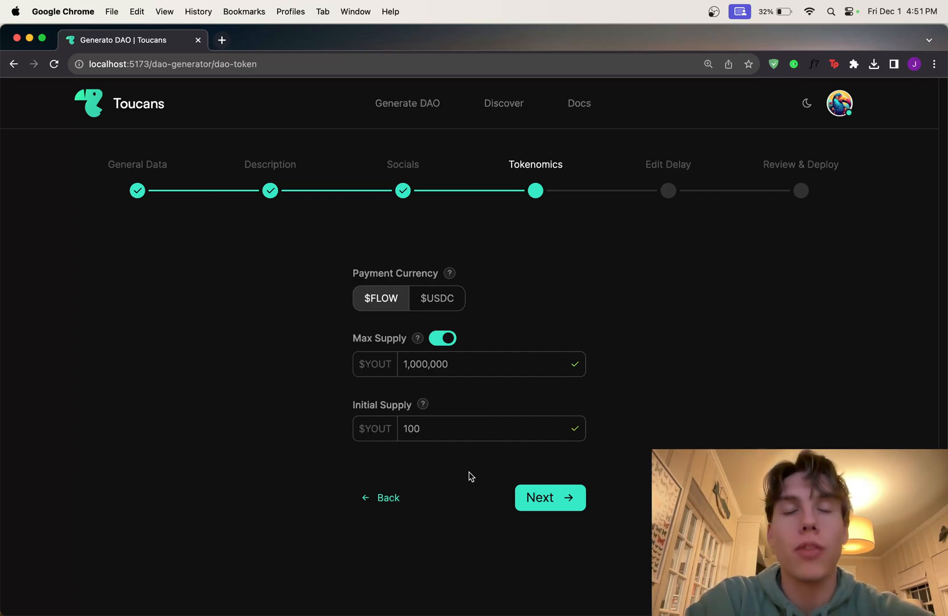
mouse_move(475, 482)
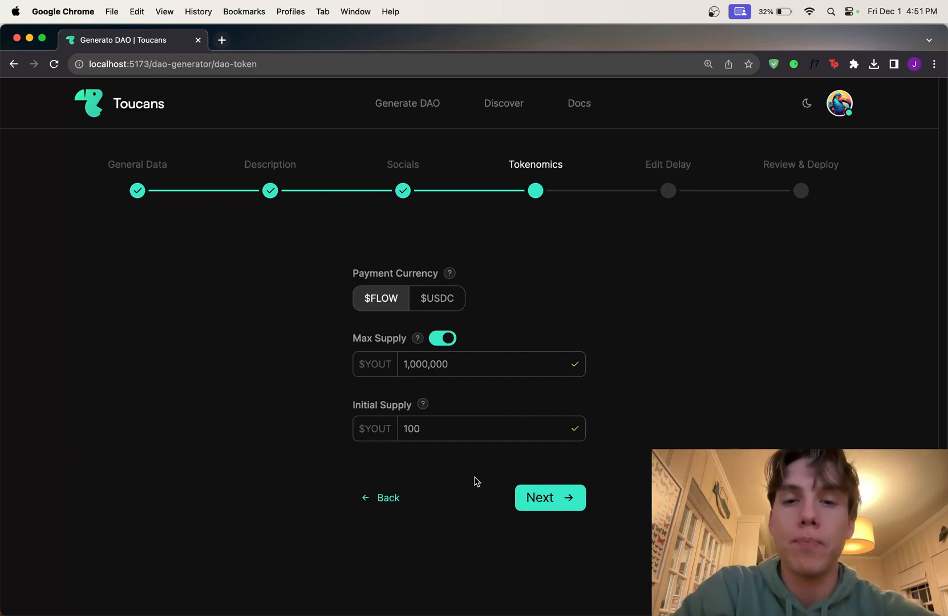
- Reach Edit Delay and choose No delay instead of the seven-day option
click(548, 497)
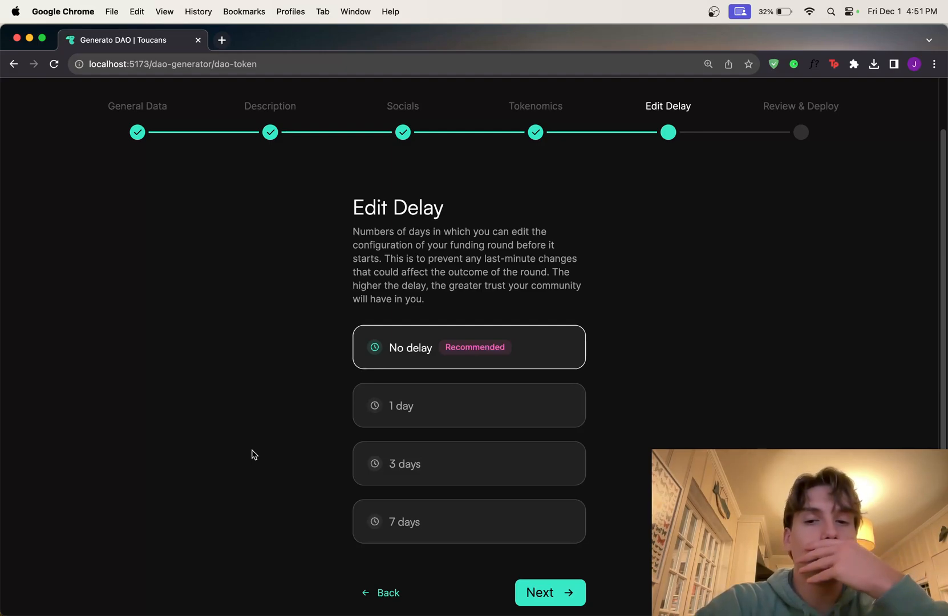
click(468, 521)
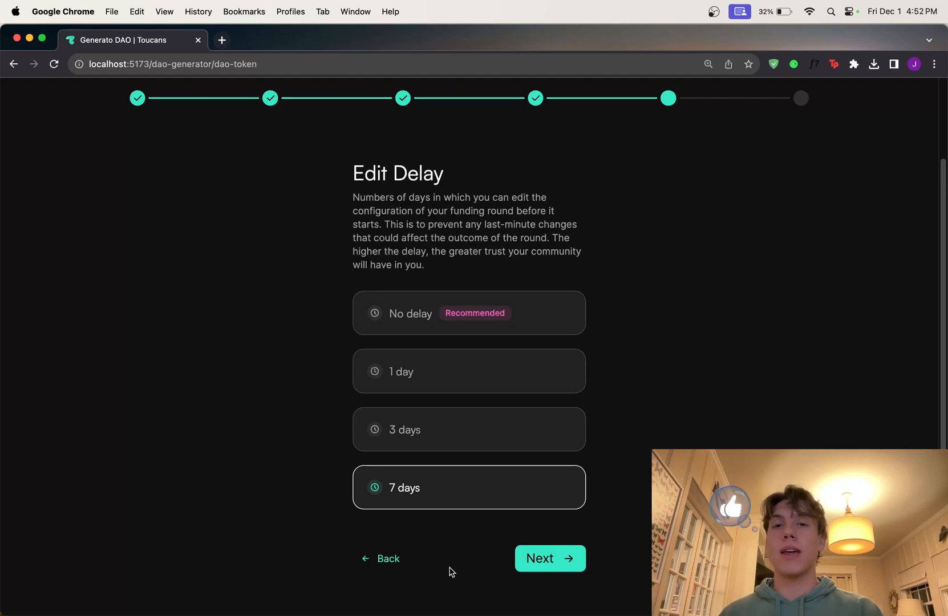
mouse_move(535, 319)
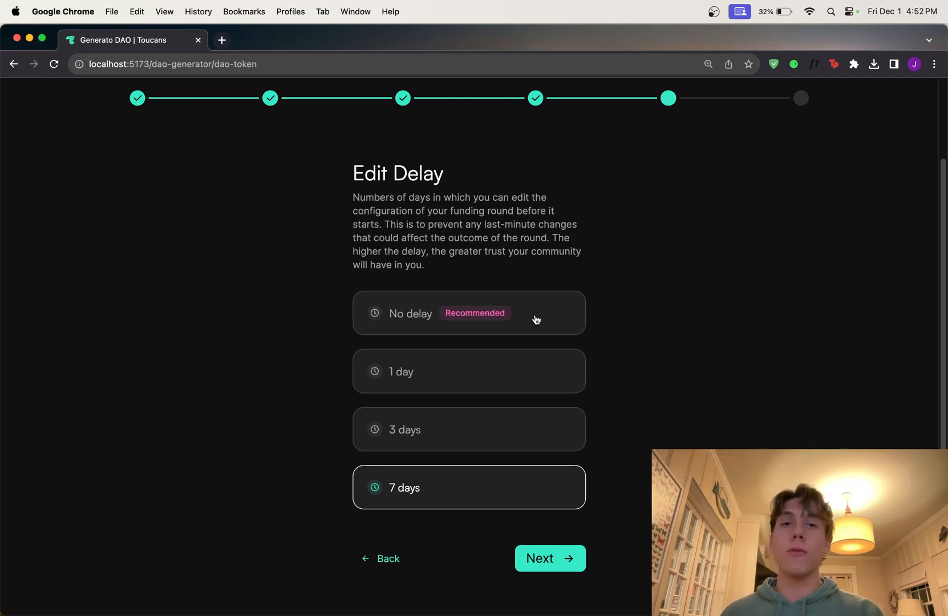
click(470, 313)
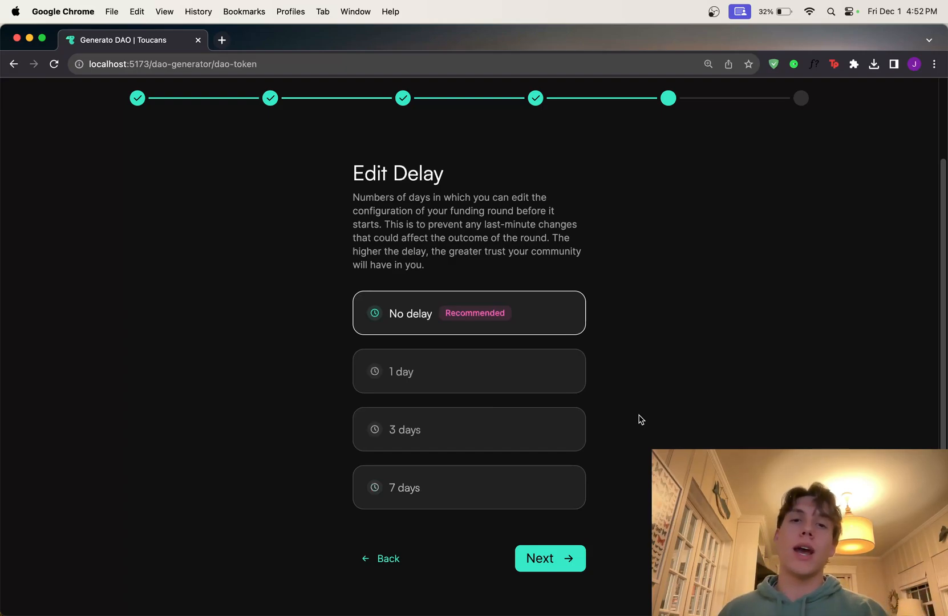
mouse_move(527, 346)
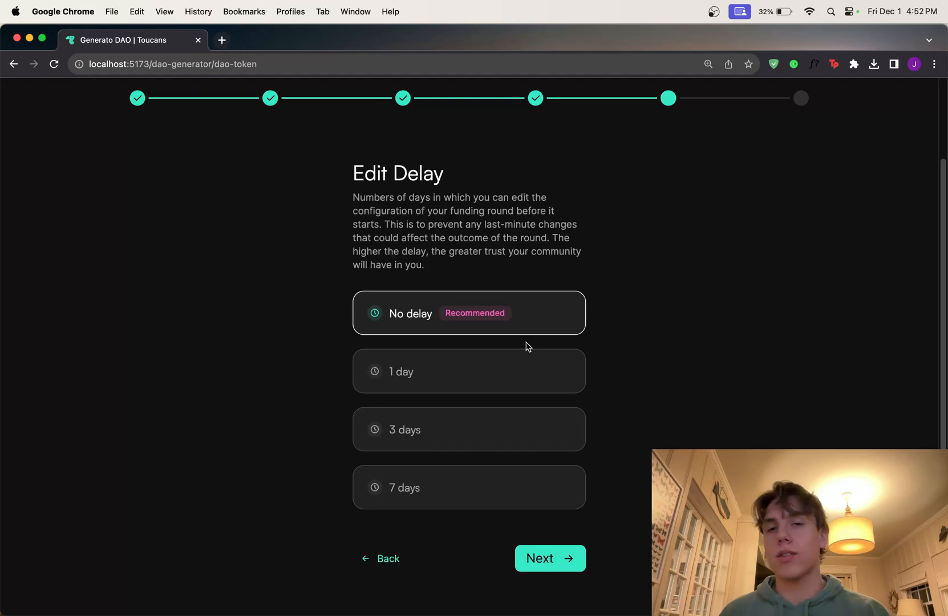
mouse_move(479, 532)
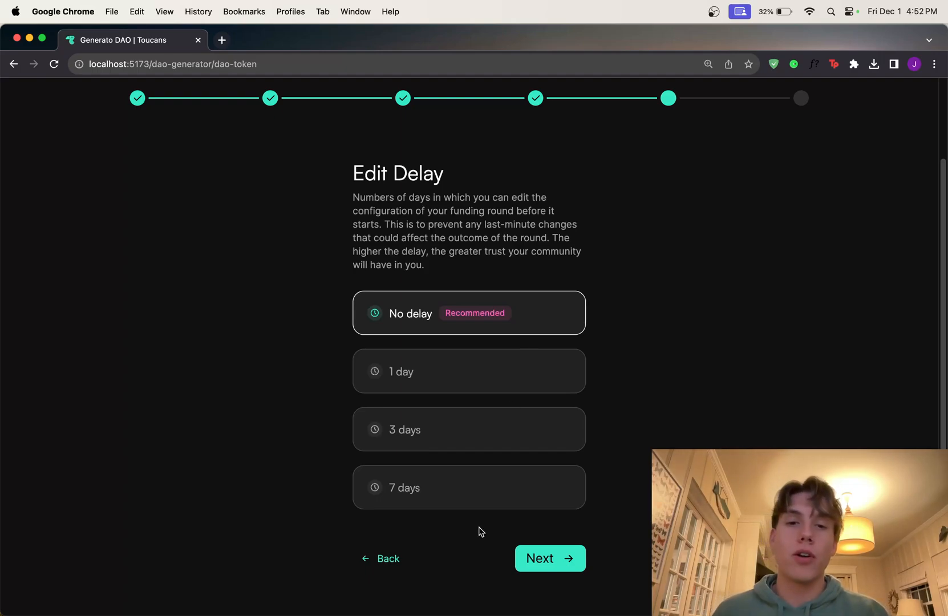
mouse_move(3, 554)
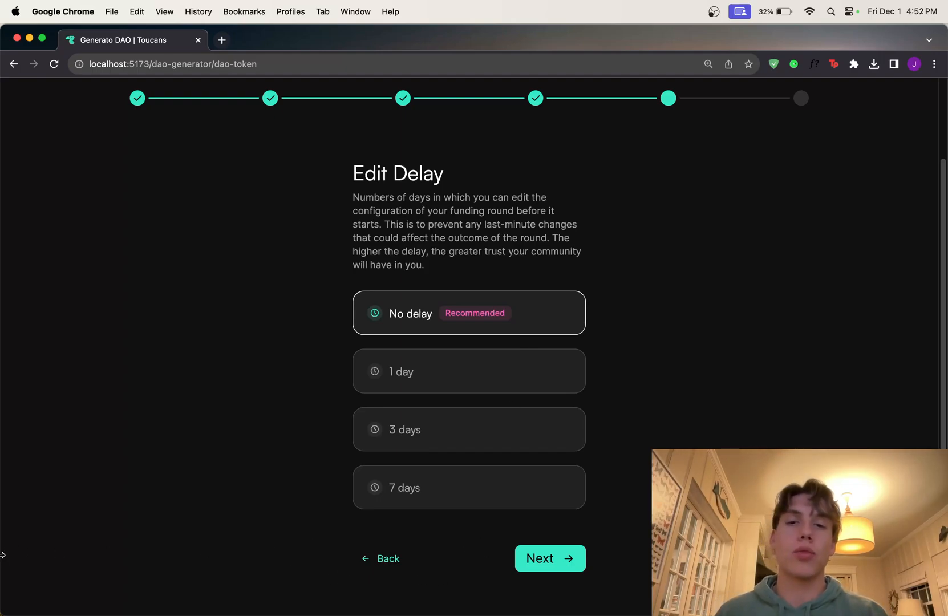
mouse_move(461, 459)
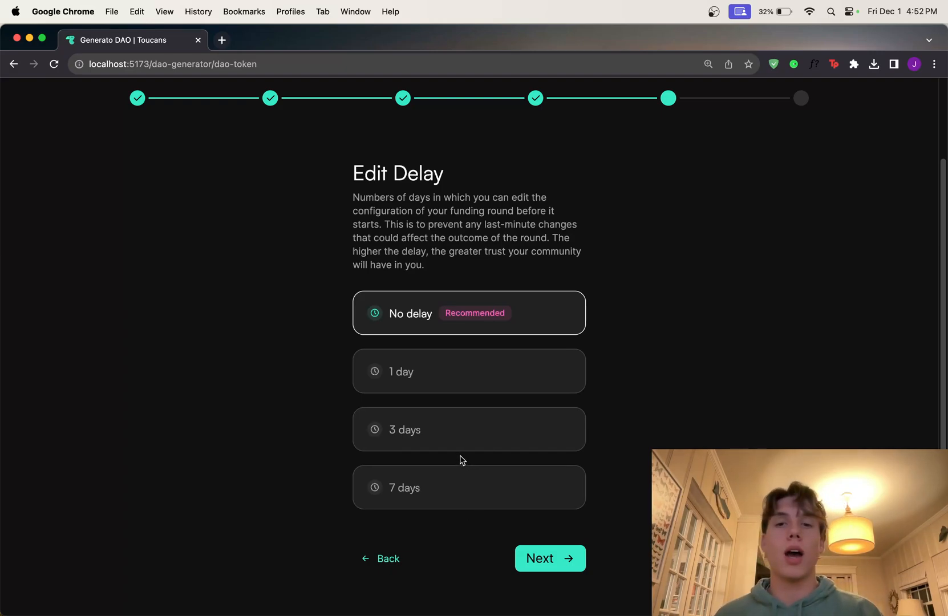
mouse_move(407, 407)
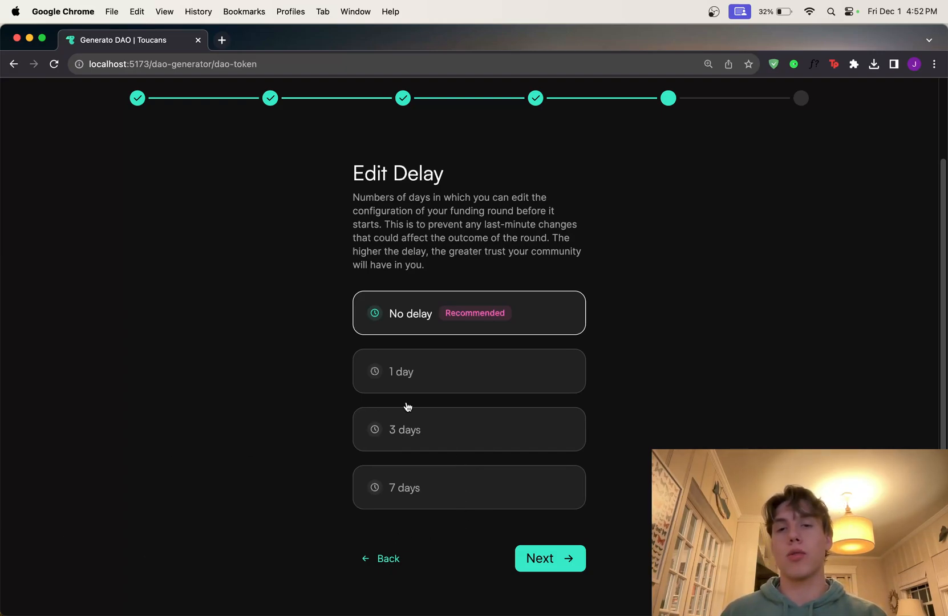
mouse_move(133, 565)
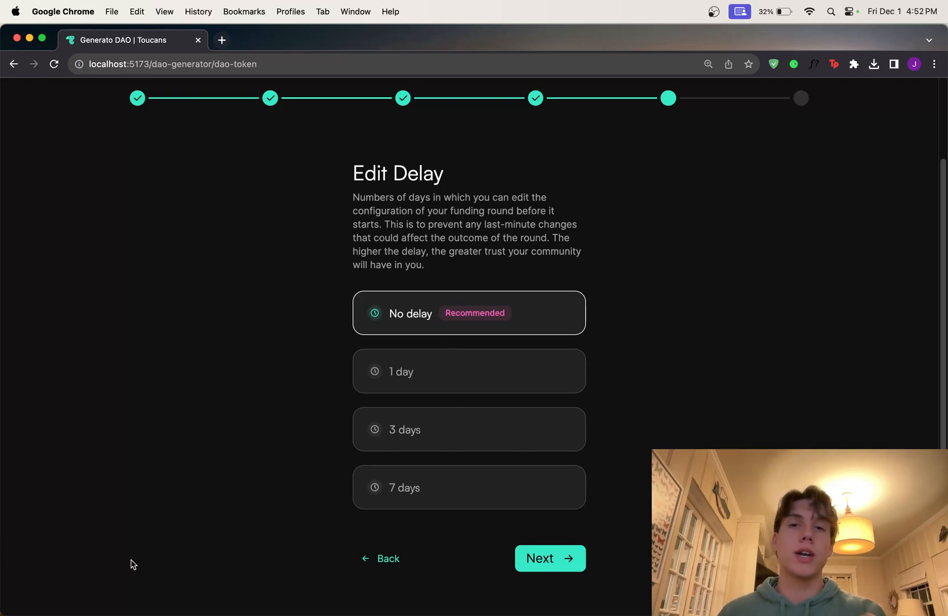
mouse_move(562, 535)
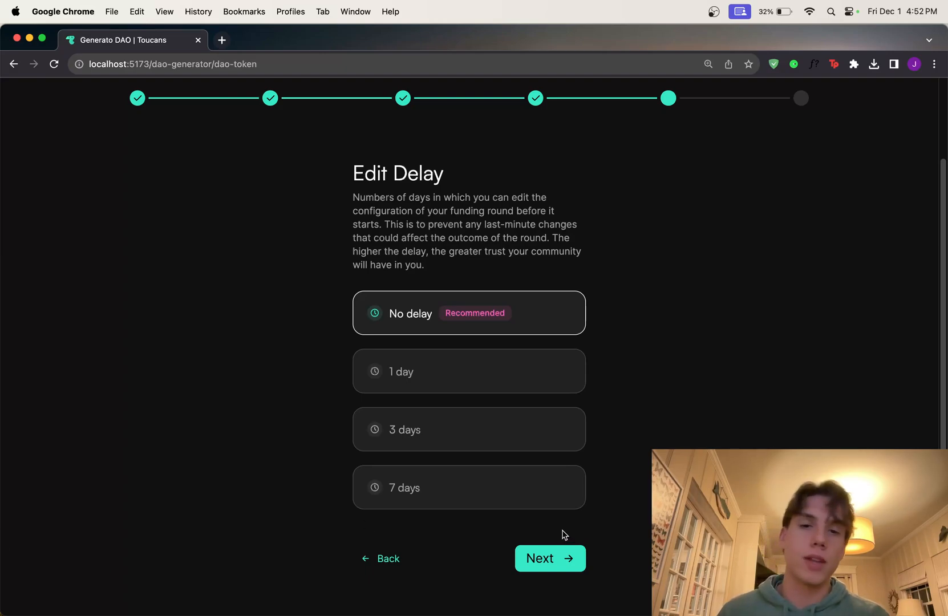
- Proceed to Review & Deploy, generate the YouTube DAO and approve its Flow transaction
click(548, 557)
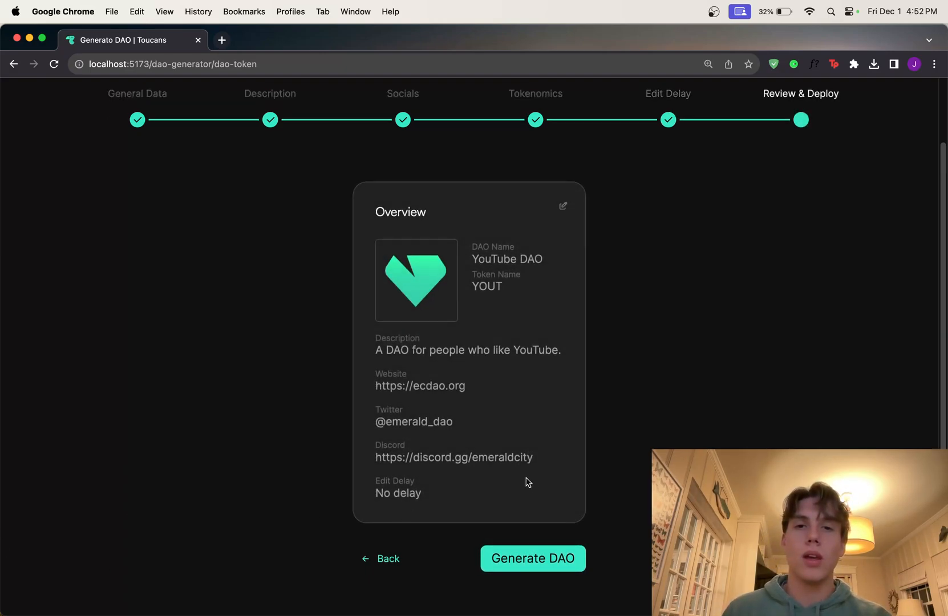
mouse_move(492, 374)
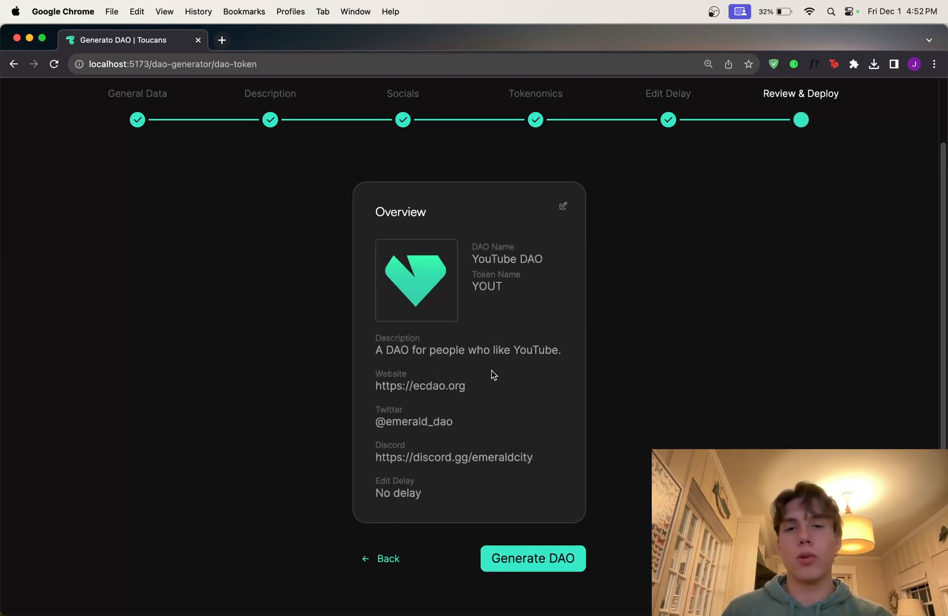
click(532, 558)
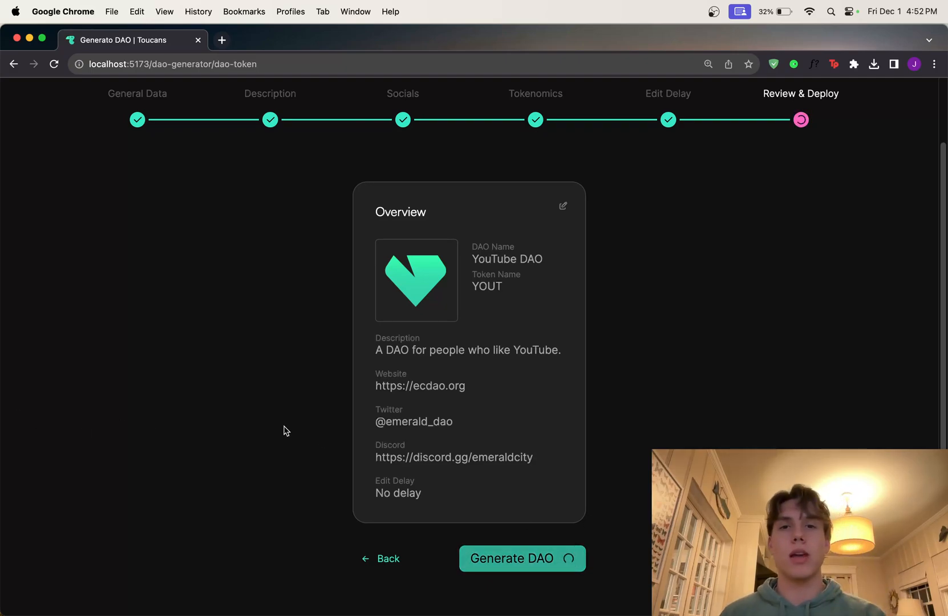
click(521, 558)
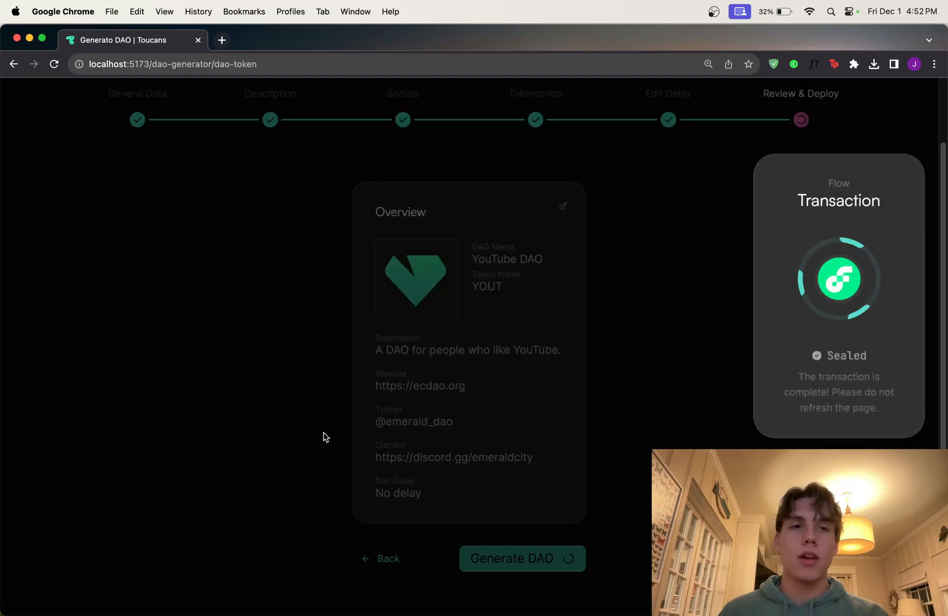
click(511, 558)
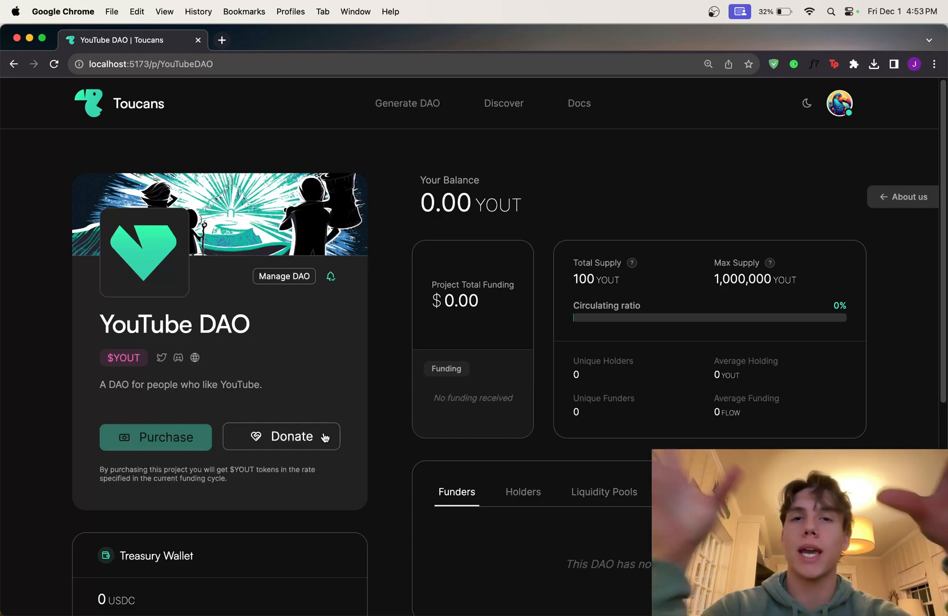
mouse_move(202, 568)
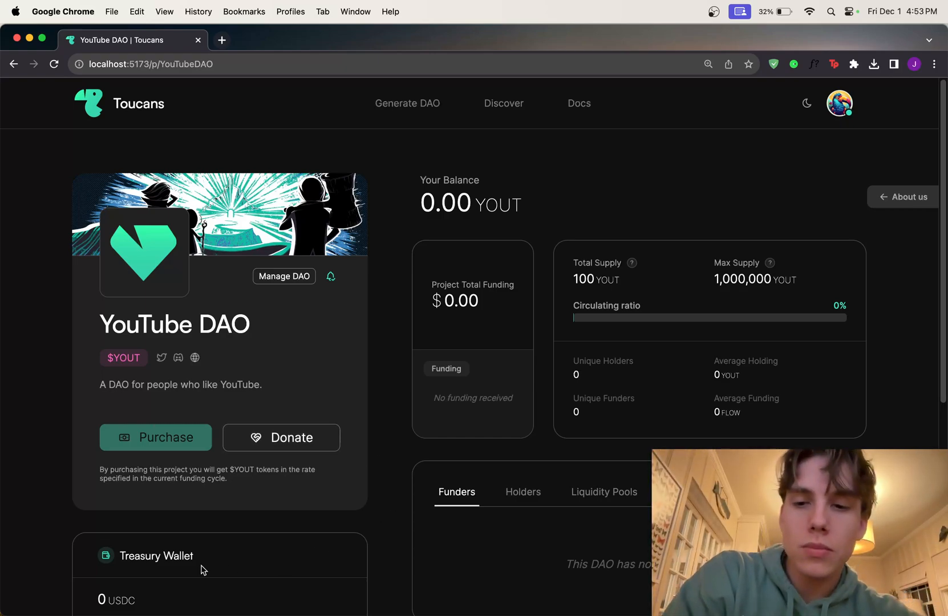
scroll(down, 3)
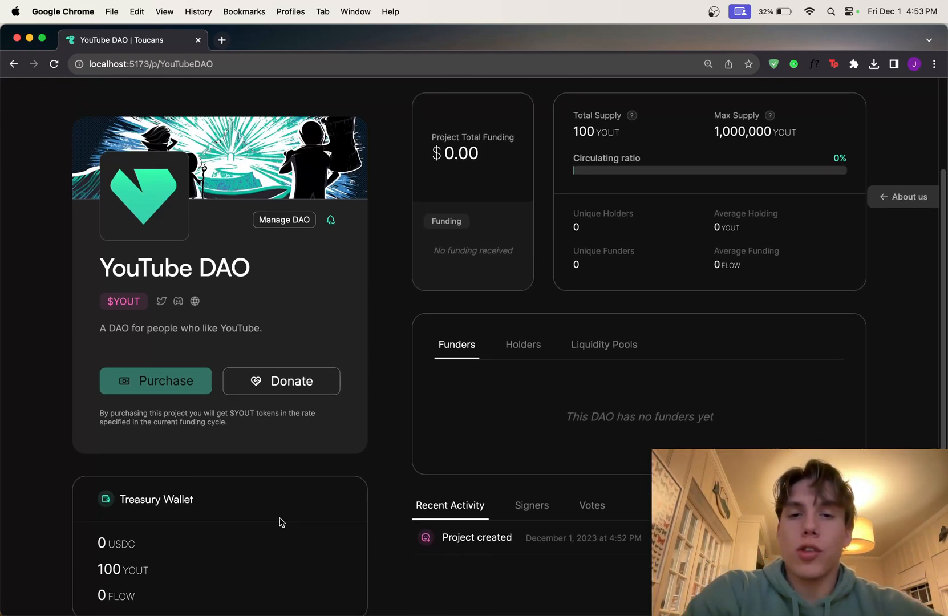
scroll(up, 3)
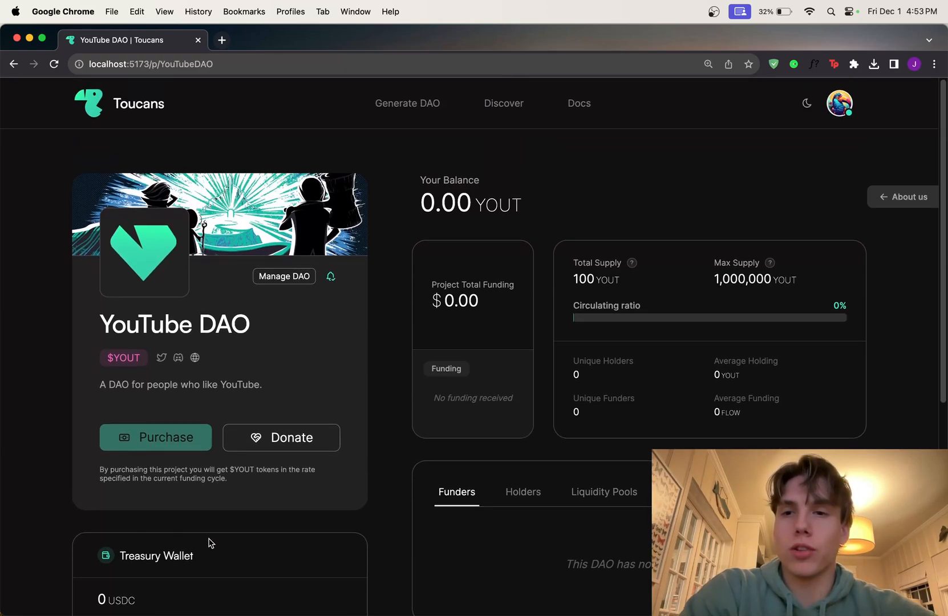
mouse_move(250, 377)
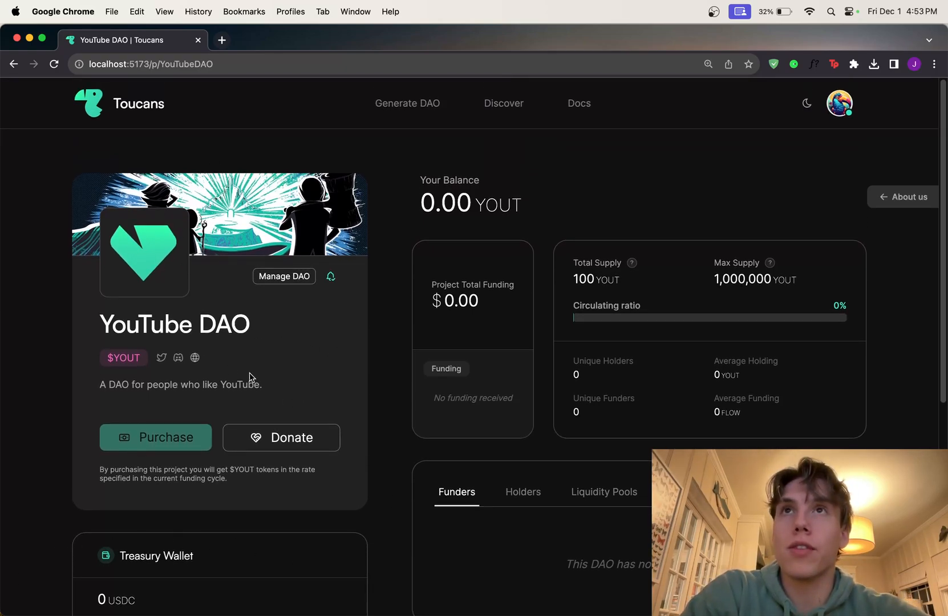
scroll(down, 3)
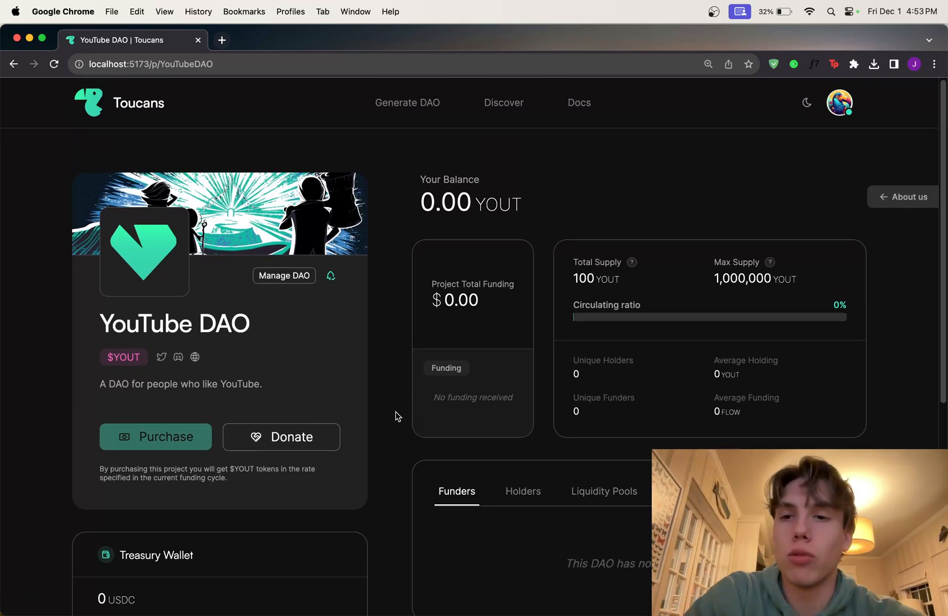
mouse_move(209, 350)
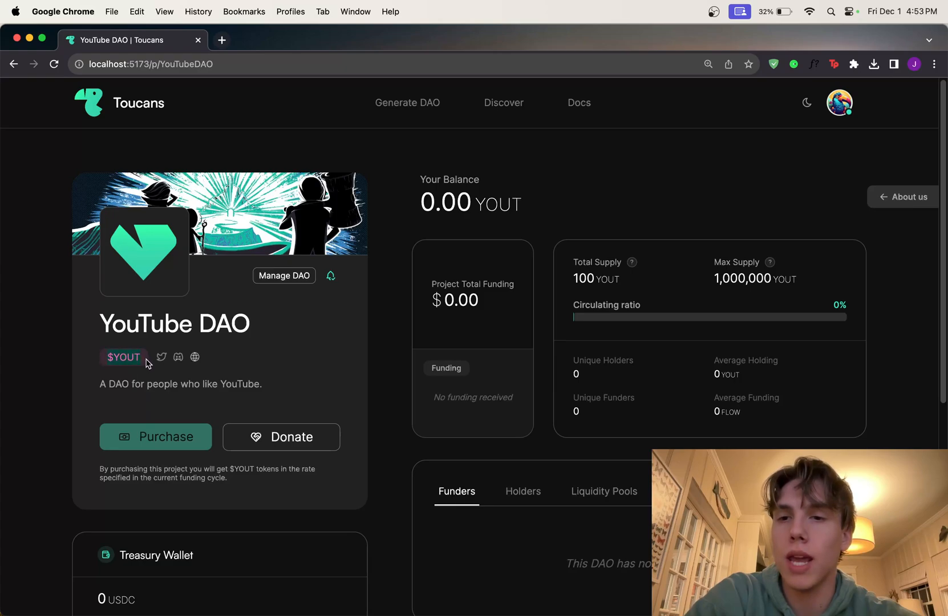
mouse_move(771, 260)
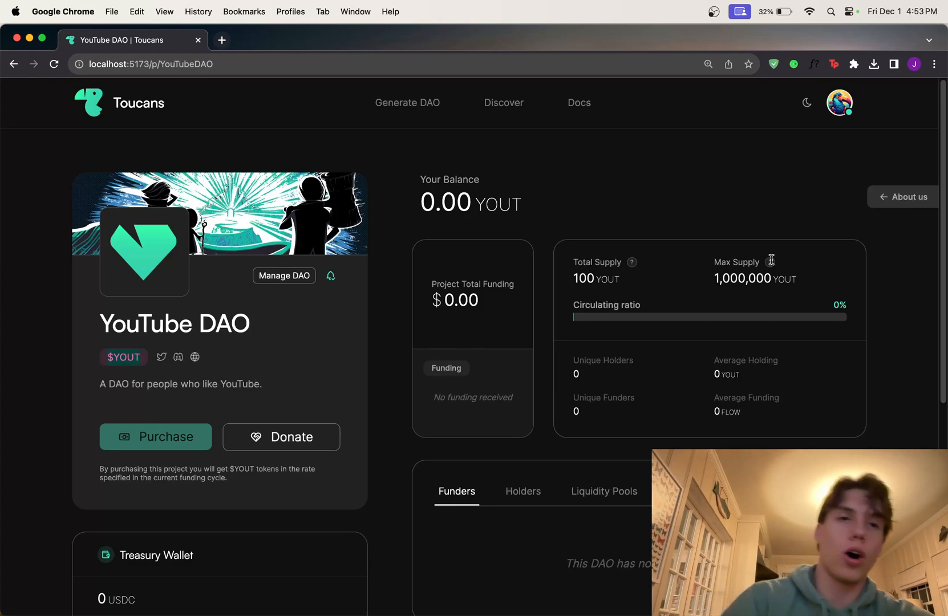
mouse_move(852, 203)
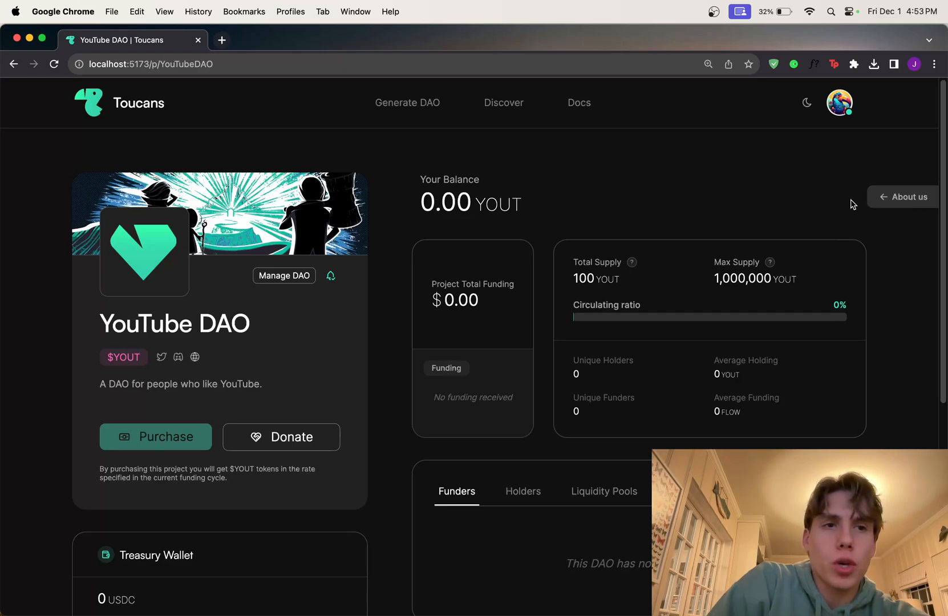
mouse_move(910, 201)
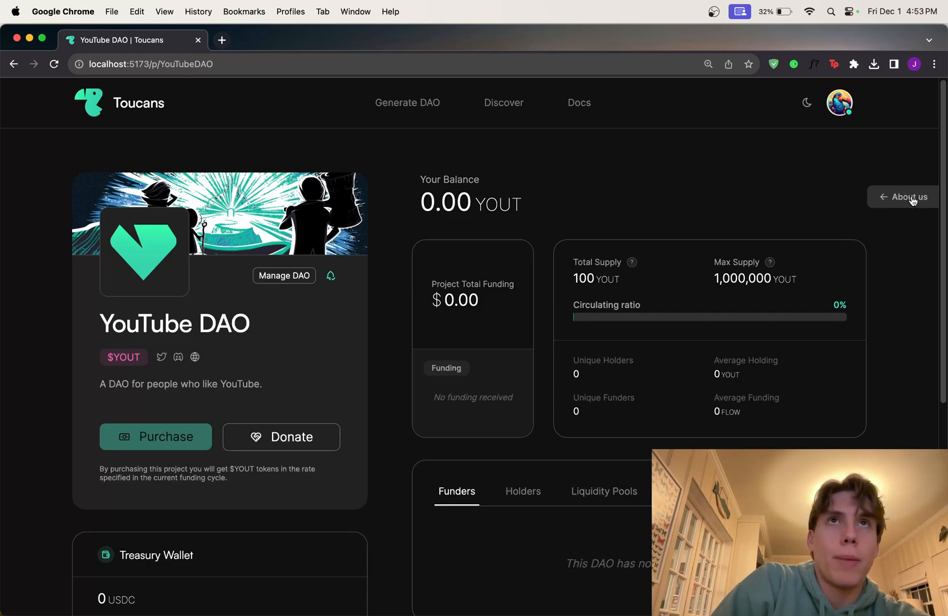
click(909, 197)
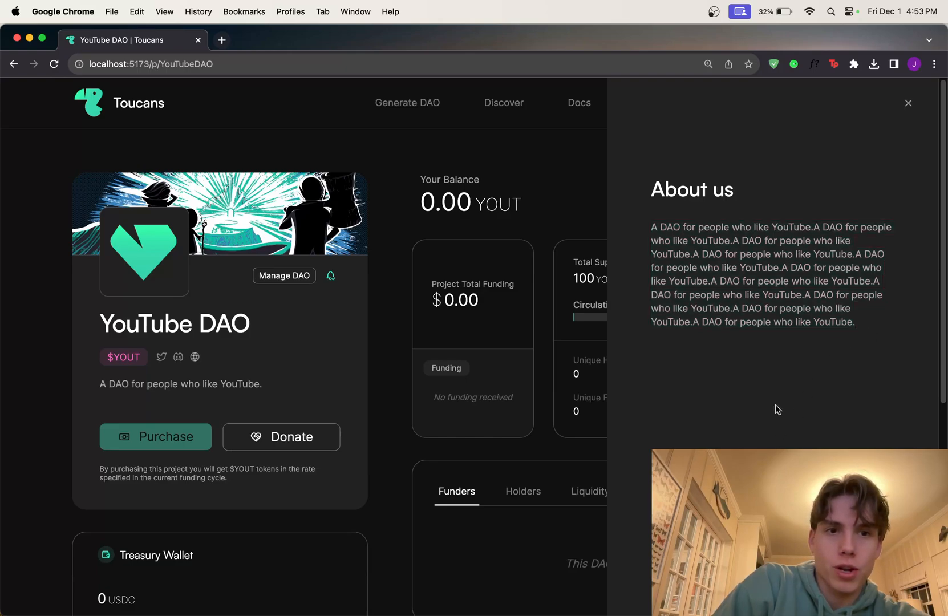
mouse_move(773, 307)
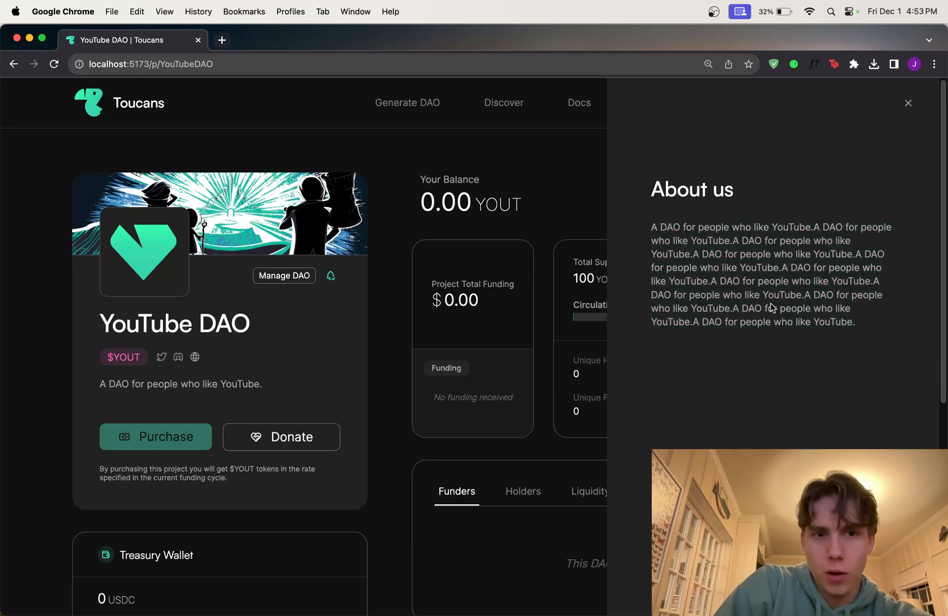
click(908, 103)
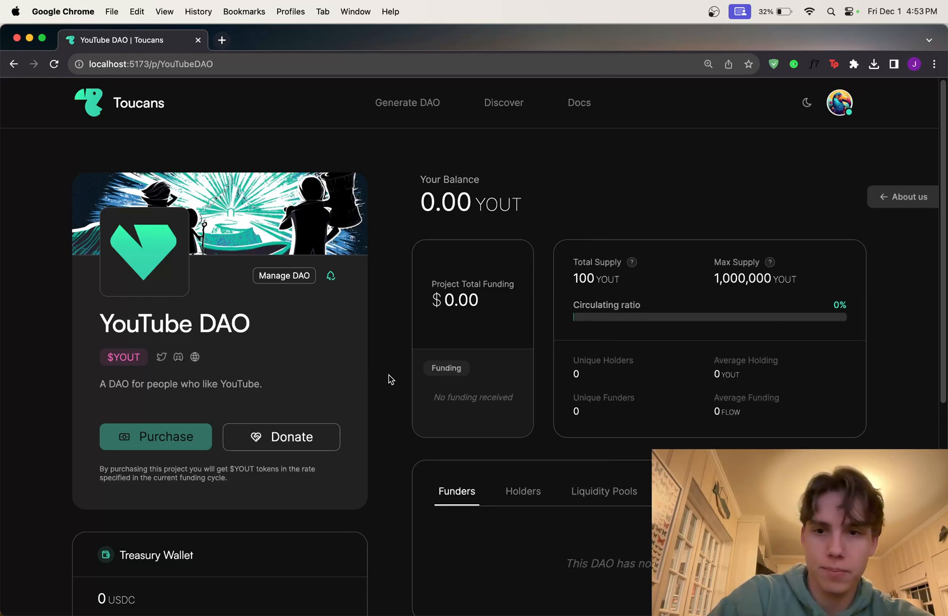
scroll(down, 3)
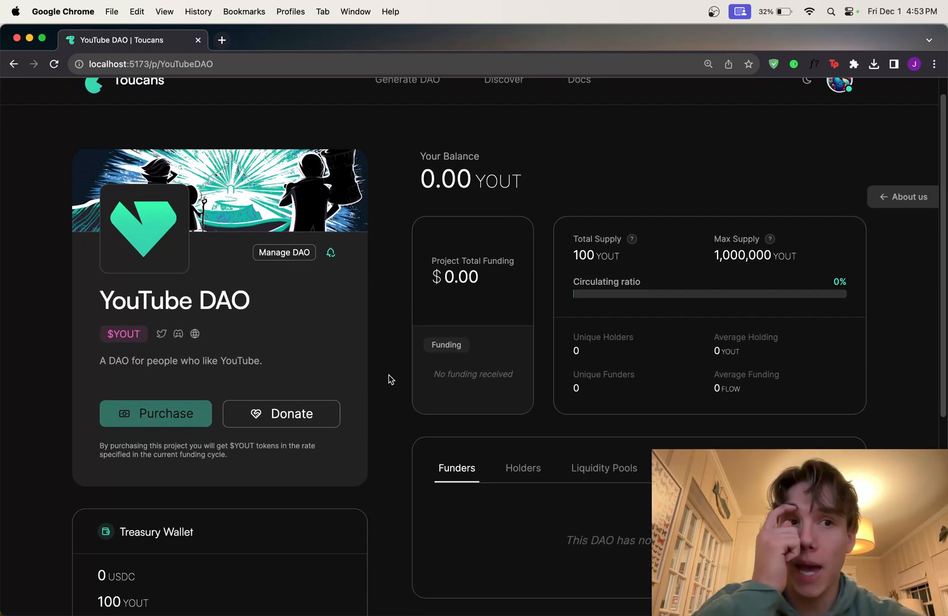
- Start a donation, try $USDC and $YOUT, then enter 1 in $FLOW
click(281, 414)
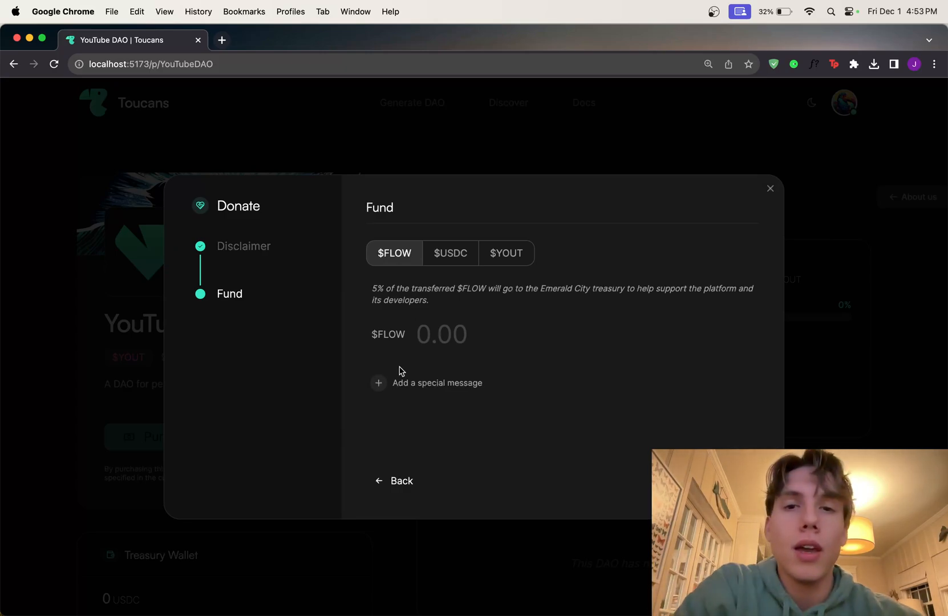
click(450, 253)
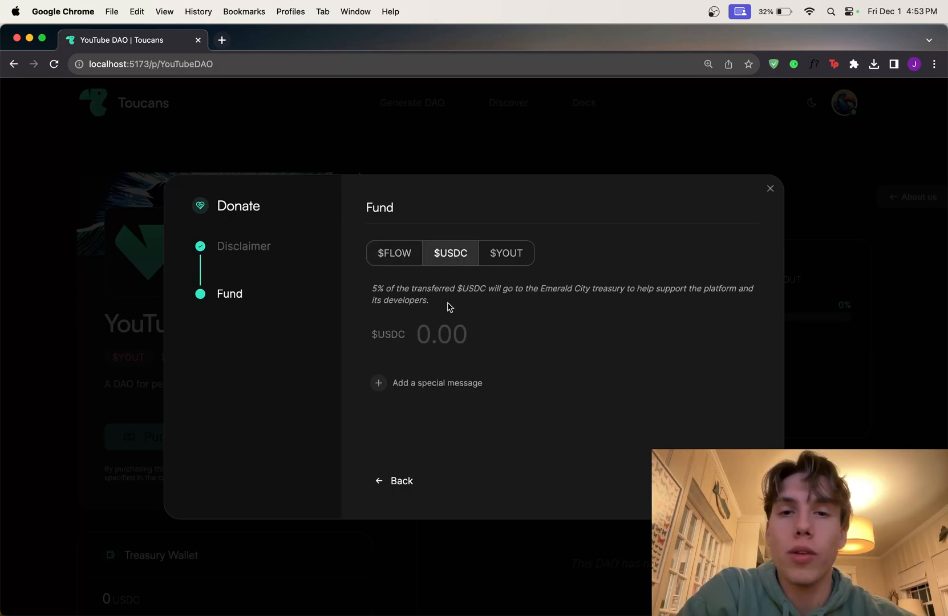
mouse_move(375, 353)
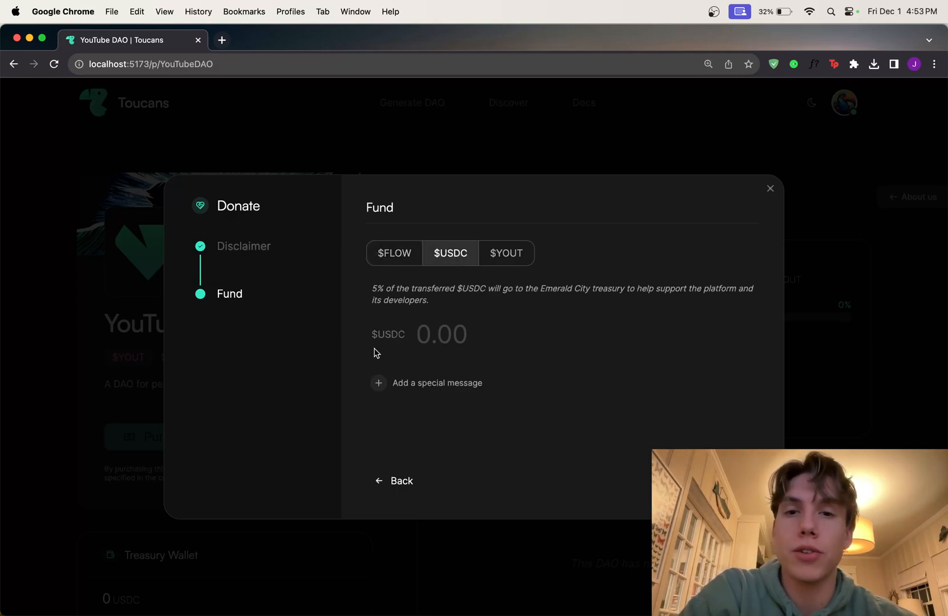
click(505, 253)
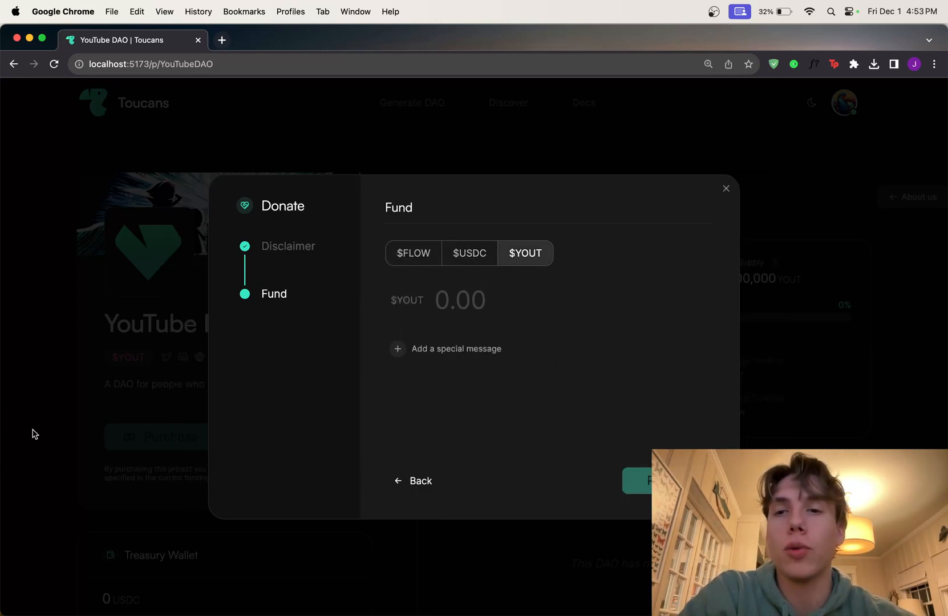
click(393, 252)
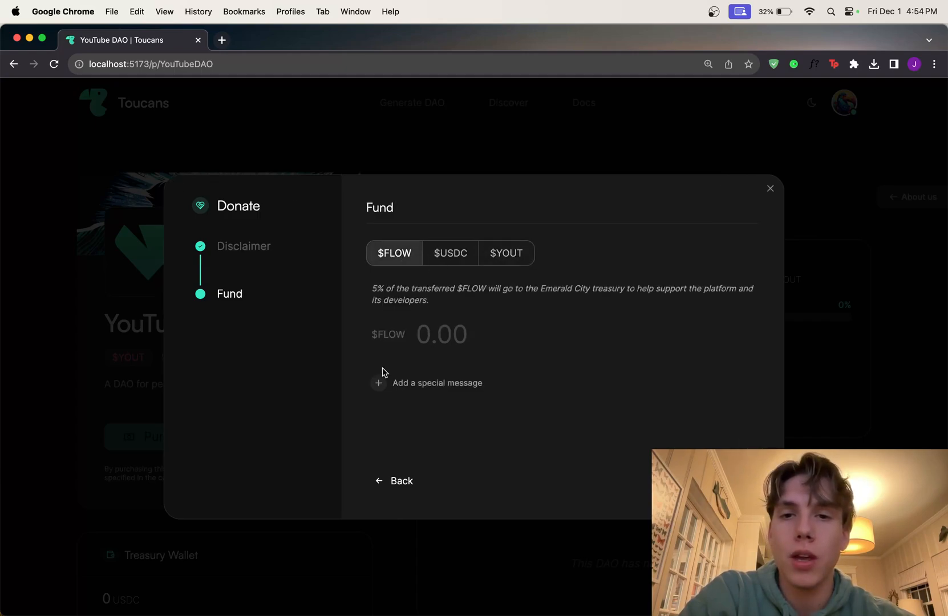
text(1.)
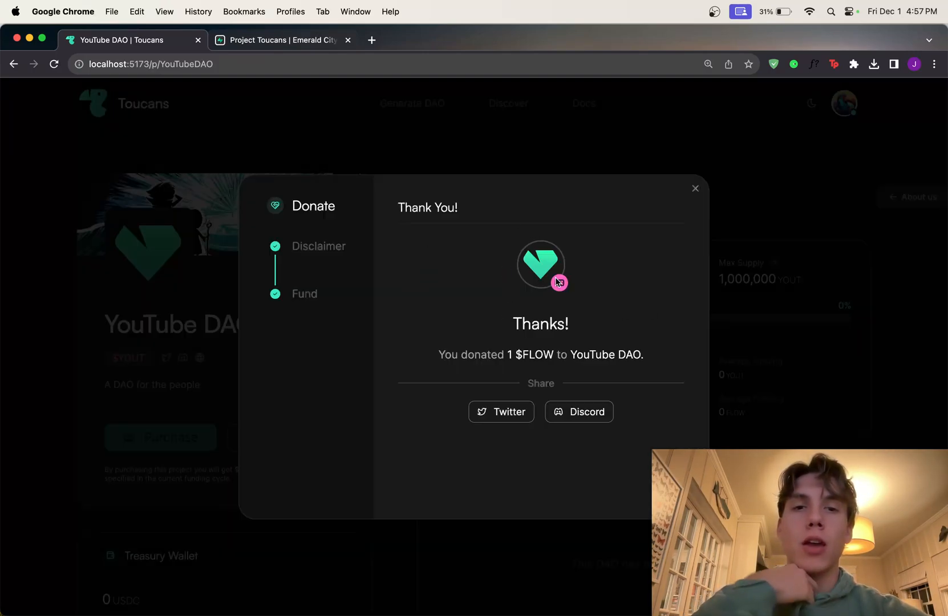
mouse_move(501, 412)
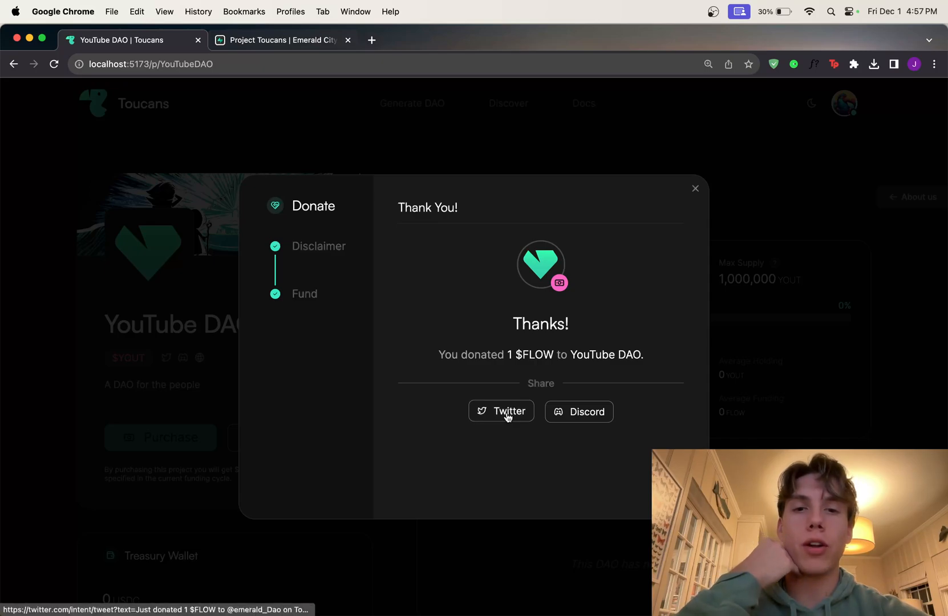
click(695, 188)
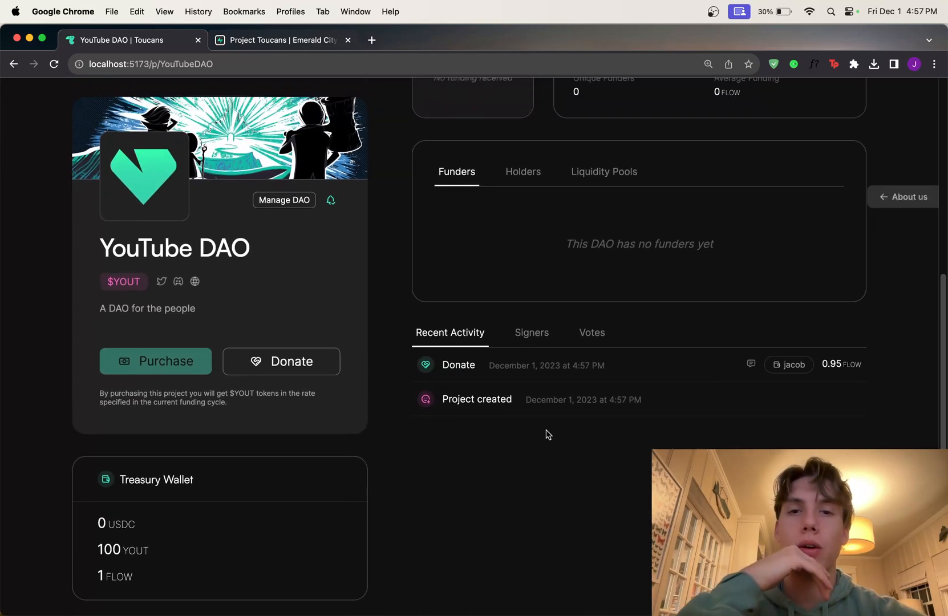
mouse_move(427, 373)
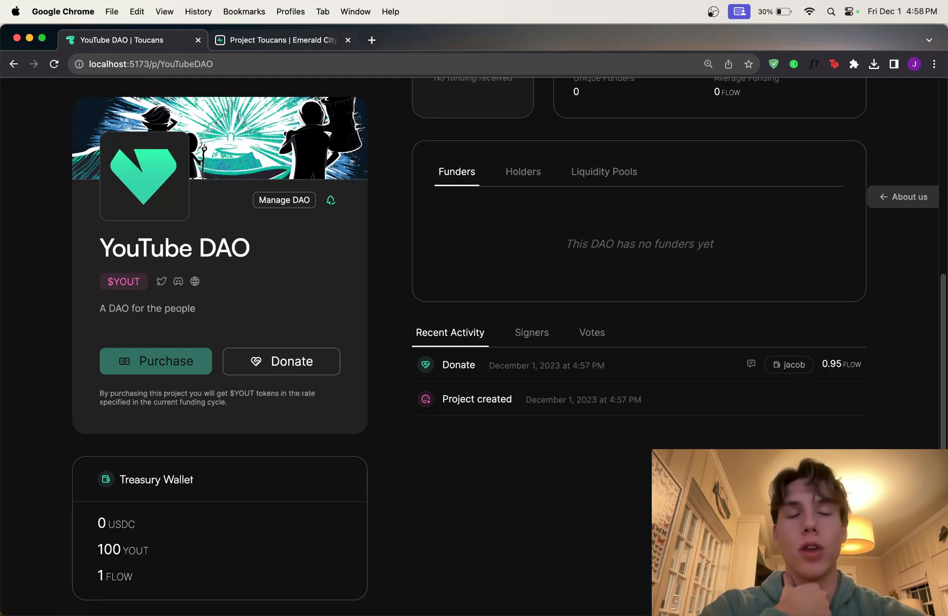
mouse_move(801, 366)
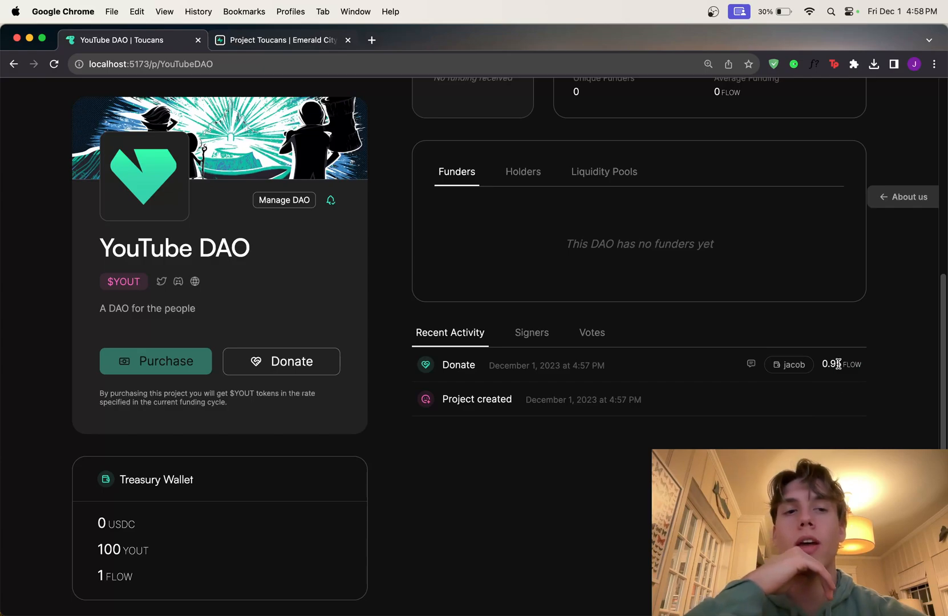
scroll(up, 3)
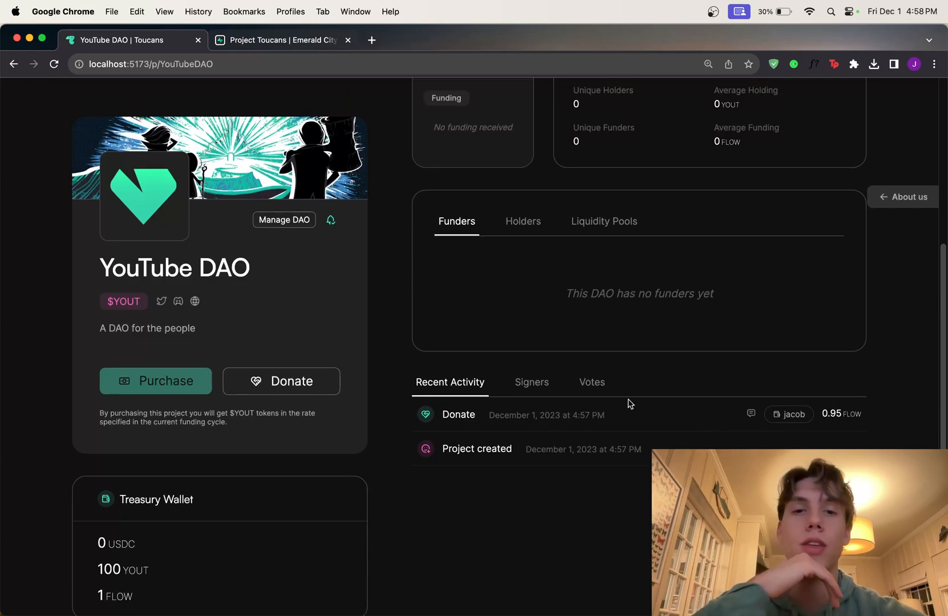
mouse_move(309, 428)
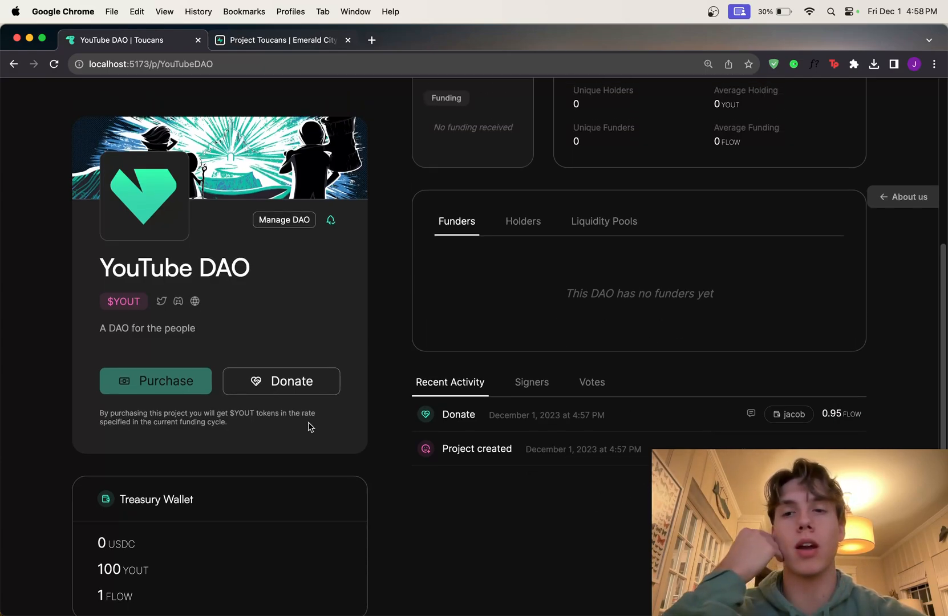
click(281, 381)
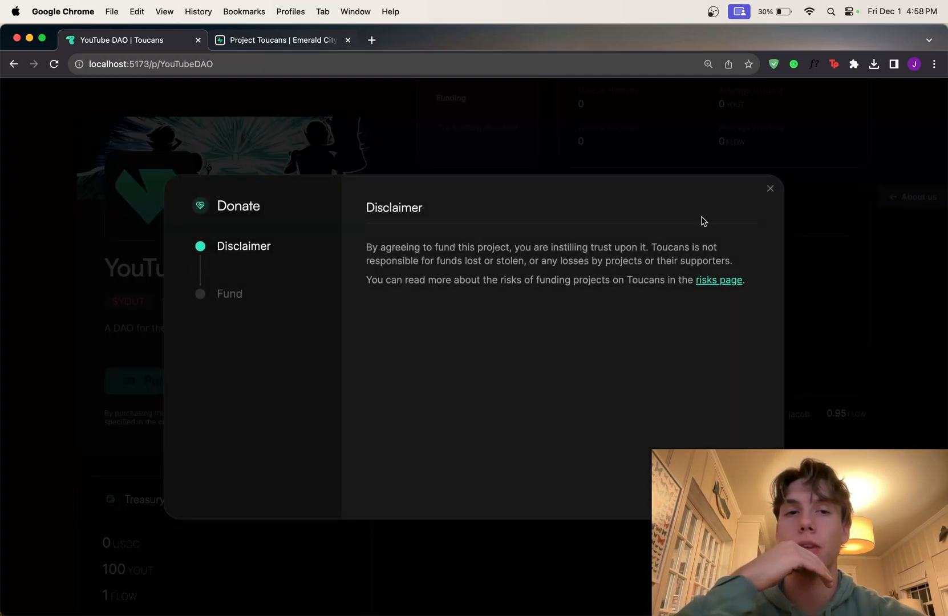
click(769, 188)
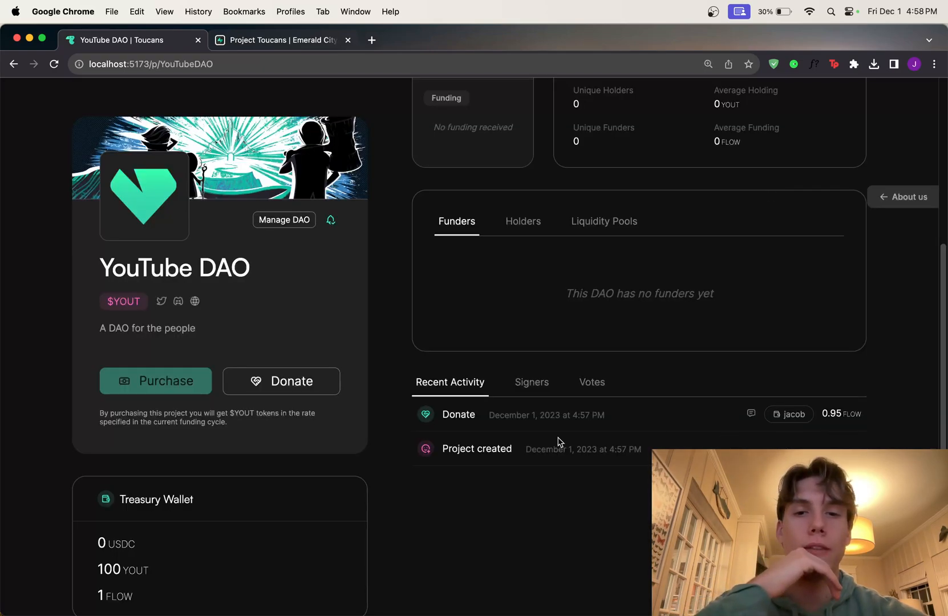
double_click(545, 414)
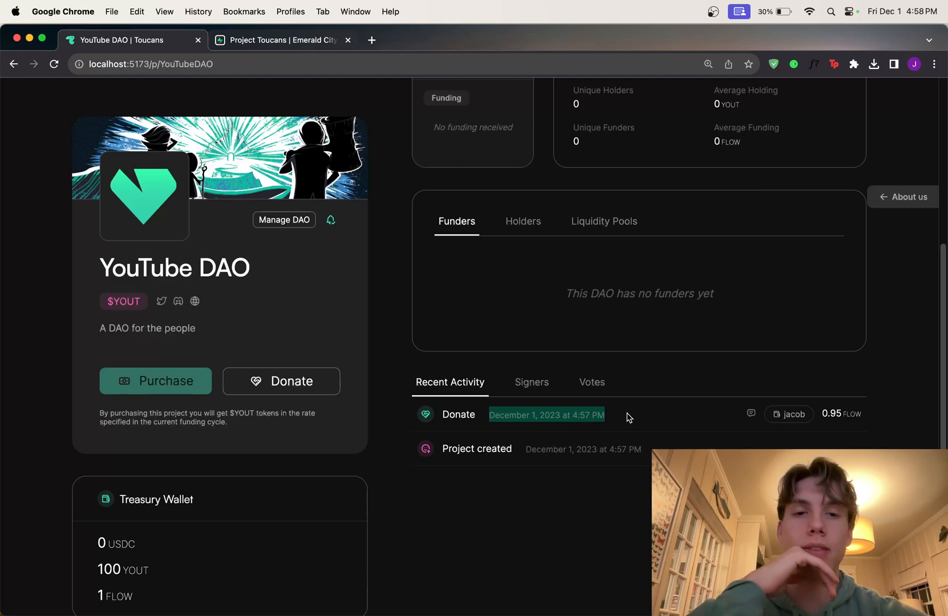
click(749, 413)
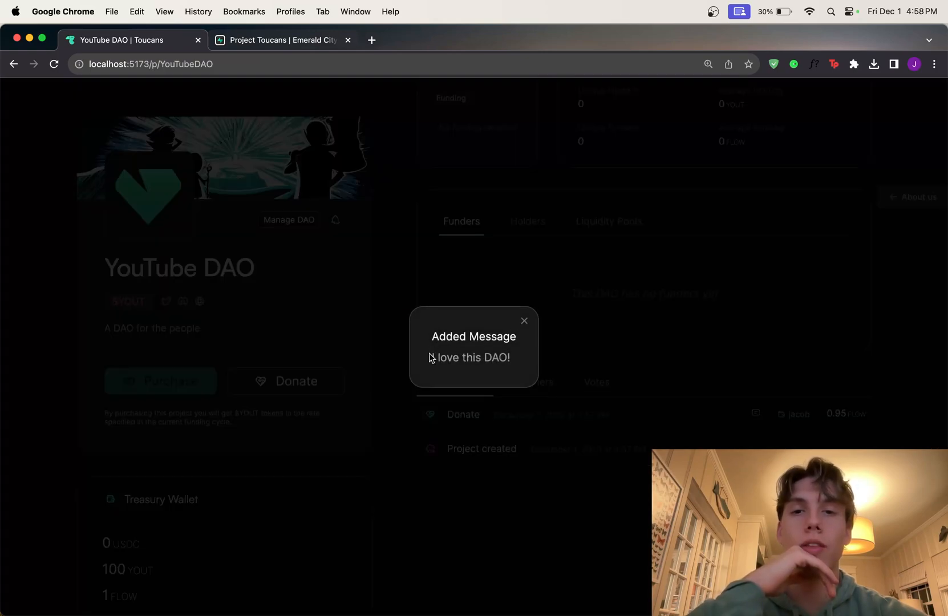
click(524, 320)
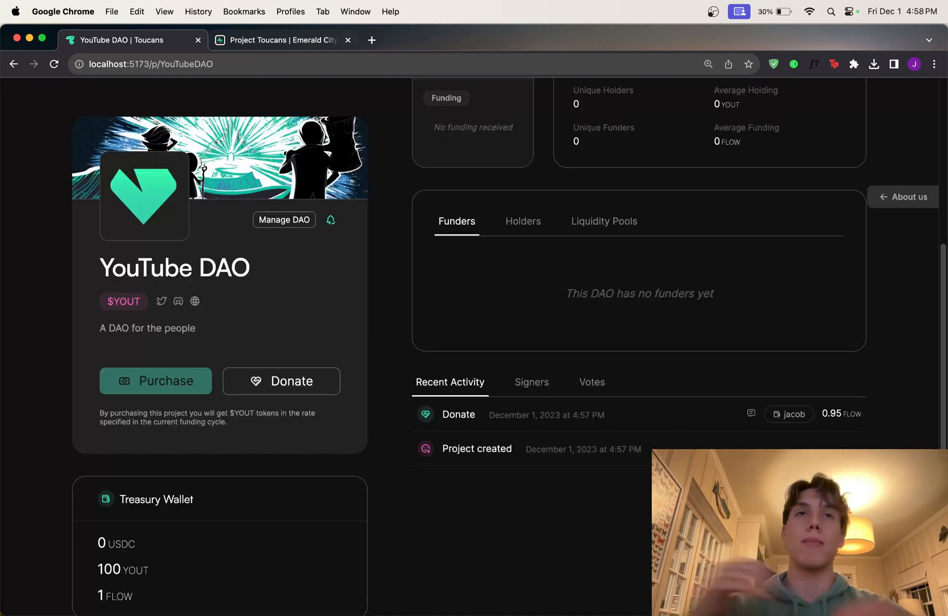
mouse_move(323, 388)
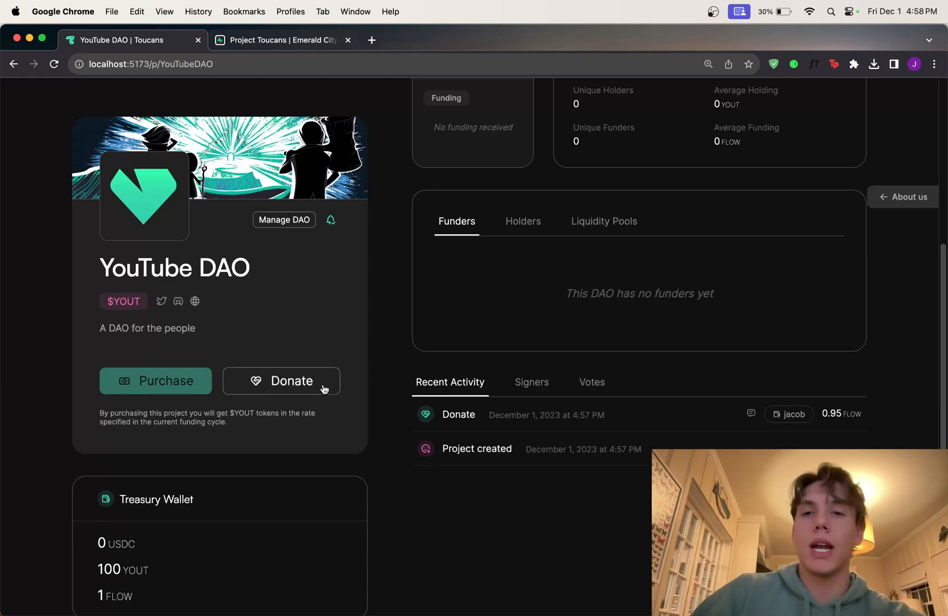
click(280, 381)
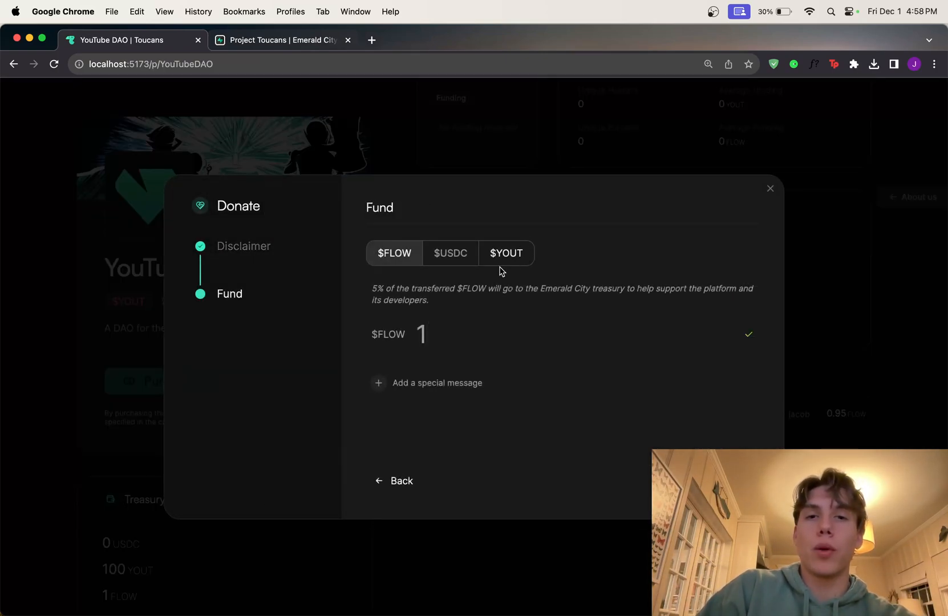
click(505, 252)
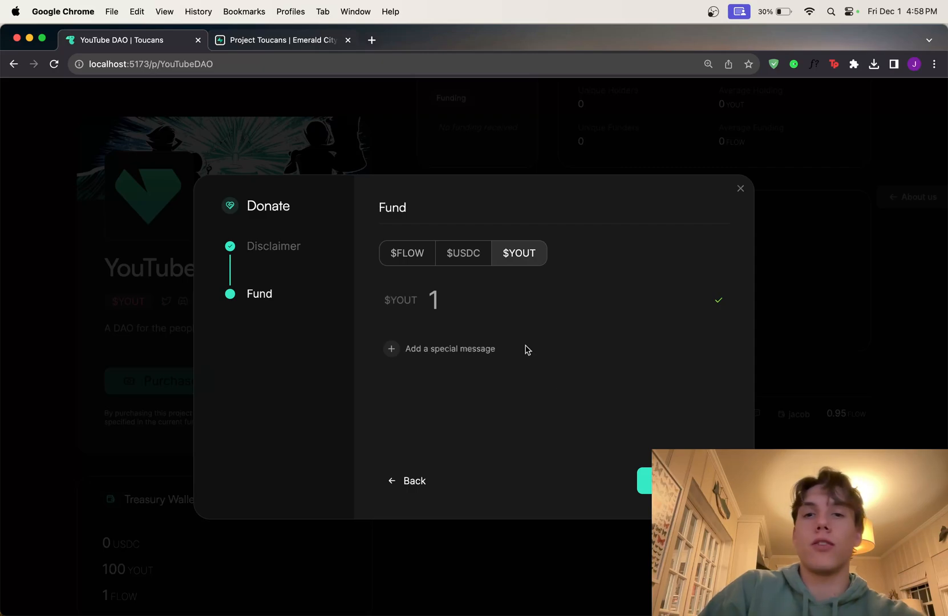
mouse_move(505, 311)
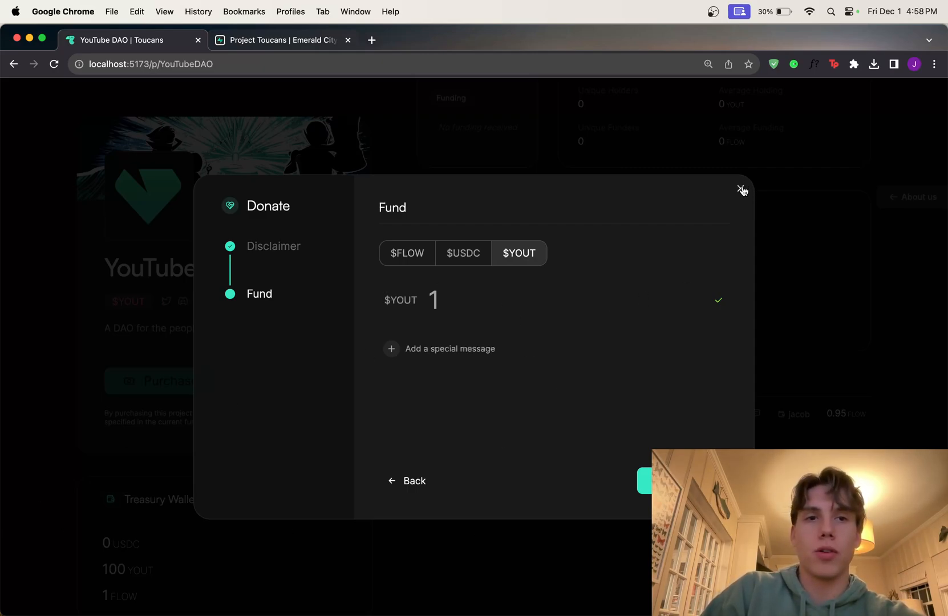
click(743, 189)
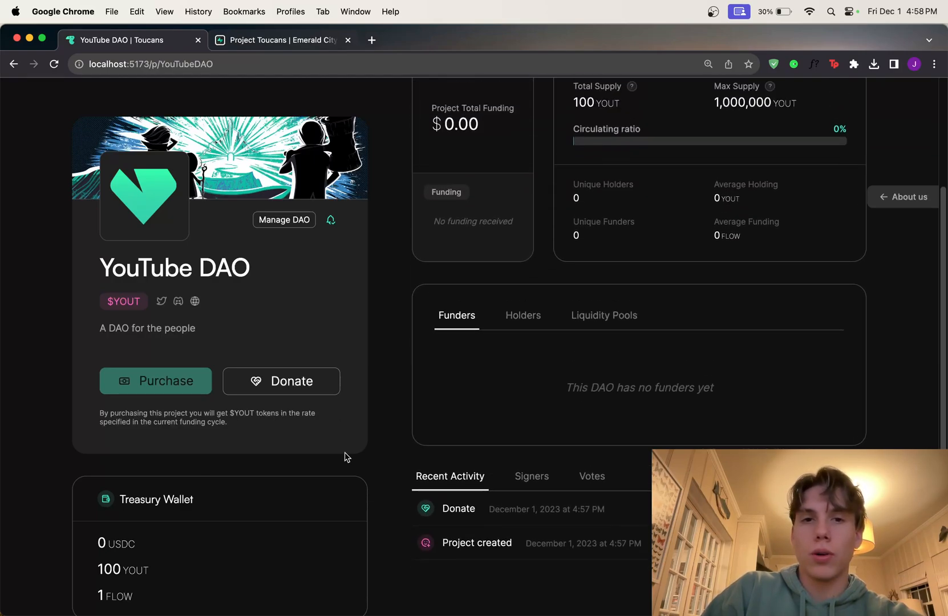
scroll(up, 3)
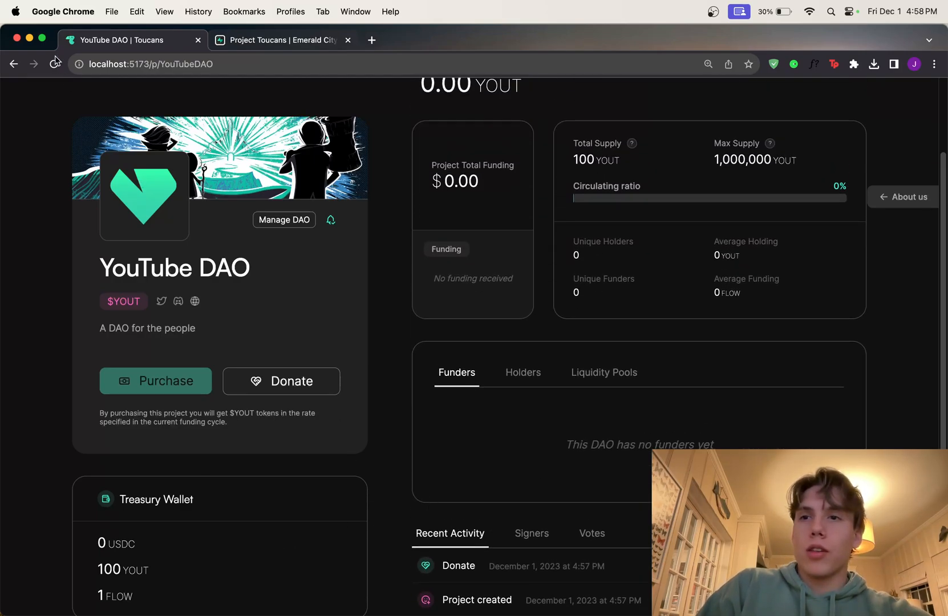
- Reload the YouTube DAO page and scroll through Funders, Notable members and stats
click(54, 63)
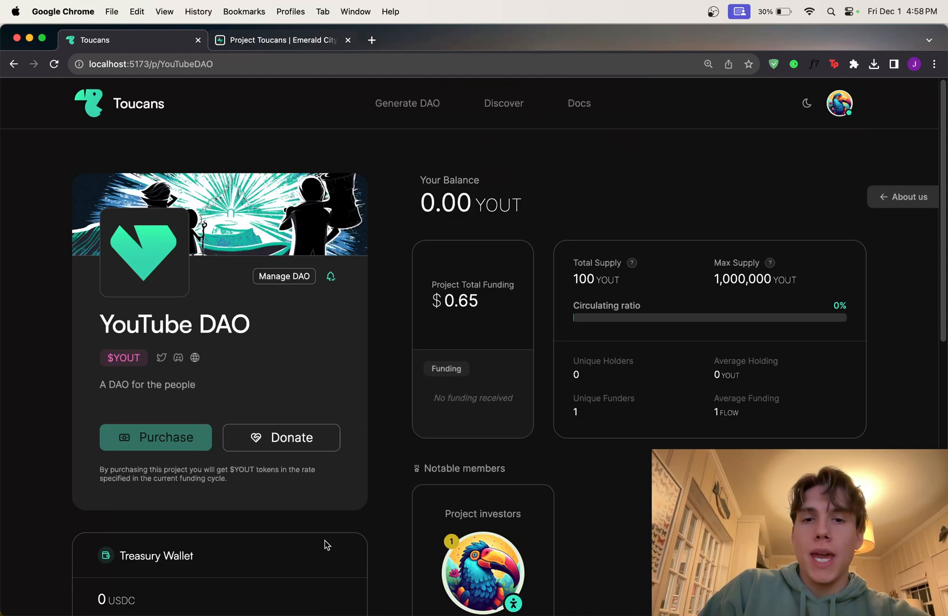
scroll(down, 3)
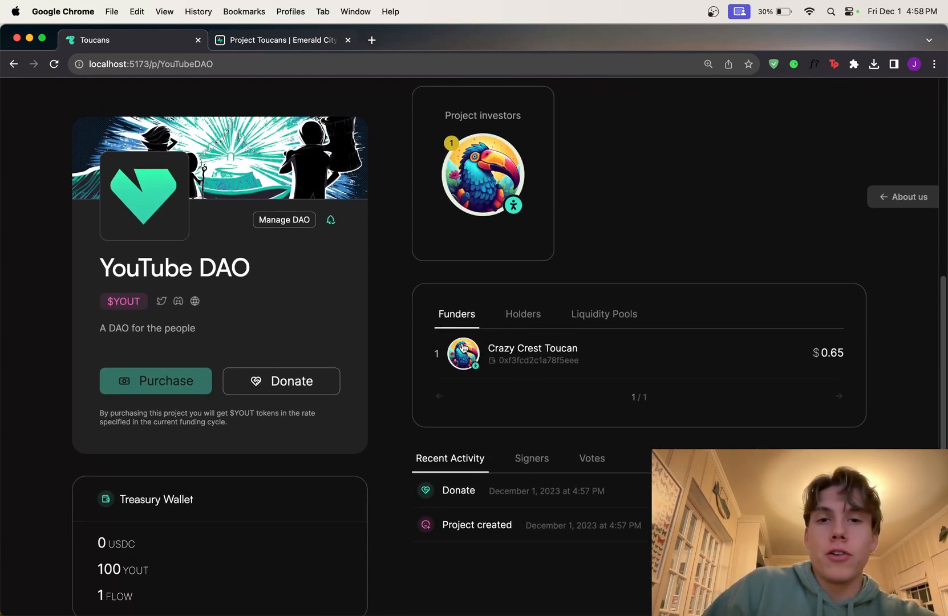
scroll(down, 3)
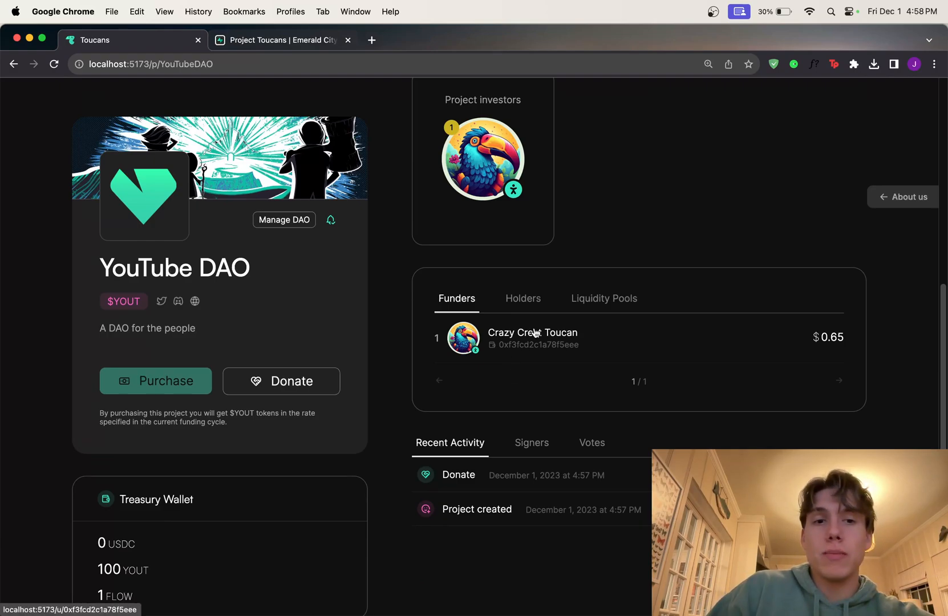
scroll(down, 3)
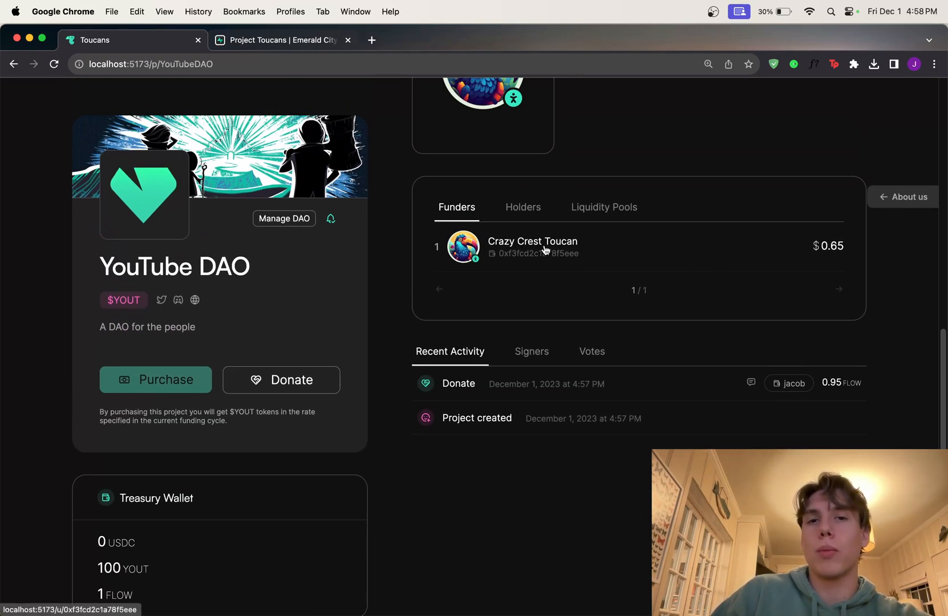
mouse_move(665, 280)
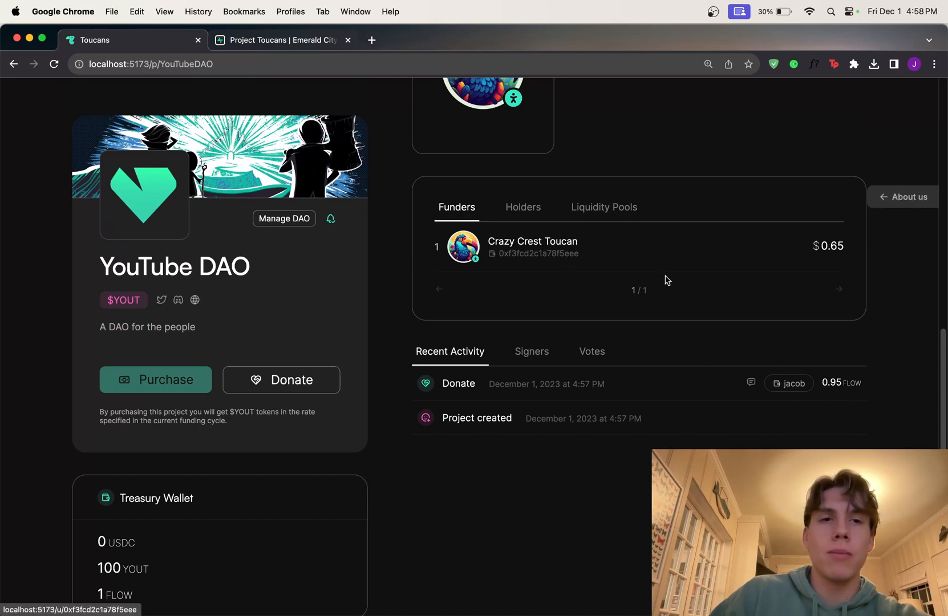
scroll(up, 3)
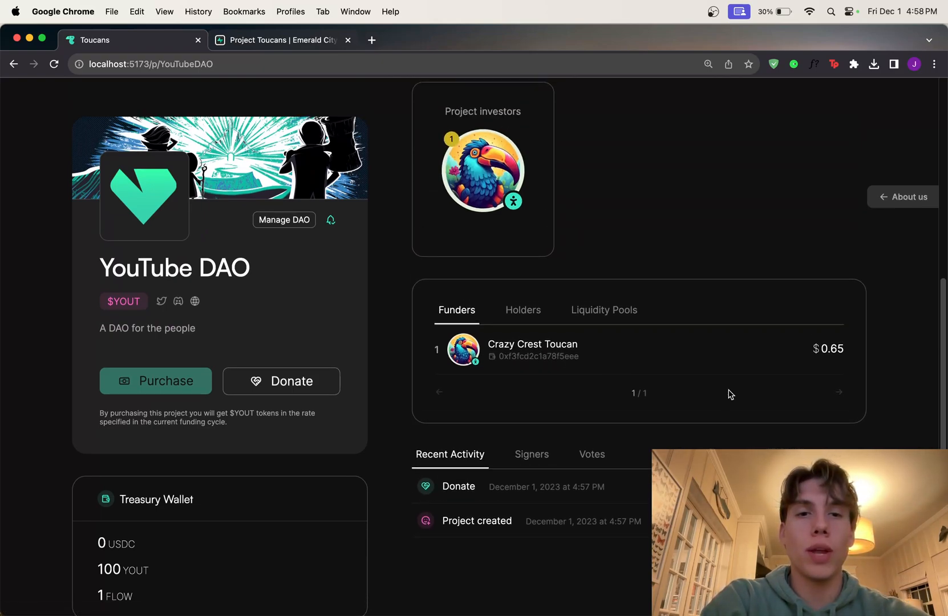
mouse_move(812, 354)
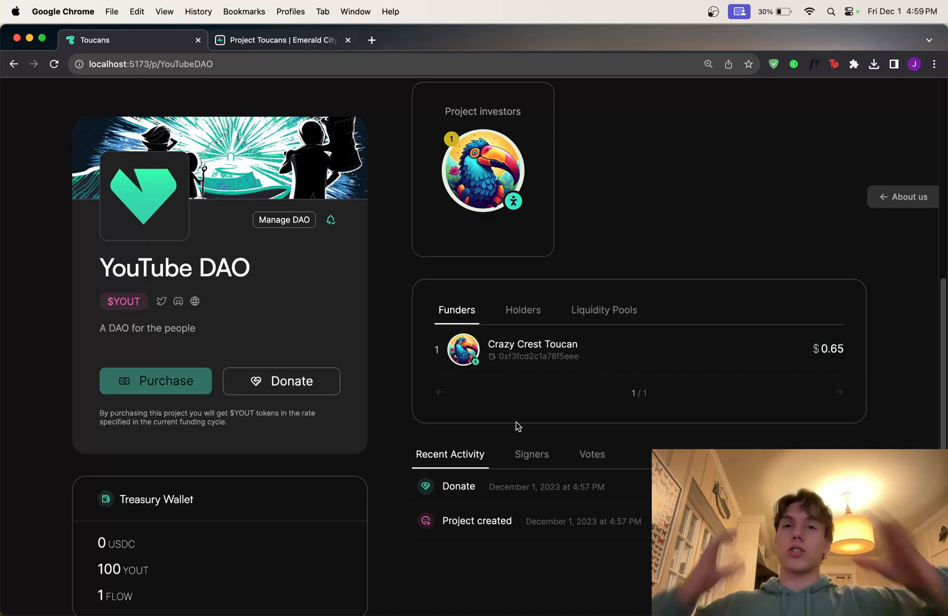
mouse_move(292, 381)
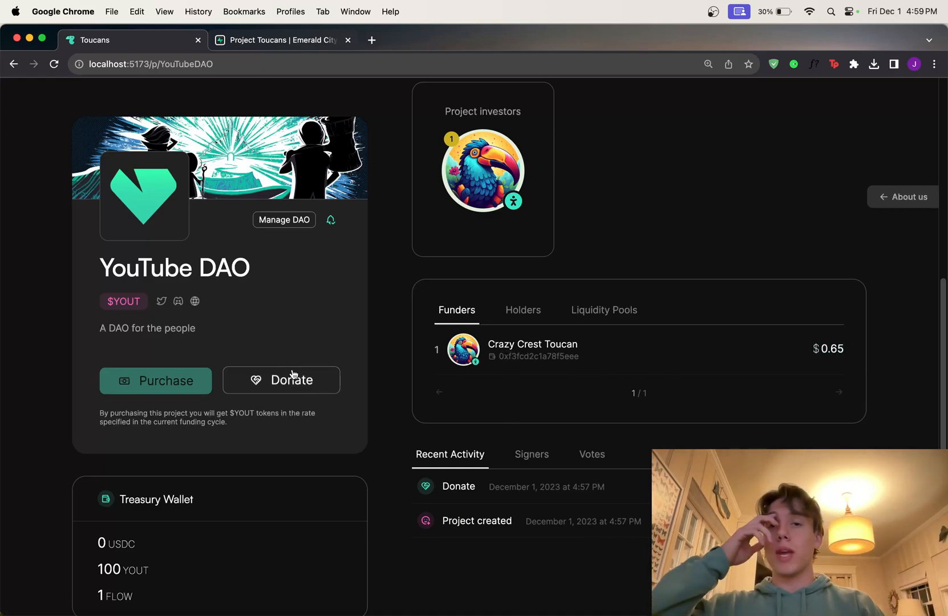
mouse_move(401, 453)
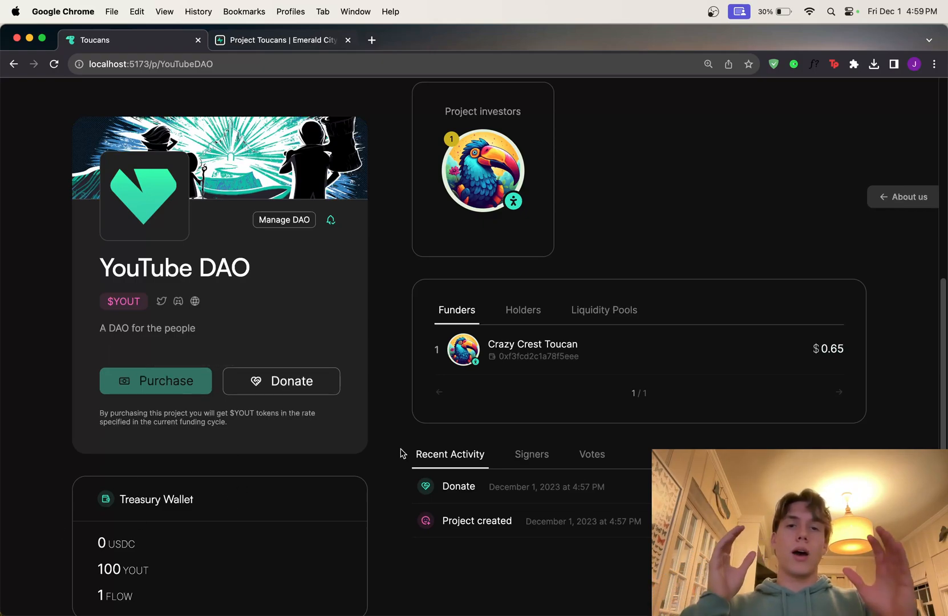
mouse_move(514, 361)
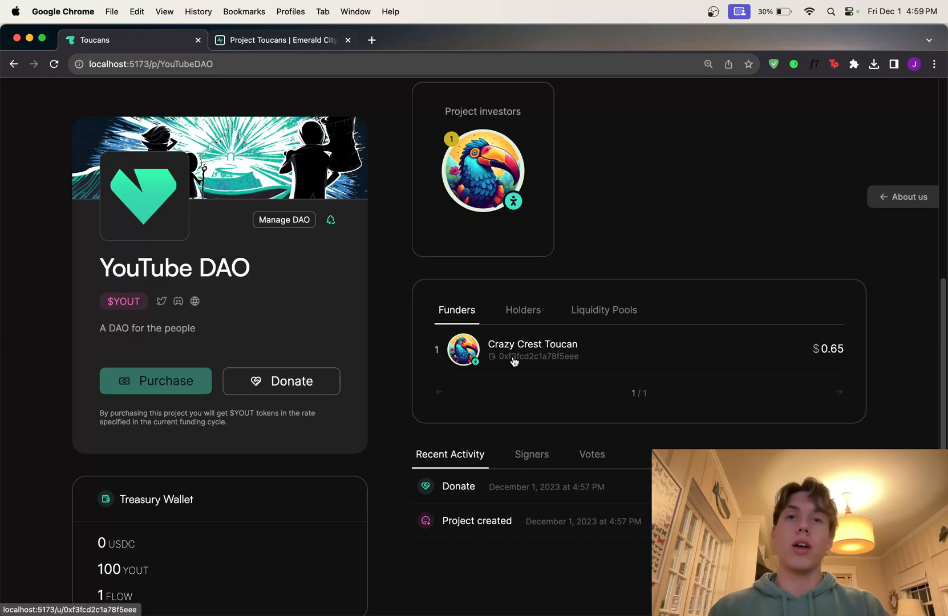
scroll(up, 3)
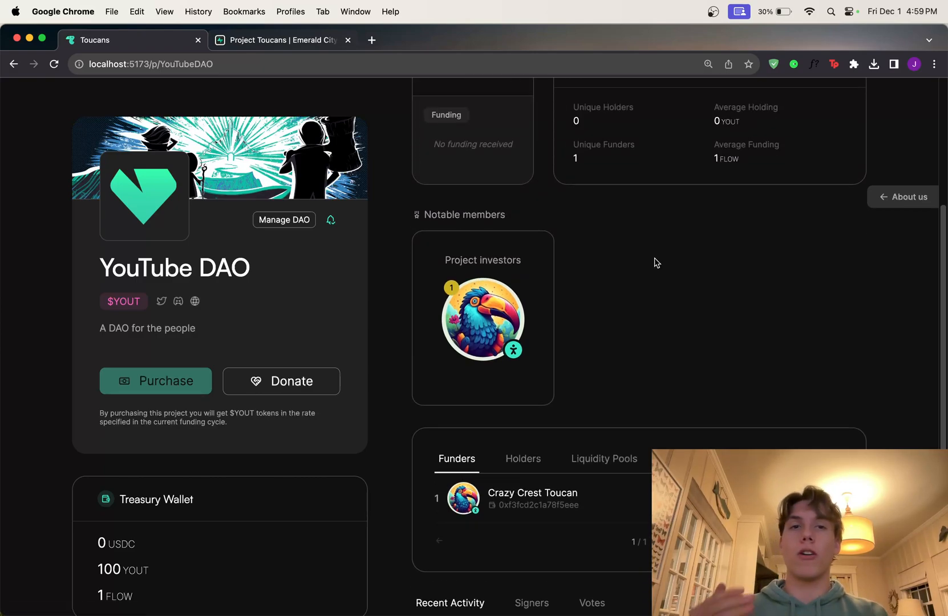
scroll(up, 3)
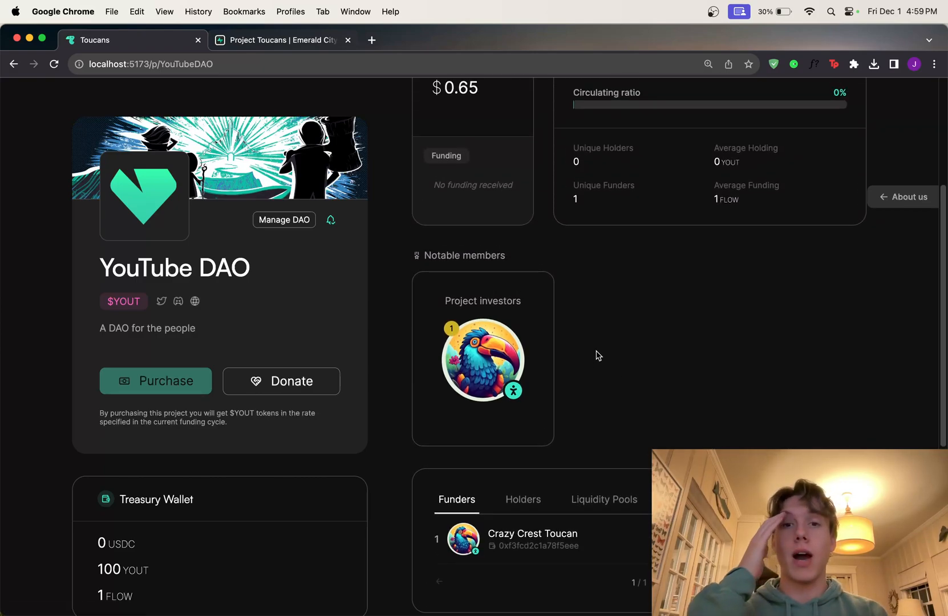
mouse_move(482, 360)
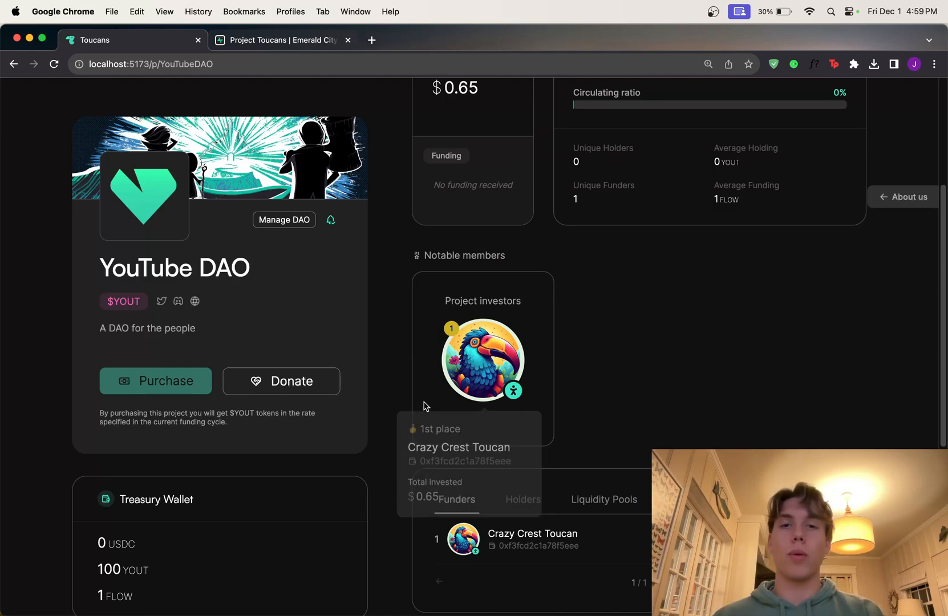
mouse_move(471, 337)
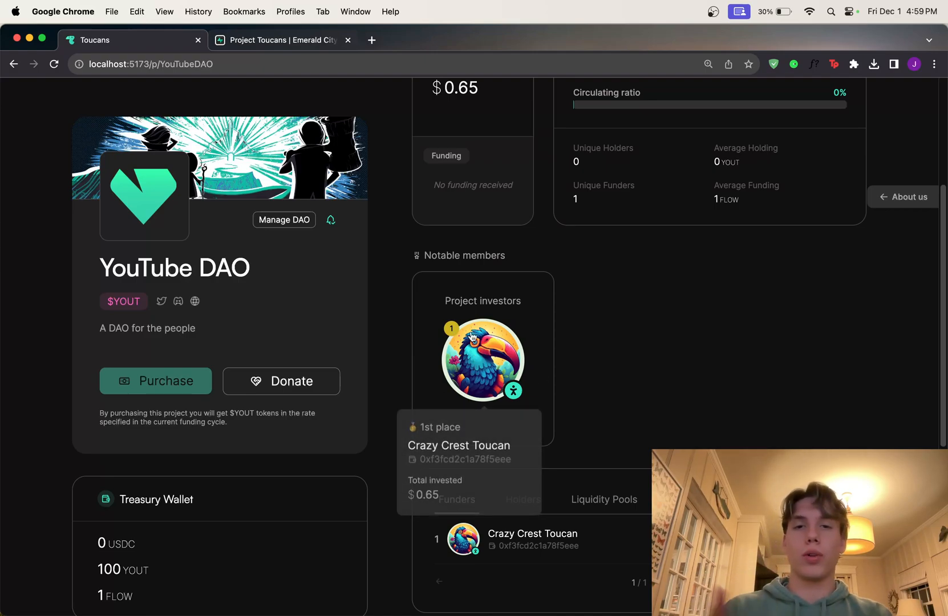
scroll(down, 3)
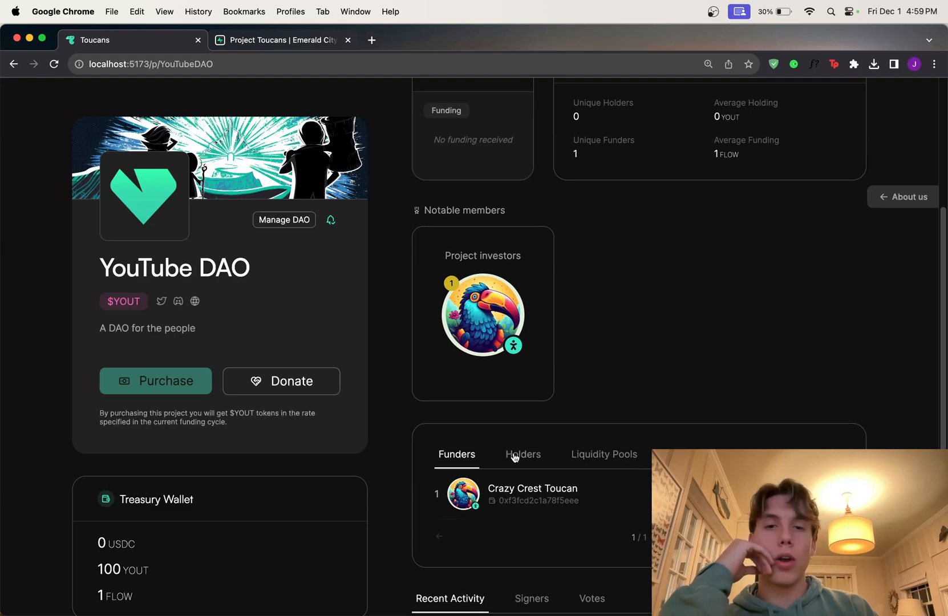
scroll(up, 3)
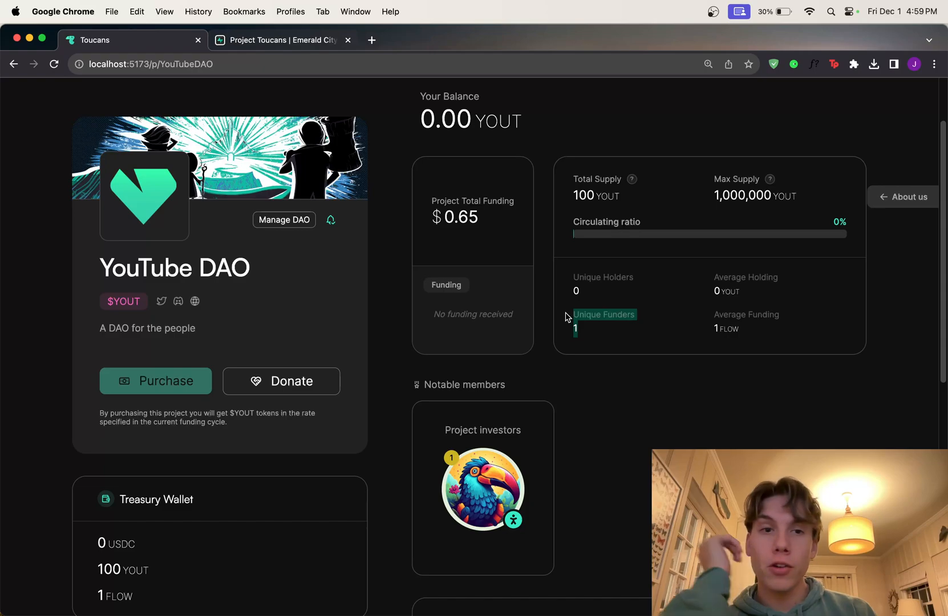
scroll(down, 3)
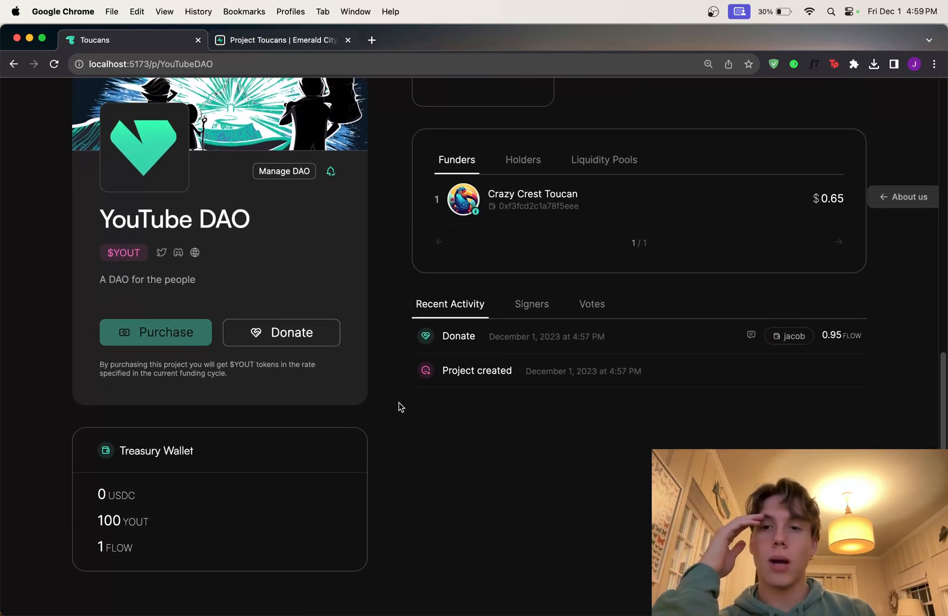
scroll(up, 3)
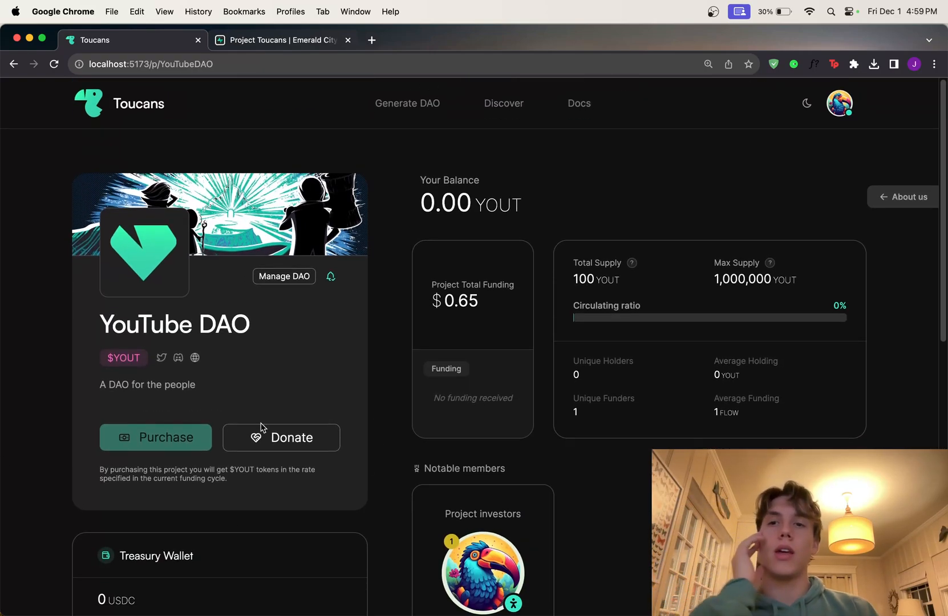
- Go back to the YouTube DAO Home dashboard (100 YOUT supply) and bring up the $YOUT mint form
click(284, 276)
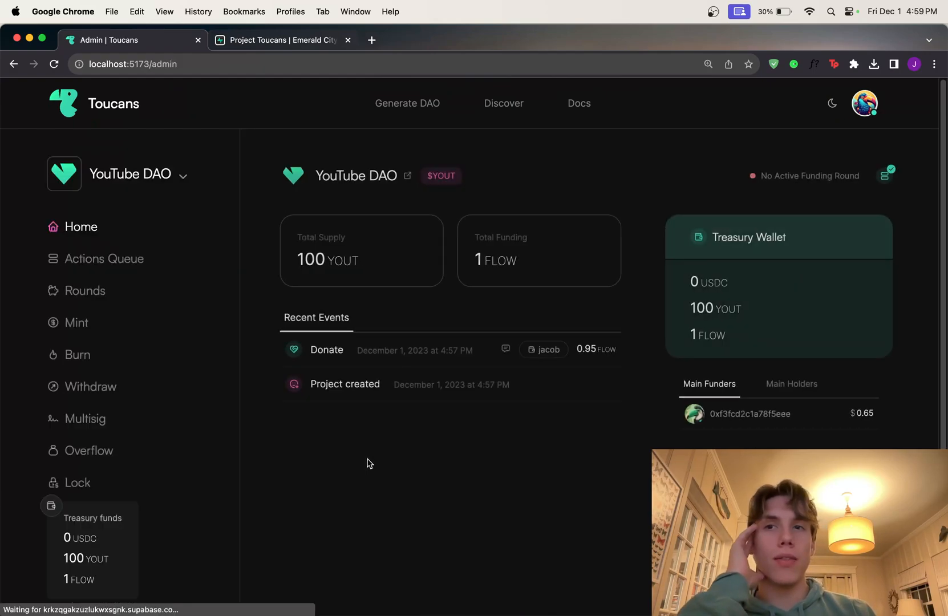
mouse_move(475, 509)
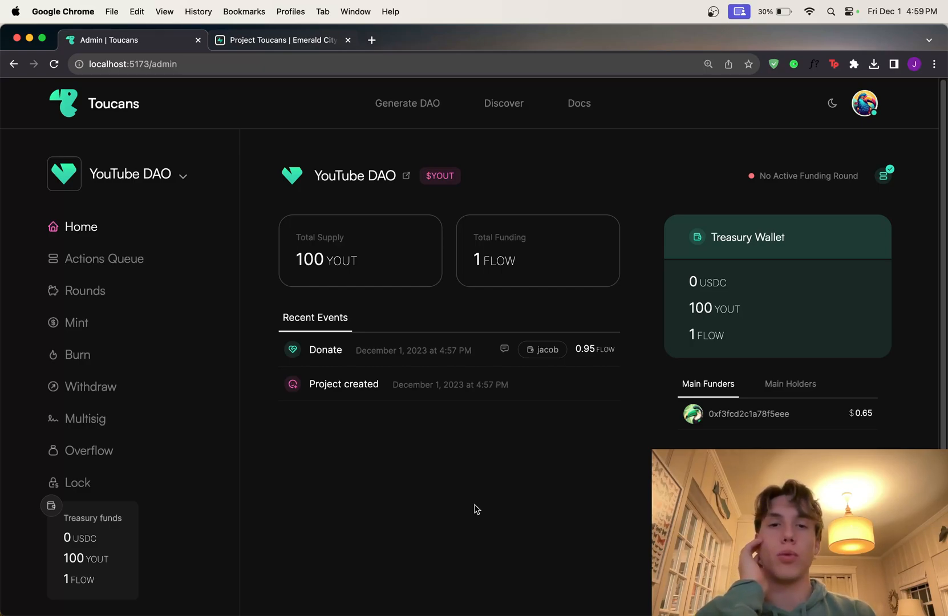
mouse_move(358, 457)
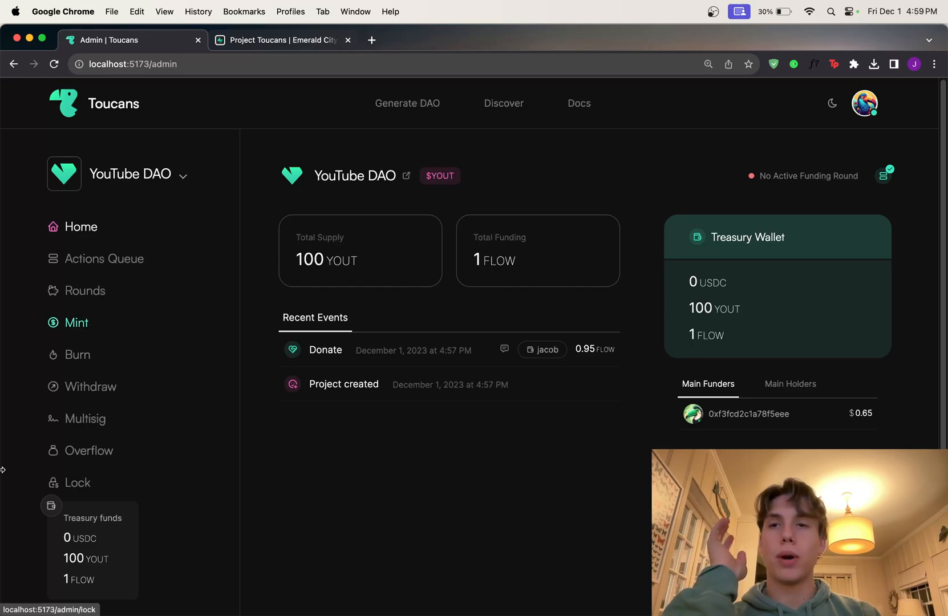
click(77, 322)
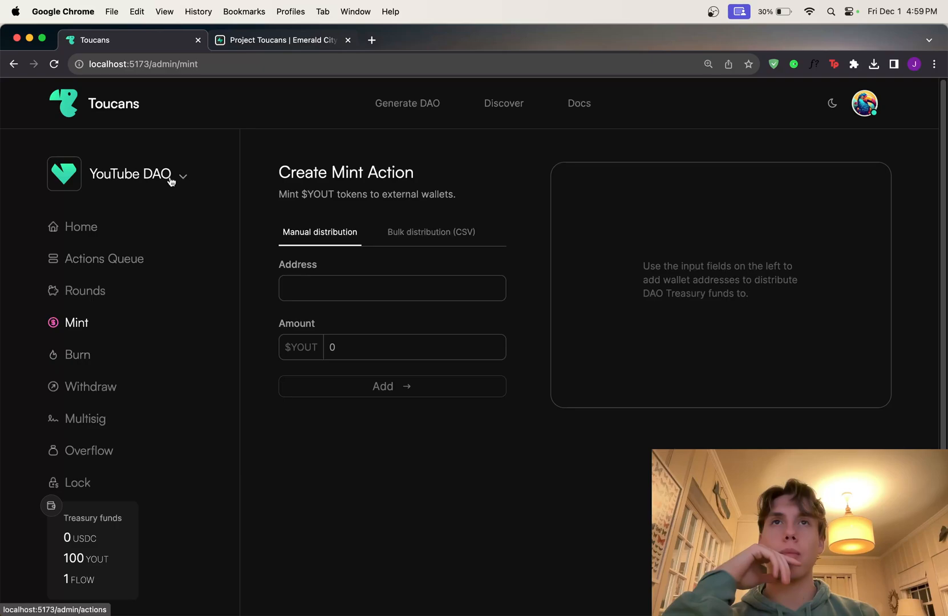
mouse_move(288, 472)
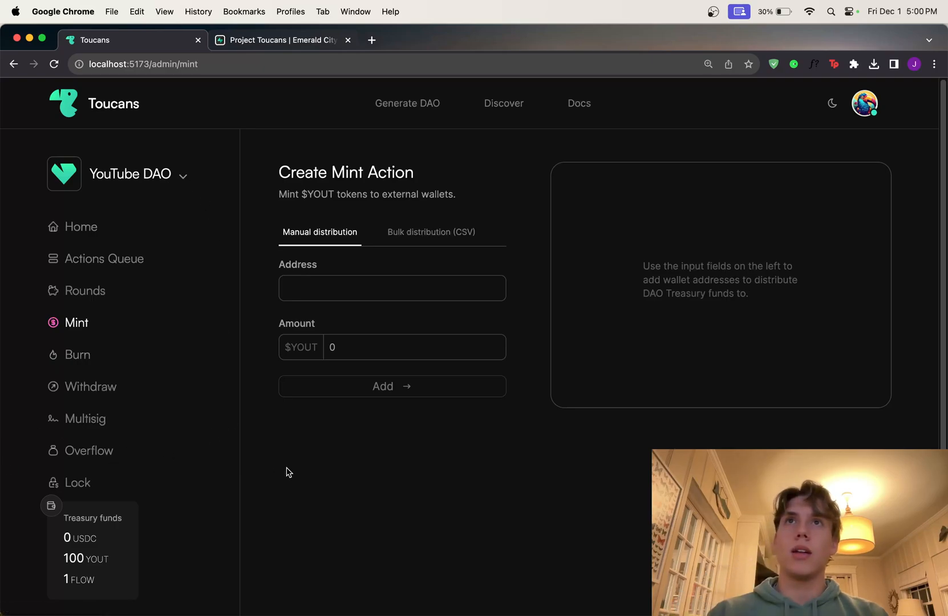
click(392, 288)
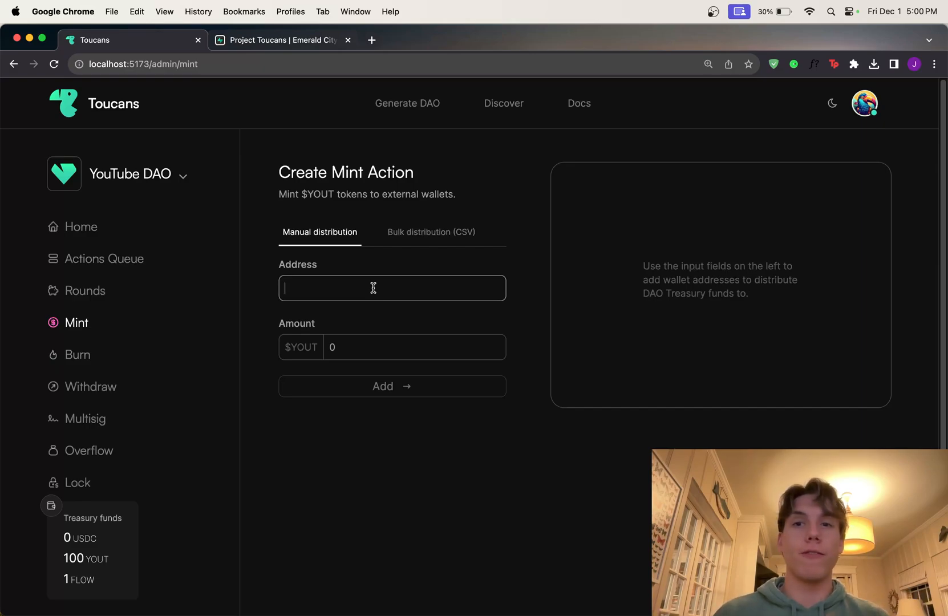
click(864, 103)
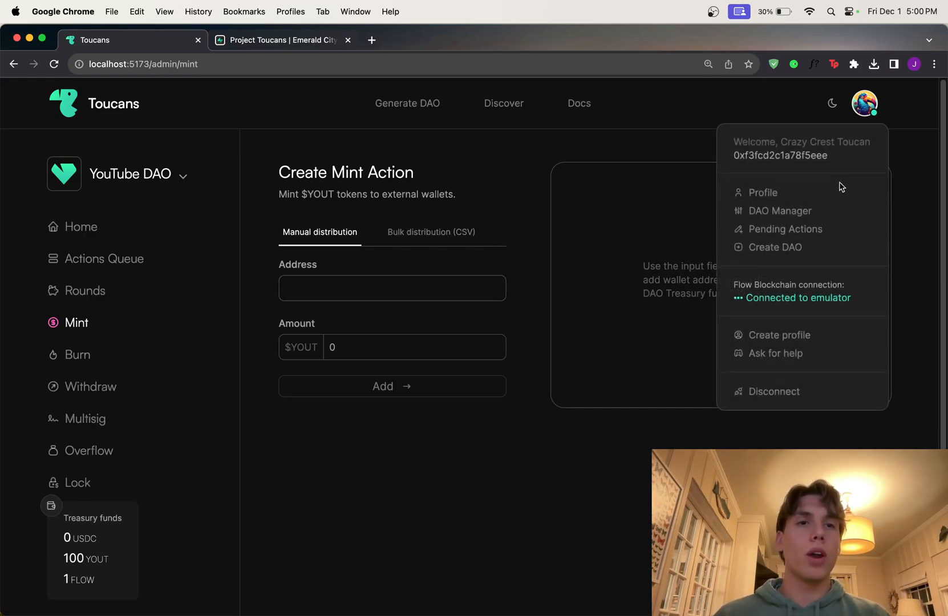
click(392, 287)
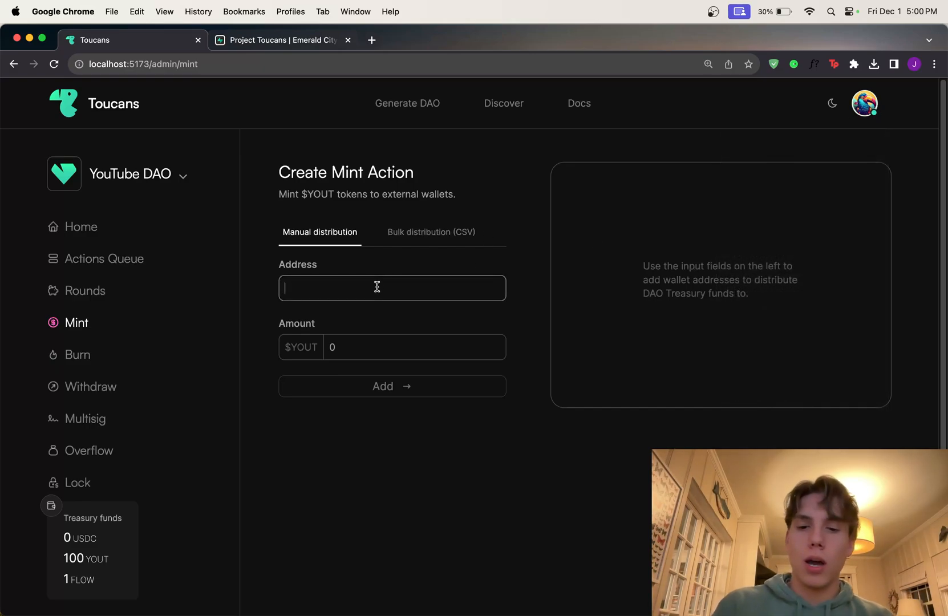
text(0xf3fcd2c1a78f5eee)
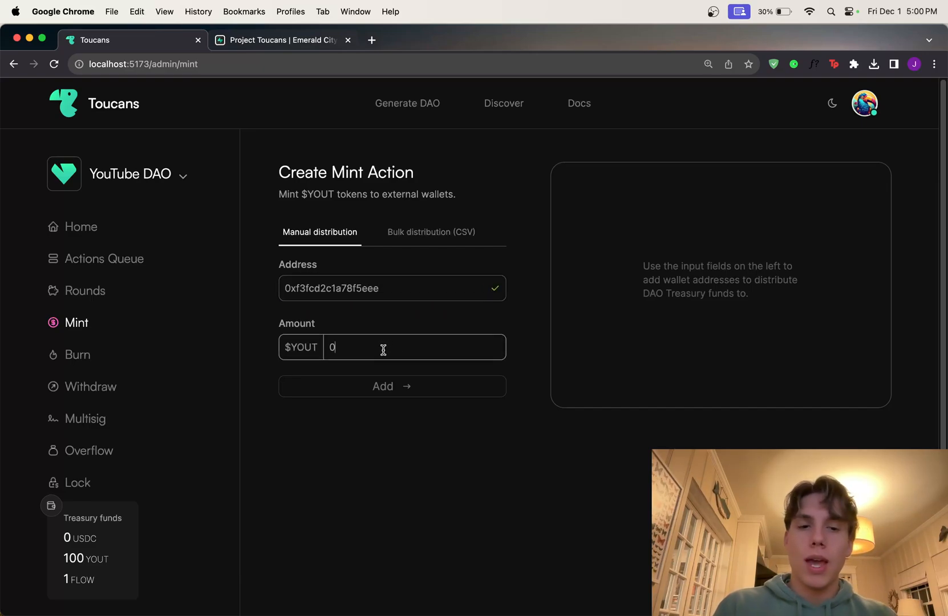
text(10)
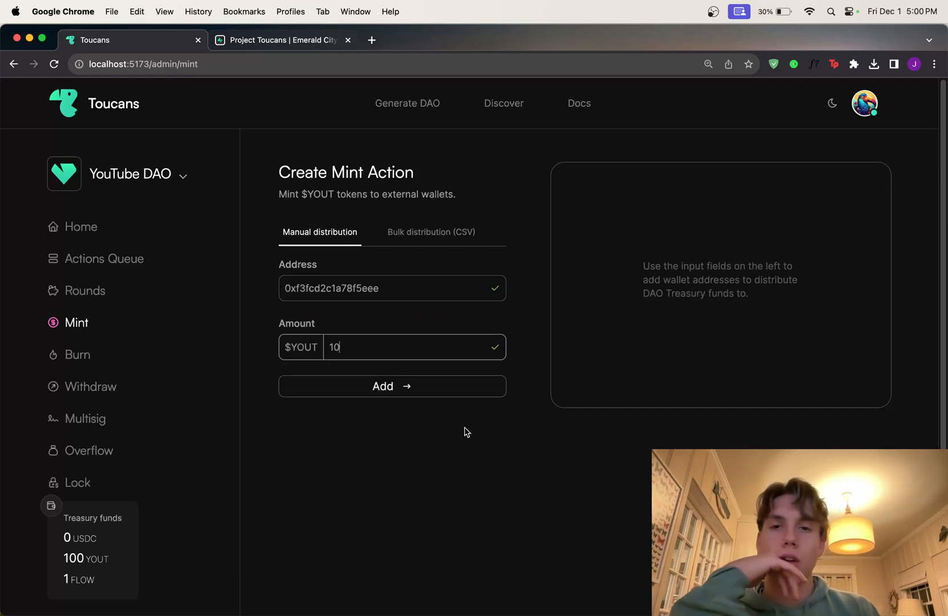
click(392, 386)
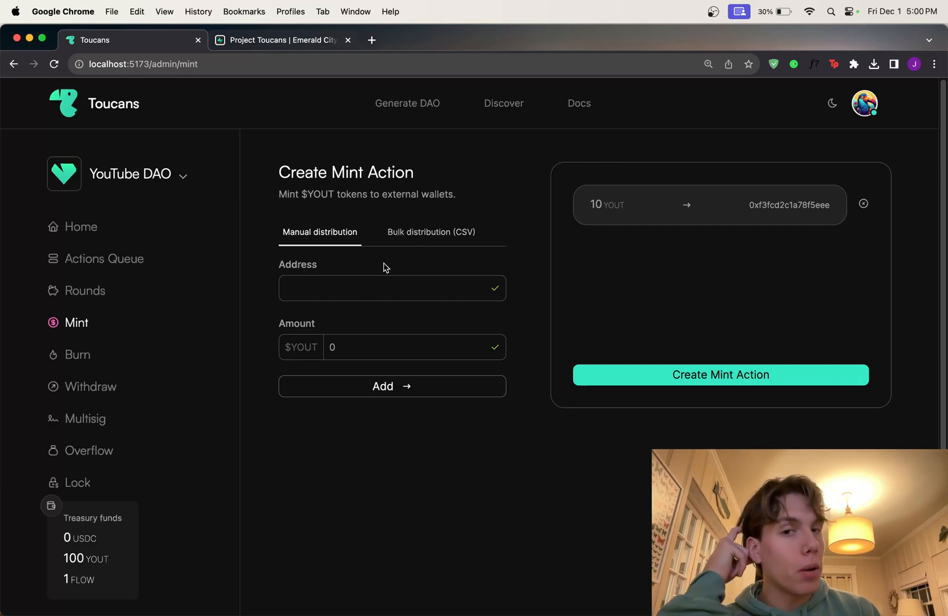
click(391, 287)
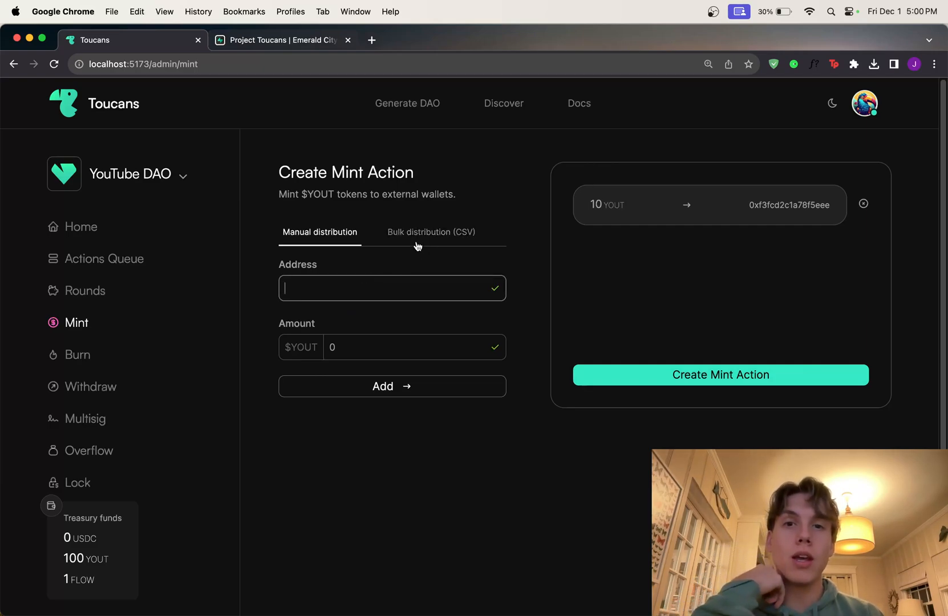
mouse_move(543, 434)
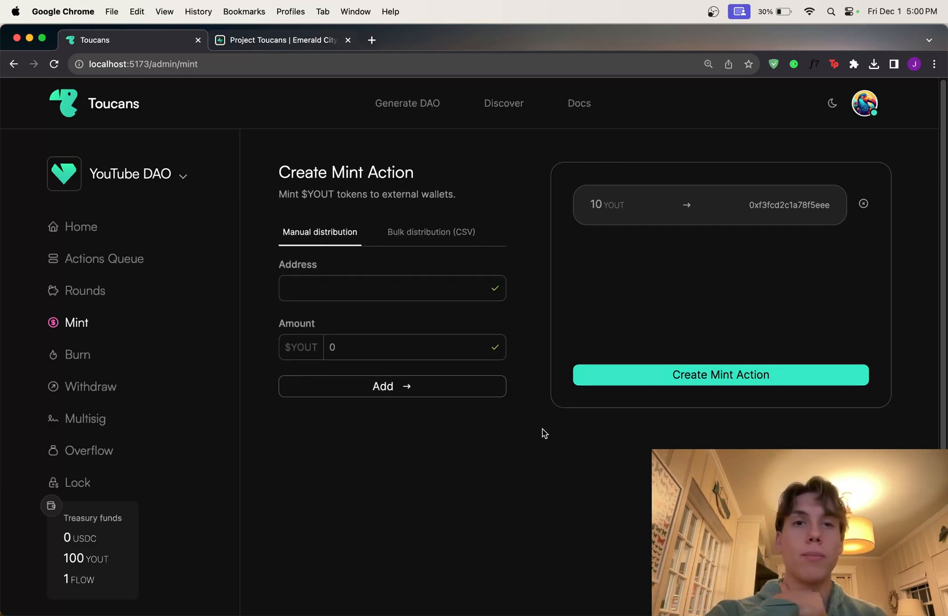
mouse_move(713, 275)
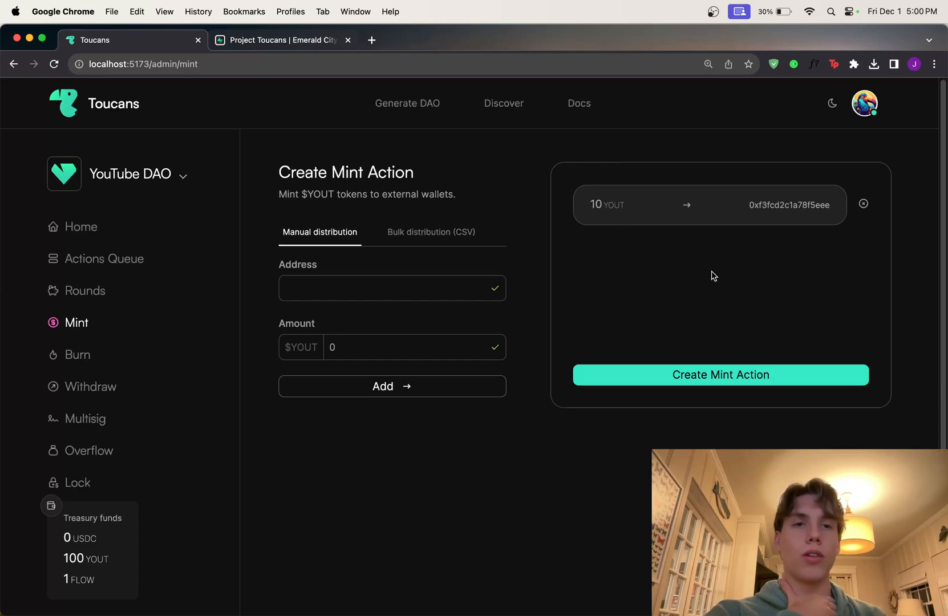
- Create the 10 YOUT mint action, approve it in the FCL Dev Wallet, and view the Actions Queue
click(719, 374)
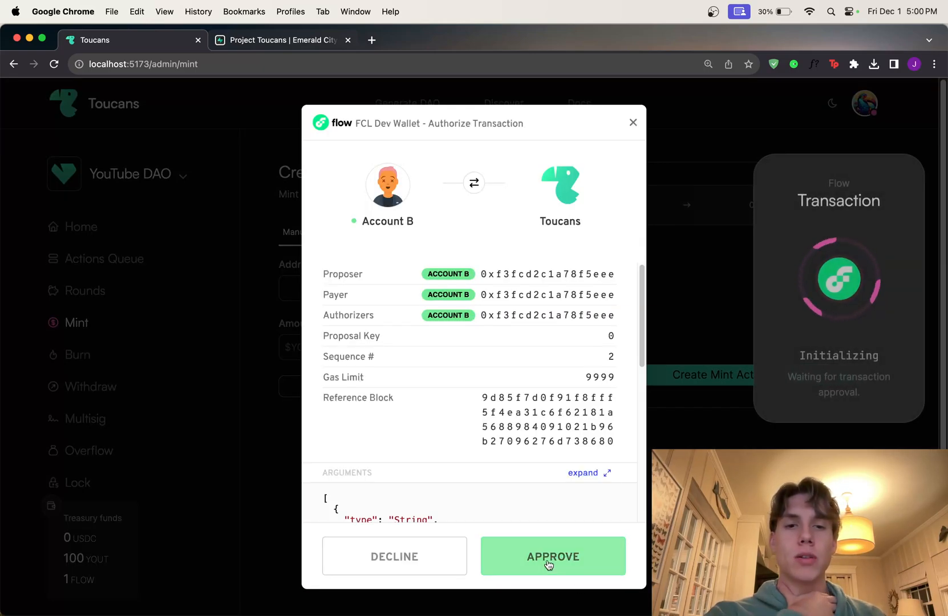
click(552, 556)
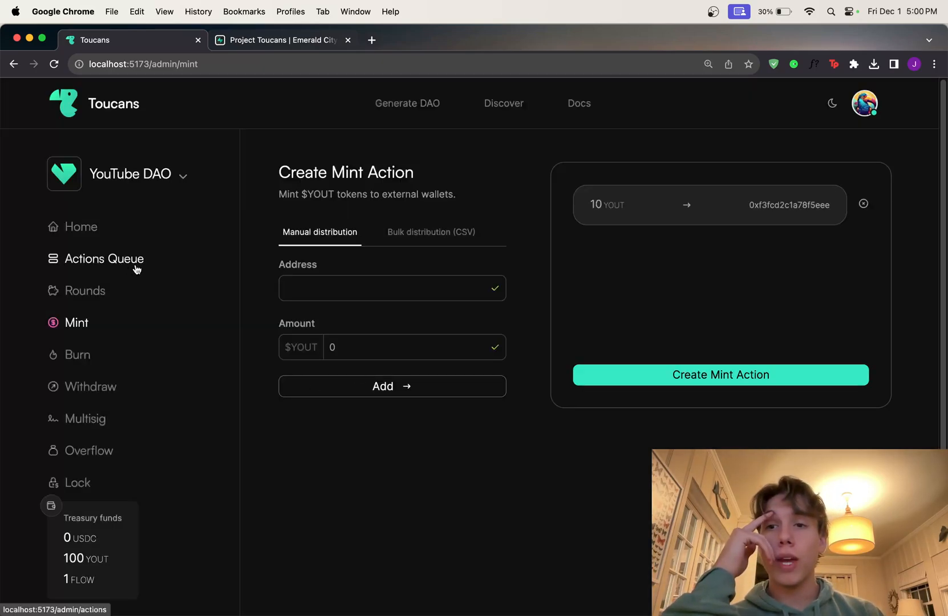
click(104, 258)
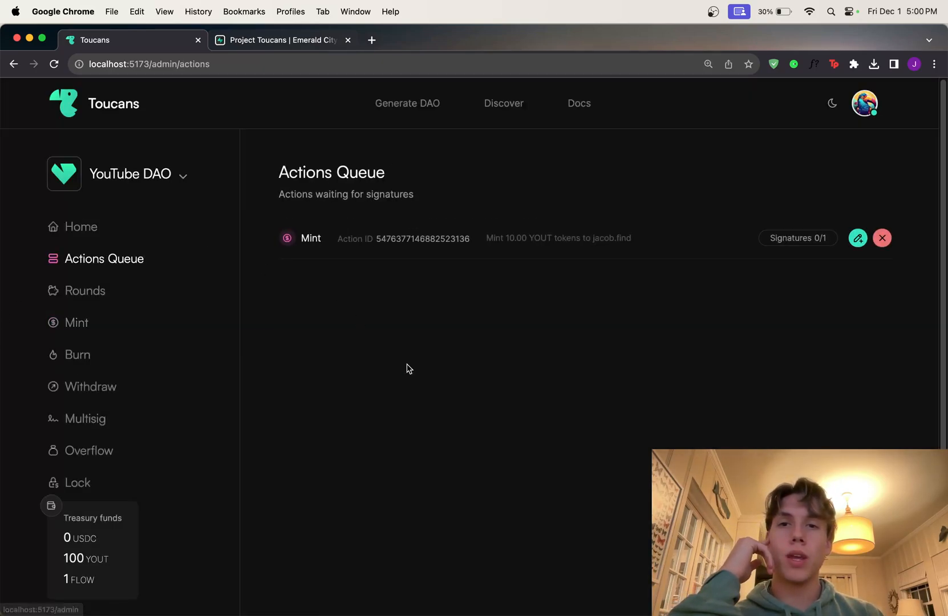
mouse_move(592, 319)
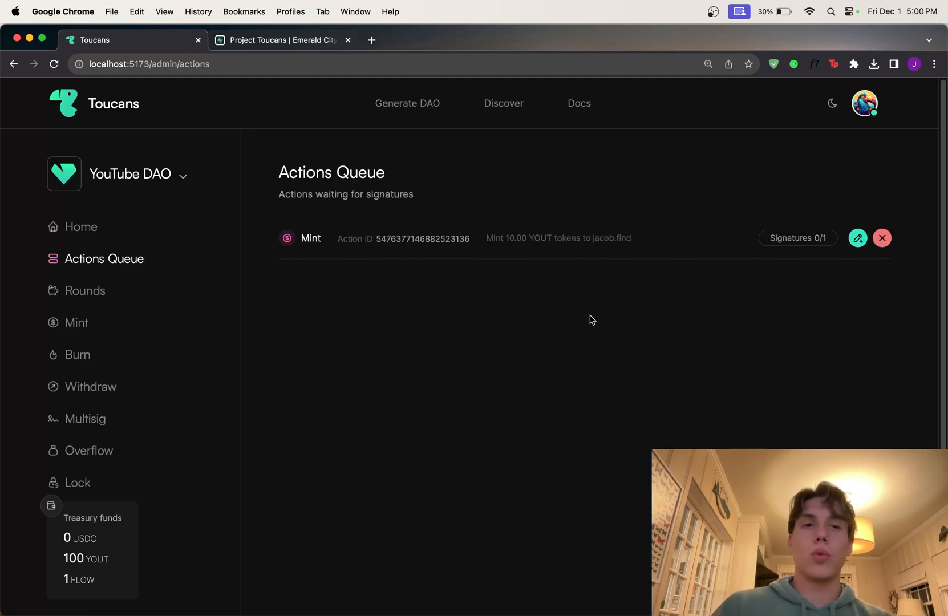
mouse_move(602, 327)
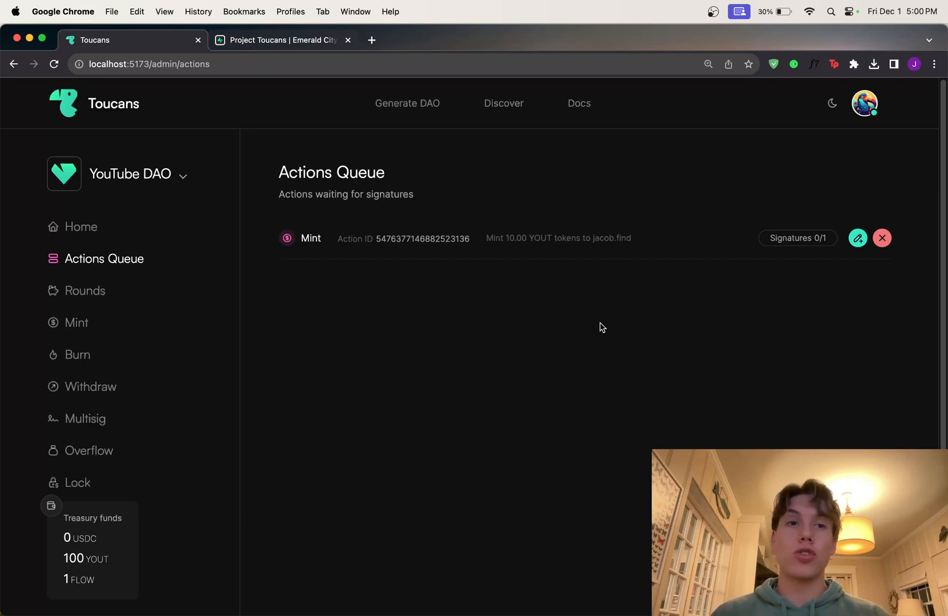
mouse_move(533, 326)
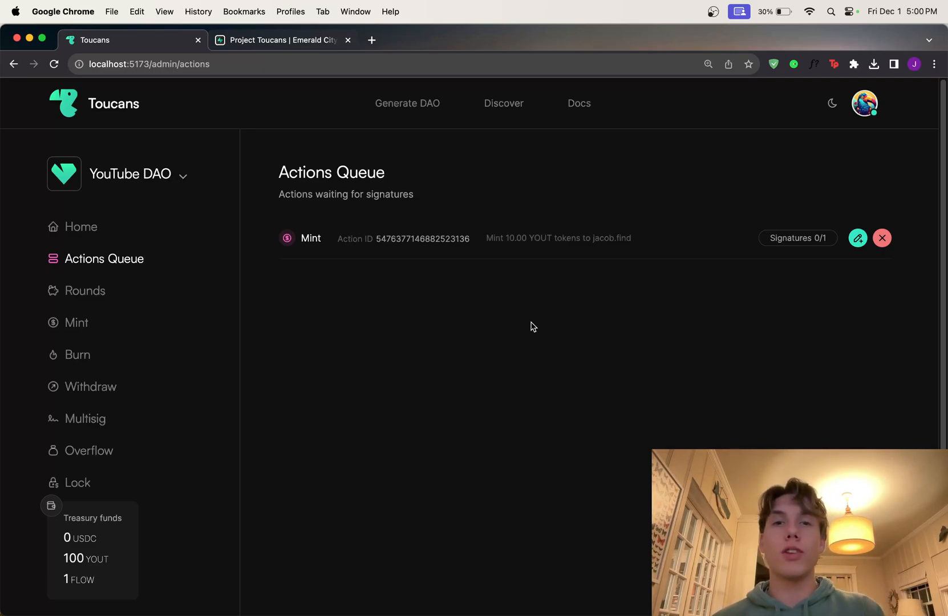
mouse_move(483, 365)
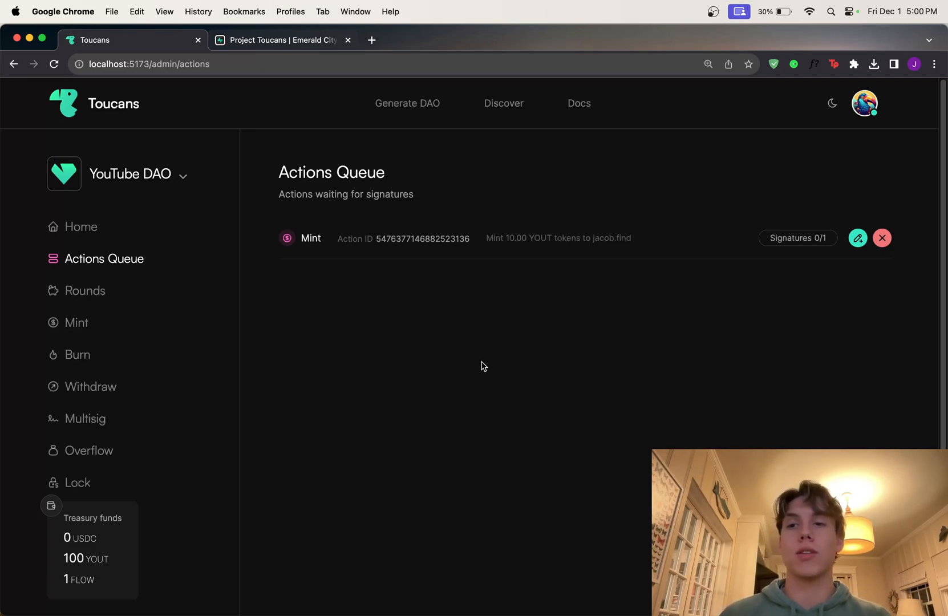
mouse_move(88, 418)
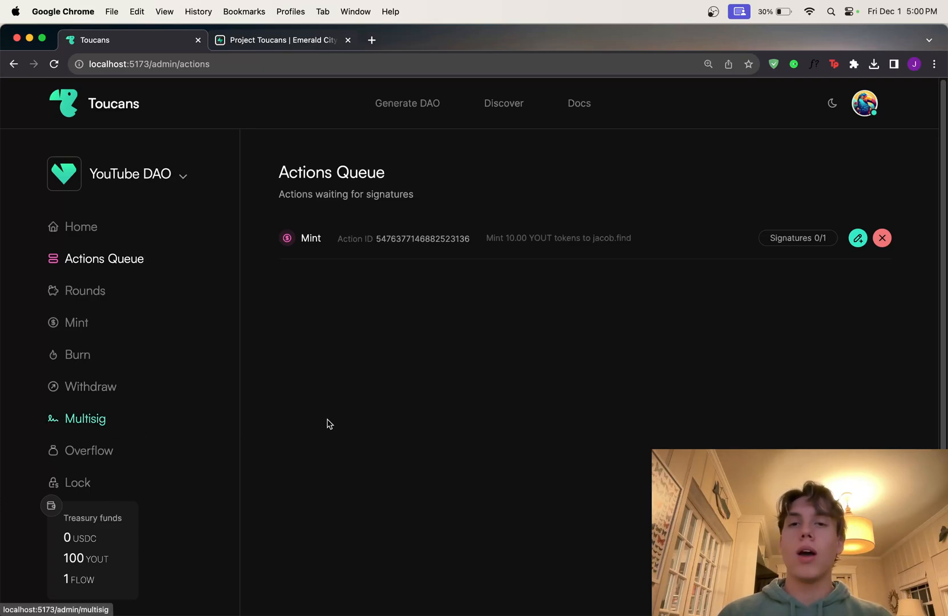
click(86, 418)
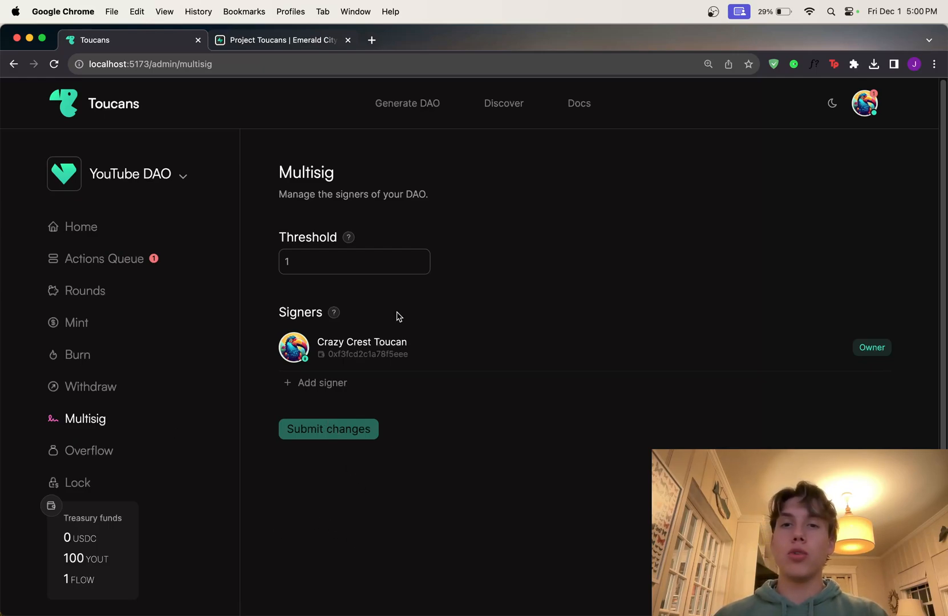
mouse_move(342, 293)
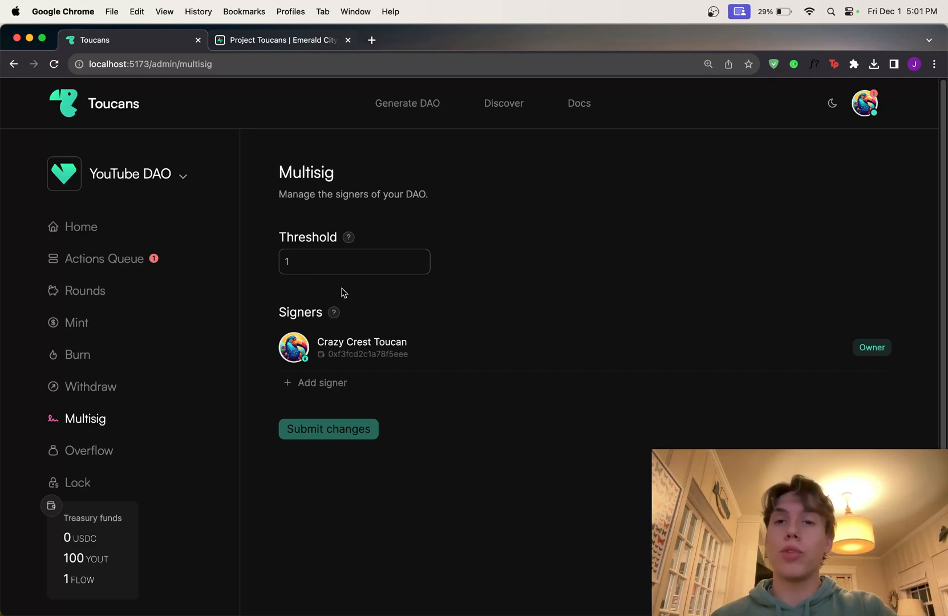
mouse_move(120, 264)
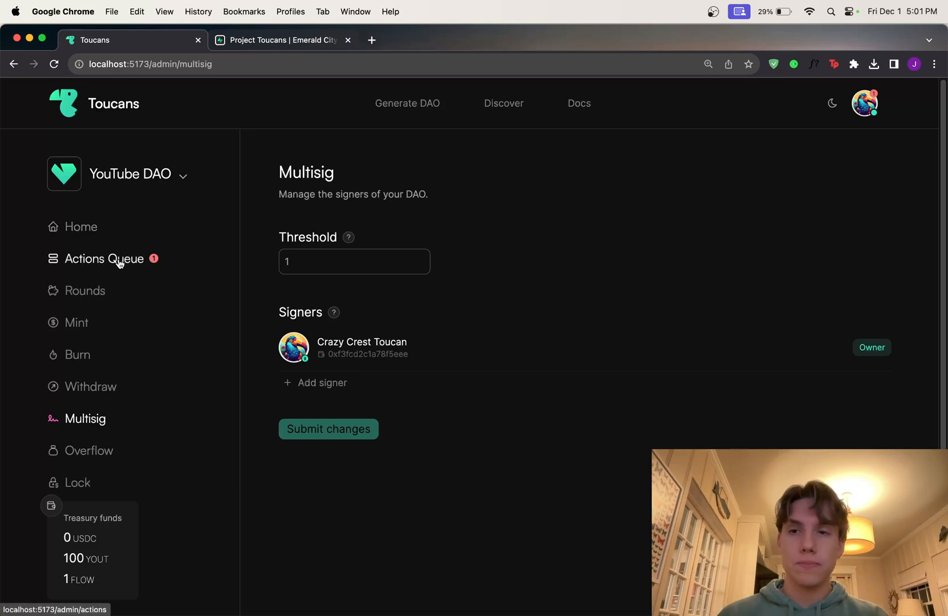
- Reopen the Actions Queue and sign the pending 10 YOUT mint action
click(104, 259)
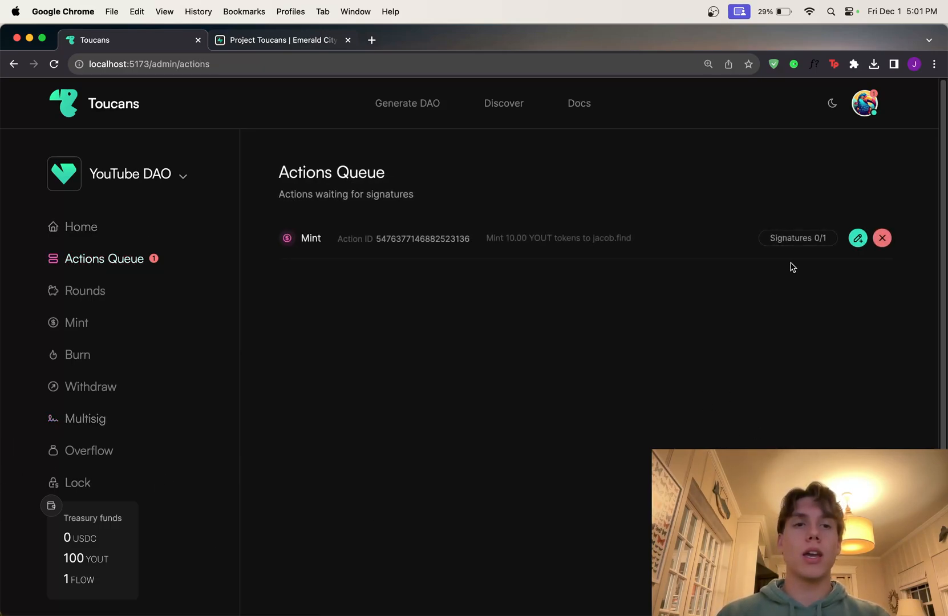
mouse_move(830, 273)
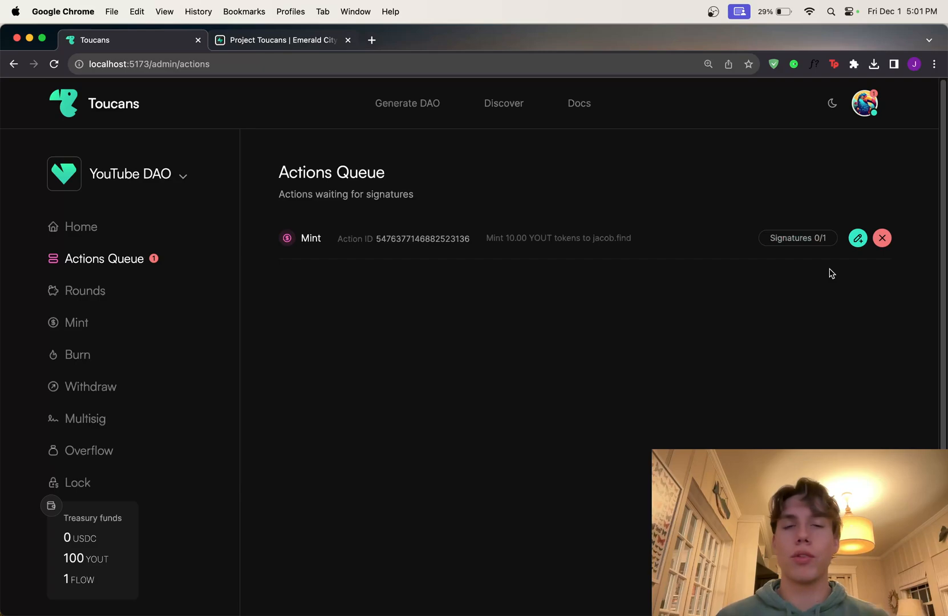
mouse_move(490, 252)
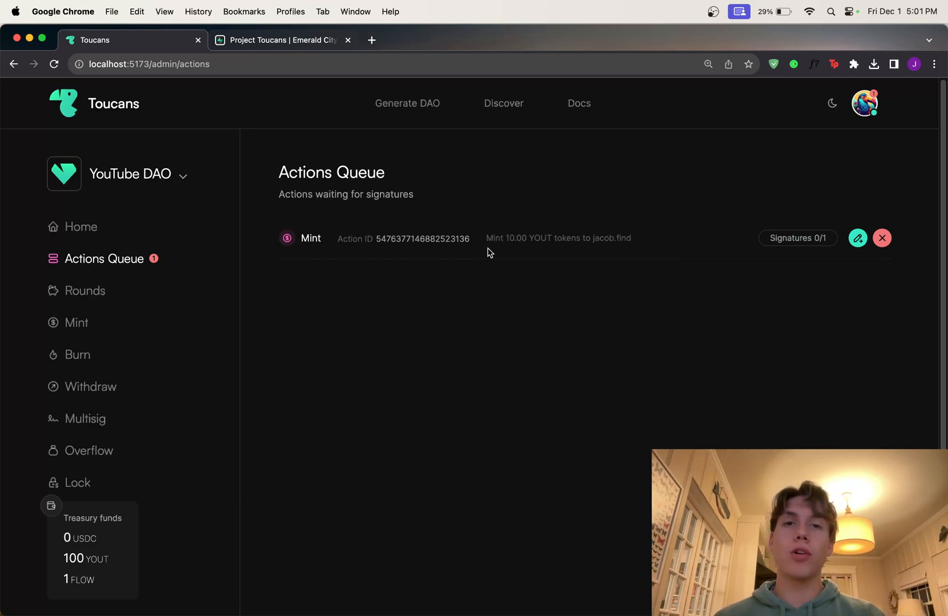
mouse_move(653, 243)
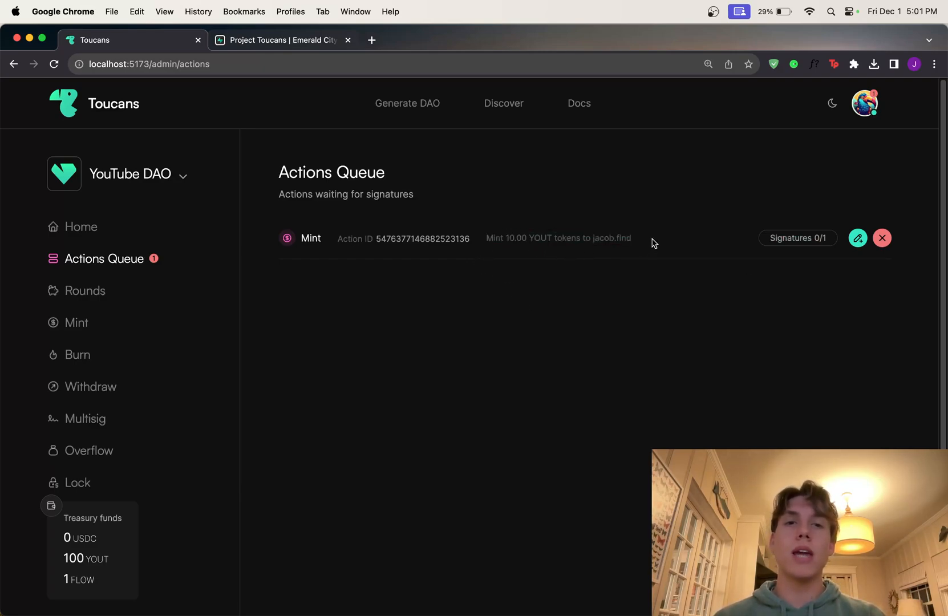
mouse_move(522, 286)
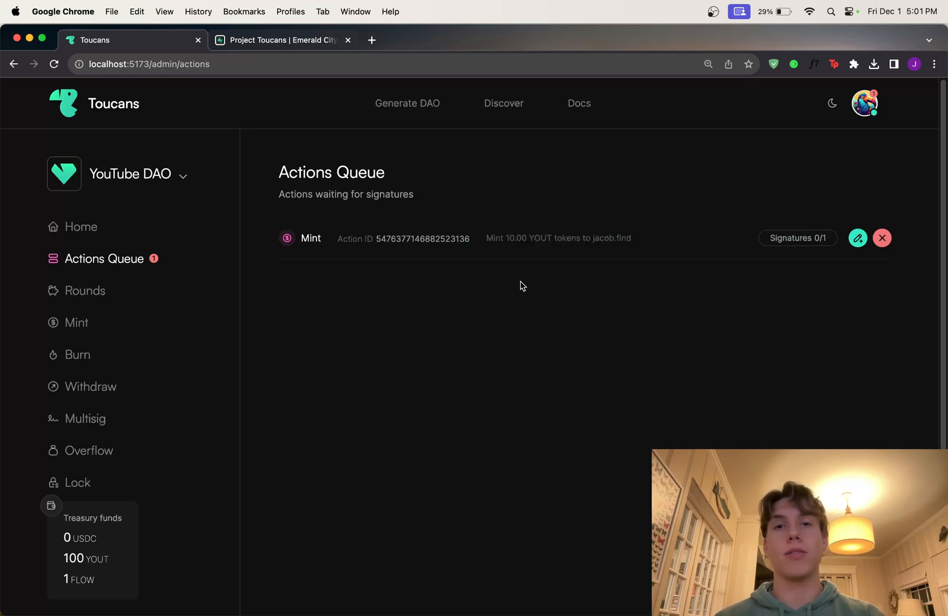
click(857, 238)
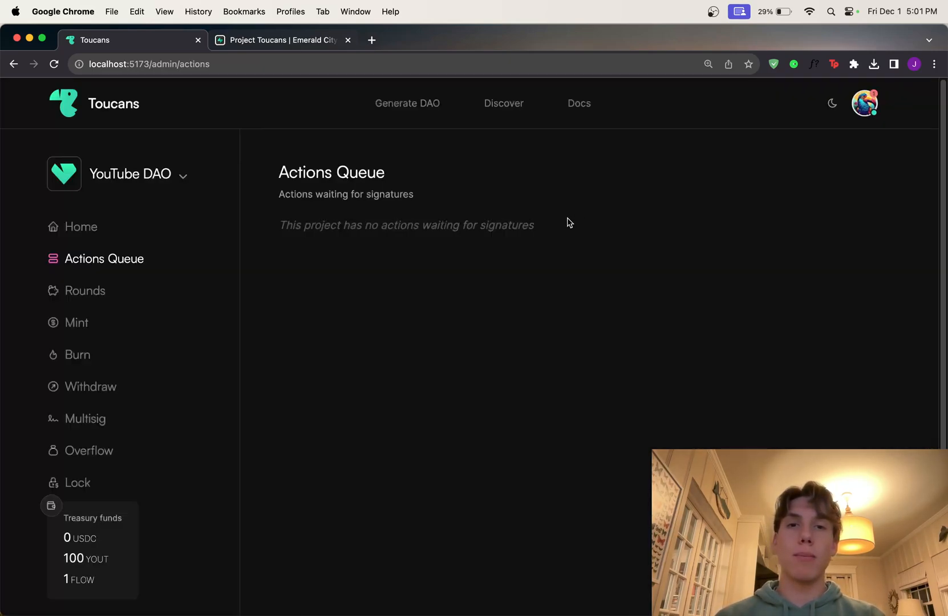
- Check the 10 YOUT Mint entry in the public page's Recent Activity, then return to the dashboard
click(80, 226)
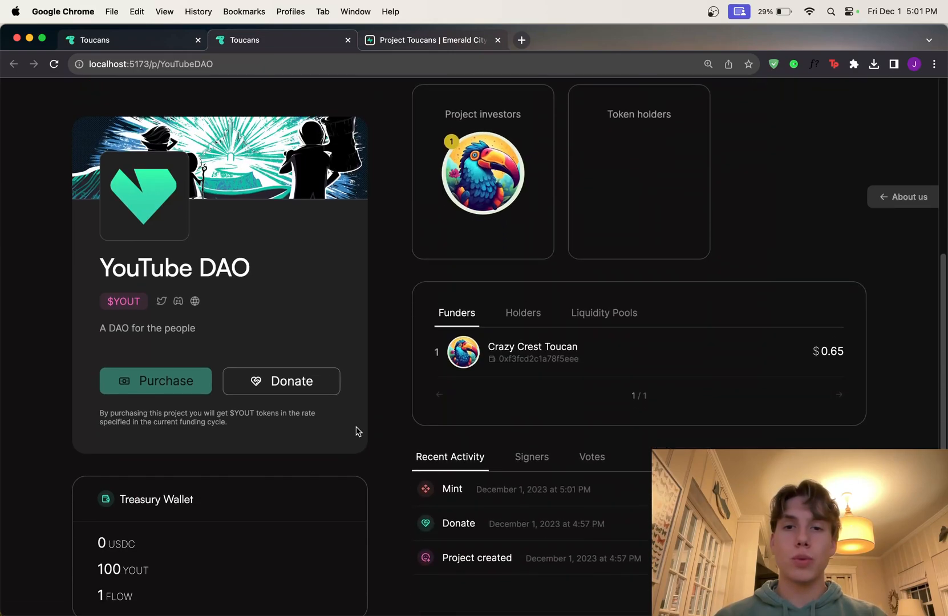
scroll(down, 3)
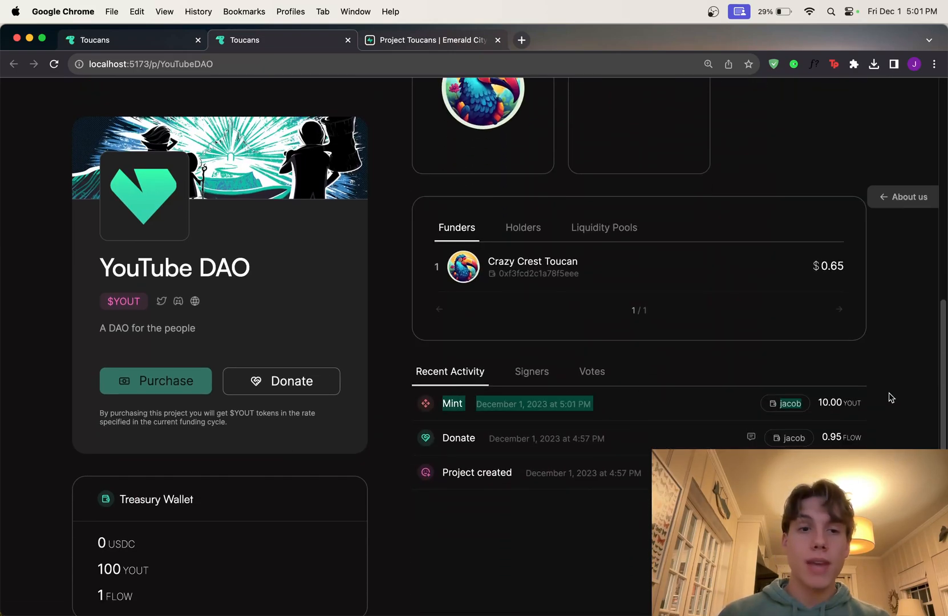
mouse_move(824, 396)
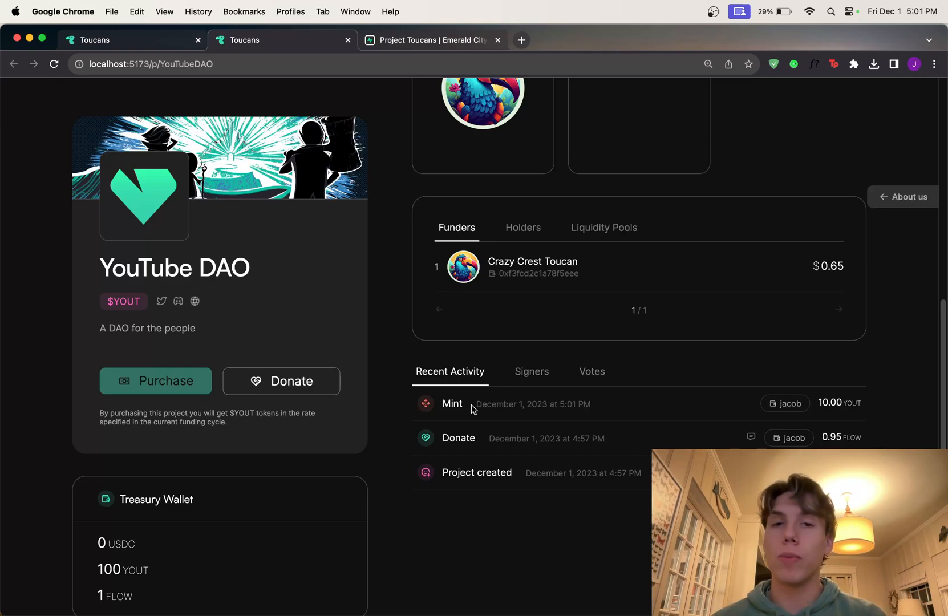
scroll(up, 3)
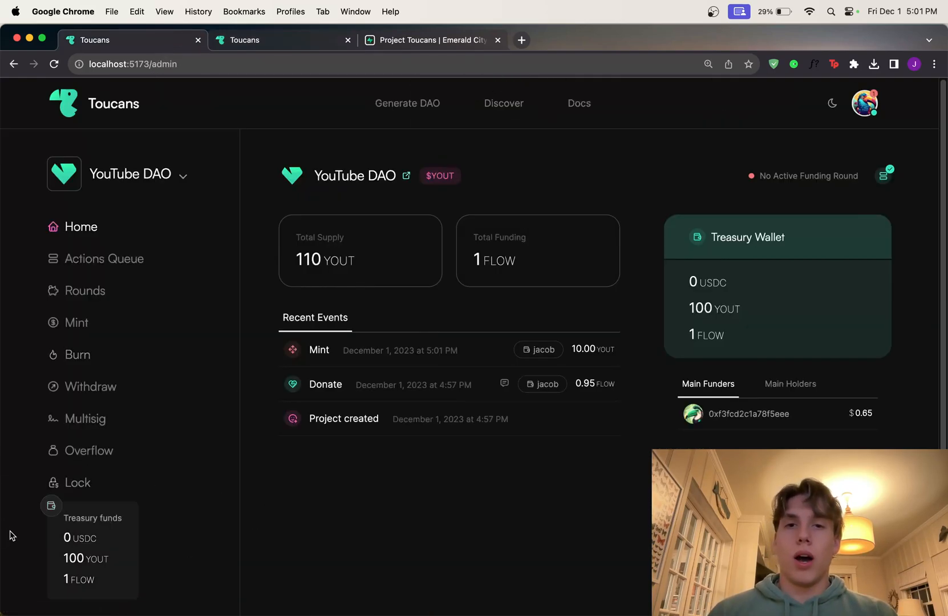
mouse_move(122, 337)
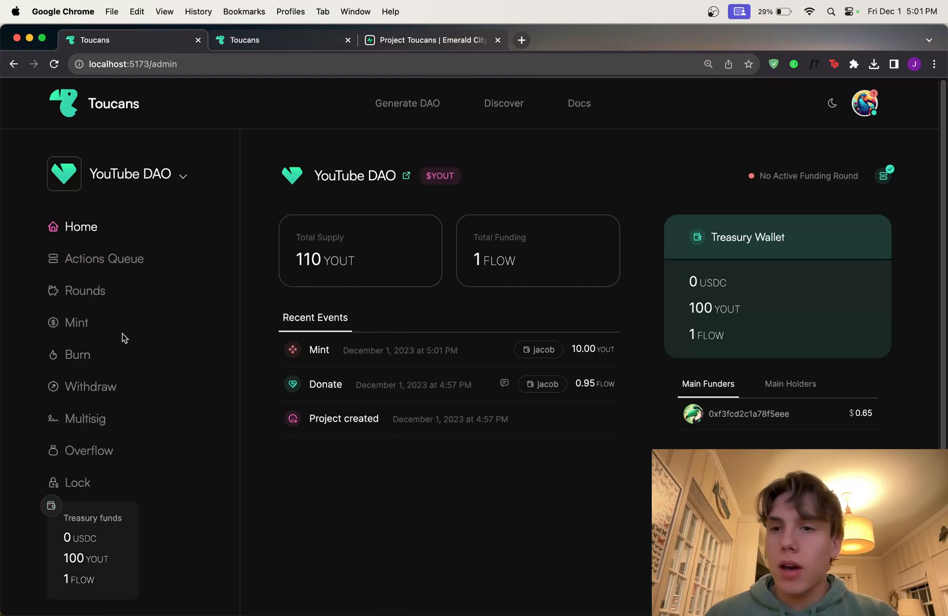
- Create a funding round with a 1000 FLOW goal and issuance rate 1, advancing to Require NFT
click(85, 290)
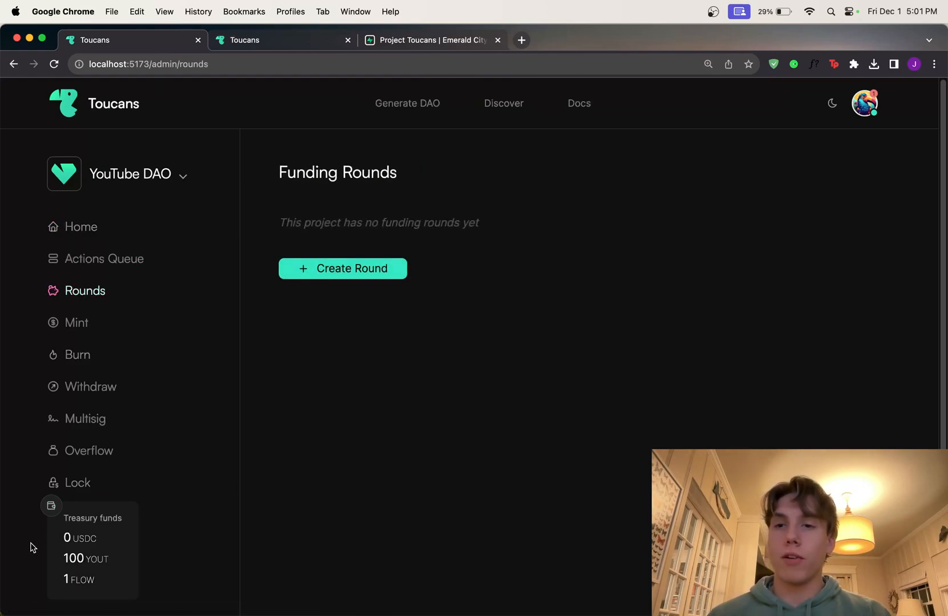
click(342, 269)
text(1)
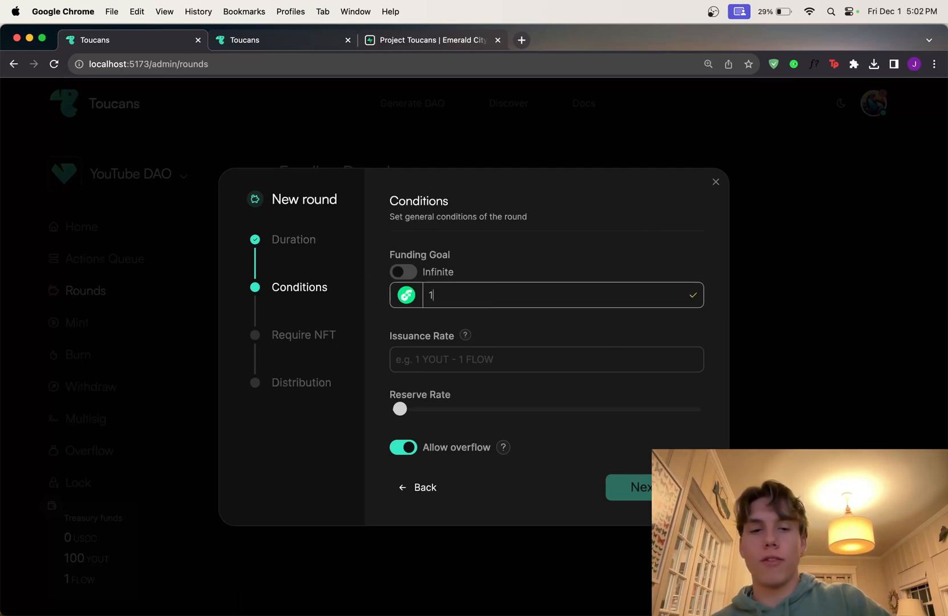
text(000)
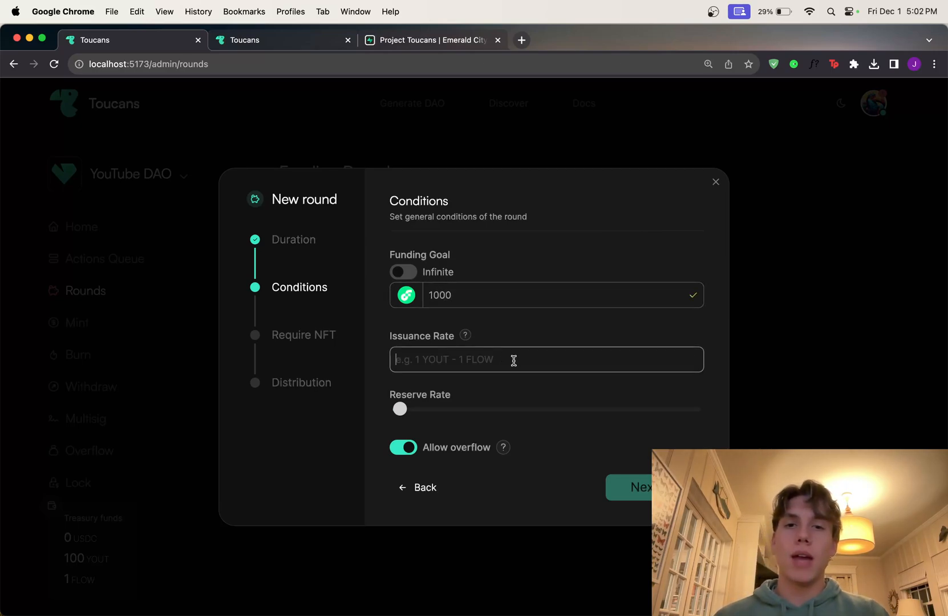
text(1)
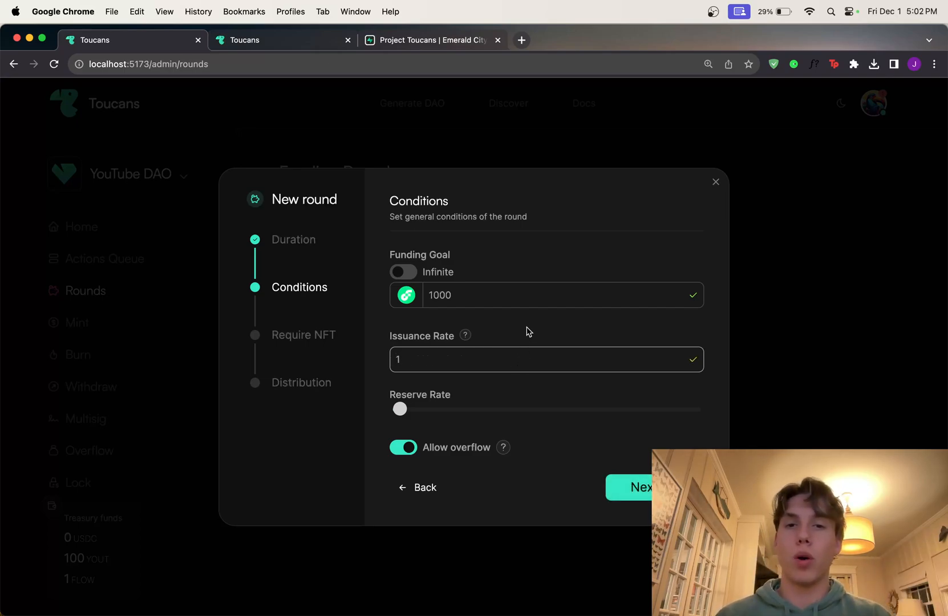
mouse_move(491, 422)
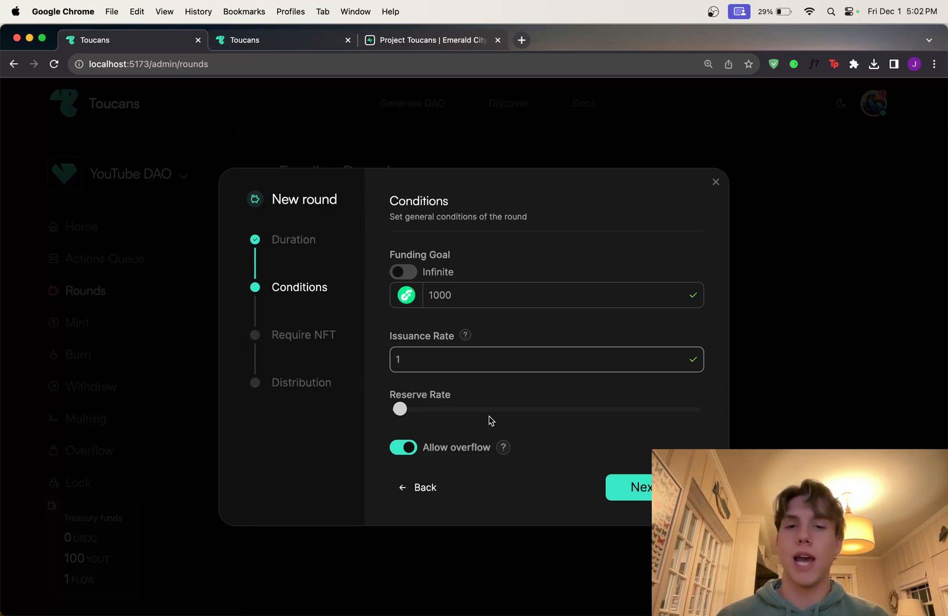
mouse_move(473, 474)
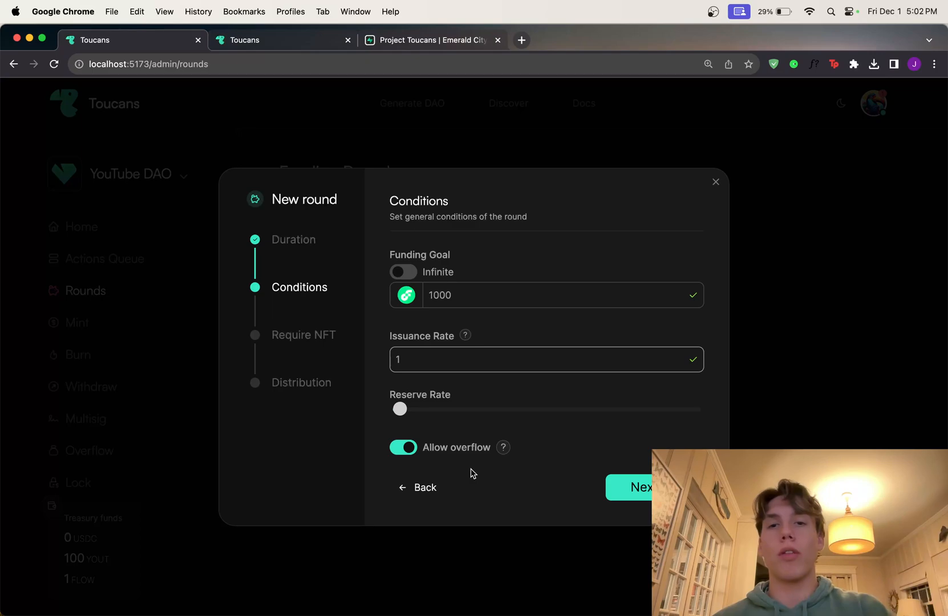
click(638, 487)
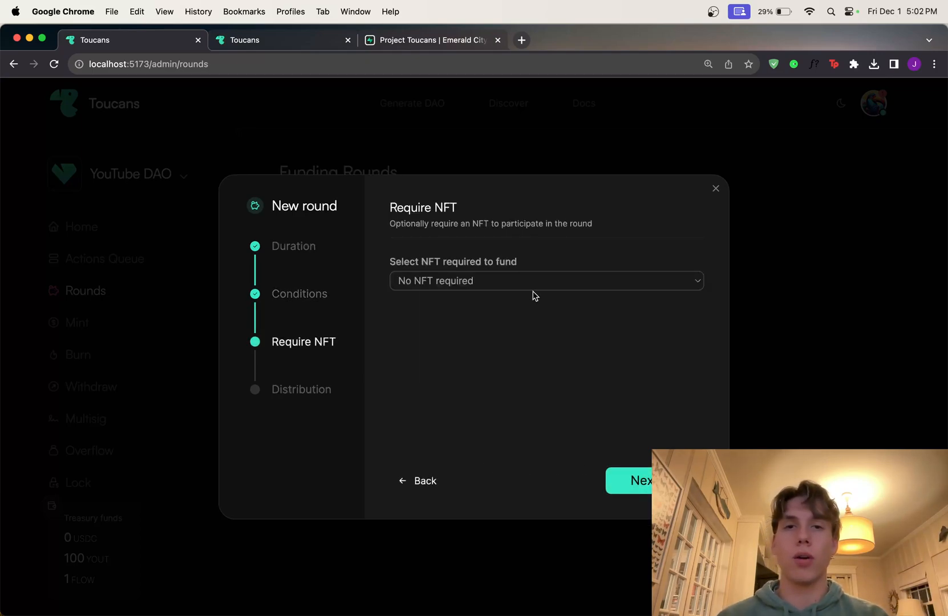
- Launch the round with no NFT requirement and no distribution, then dismiss the confirmation
click(546, 280)
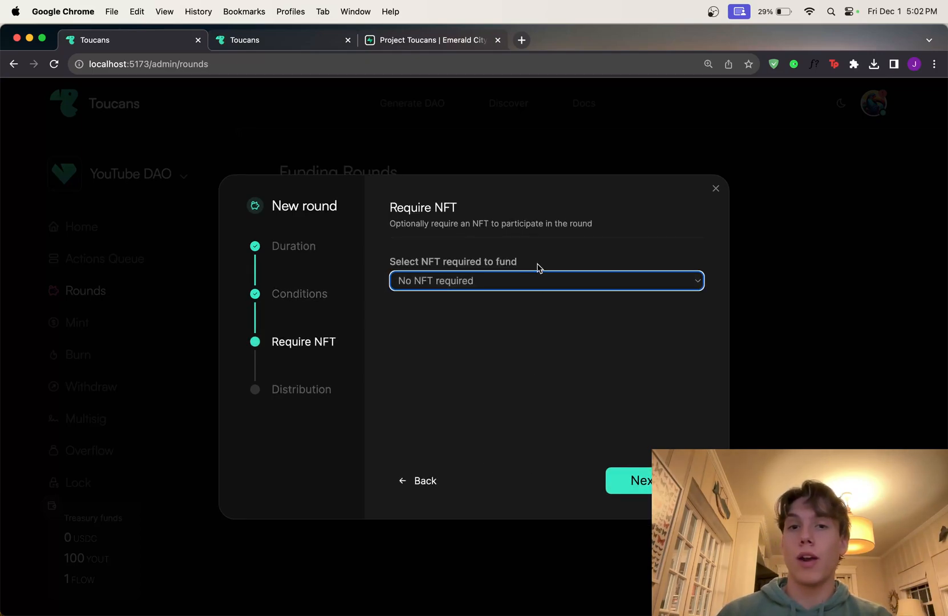
mouse_move(544, 282)
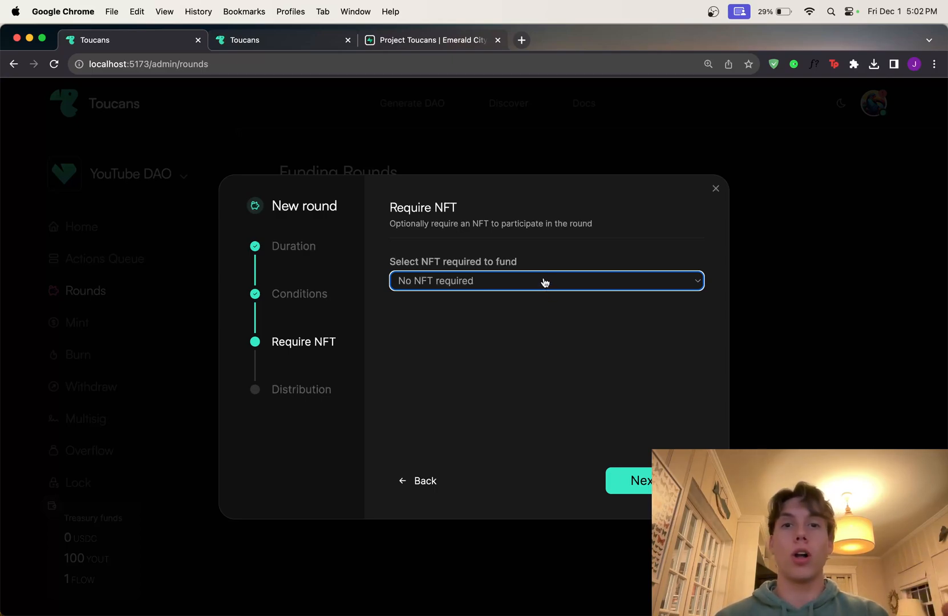
mouse_move(476, 356)
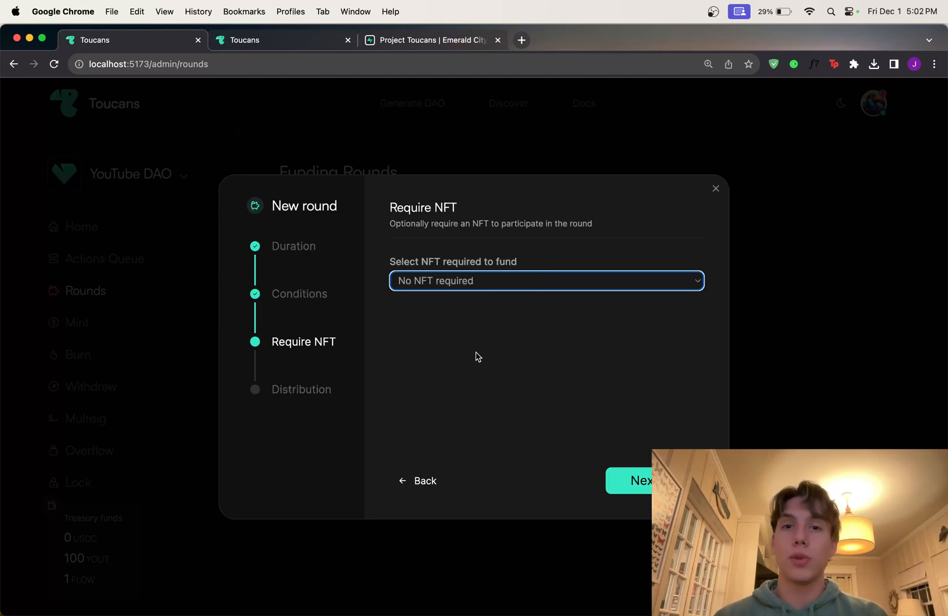
click(638, 481)
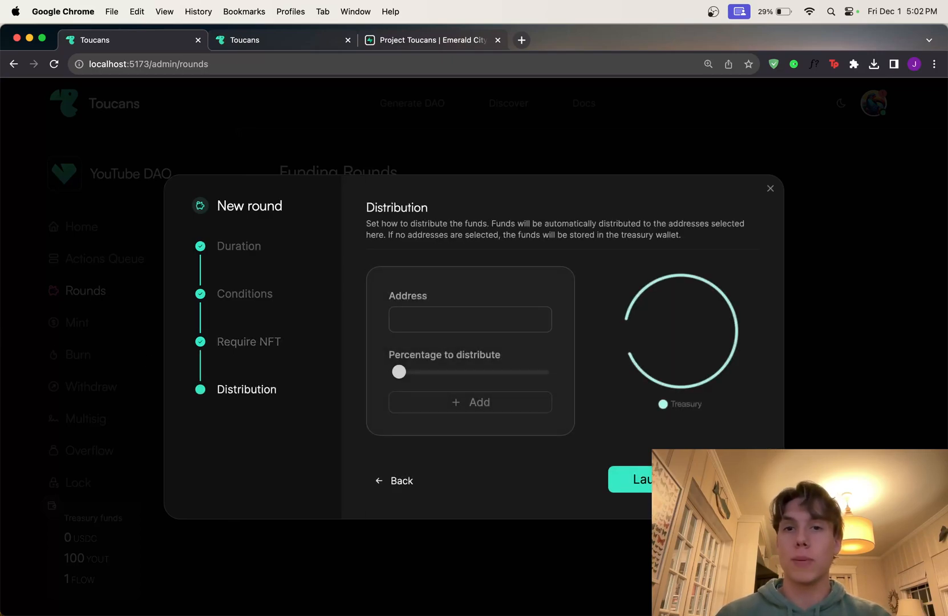
mouse_move(683, 331)
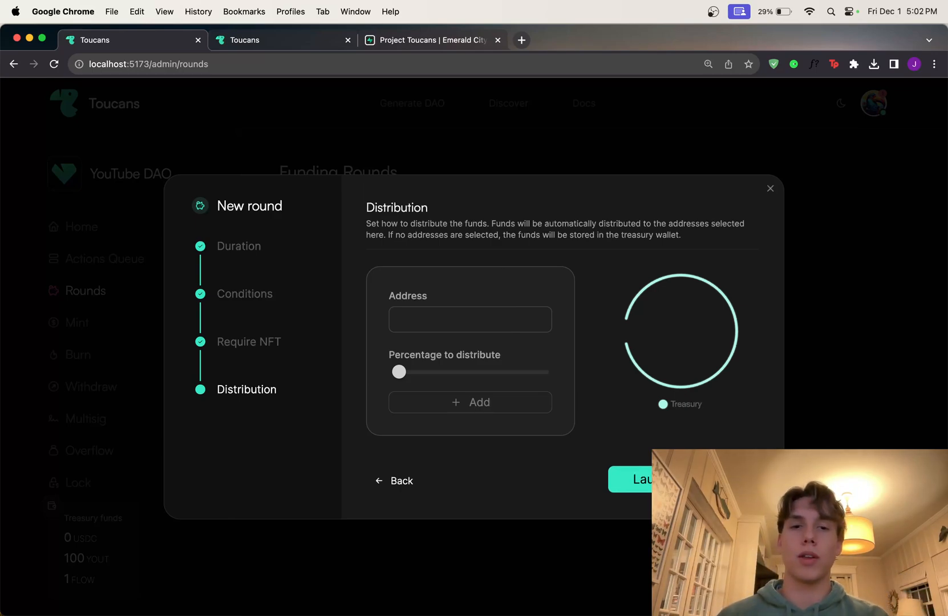
click(642, 479)
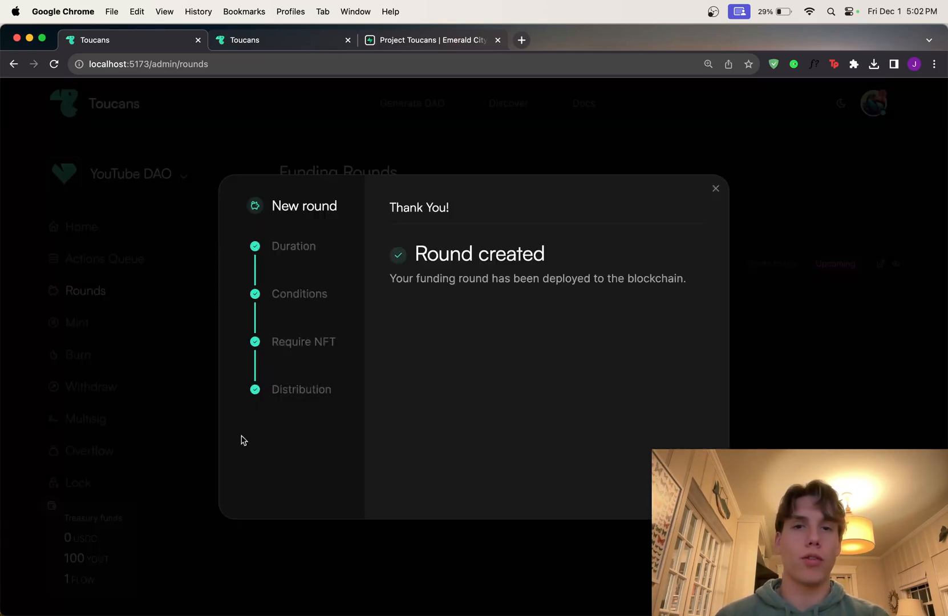
click(715, 188)
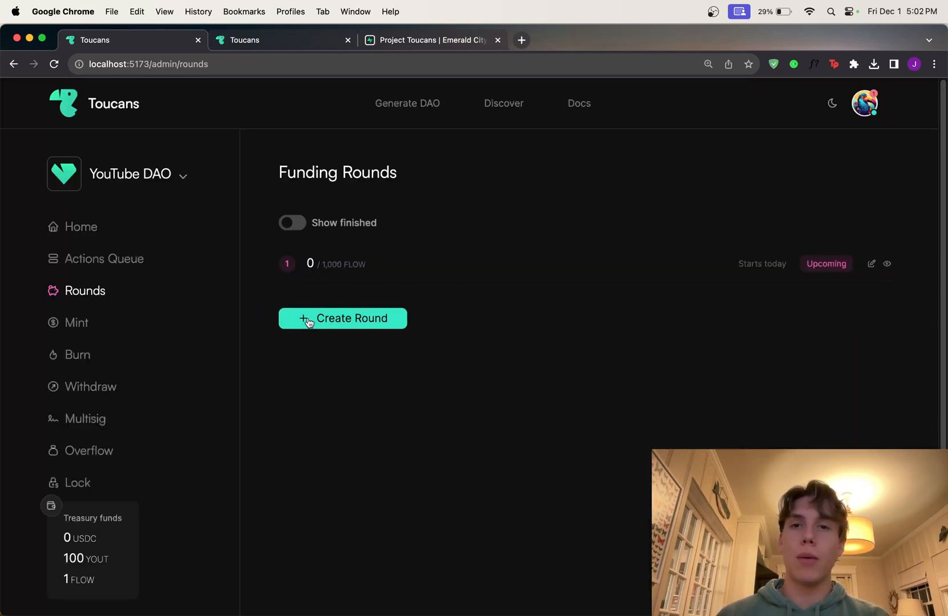
mouse_move(390, 314)
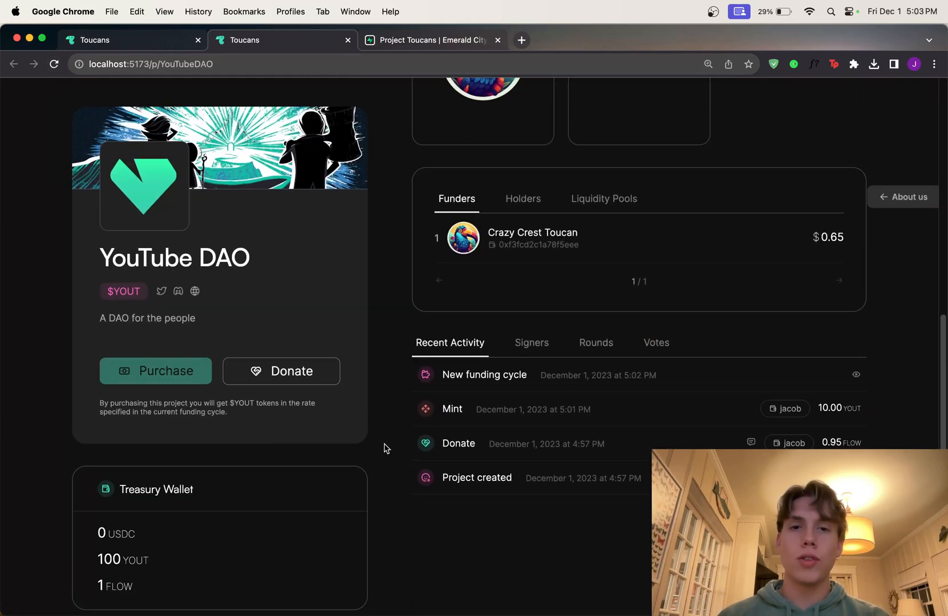
- Scroll the public page to the 'New funding cycle' entry in Recent Activity
scroll(down, 3)
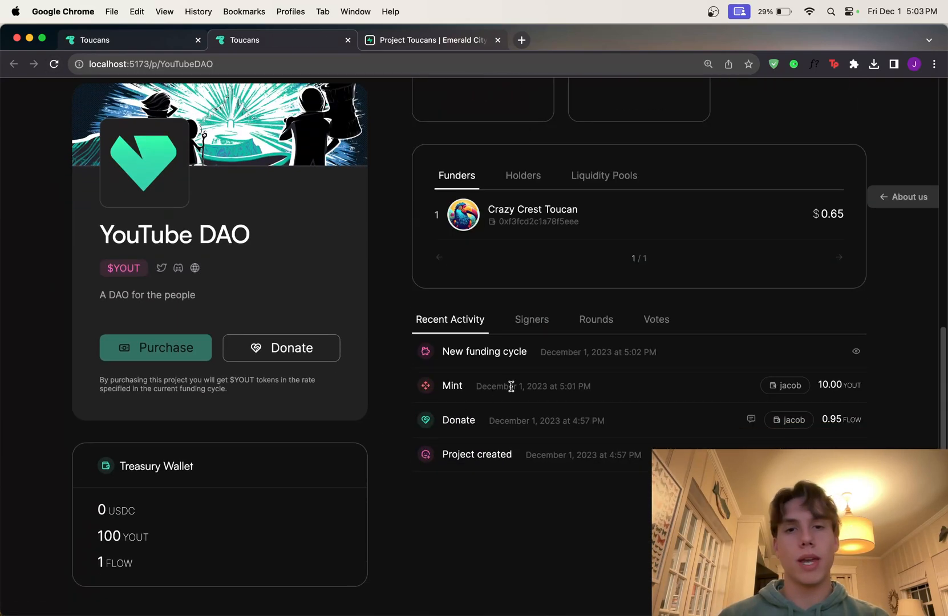
click(475, 585)
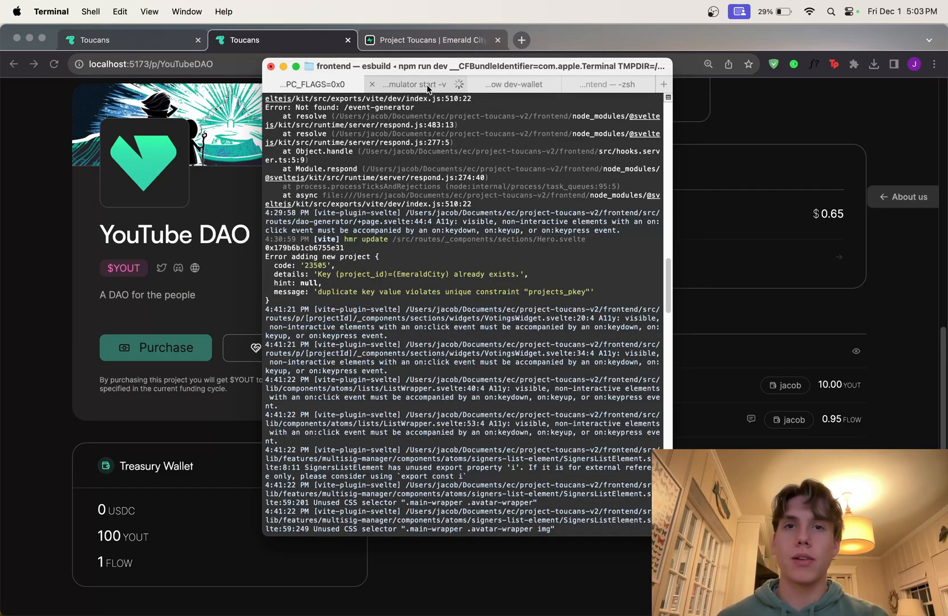
- Leave the npm run dev terminal log for VS Code showing the Toucans.cdc contract
click(606, 84)
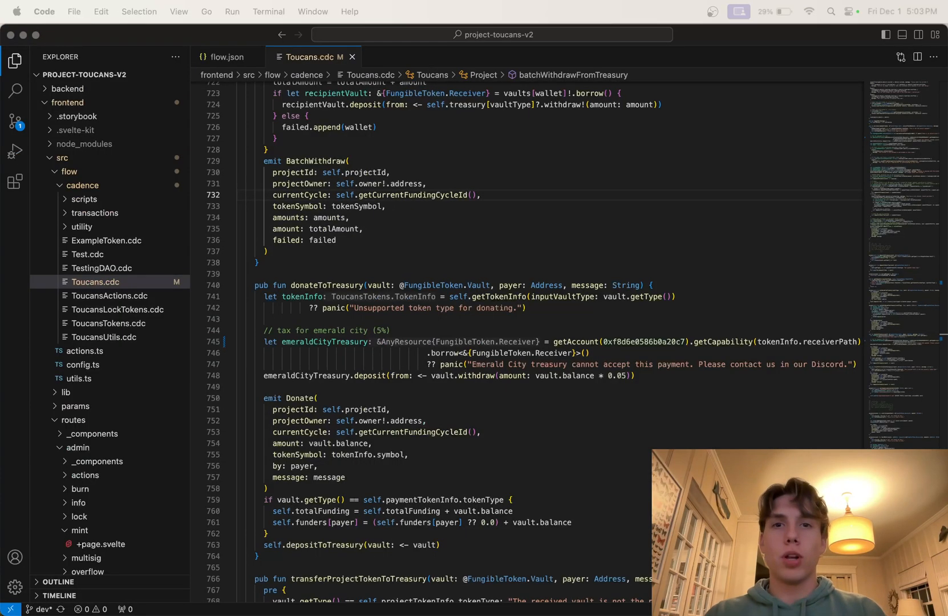
- Expand frontend/src/flow/cadence/transactions in the Explorer to list donate.cdc and new_round.cdc
scroll(down, 3)
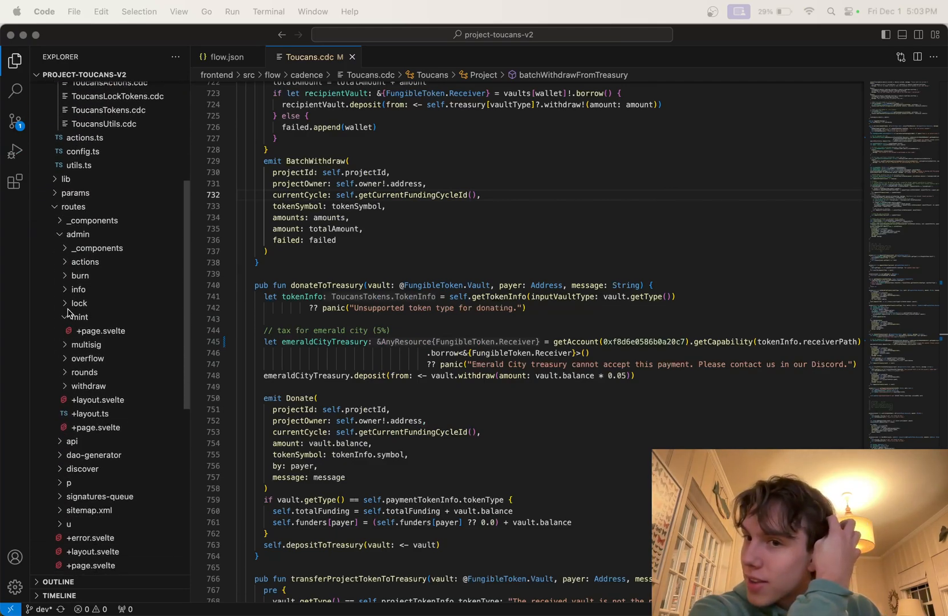
click(94, 208)
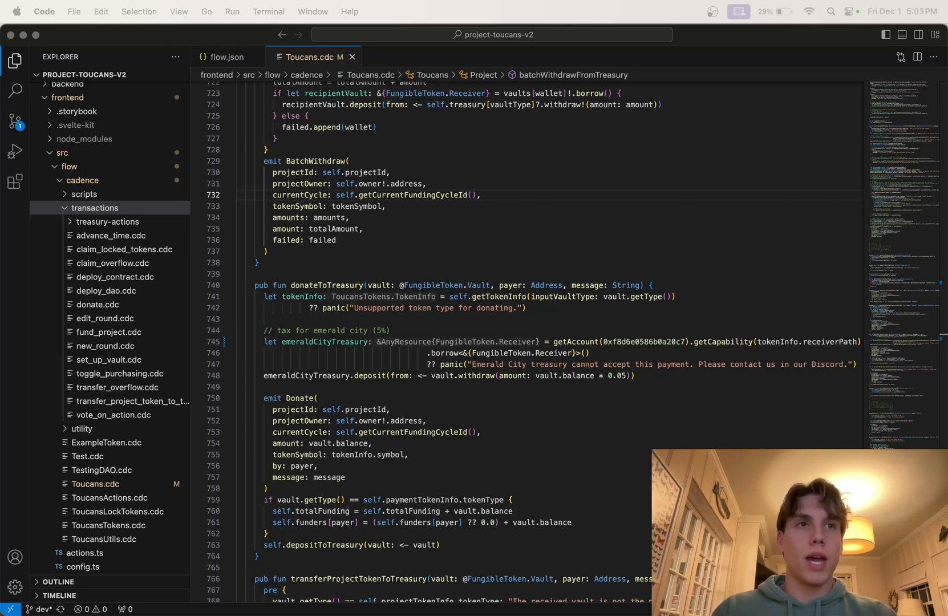
mouse_move(475, 585)
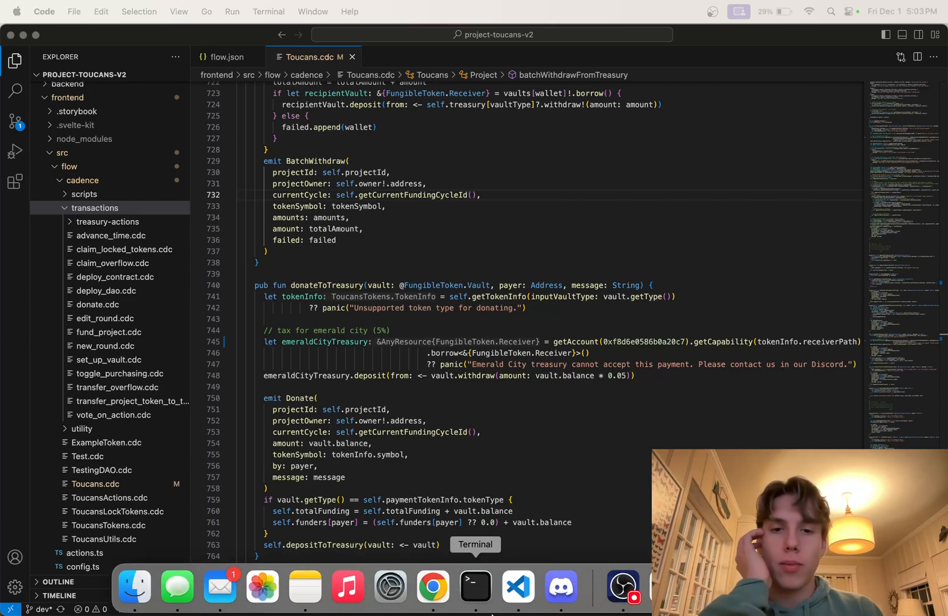
- Return to the YouTube DAO page and scroll to the 0 / 1,000 FLOW Active Funding Round
click(431, 585)
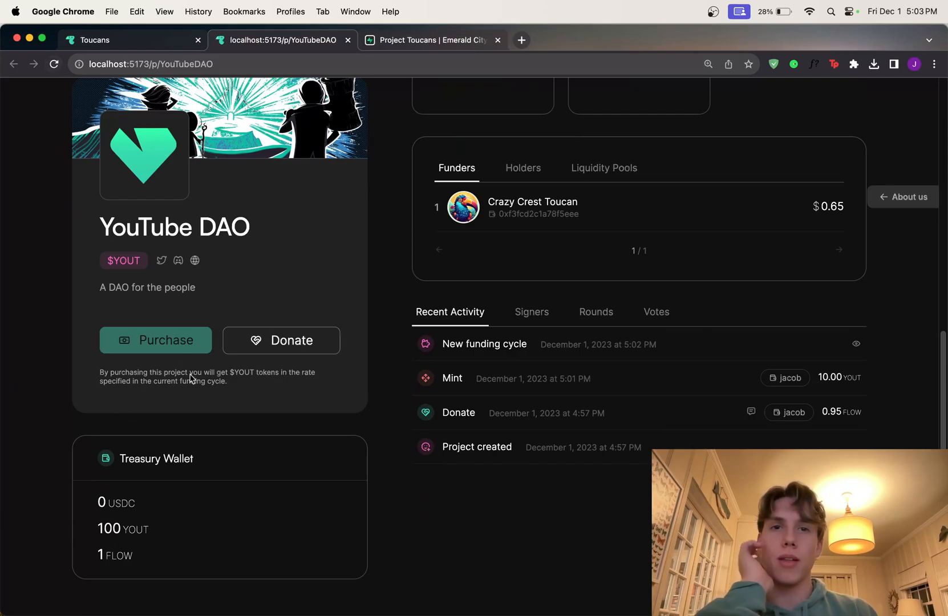
scroll(up, 3)
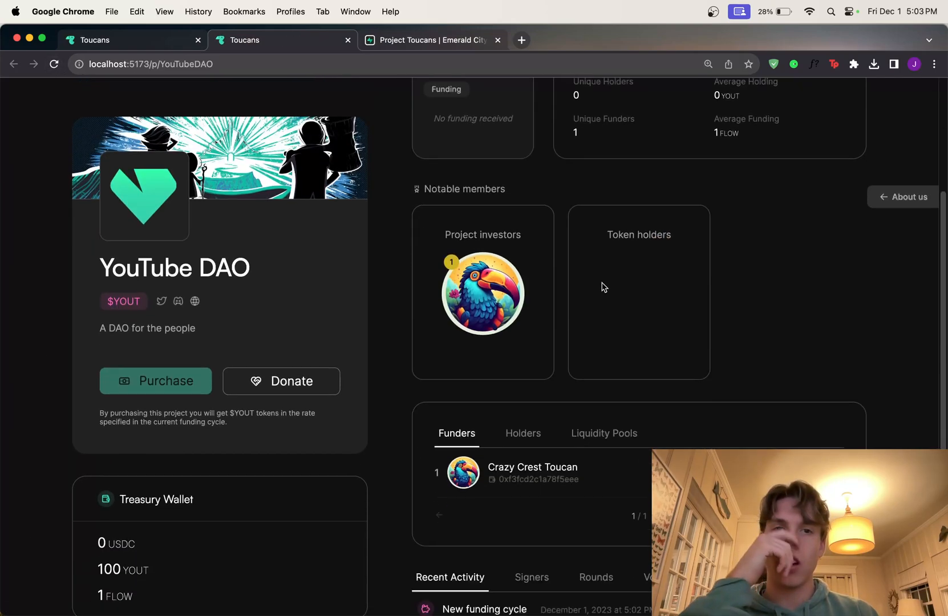
scroll(down, 3)
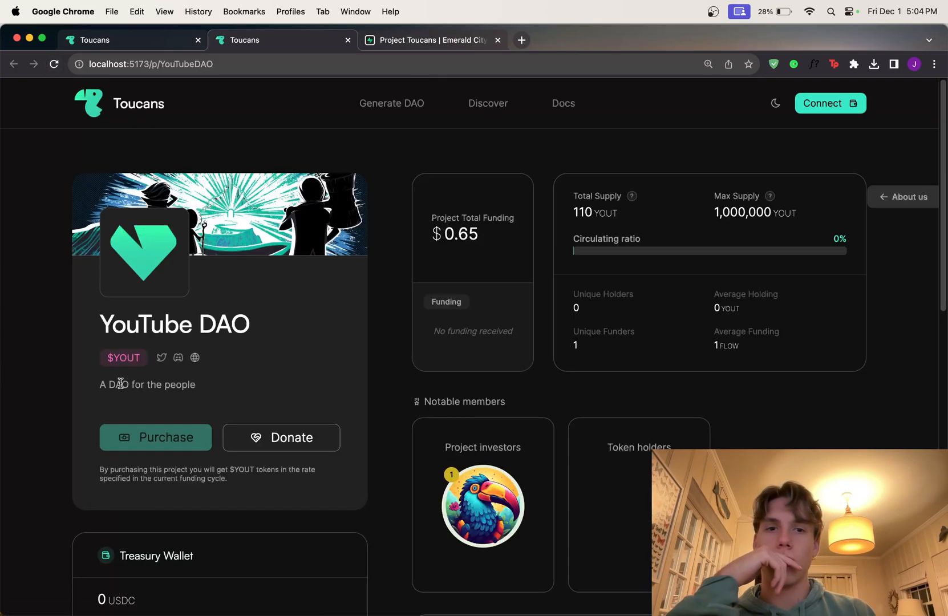
scroll(down, 3)
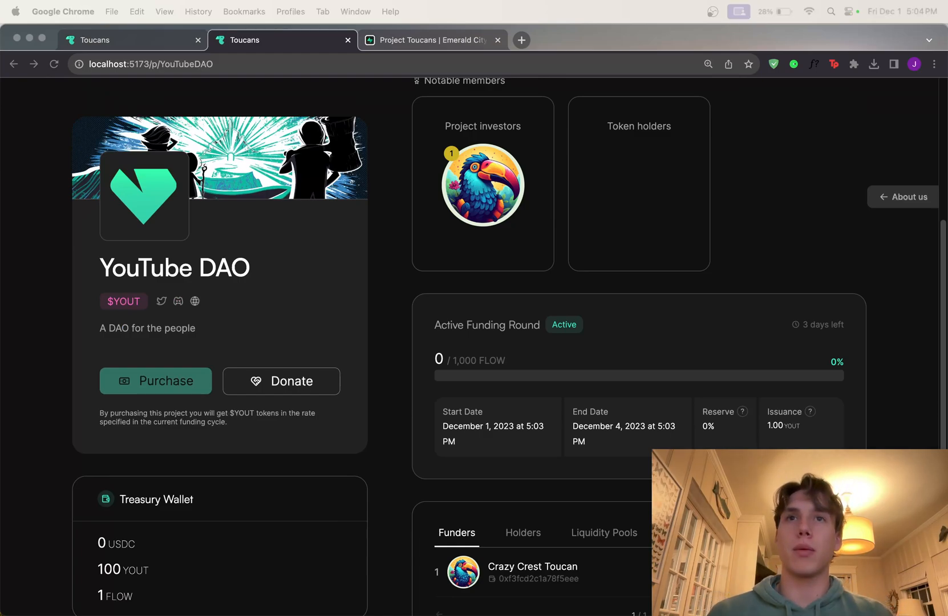
mouse_move(737, 309)
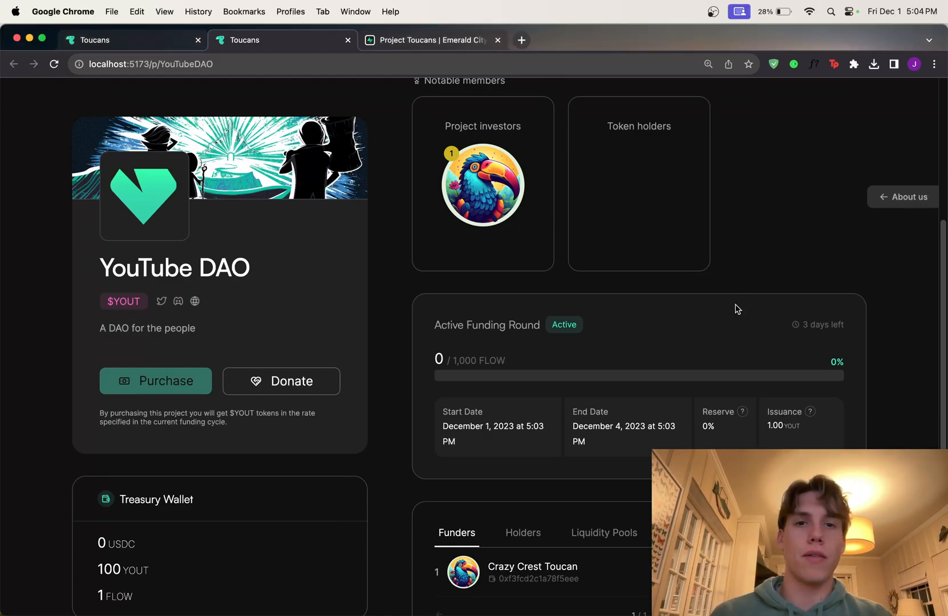
scroll(down, 3)
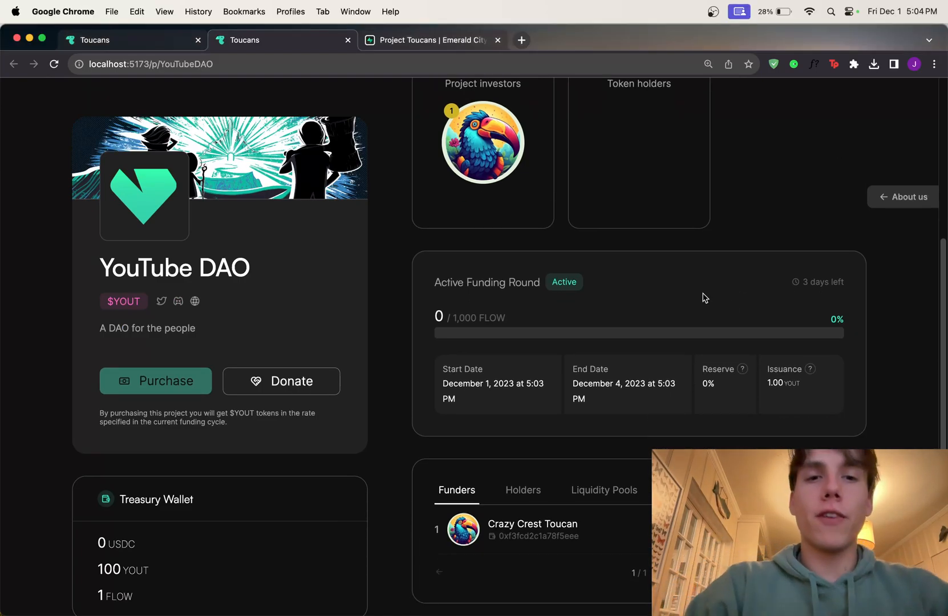
scroll(down, 3)
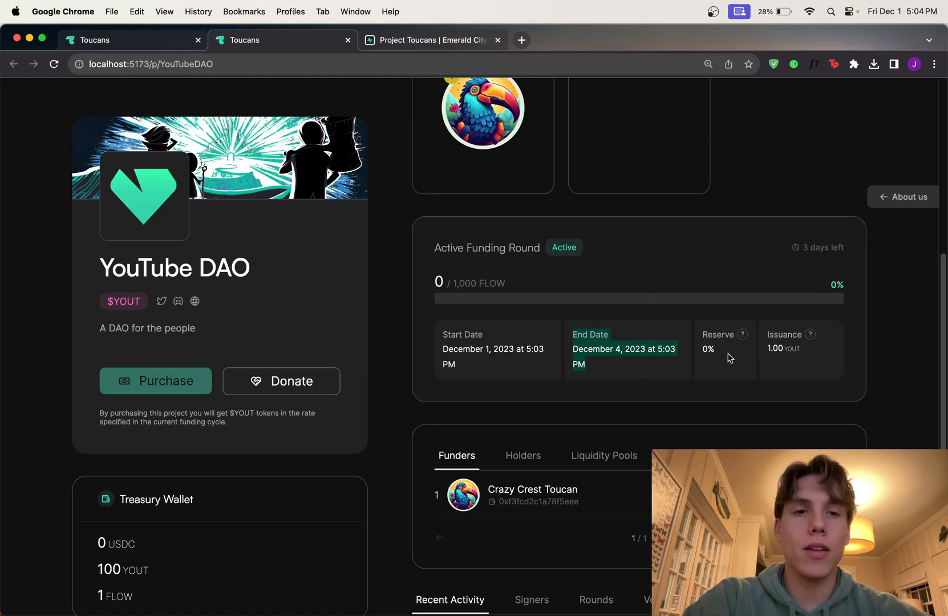
mouse_move(819, 354)
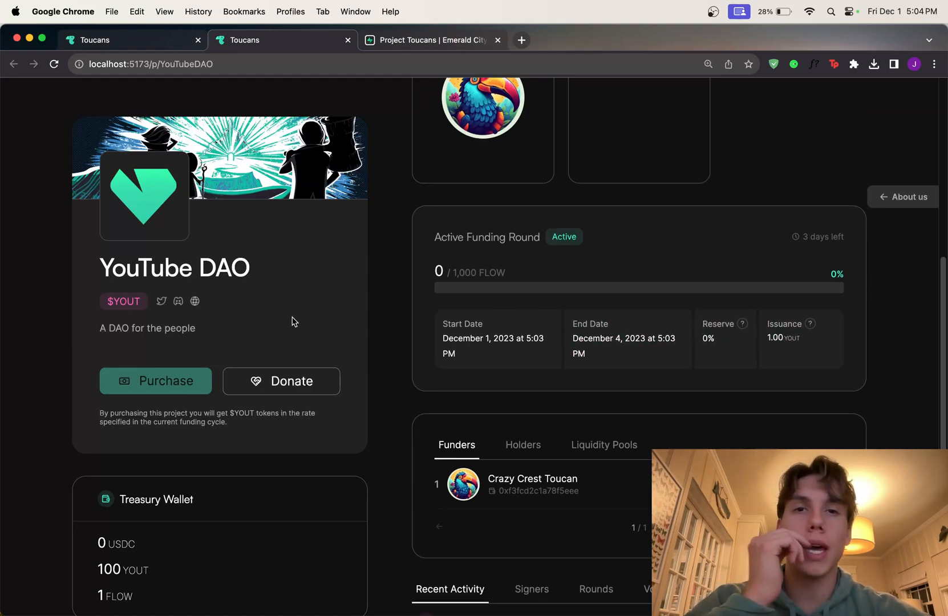
- Enter a 10 FLOW YOUT purchase with the message 'I am excited to purchase YOUT to'
click(155, 381)
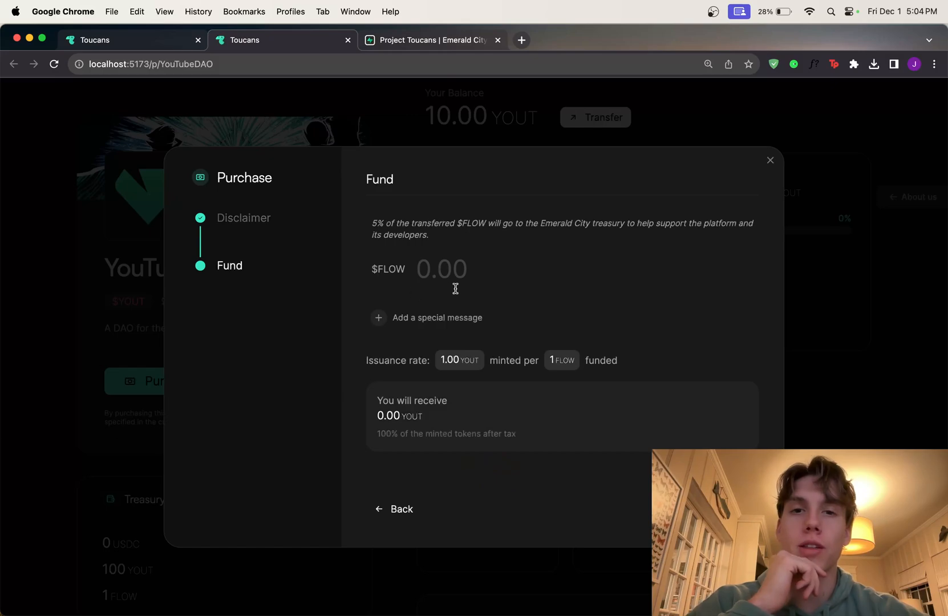
text(1123213)
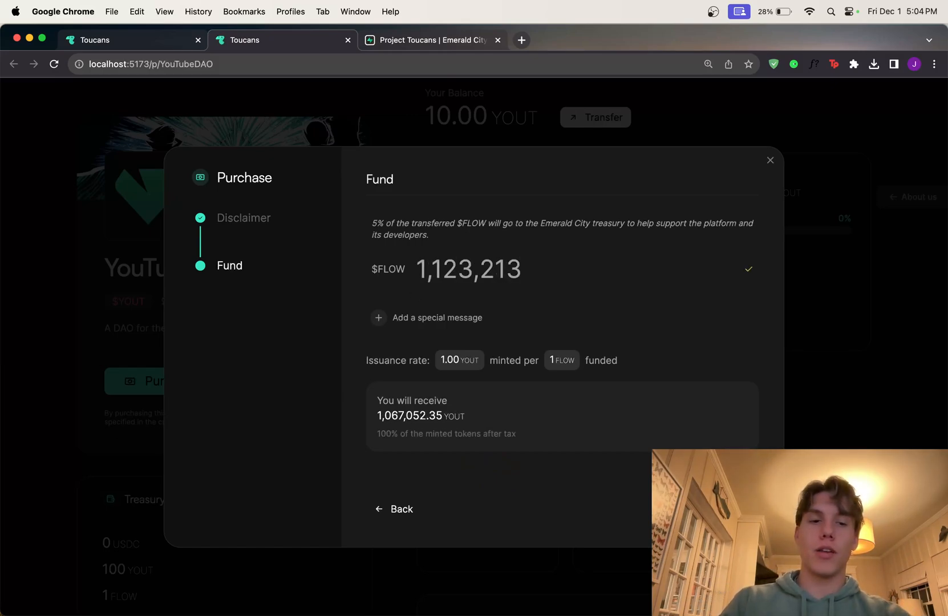
text(10)
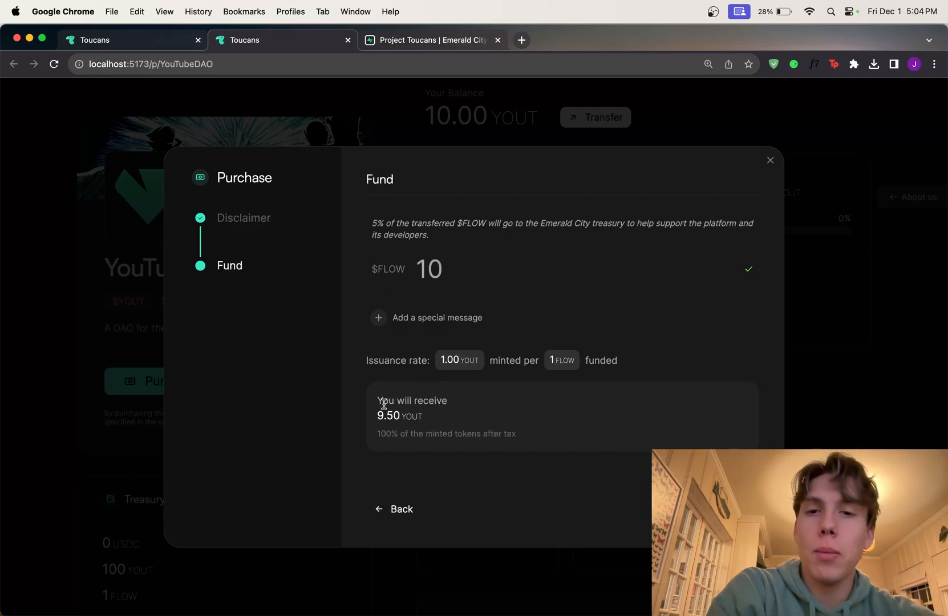
mouse_move(454, 416)
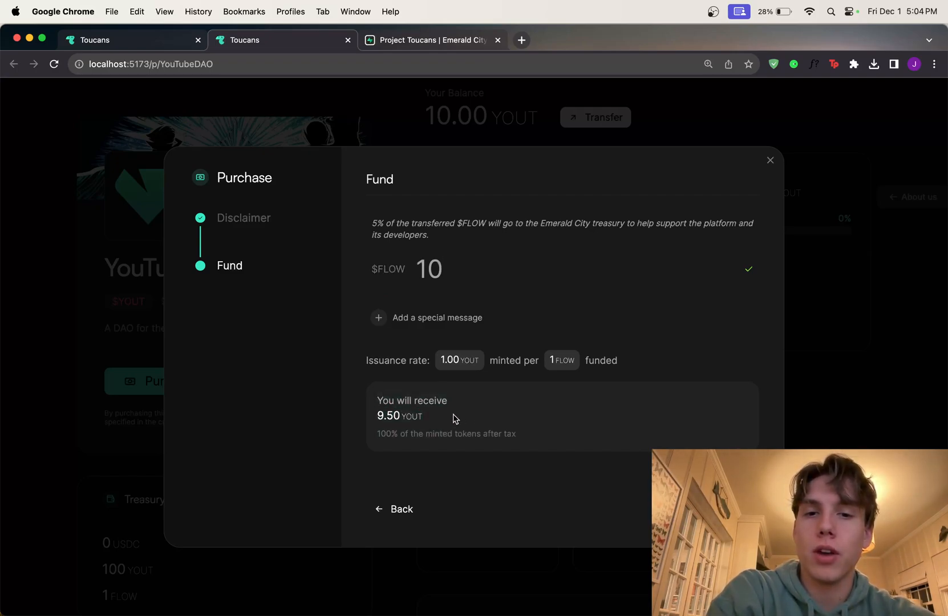
click(426, 317)
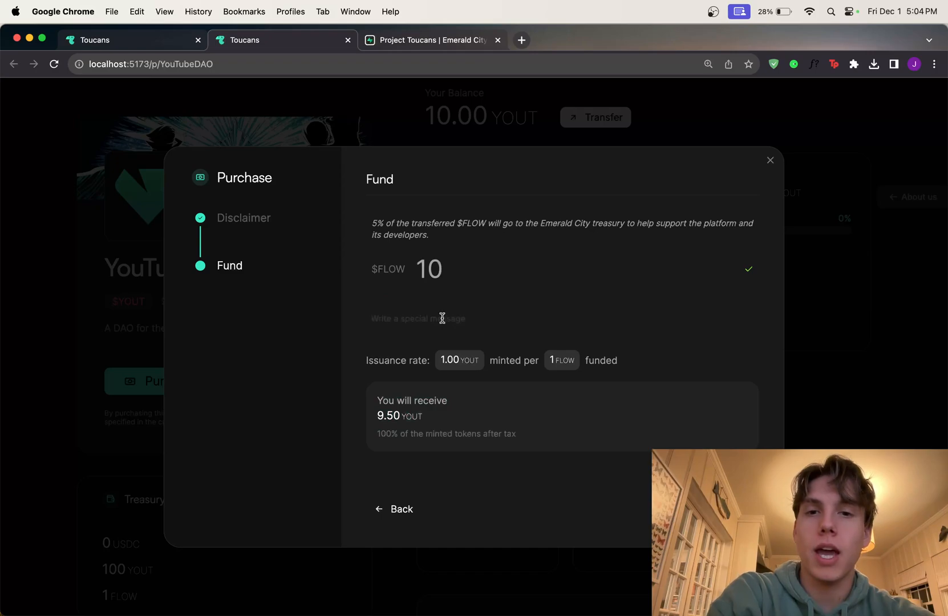
mouse_move(463, 337)
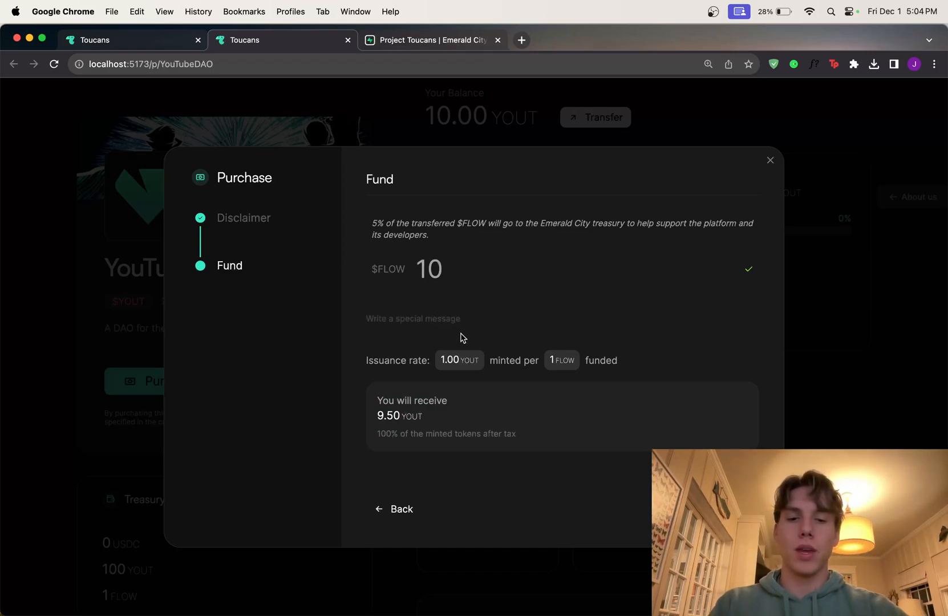
text(I am excited to p)
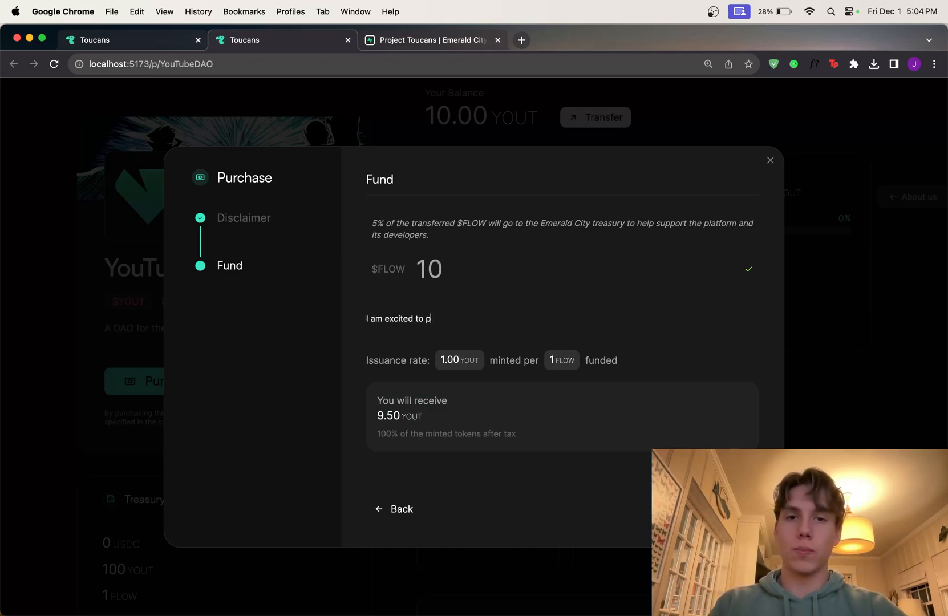
text(urchase YOUT to)
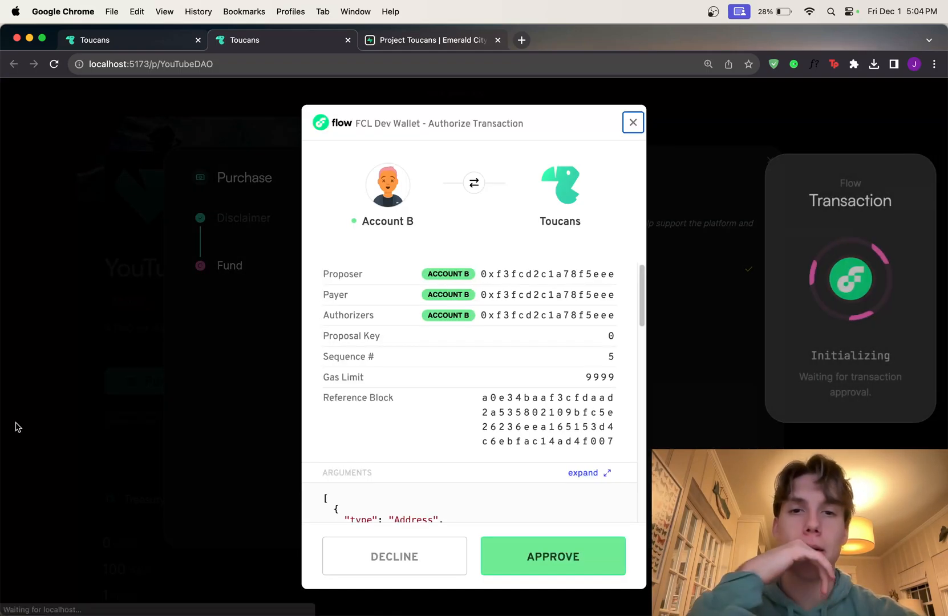
- Approve the 10 FLOW purchase in the wallet and dismiss the thank-you dialog
click(552, 556)
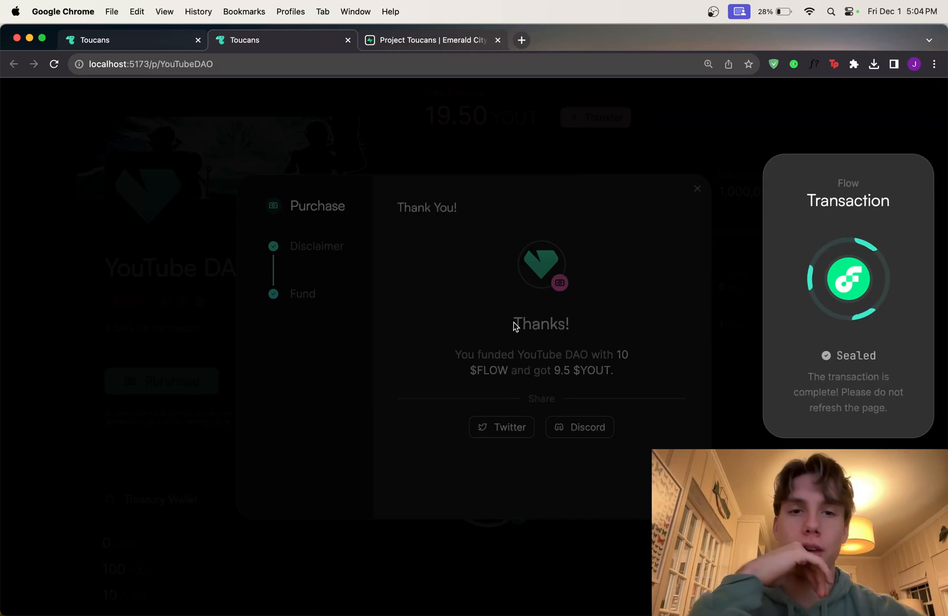
click(696, 188)
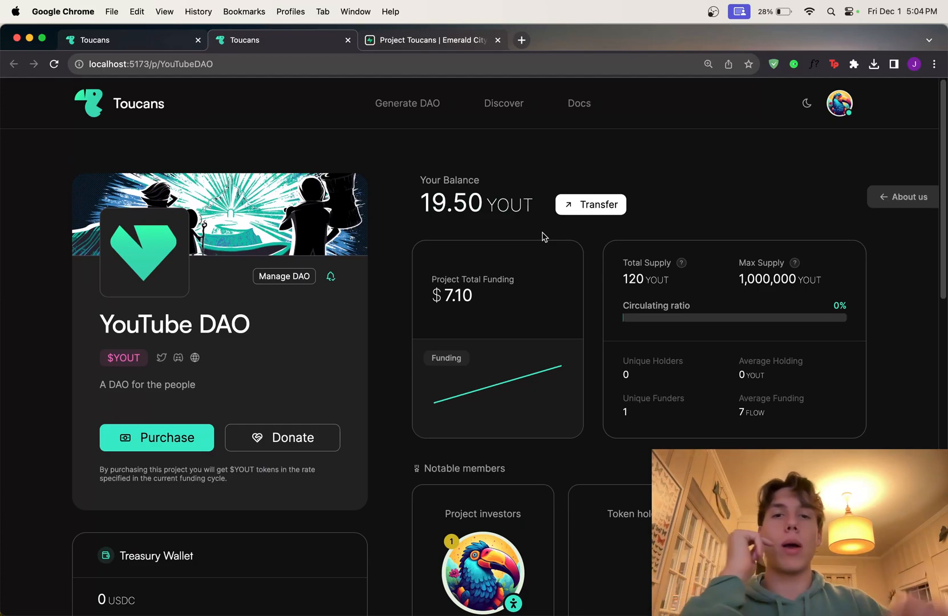
scroll(down, 3)
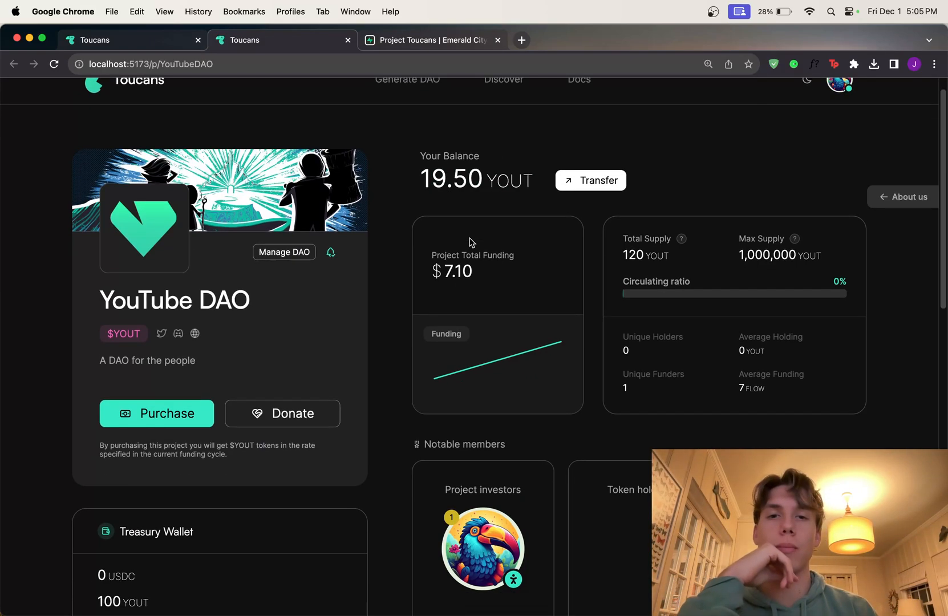
scroll(down, 3)
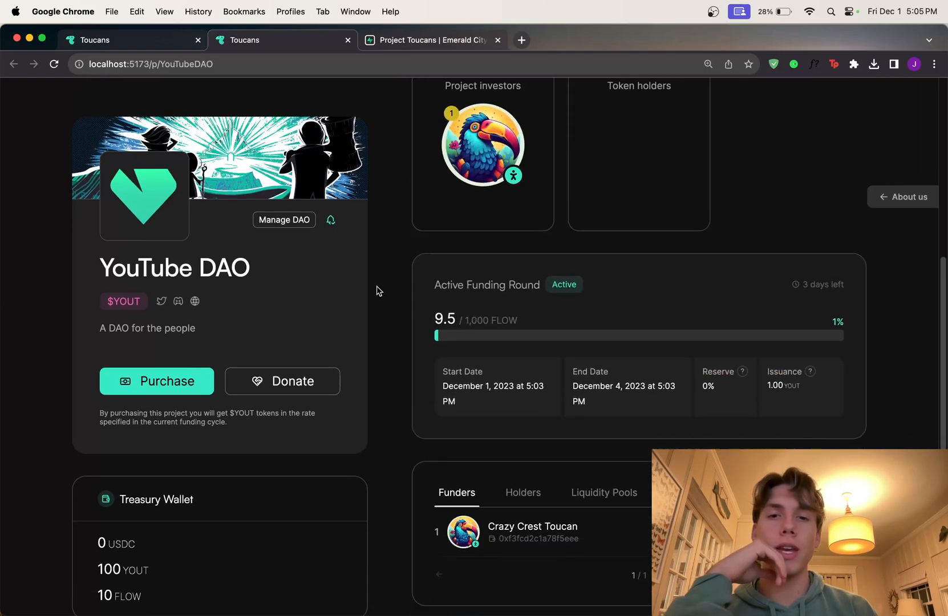
scroll(down, 3)
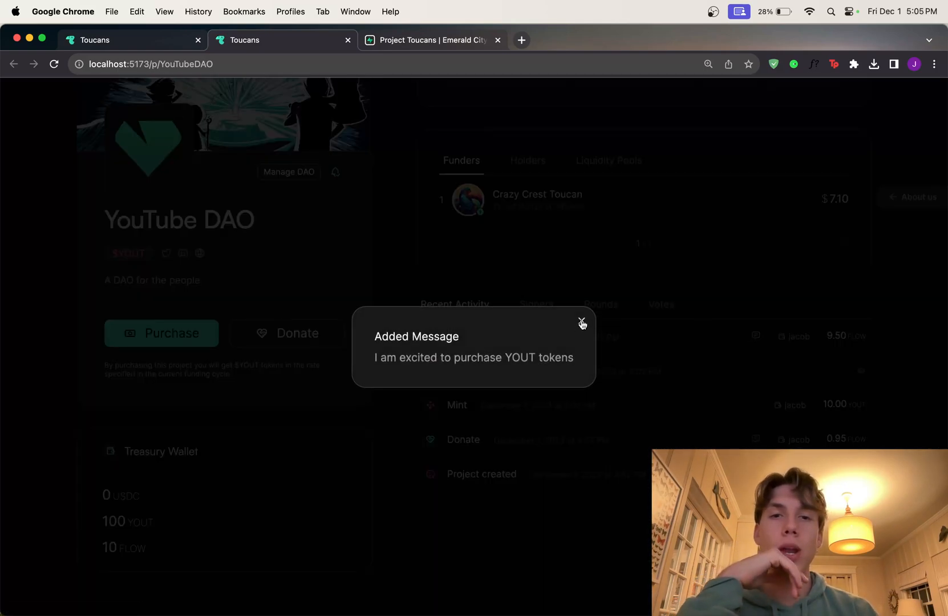
click(582, 322)
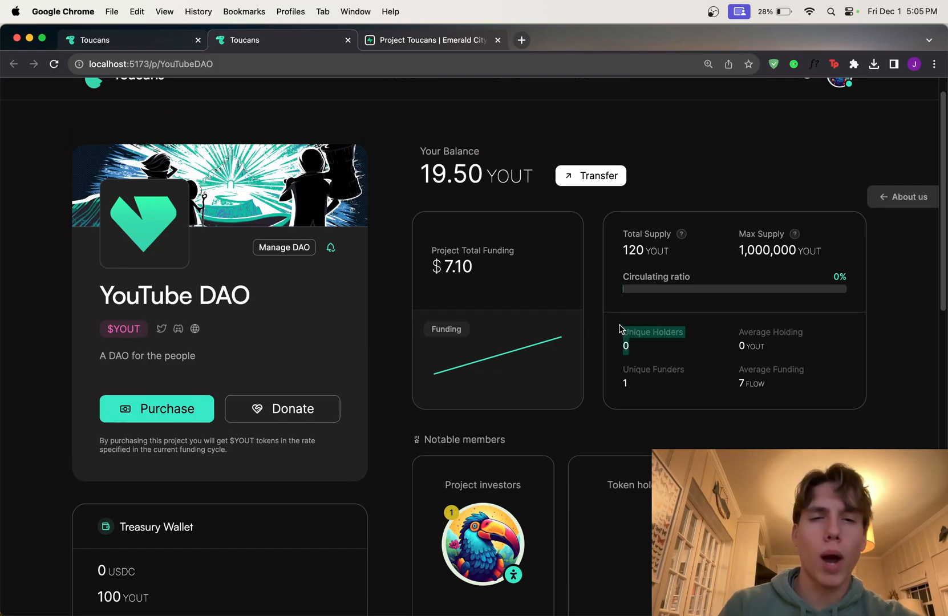
mouse_move(502, 171)
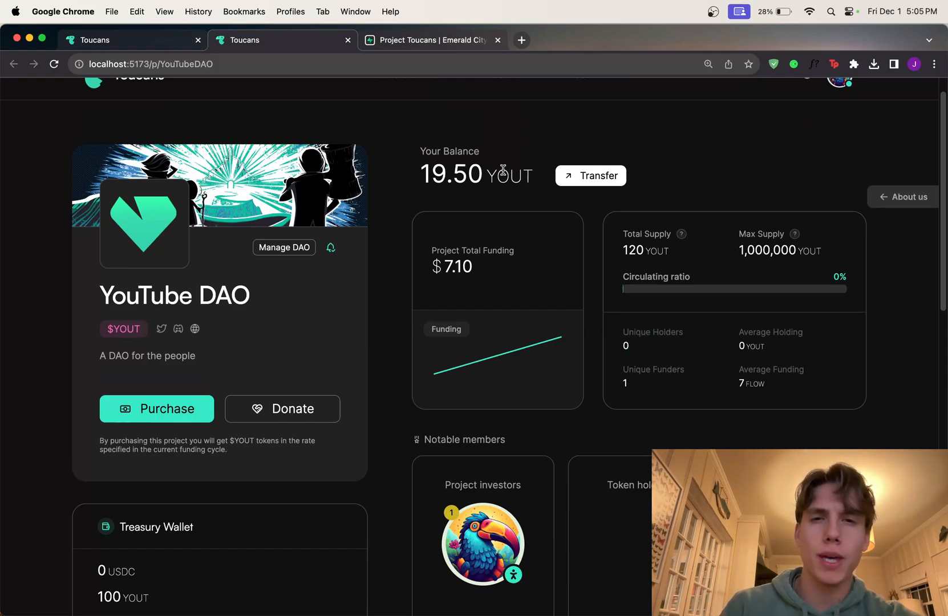
mouse_move(458, 201)
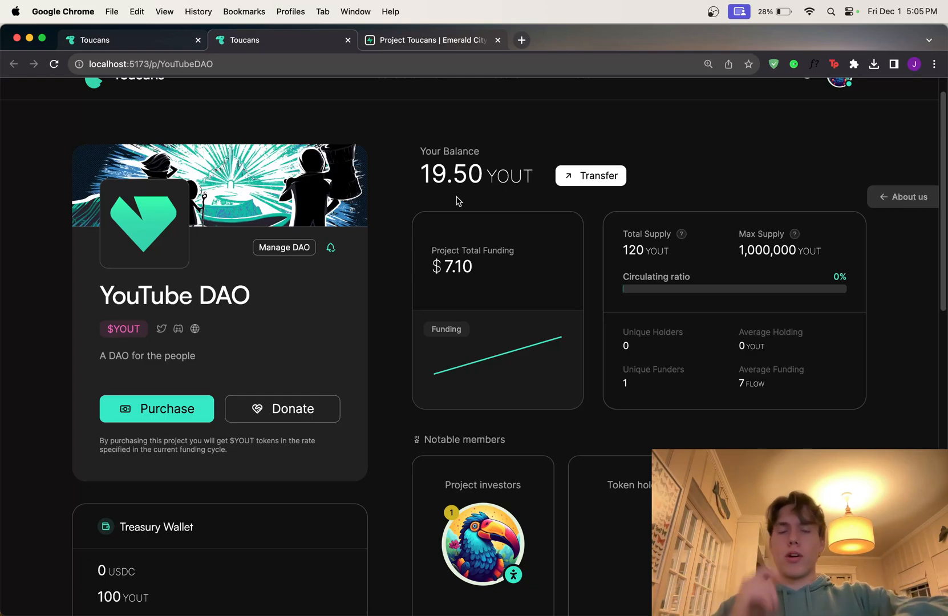
mouse_move(617, 297)
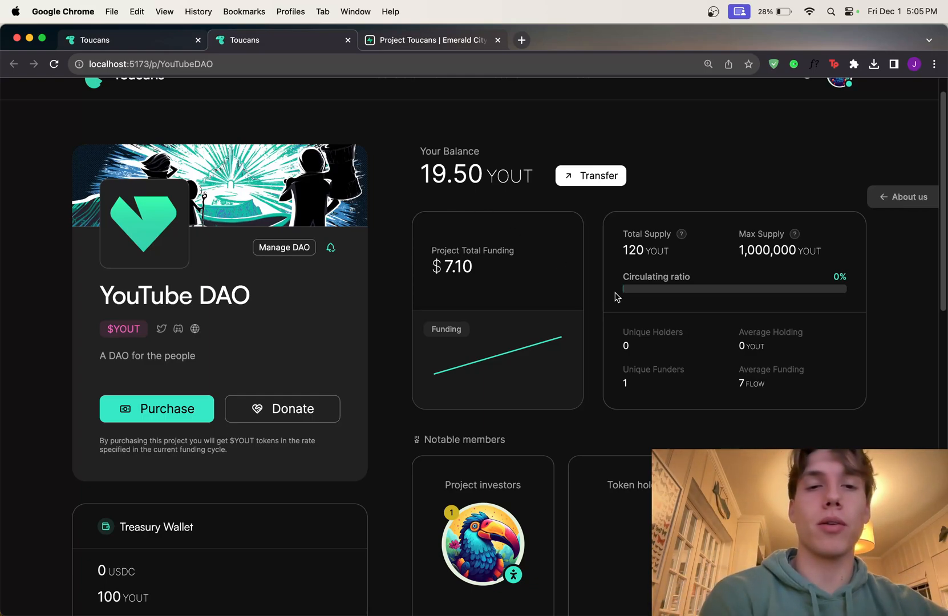
mouse_move(695, 359)
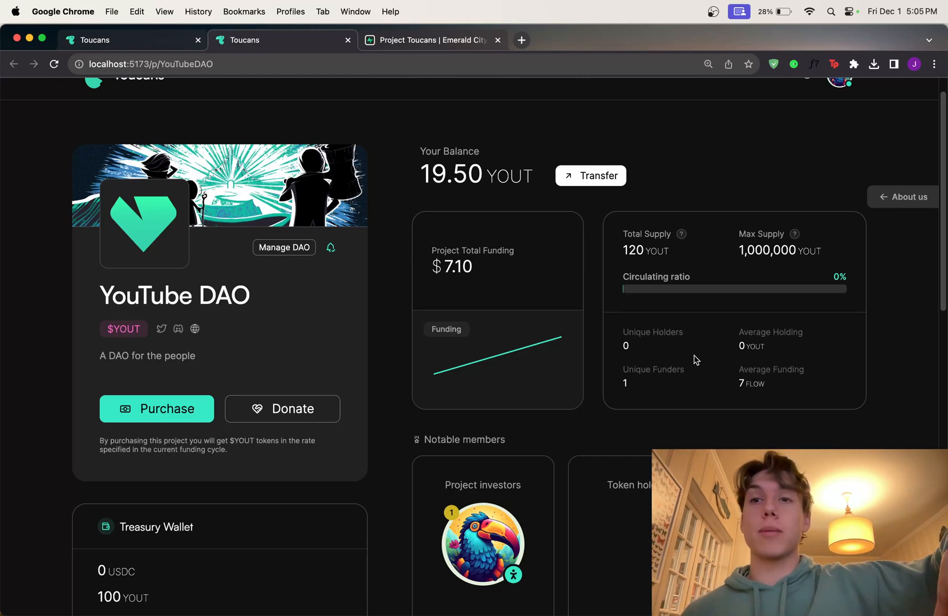
mouse_move(612, 332)
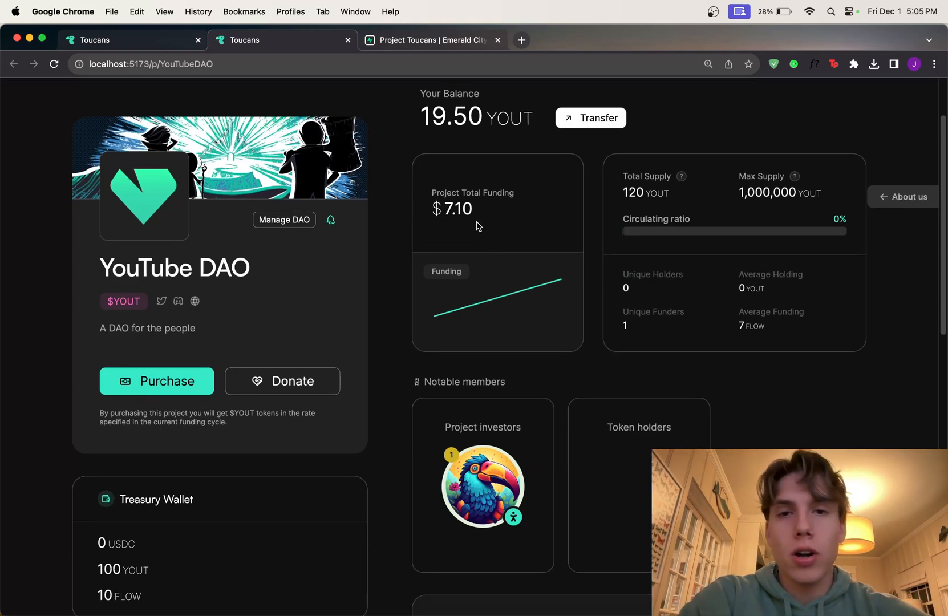
scroll(down, 3)
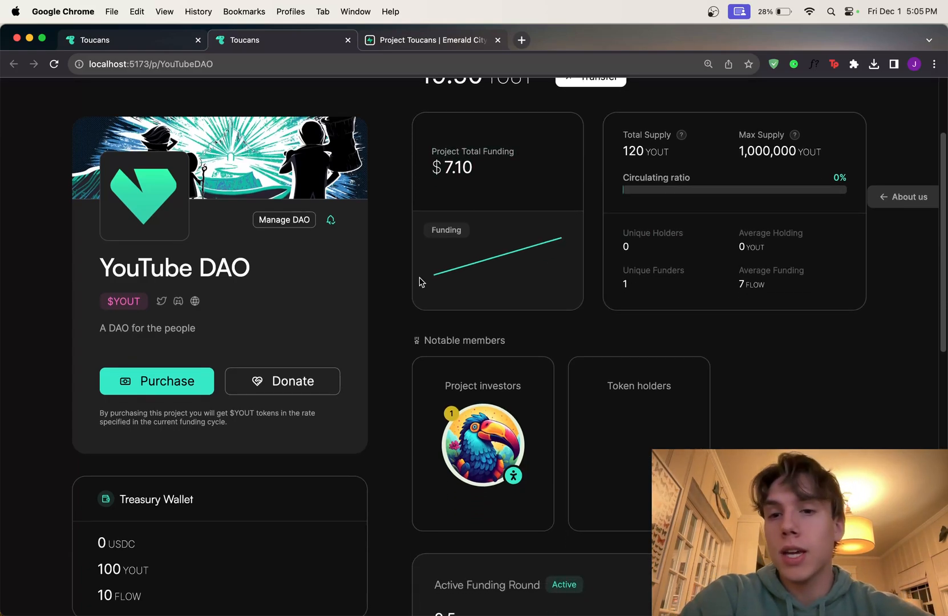
scroll(down, 3)
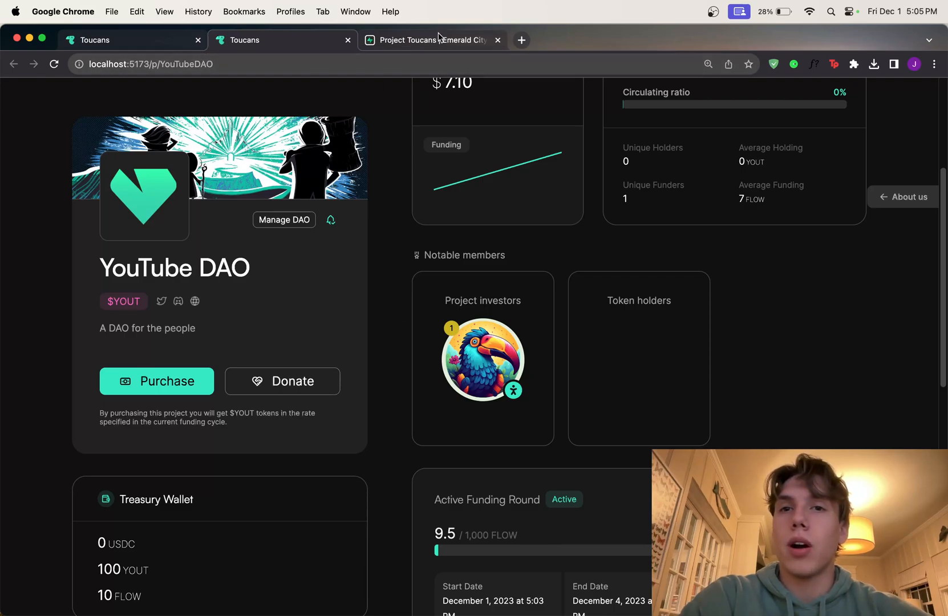
- Close the Emerald City site and open the admin Burn form for YOUT, 100 available
click(497, 40)
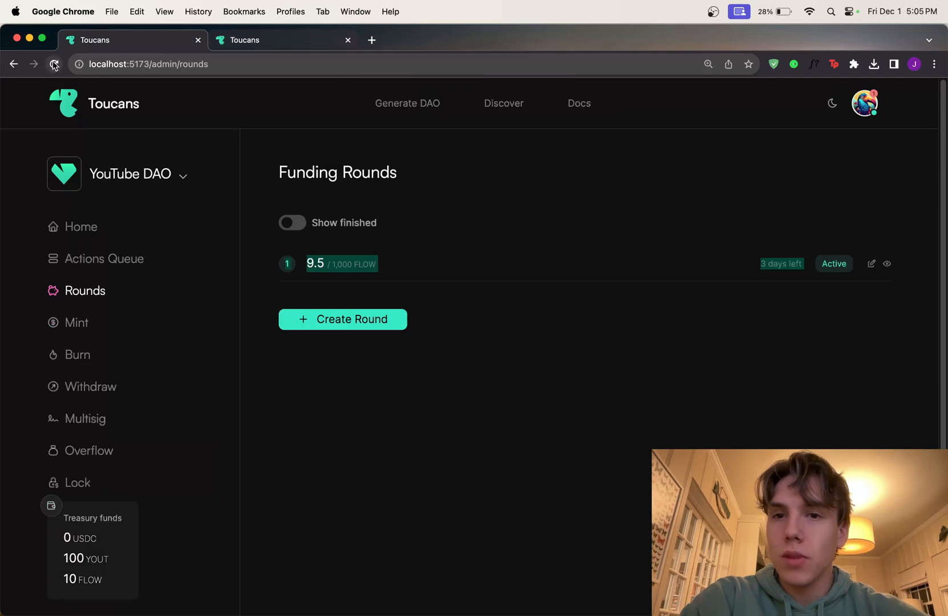
click(272, 40)
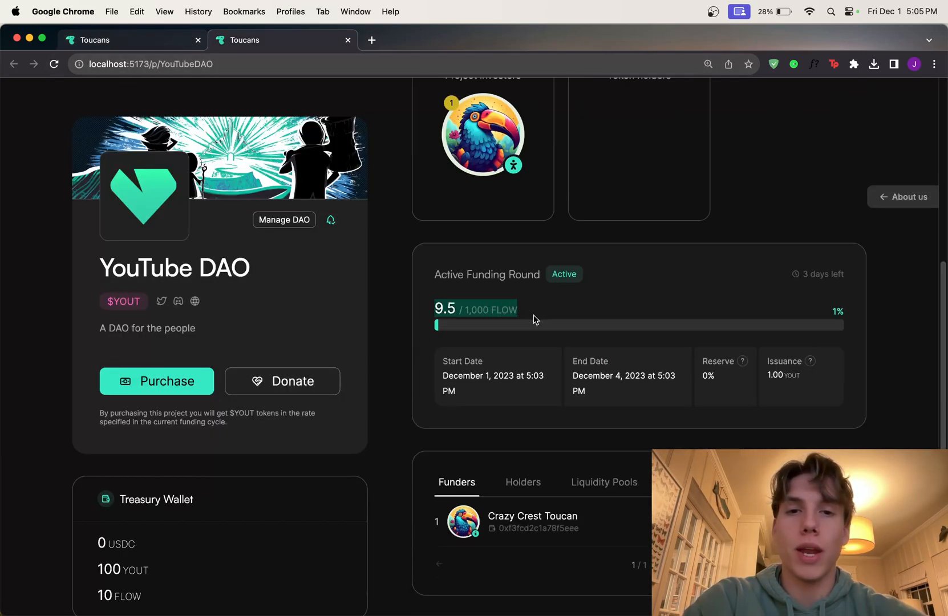
click(283, 220)
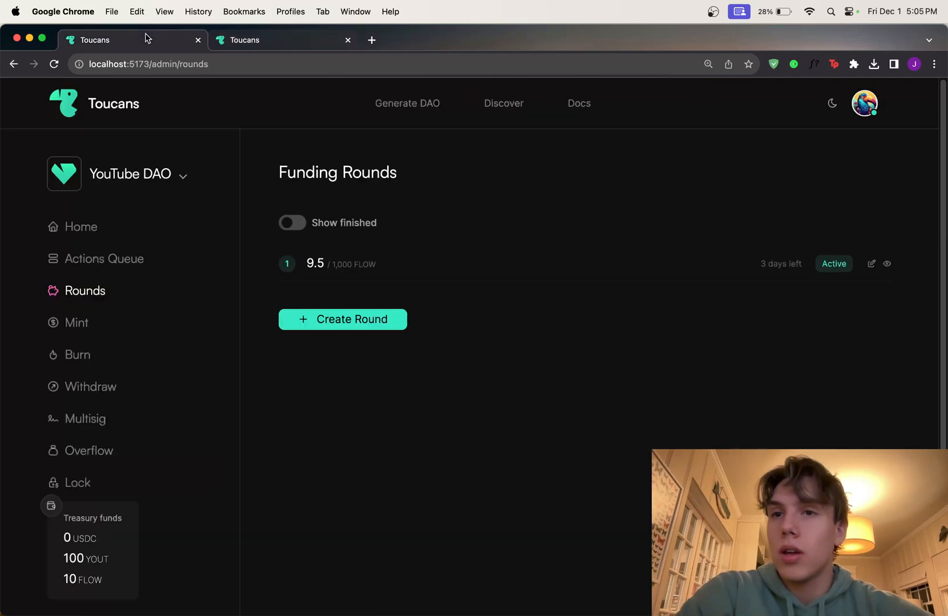
click(77, 354)
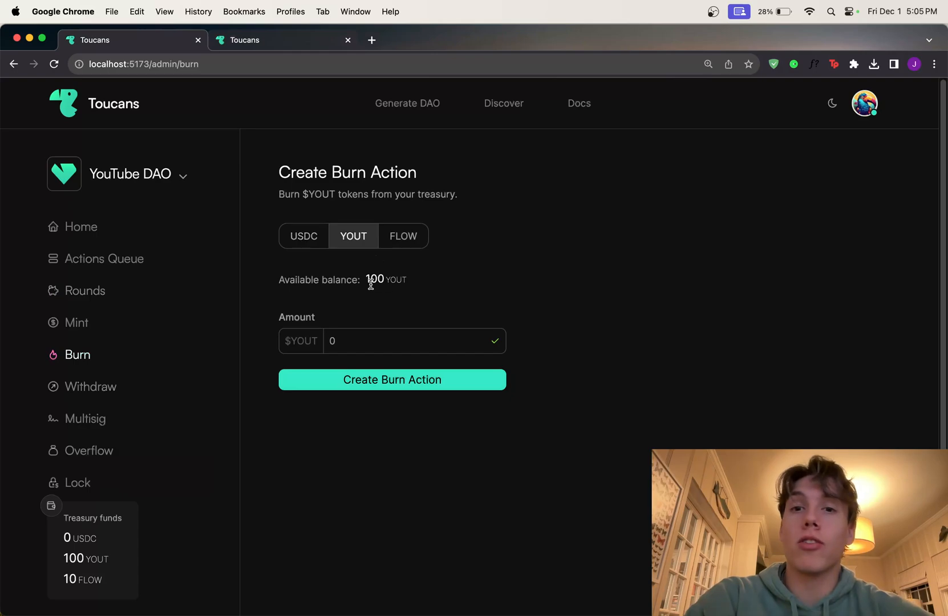
mouse_move(363, 280)
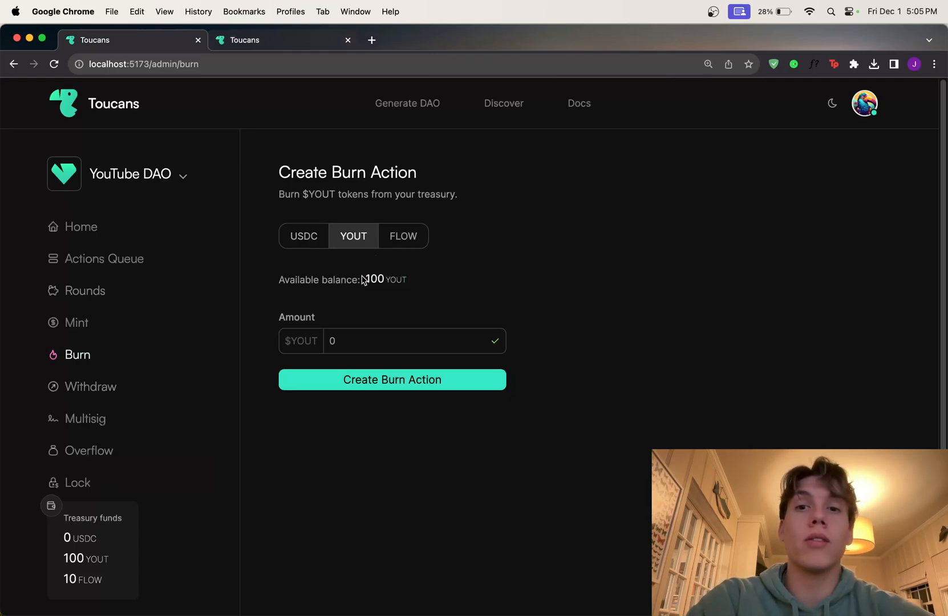
mouse_move(16, 429)
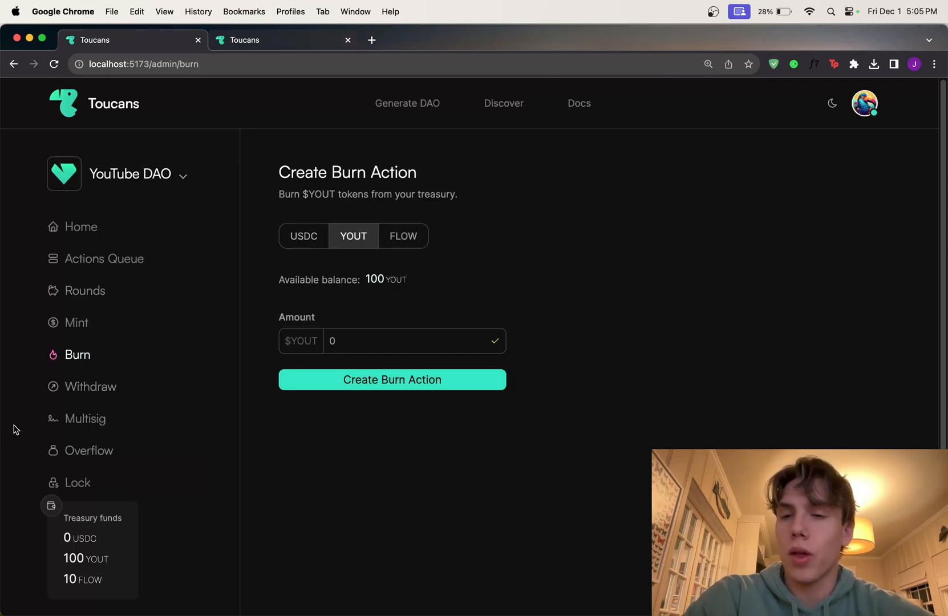
mouse_move(90, 386)
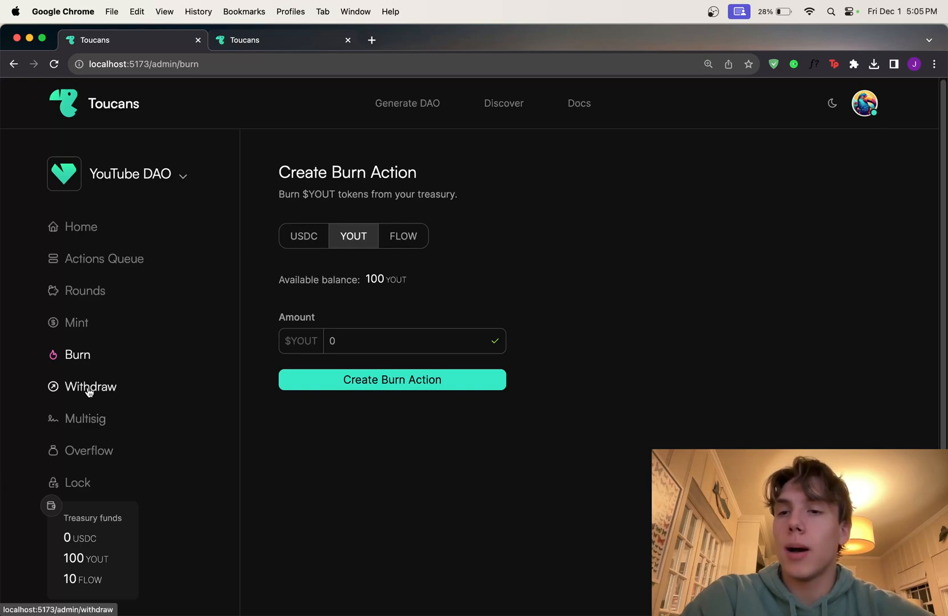
- Open the YouTube DAO Overflow admin page showing 0 FLOW available overflow
click(89, 450)
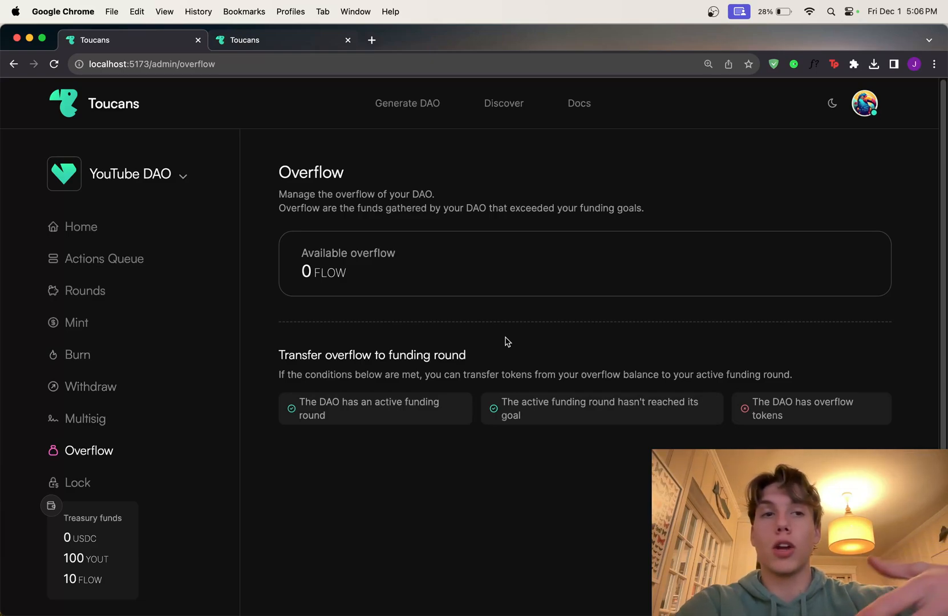
mouse_move(520, 363)
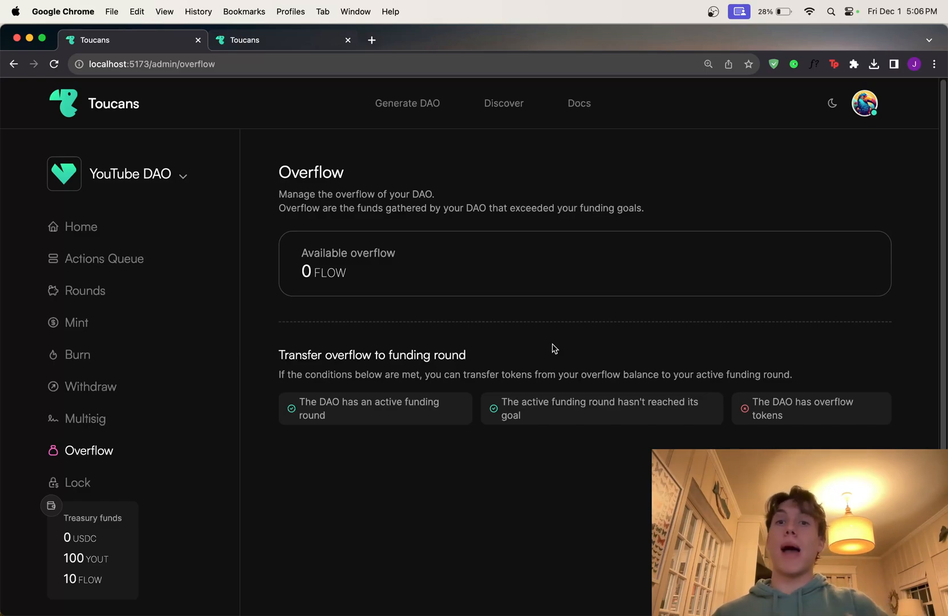
mouse_move(549, 447)
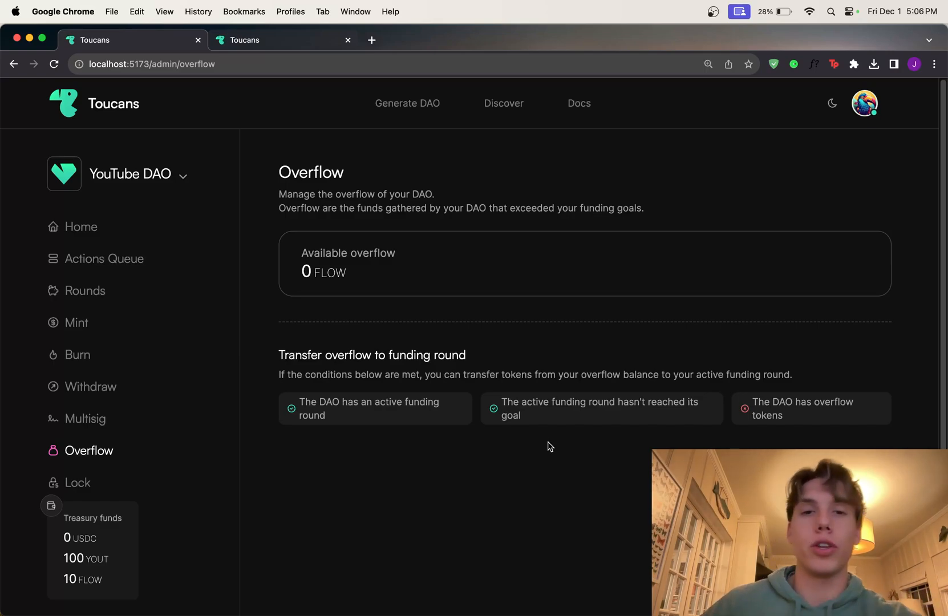
- Fill in a 10 YOUT lock dated 12/03/2023 11:11 AM and submit it
click(77, 482)
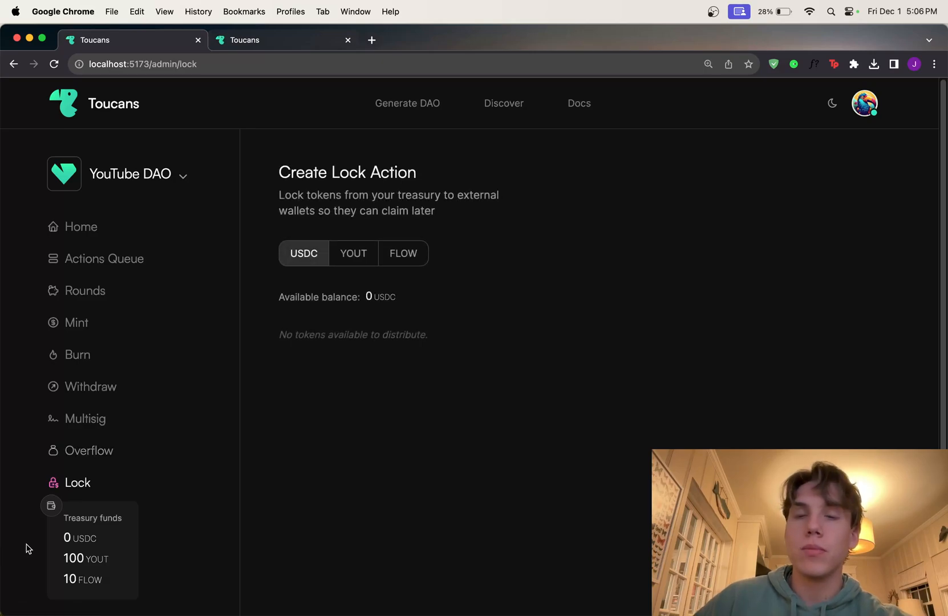
mouse_move(10, 578)
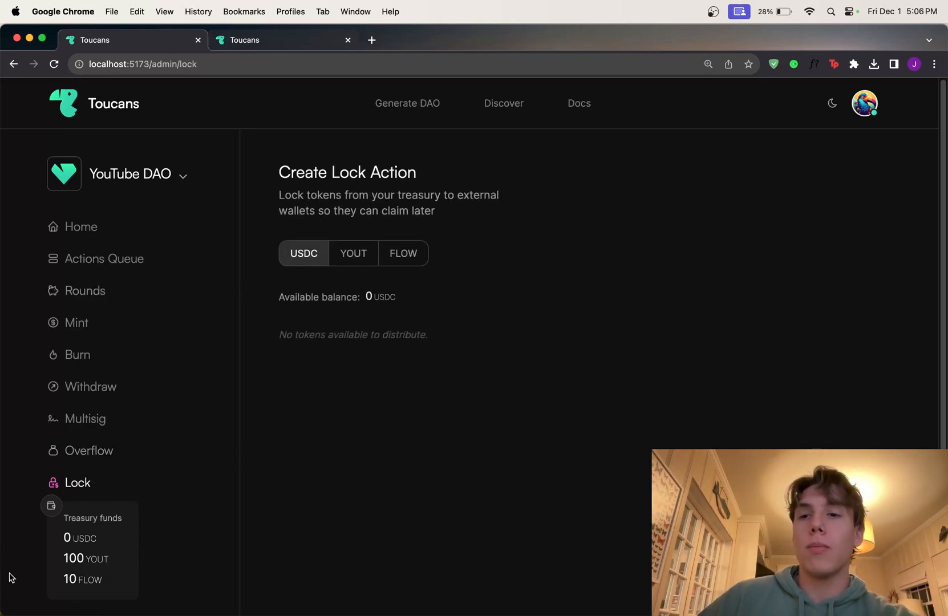
mouse_move(150, 546)
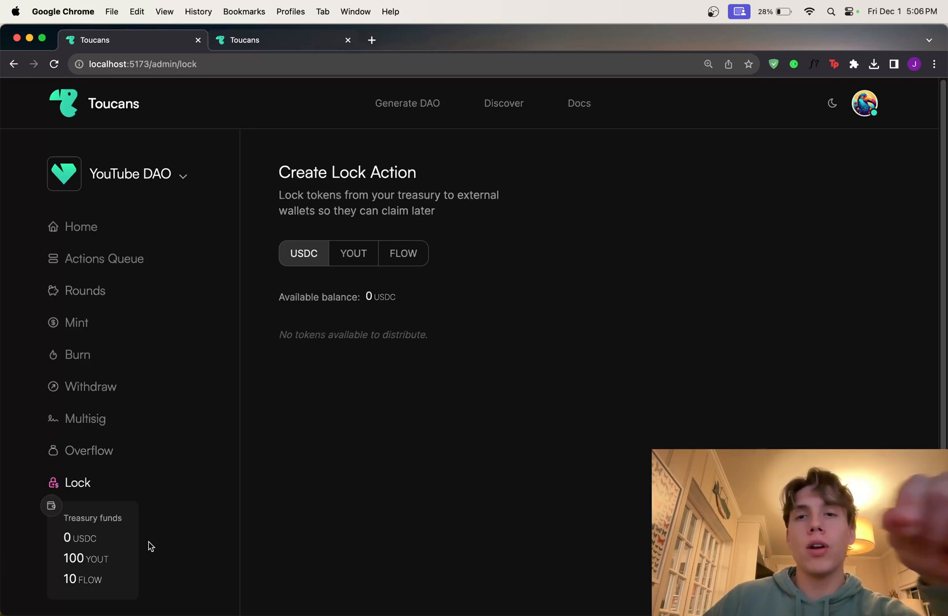
mouse_move(24, 549)
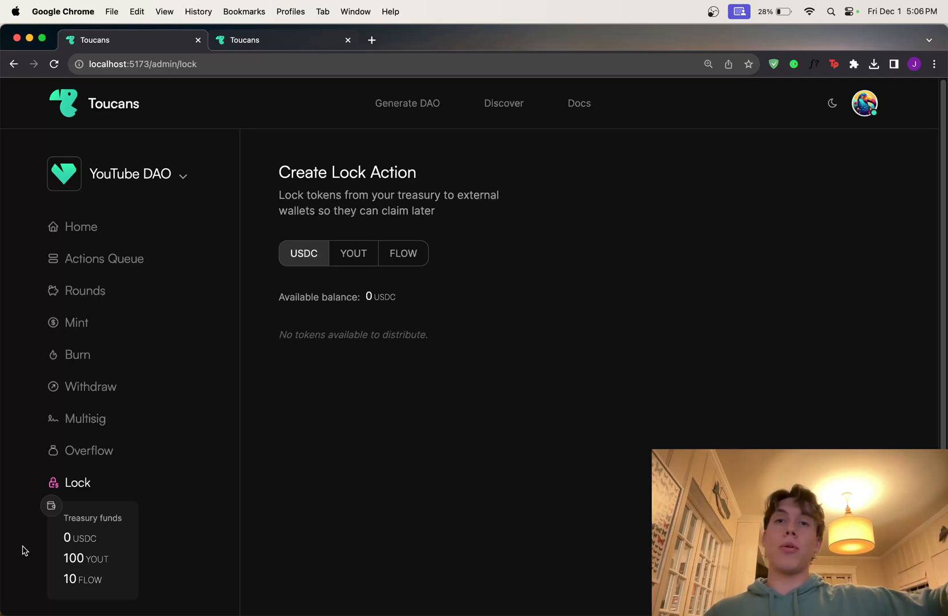
click(353, 253)
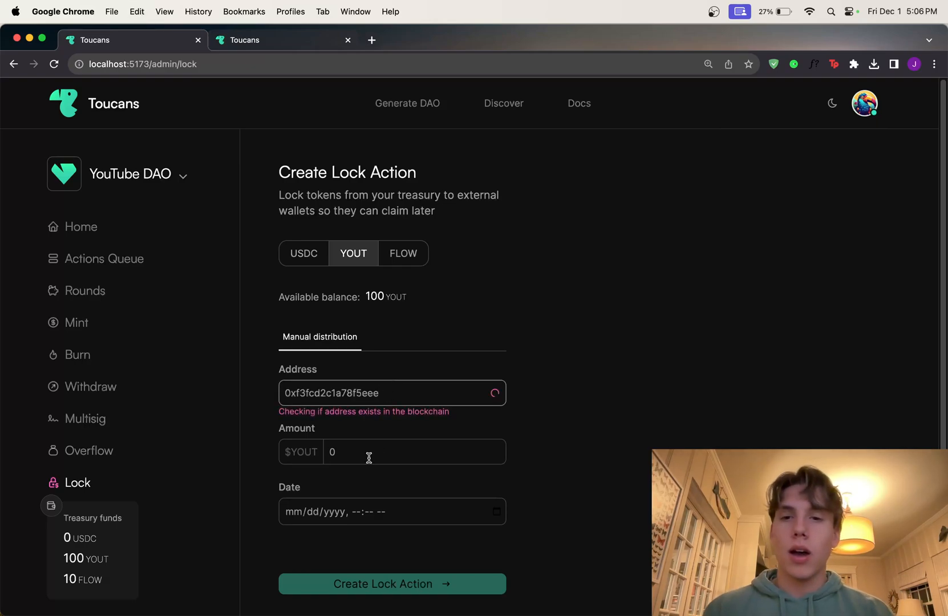
text(10)
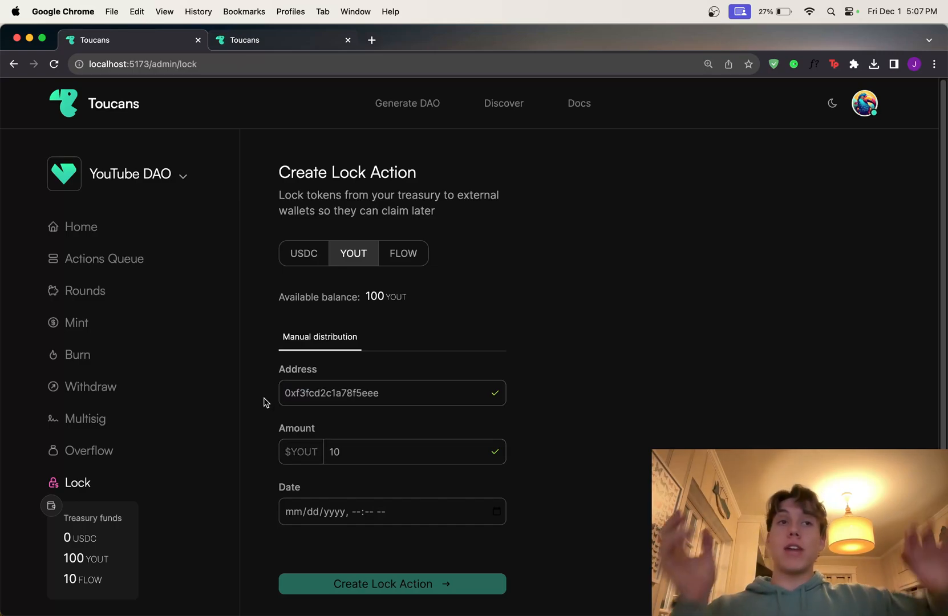
scroll(down, 3)
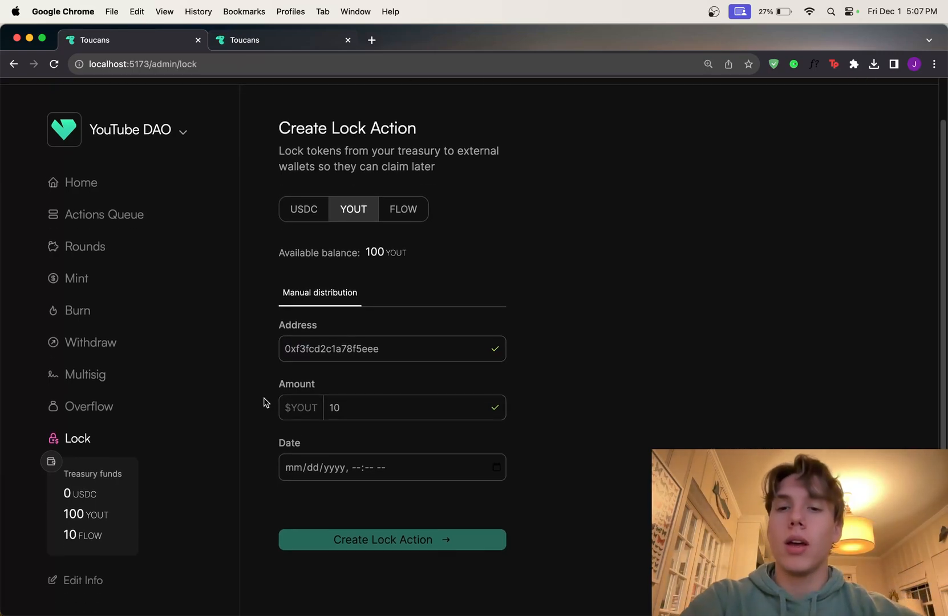
click(392, 468)
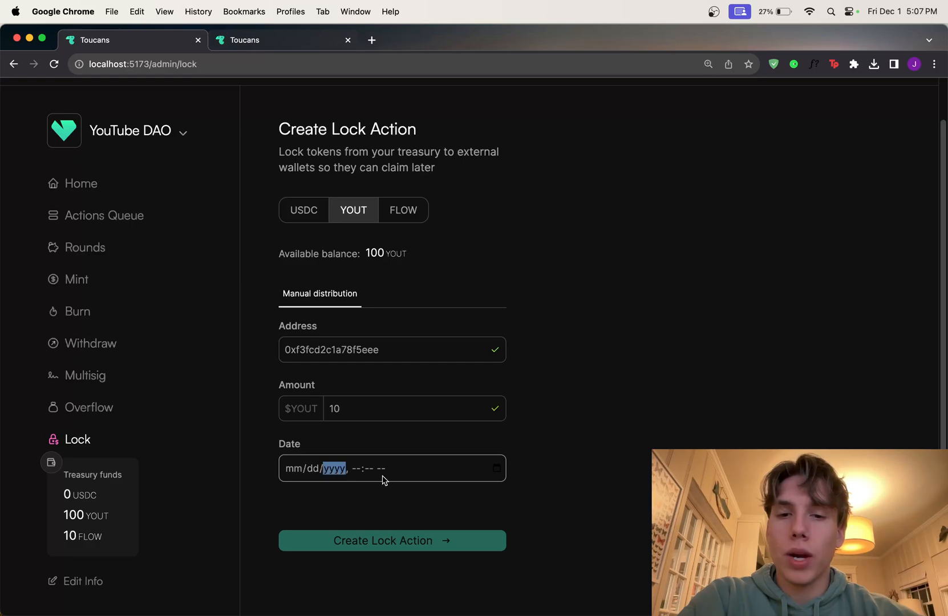
mouse_move(490, 476)
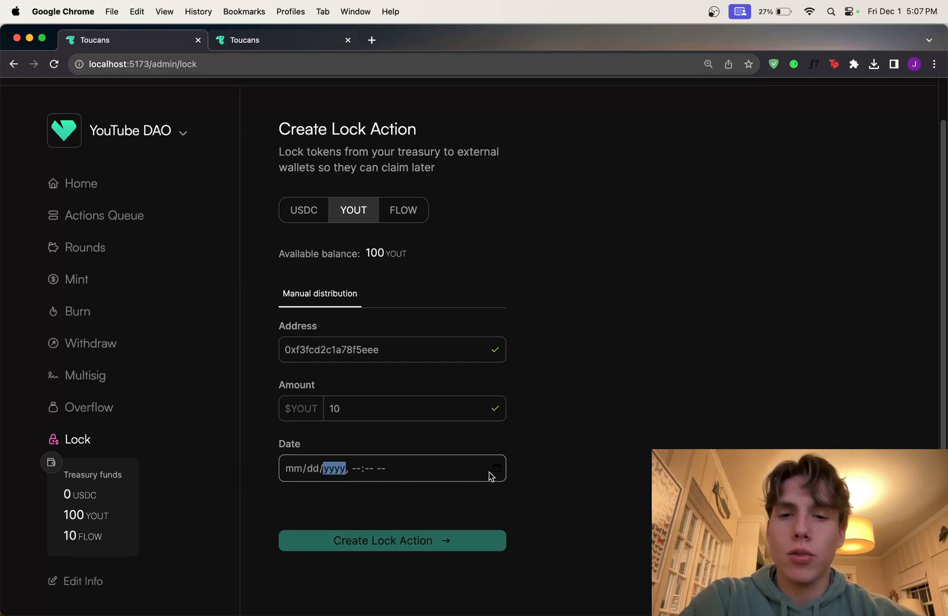
text(12/03/2023, 11:11 AM)
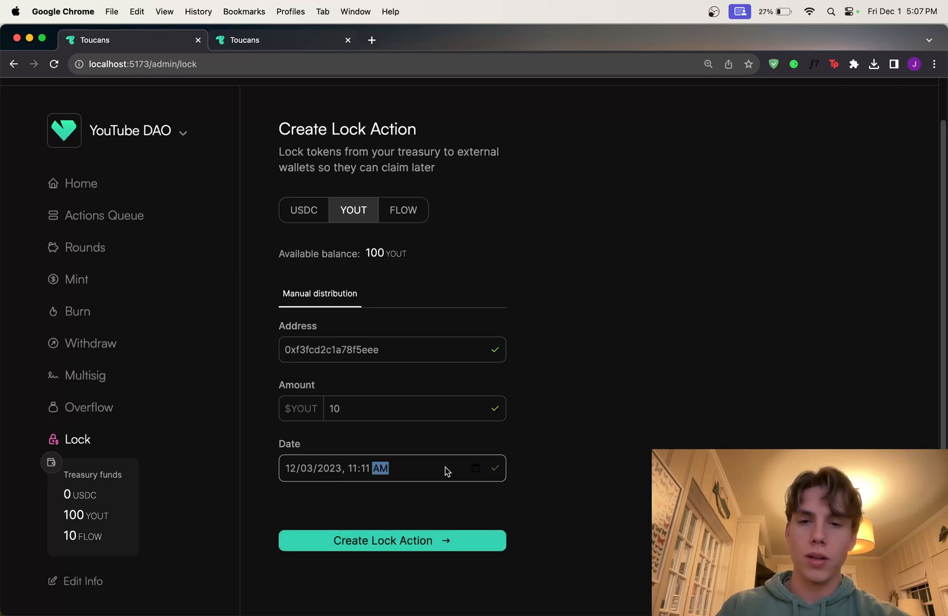
click(392, 541)
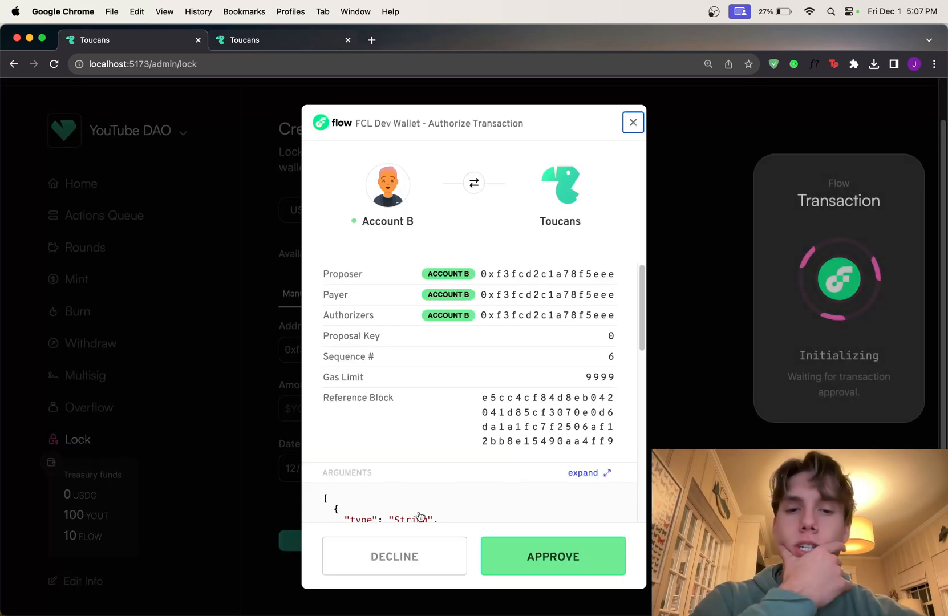
- Approve the lock transaction and scroll through the YouTube DAO public page
click(551, 556)
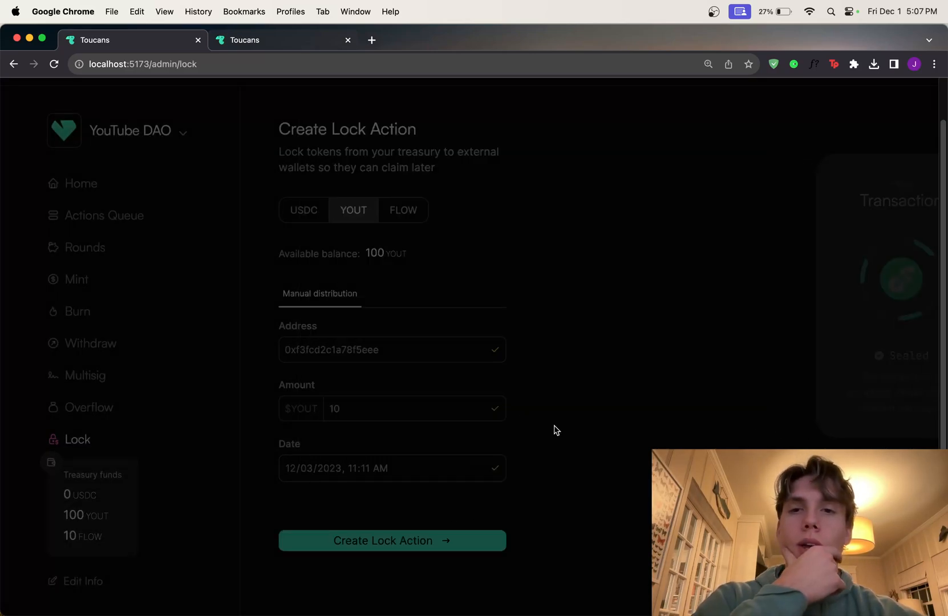
click(272, 40)
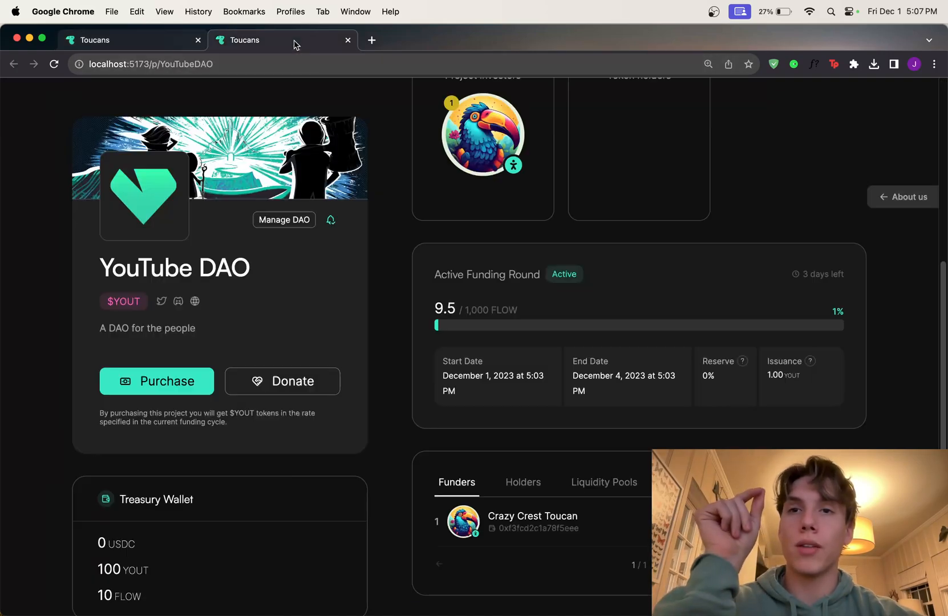
scroll(up, 3)
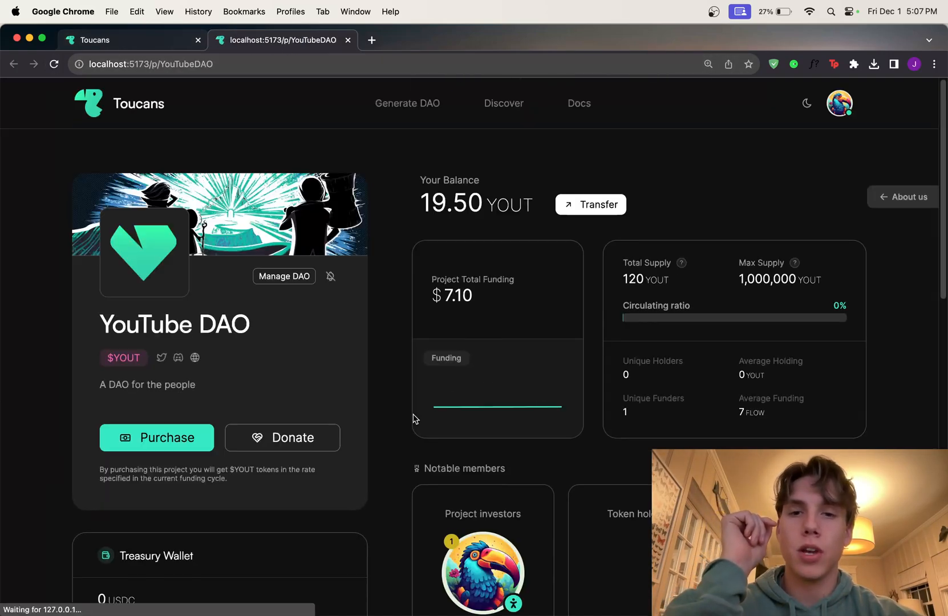
scroll(down, 3)
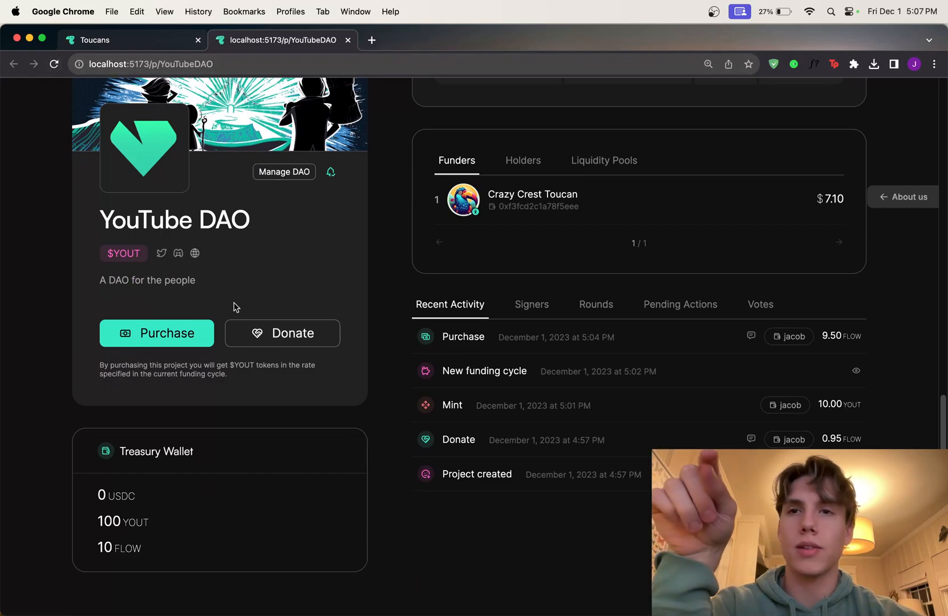
scroll(up, 3)
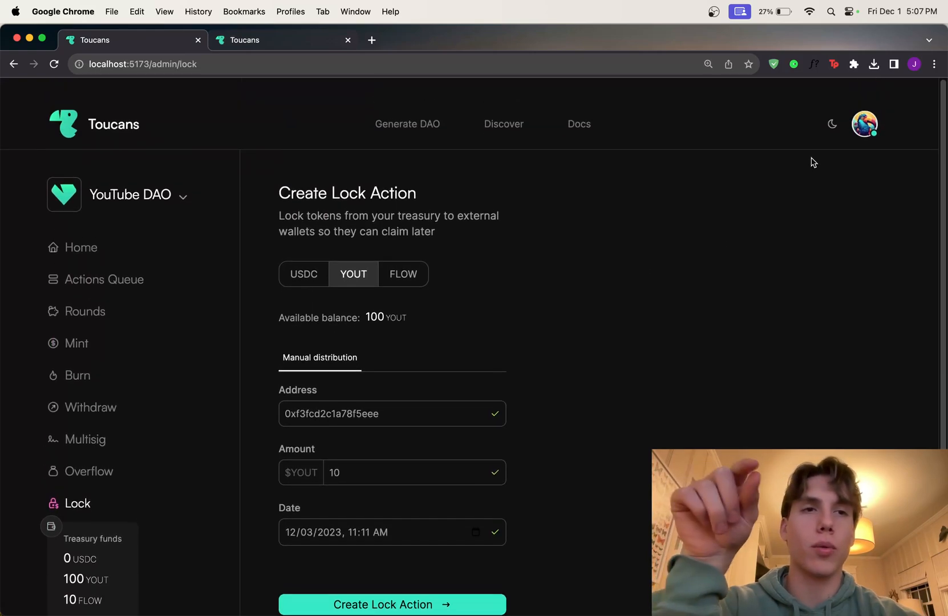
scroll(up, 3)
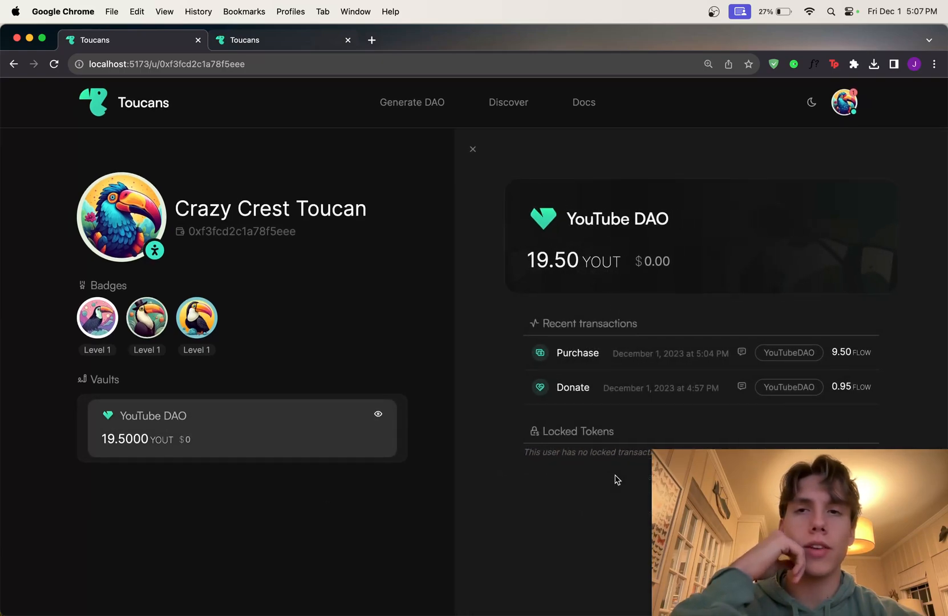
mouse_move(444, 410)
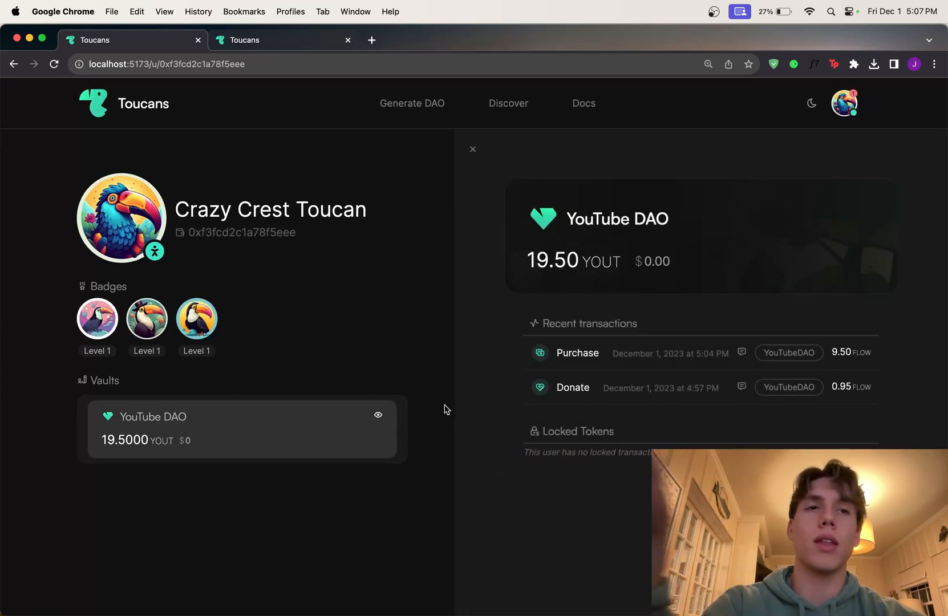
- Sign the 10 YOUT lock in the Signatures Queue, then return to the profile
click(844, 103)
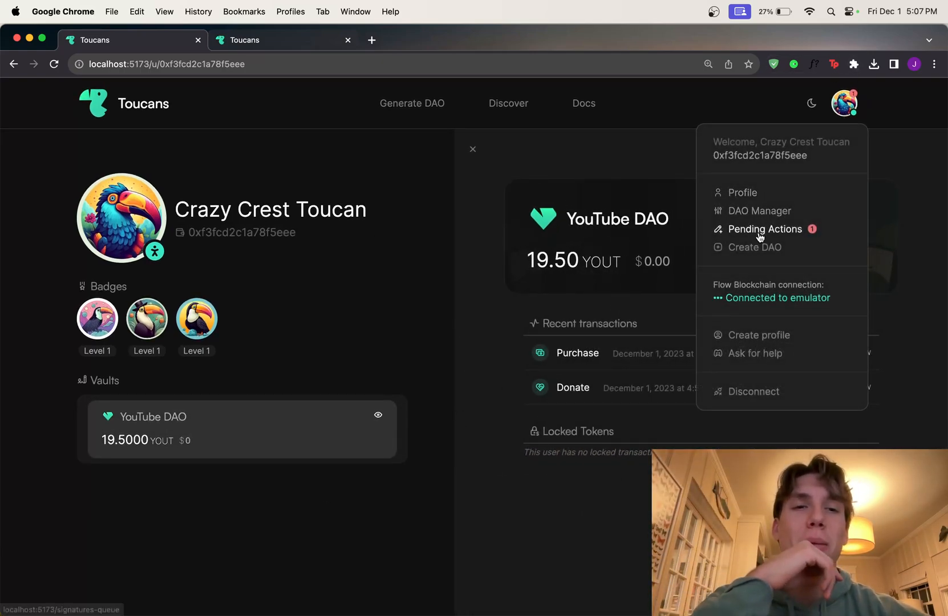
click(764, 229)
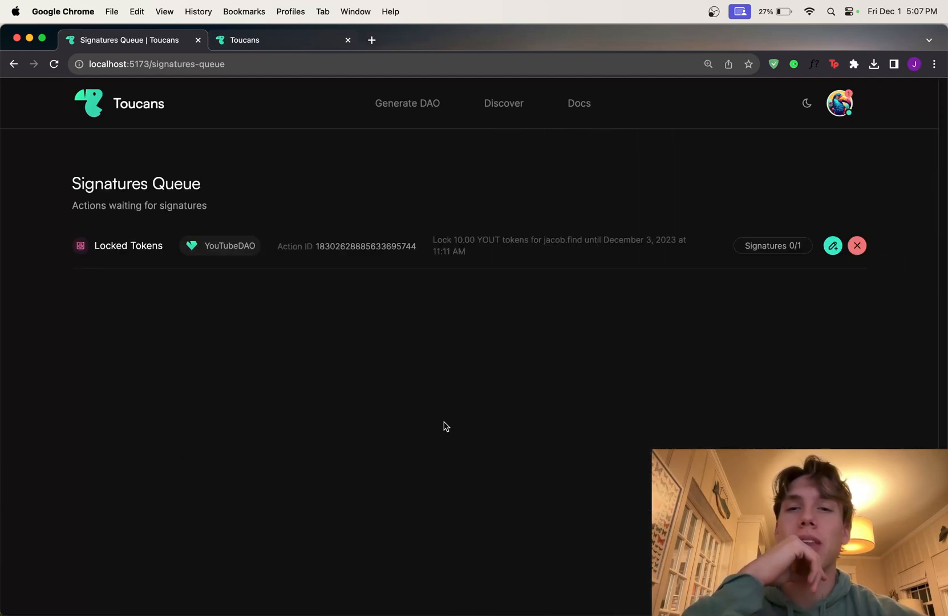
mouse_move(451, 428)
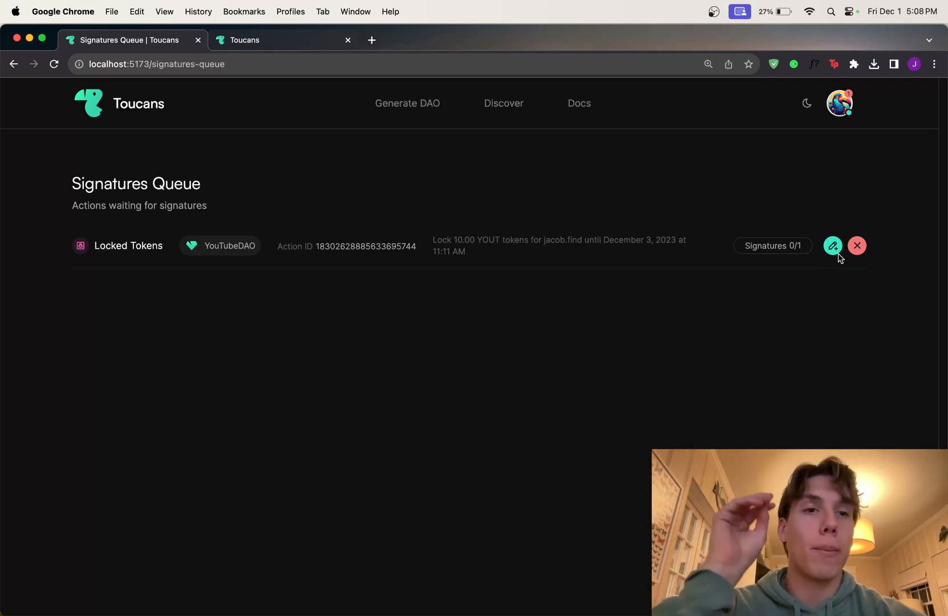
click(833, 246)
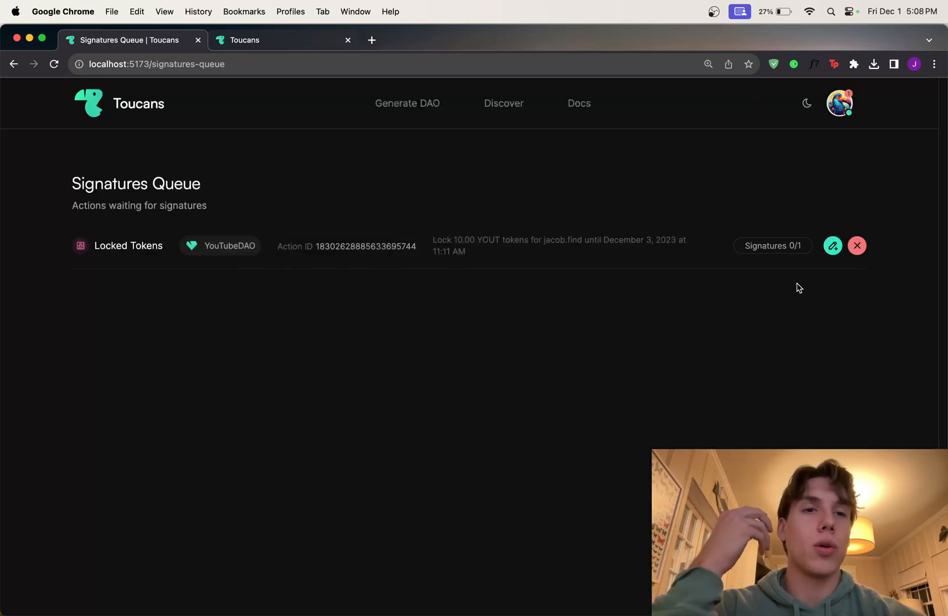
click(838, 102)
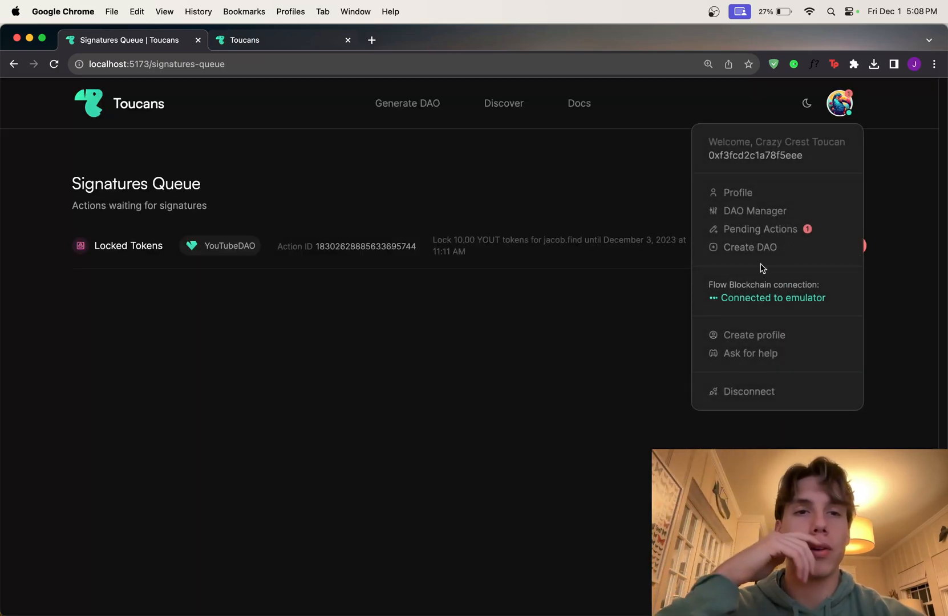
click(737, 192)
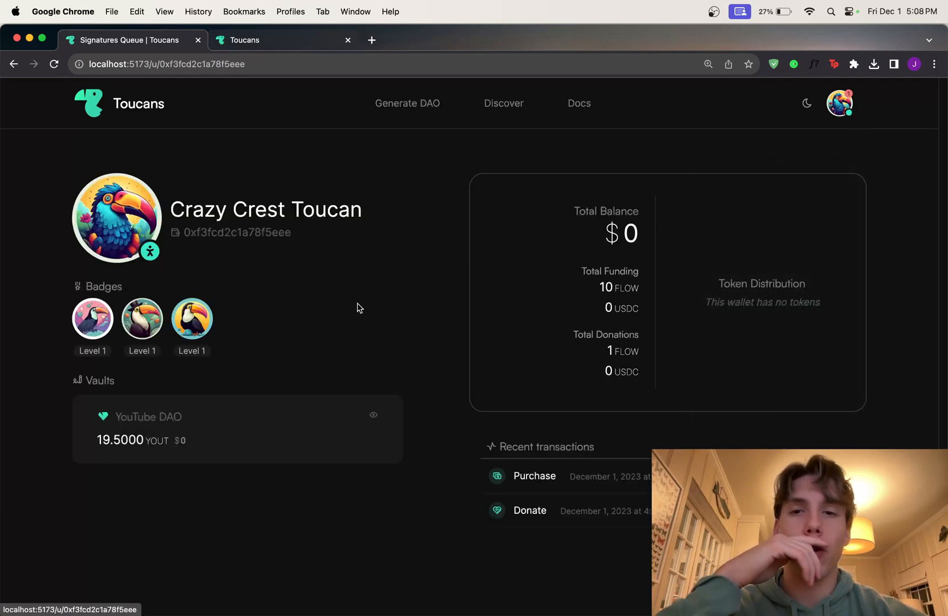
- Go back to the YouTube DAO page and scroll through Locked tokens activity and 90 YOUT treasury
click(373, 414)
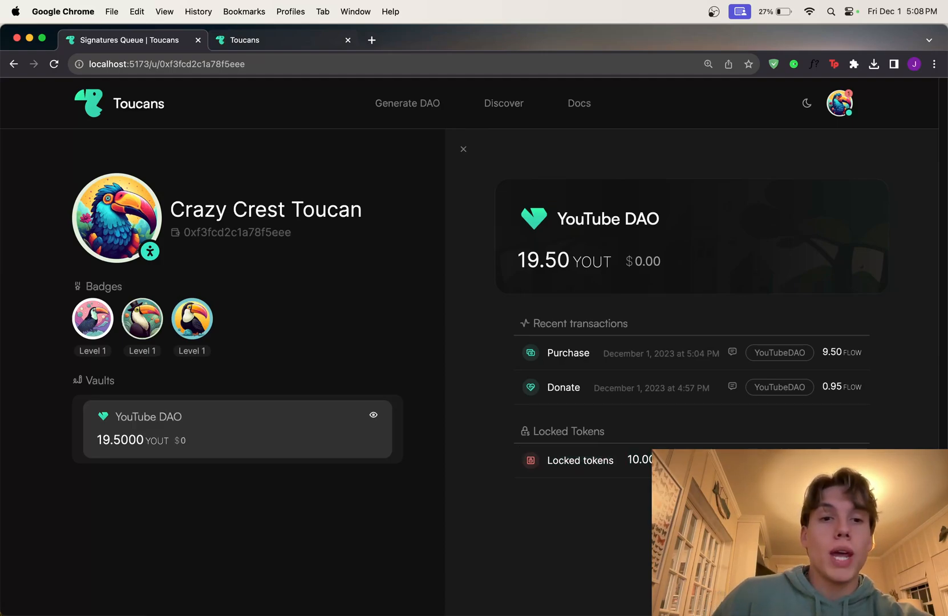
mouse_move(839, 246)
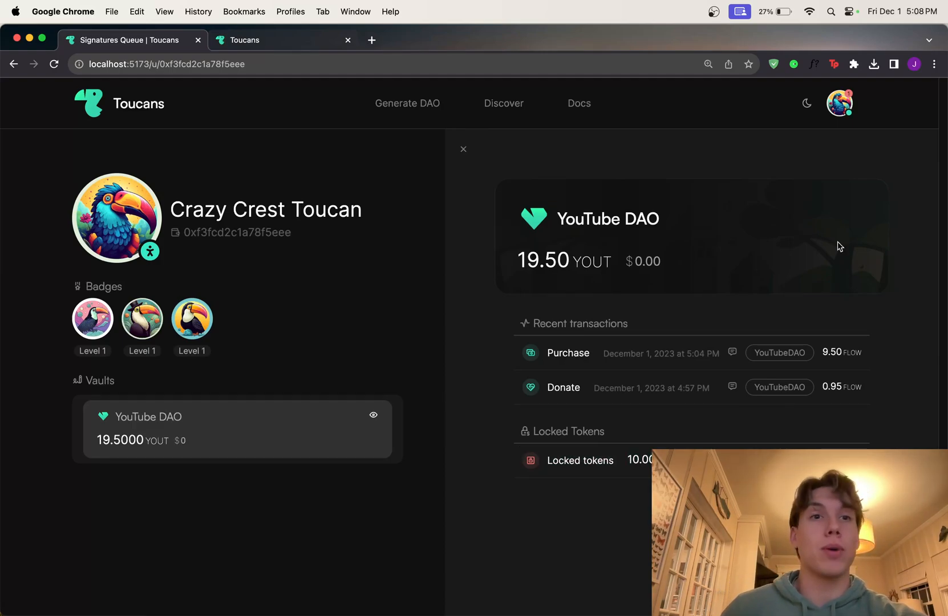
click(840, 103)
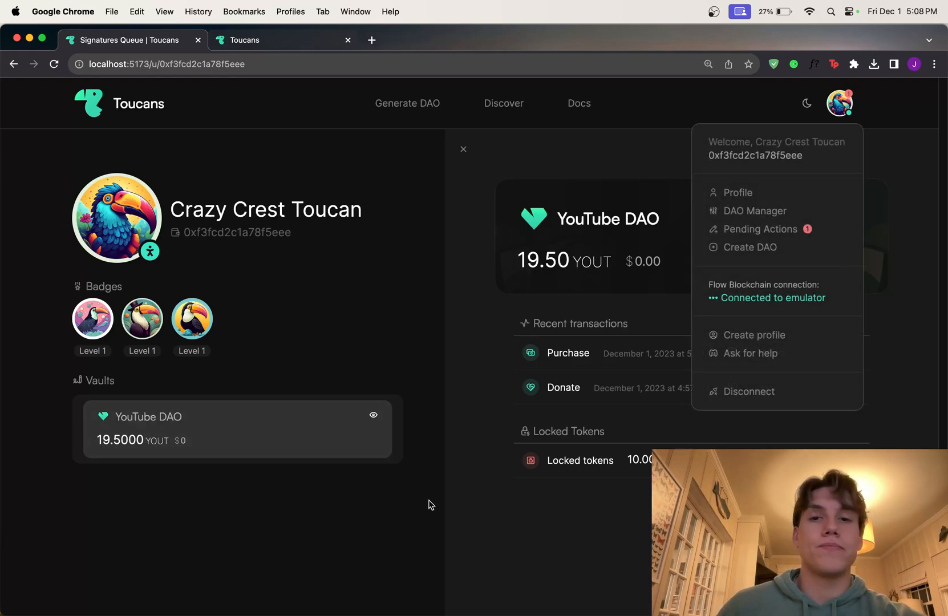
mouse_move(2, 586)
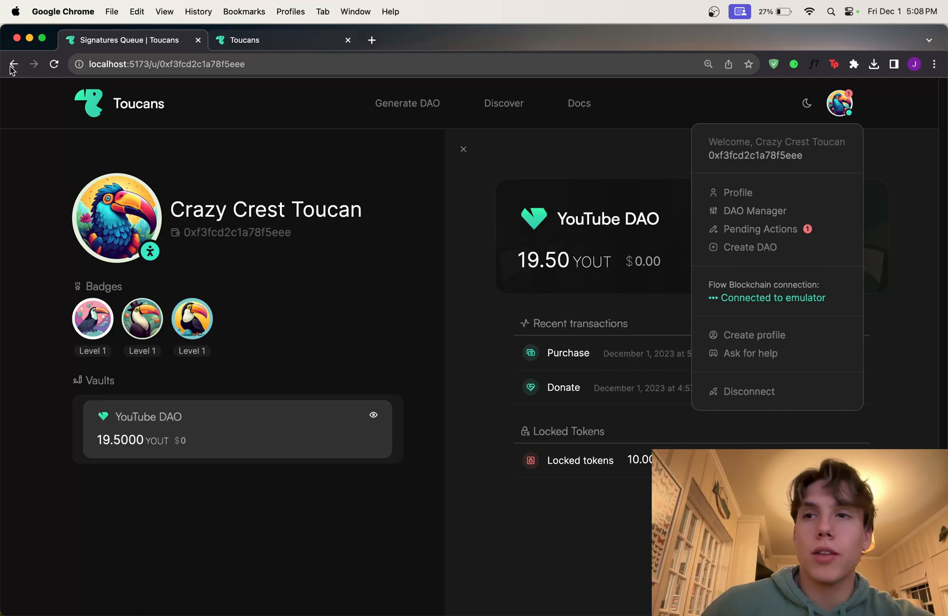
click(13, 63)
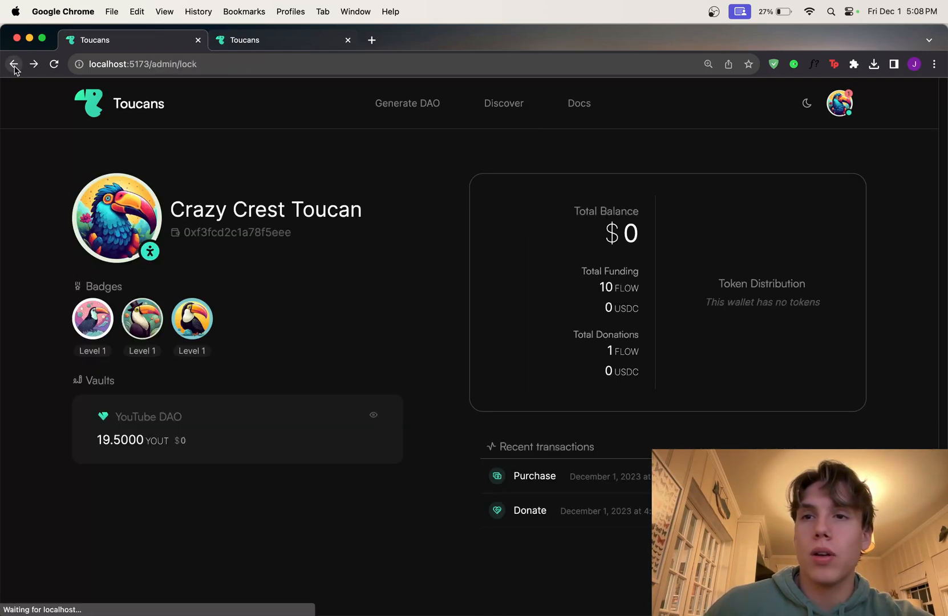
click(33, 64)
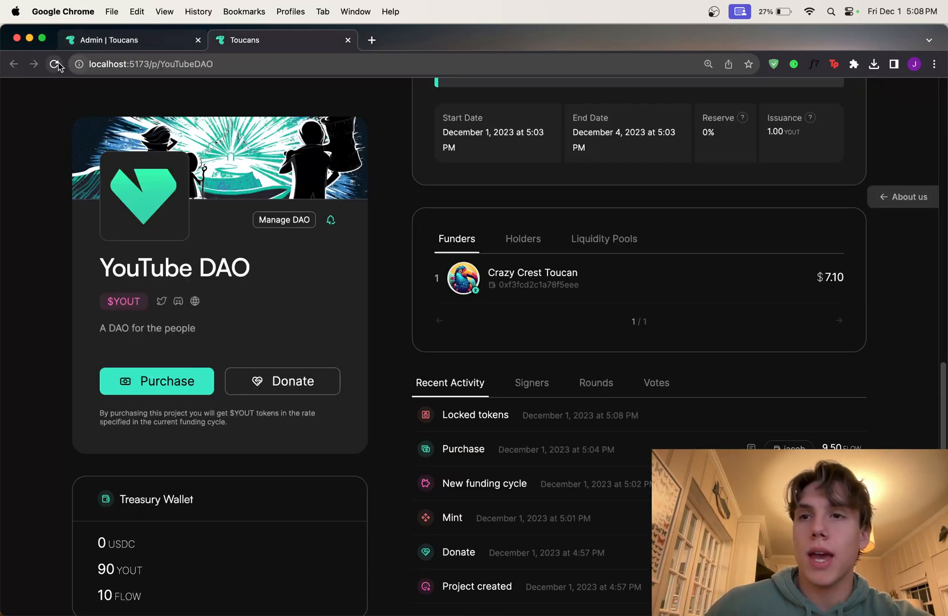
scroll(down, 3)
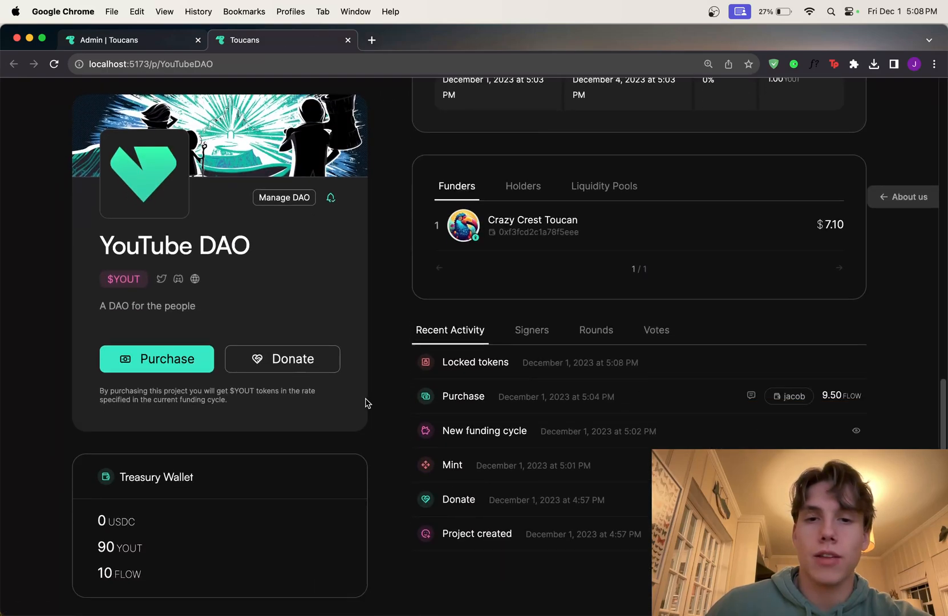
scroll(down, 3)
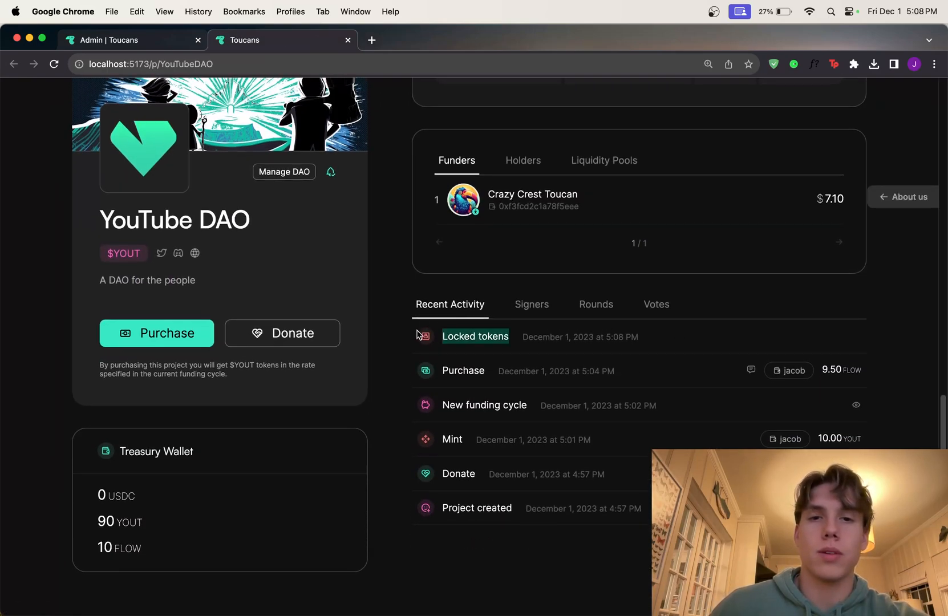
mouse_move(792, 336)
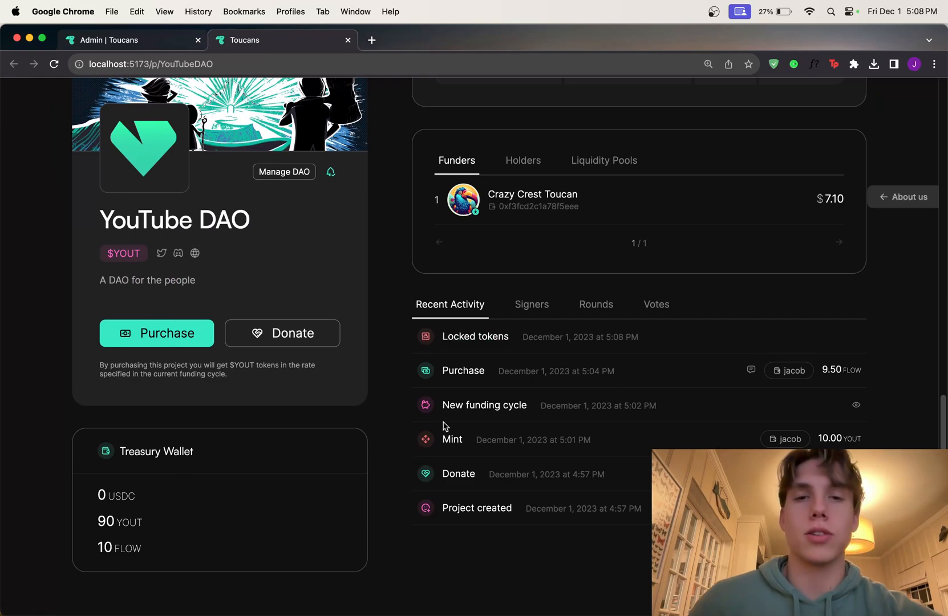
scroll(up, 3)
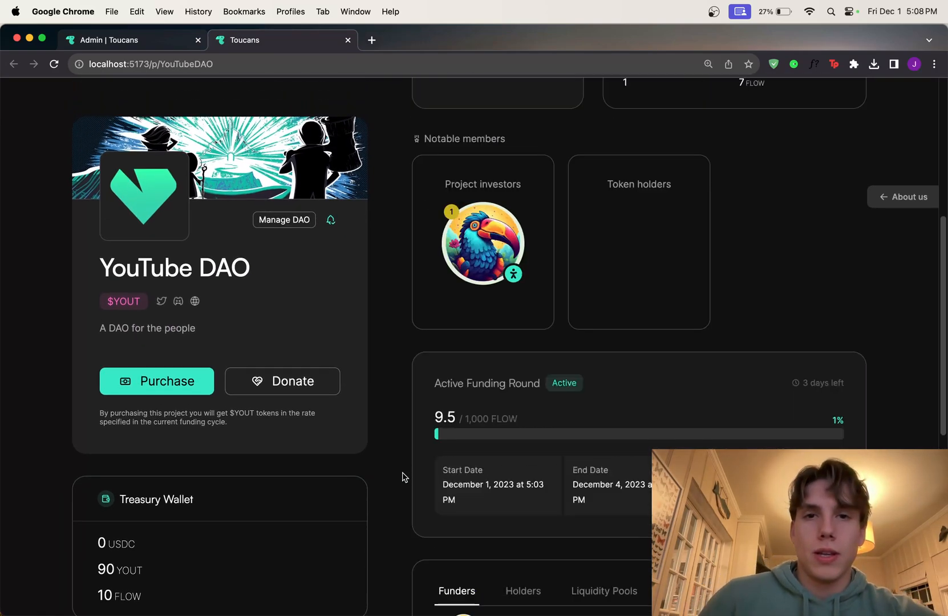
scroll(up, 3)
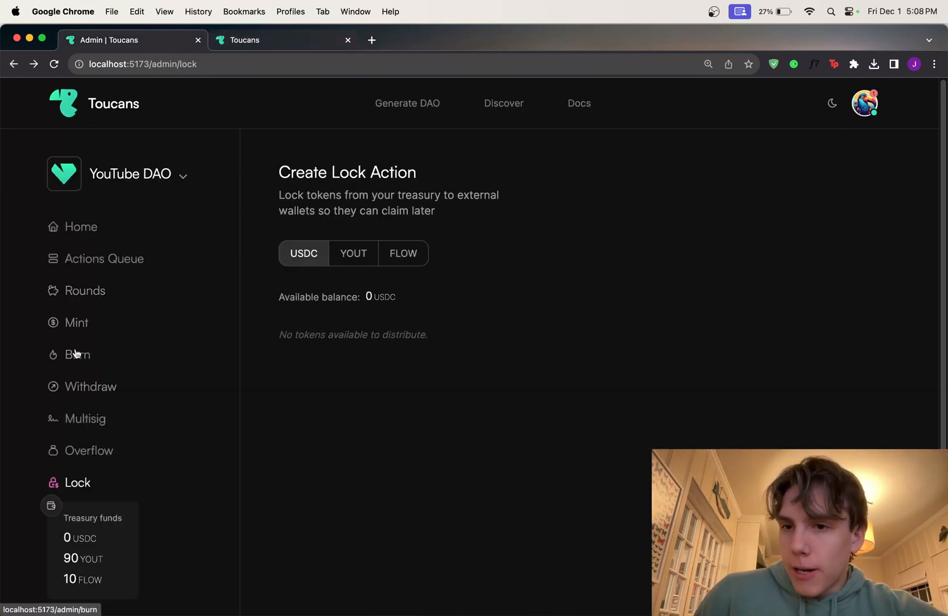
click(92, 386)
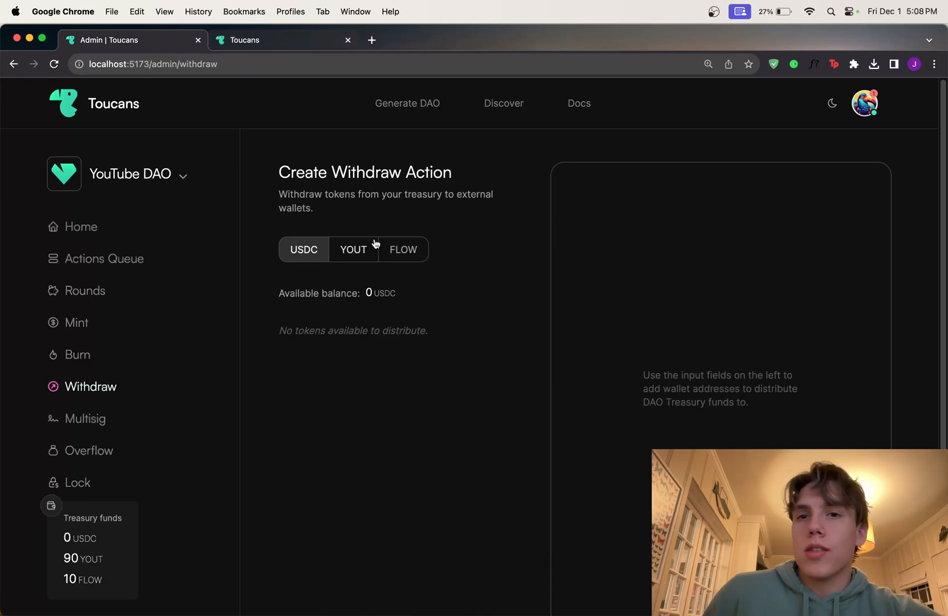
click(353, 249)
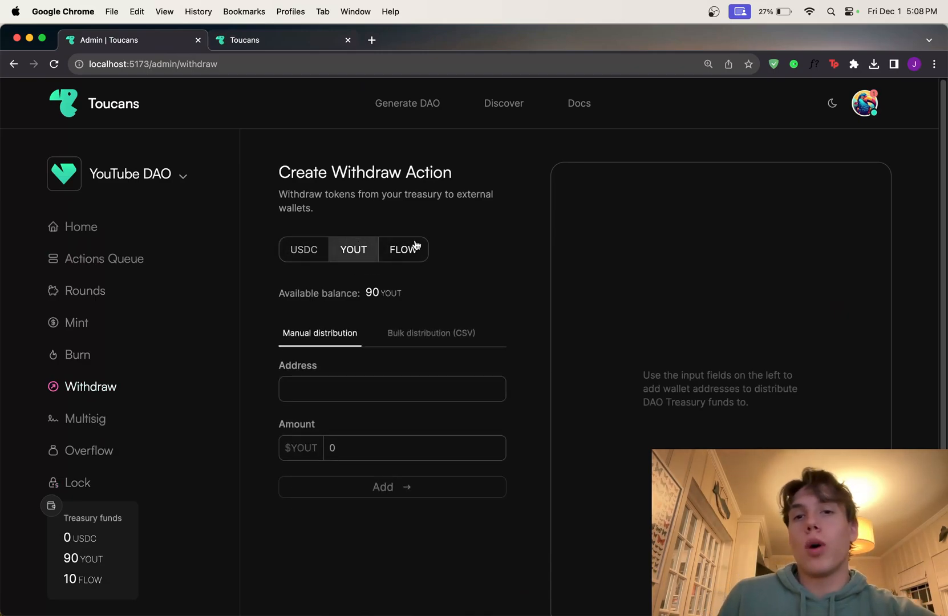
click(402, 249)
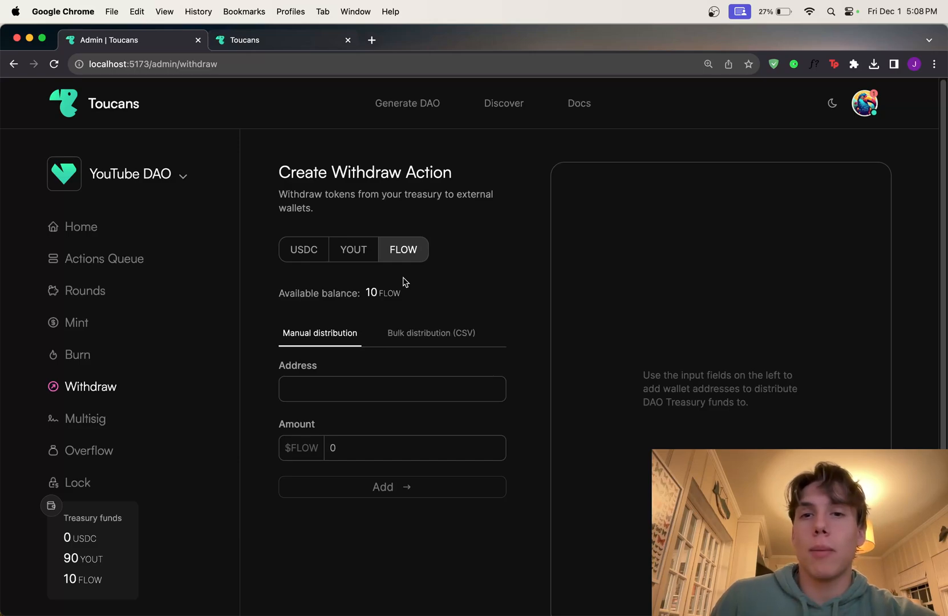
click(391, 388)
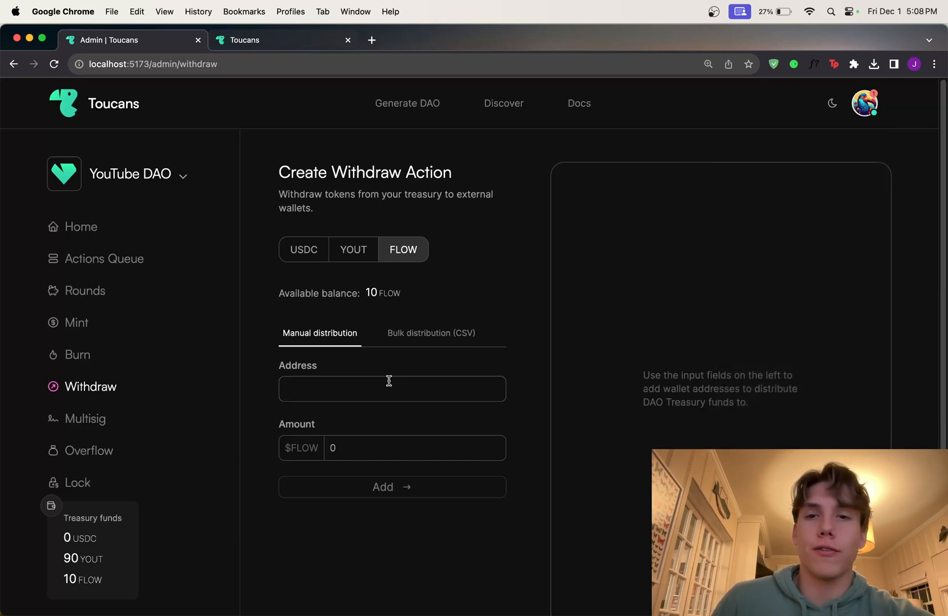
text(0xf3fcd2c1a78f5eee)
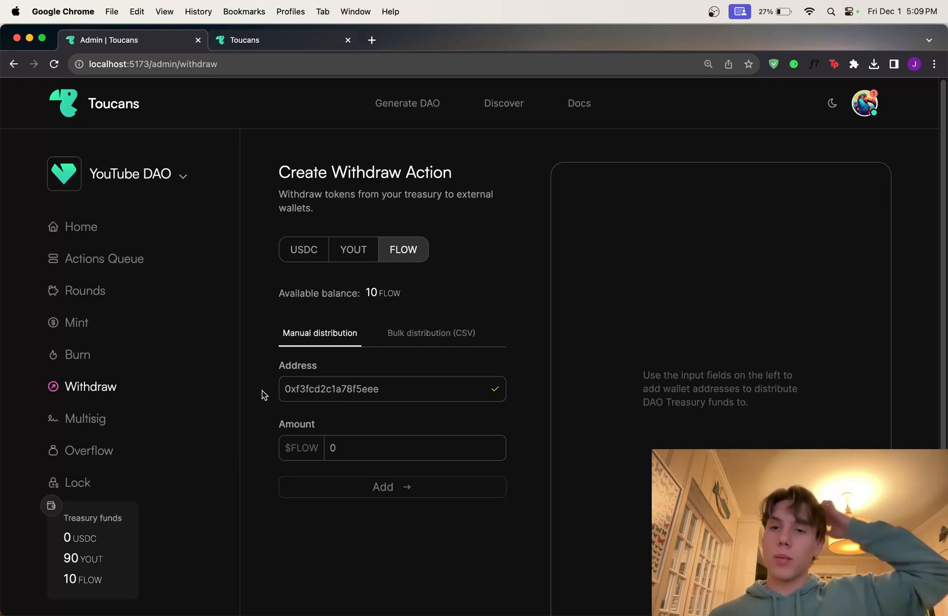
mouse_move(127, 579)
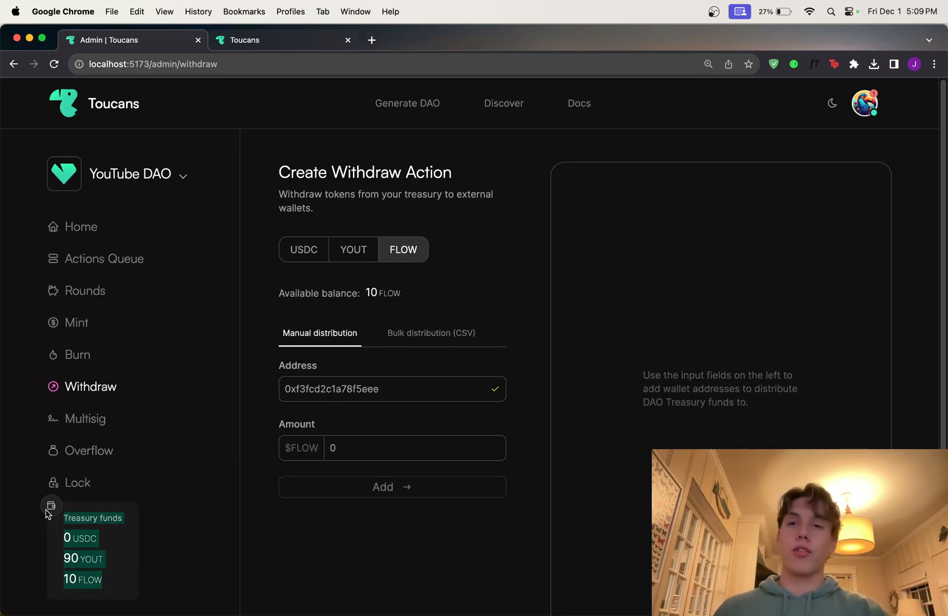
click(87, 418)
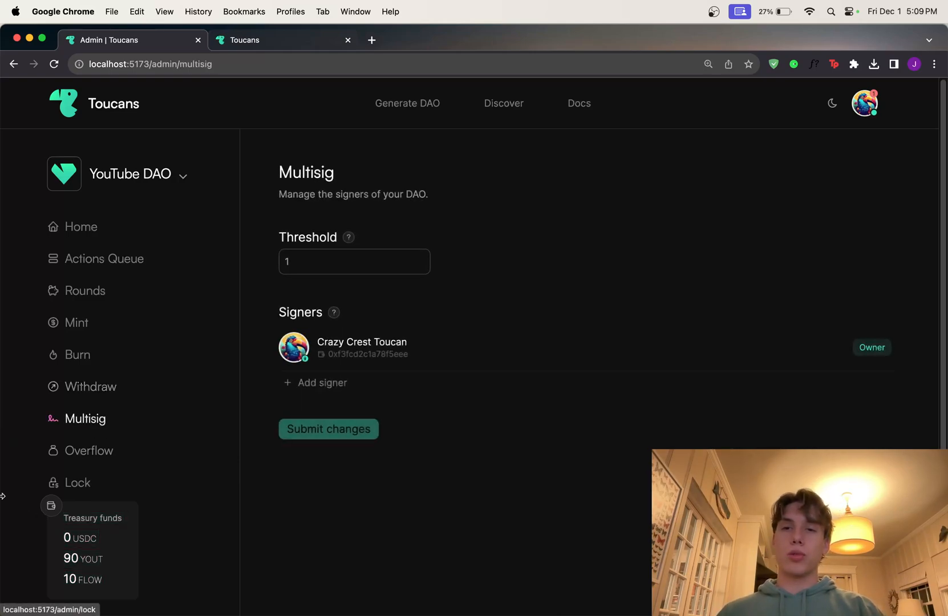
- Add a blank signer to the multisig list, then return to the YouTube DAO home dashboard
click(322, 383)
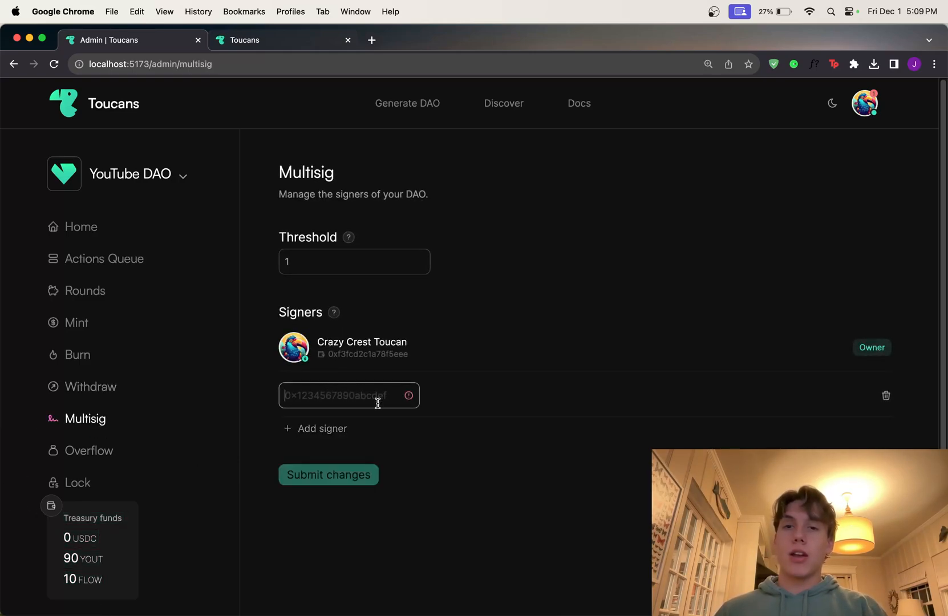
mouse_move(582, 284)
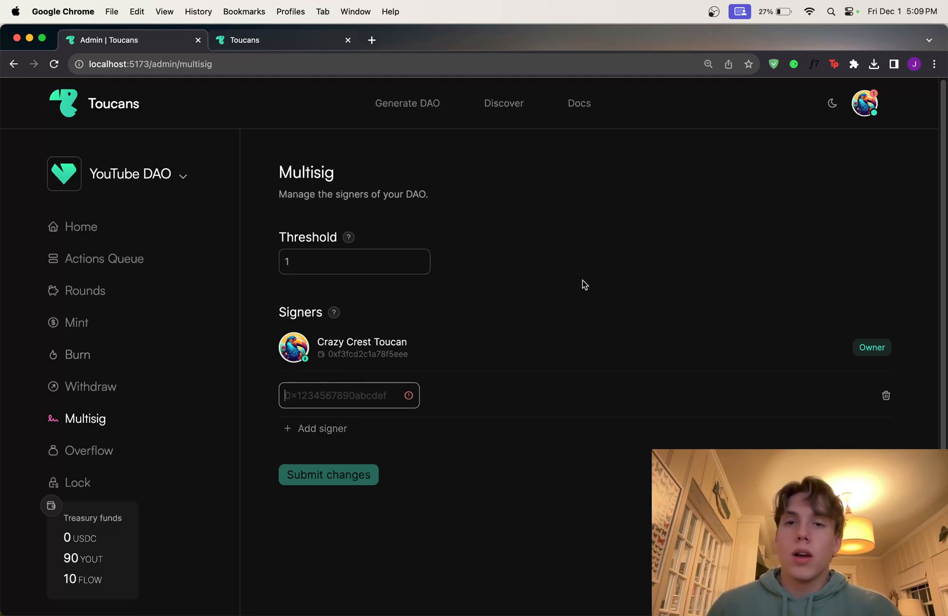
click(865, 102)
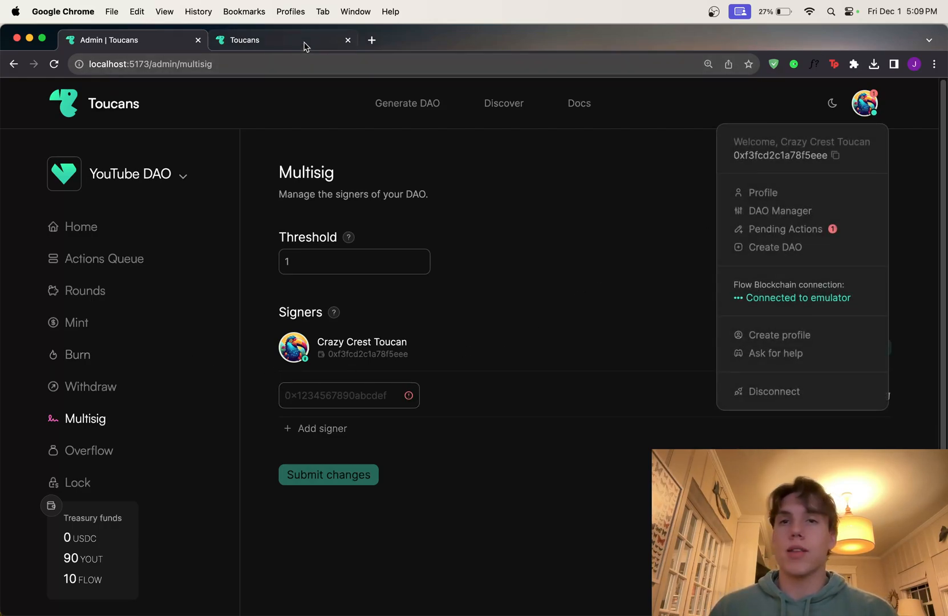
click(184, 386)
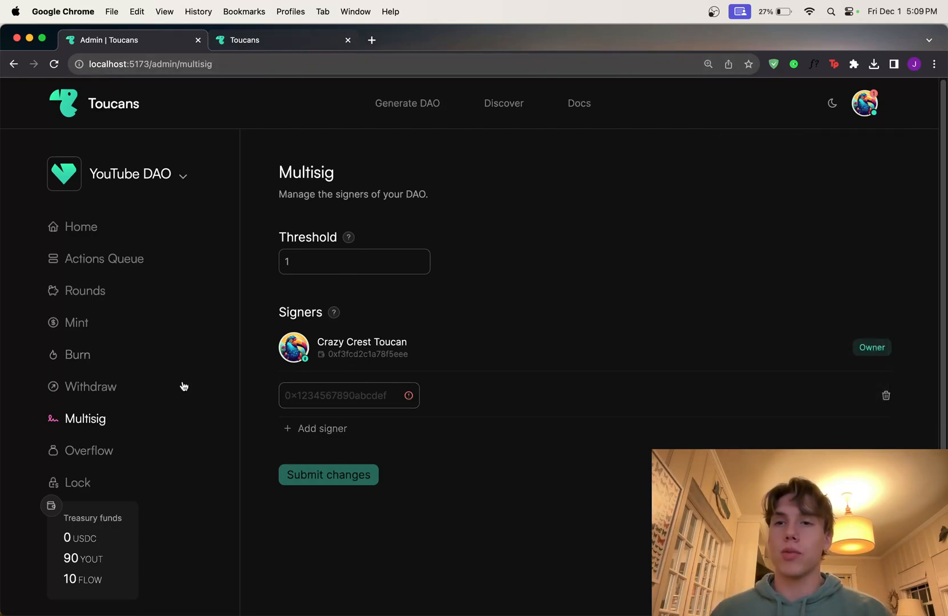
click(80, 226)
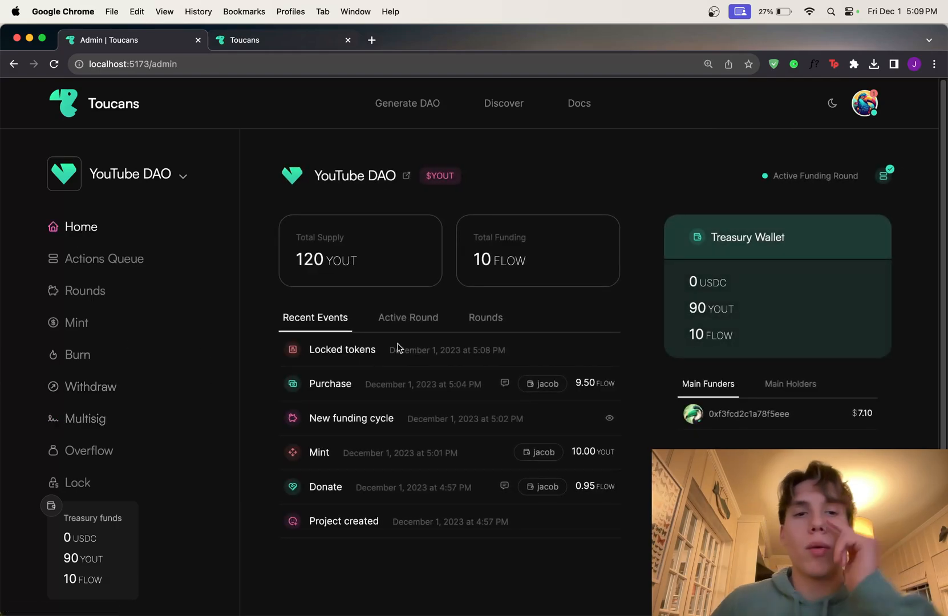